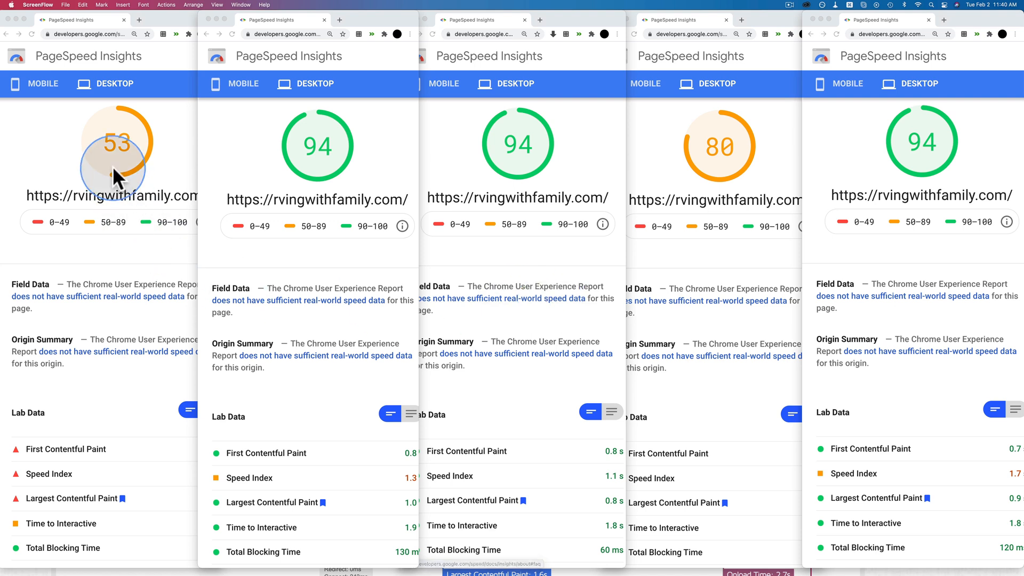
mouse_move(172, 173)
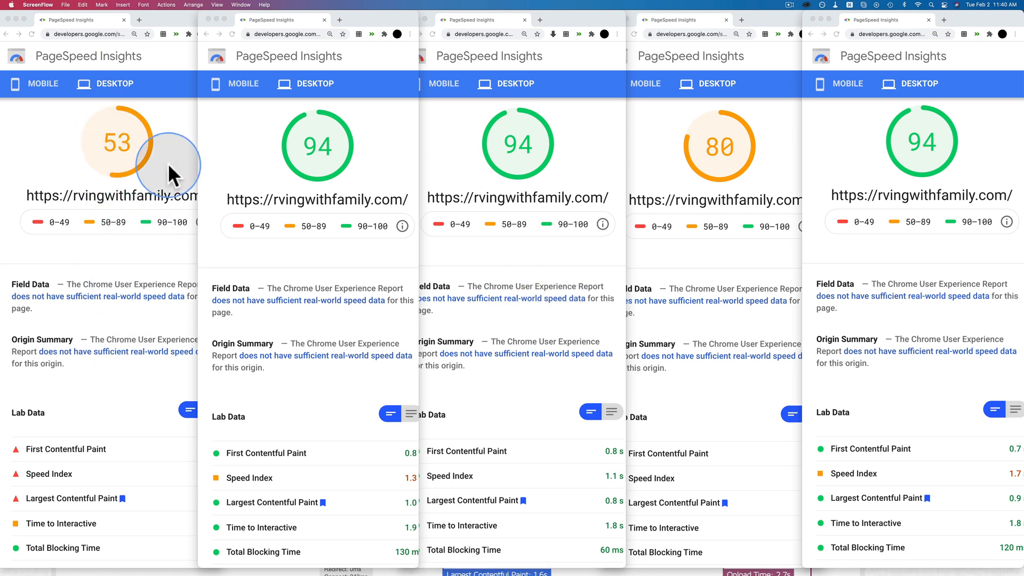
mouse_move(941, 165)
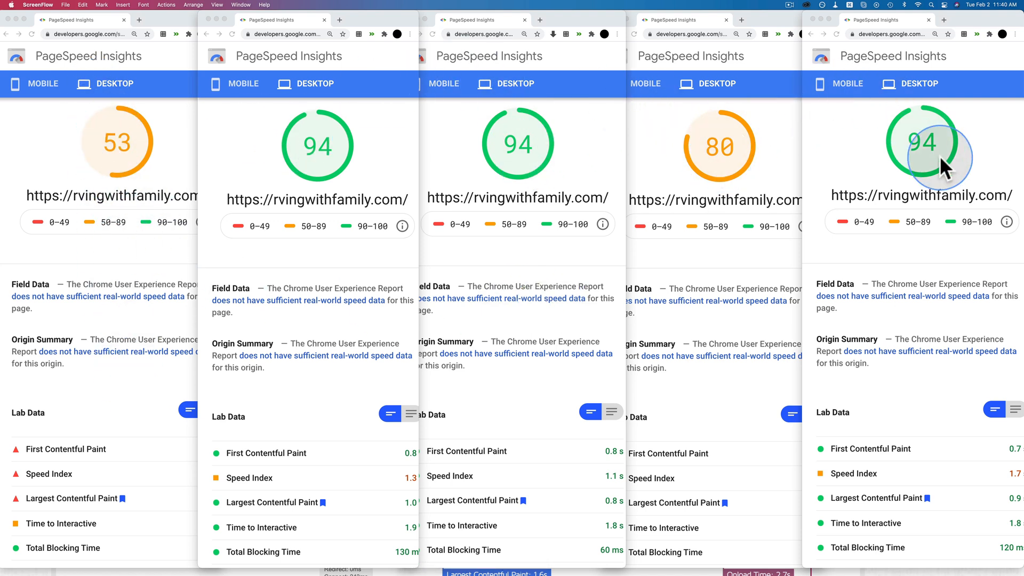
mouse_move(637, 179)
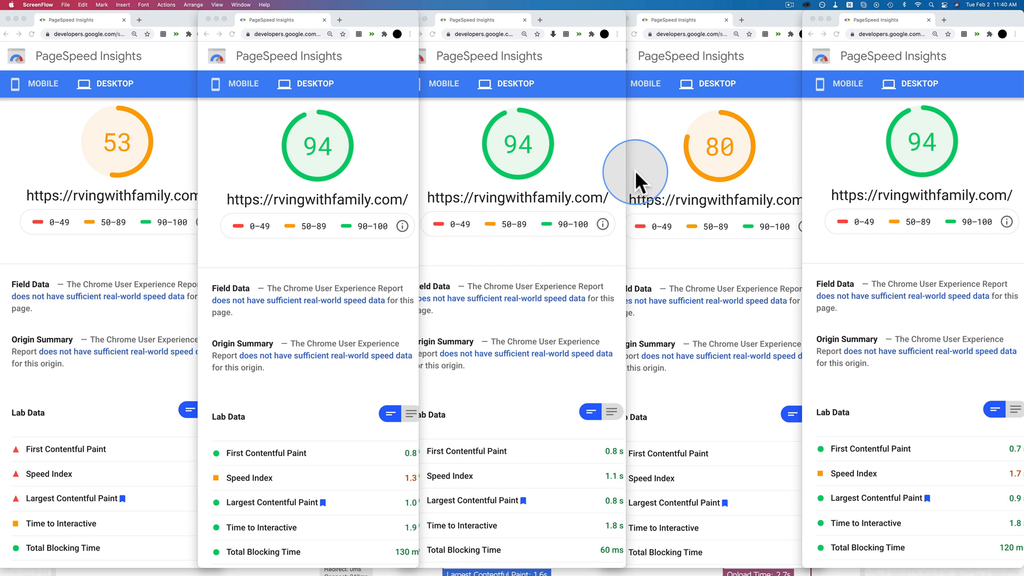
mouse_move(927, 418)
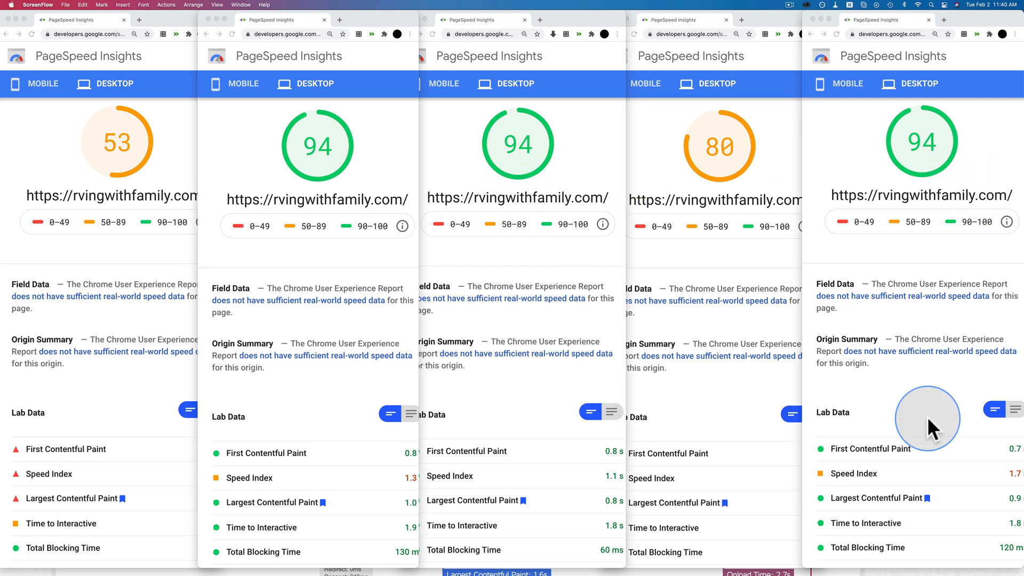
mouse_move(923, 441)
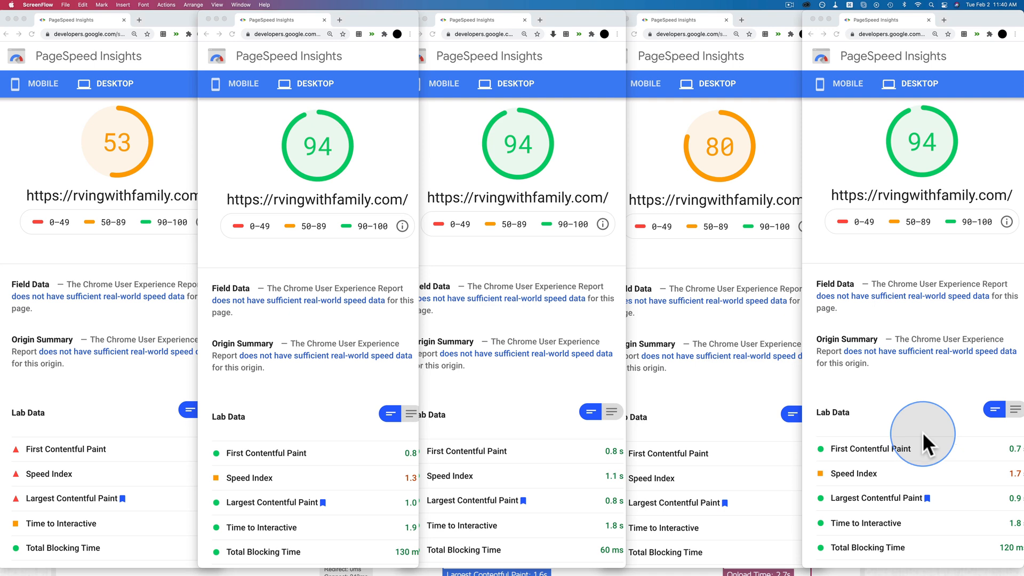
mouse_move(953, 412)
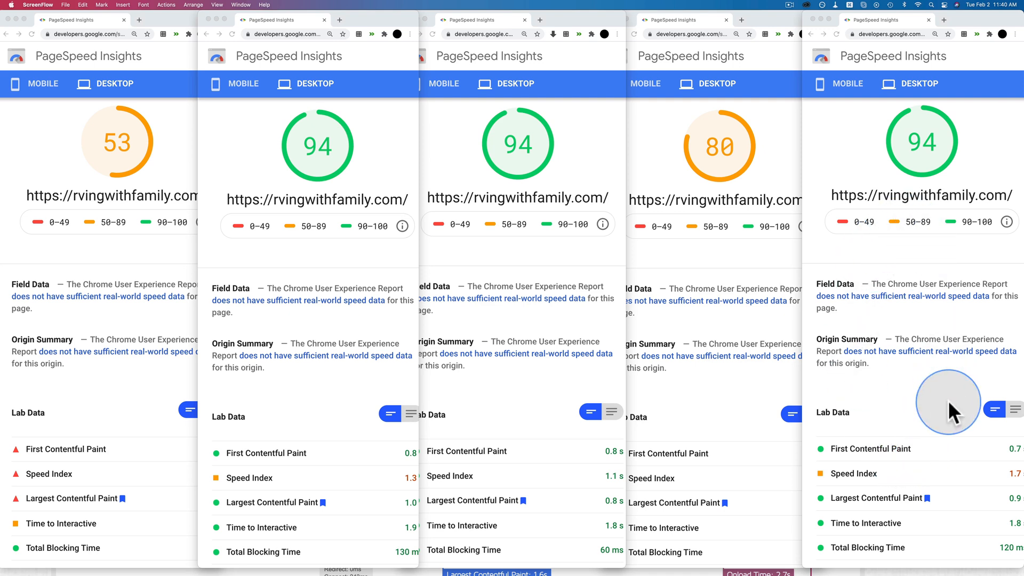
mouse_move(944, 278)
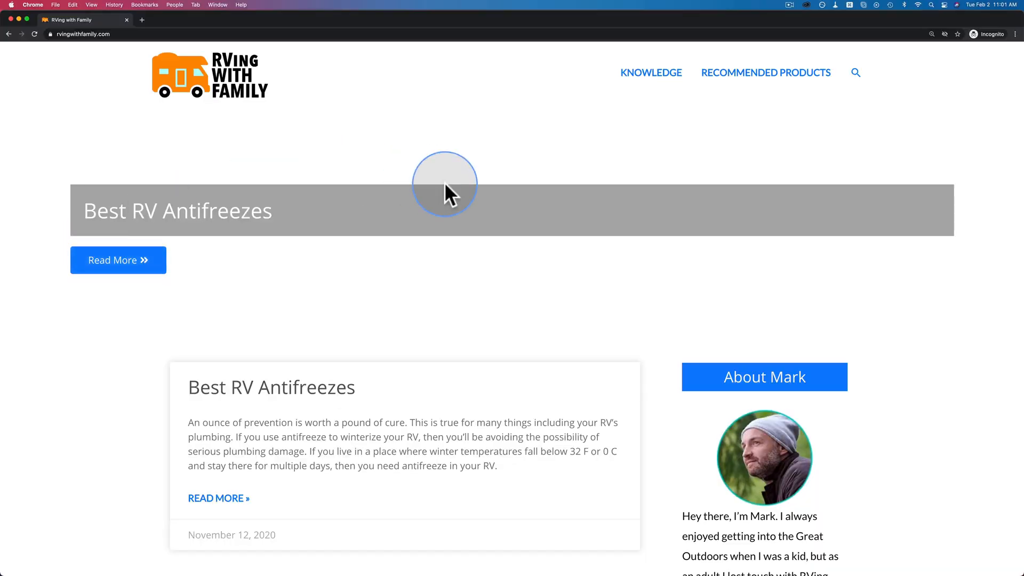
Scroll down the homepage and open the 'Is It Necessary to Winterize an RV?' article.
scroll("down", 3)
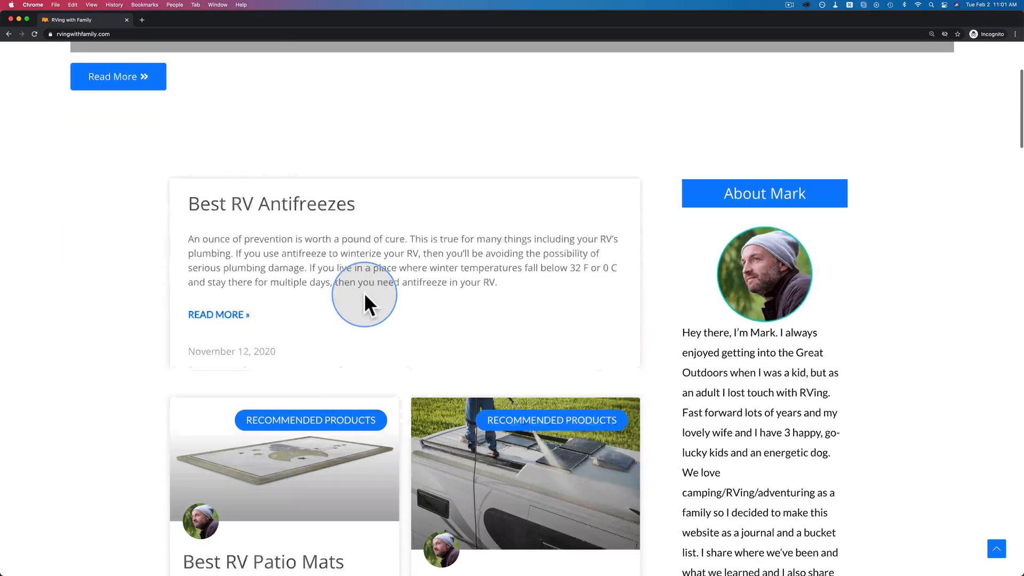
scroll("down", 3)
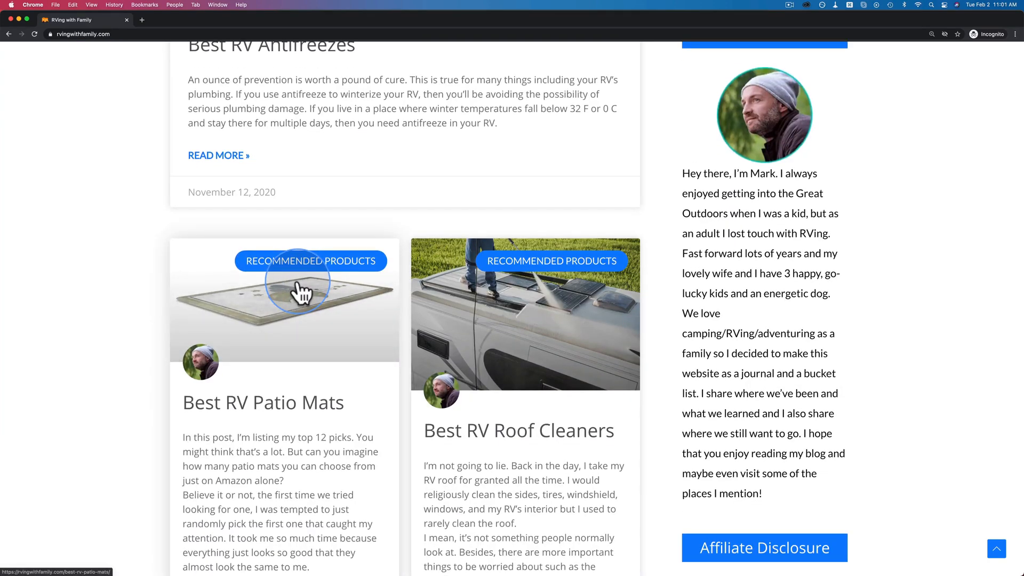
scroll("down", 3)
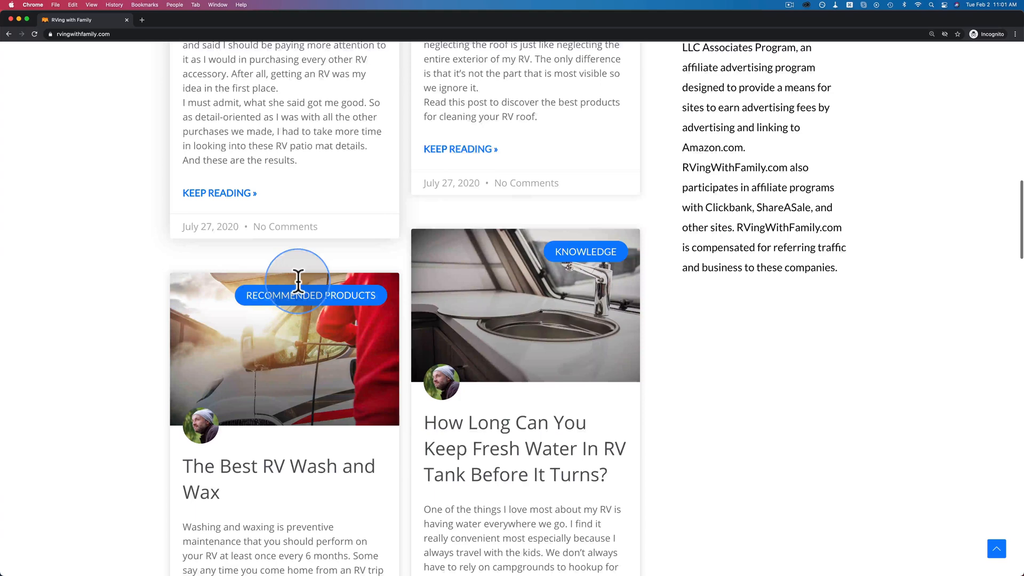
scroll("down", 3)
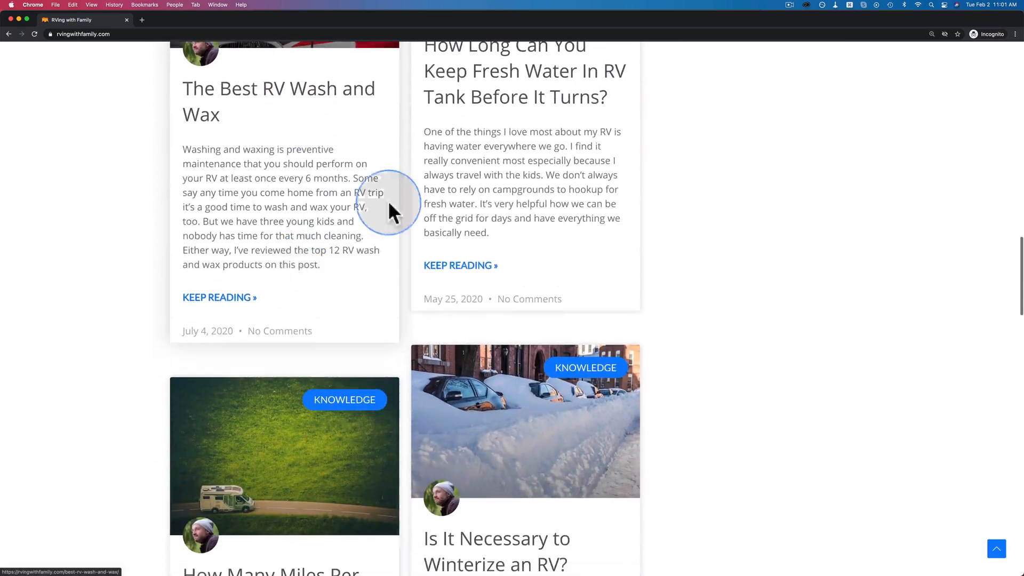
scroll("down", 3)
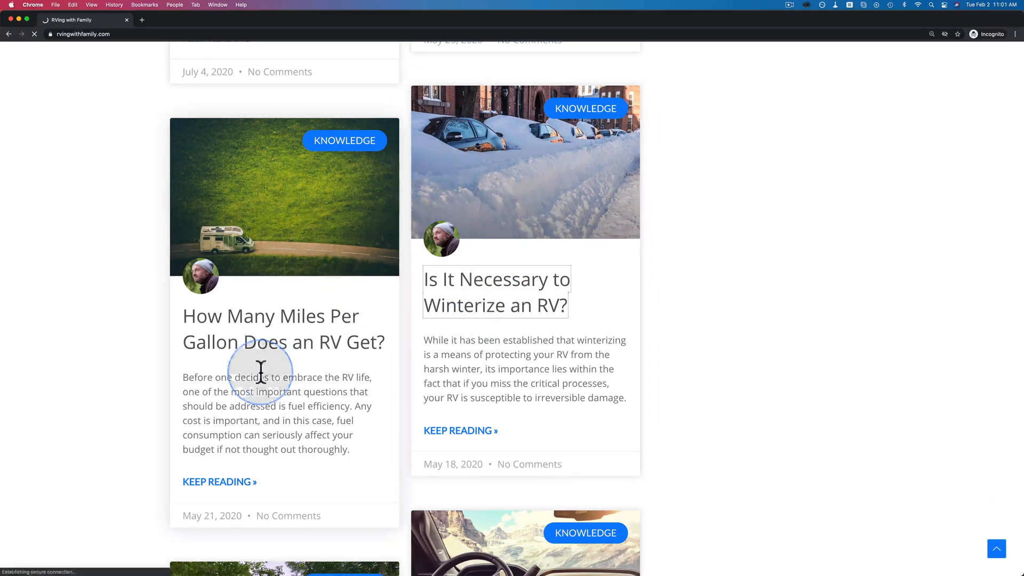
left_click(495, 293)
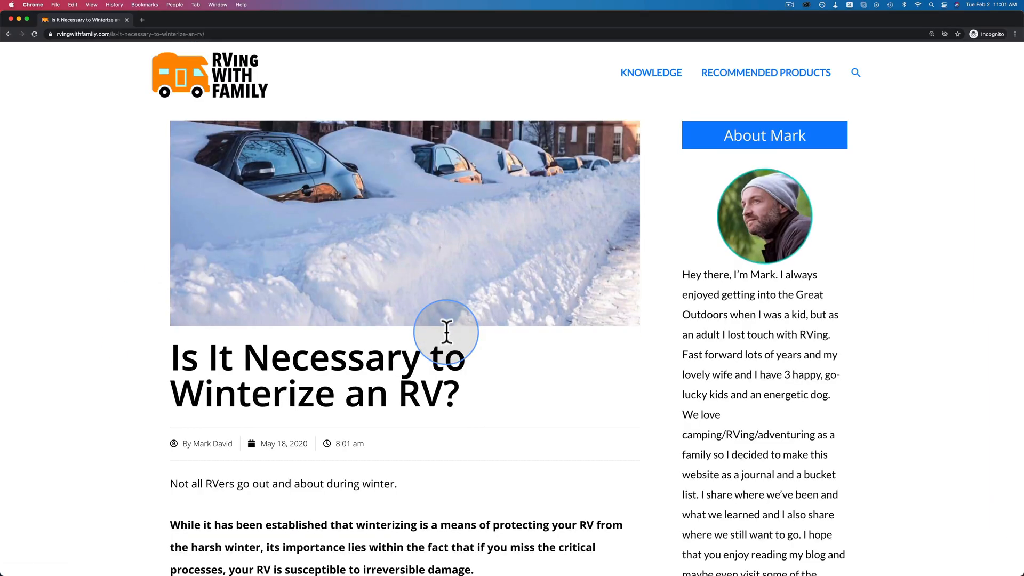
scroll("down", 3)
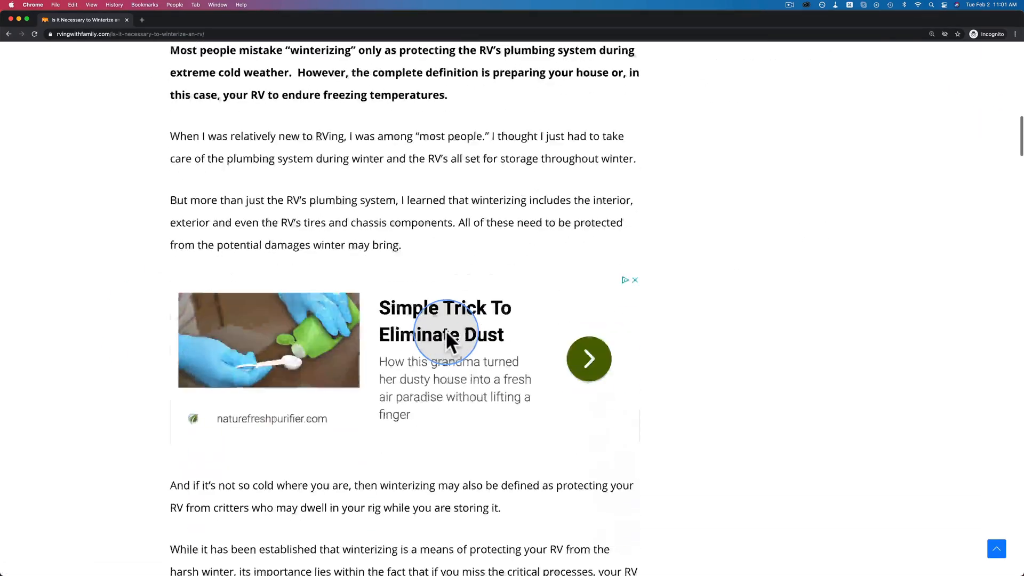
scroll("down", 3)
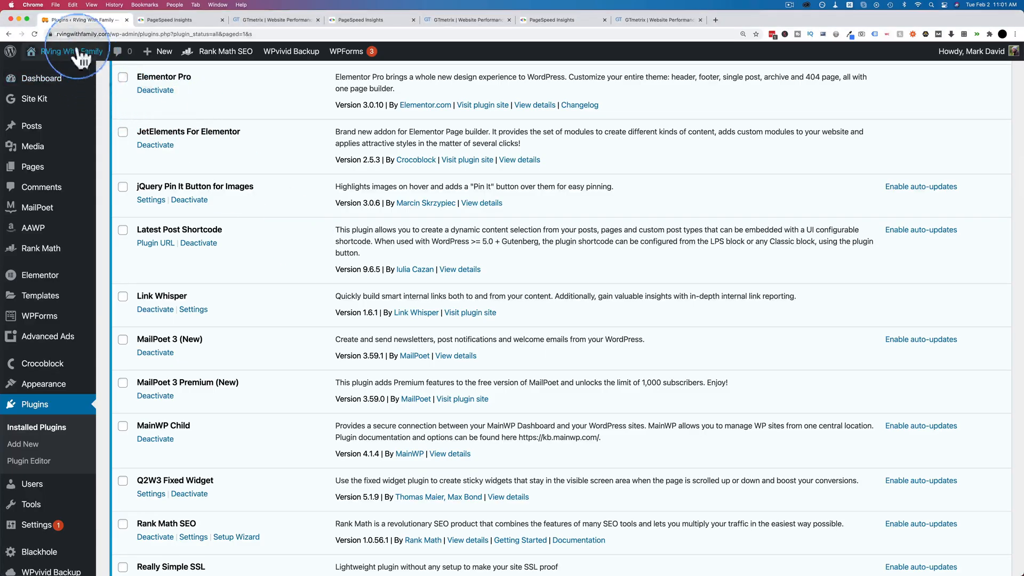
Scroll through the Installed Plugins list showing SG Optimizer and WP Rocket inactive.
scroll("up", 3)
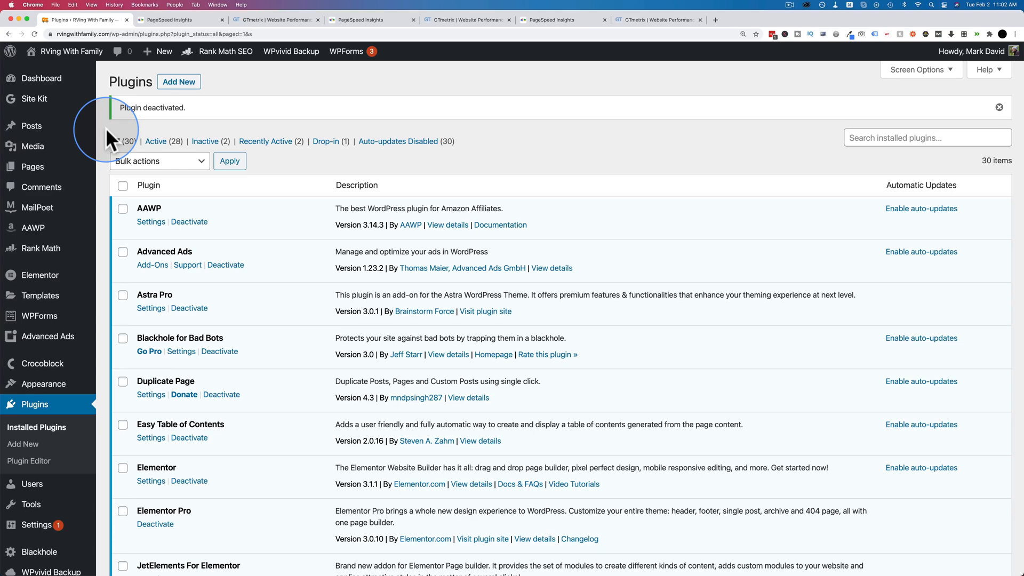
scroll("down", 3)
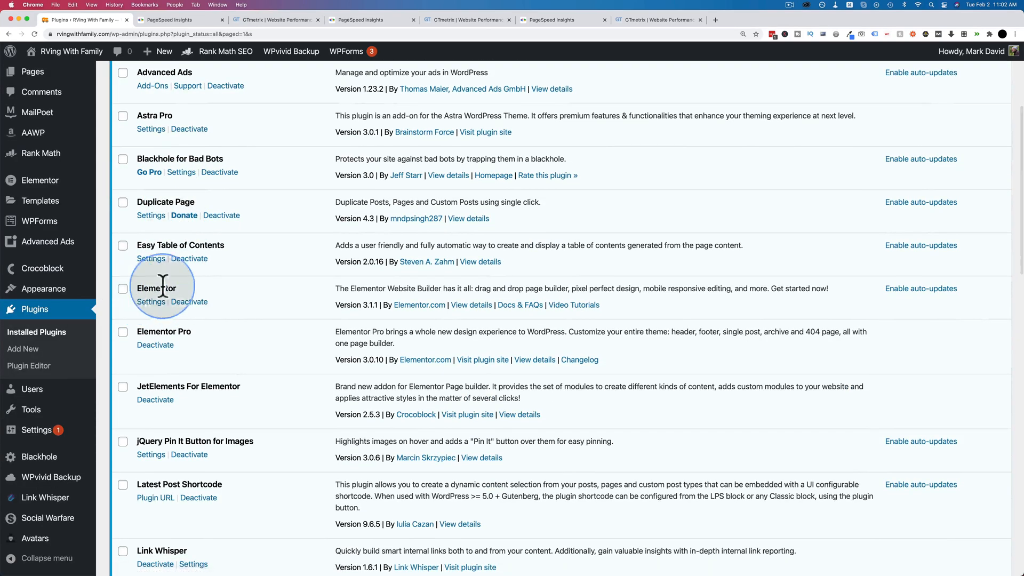
mouse_move(260, 312)
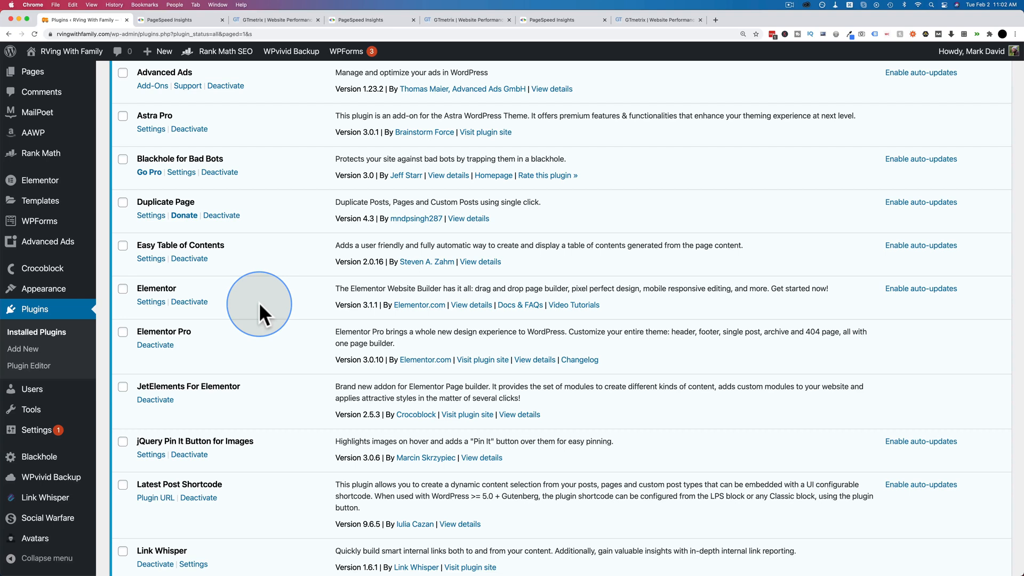
mouse_move(219, 302)
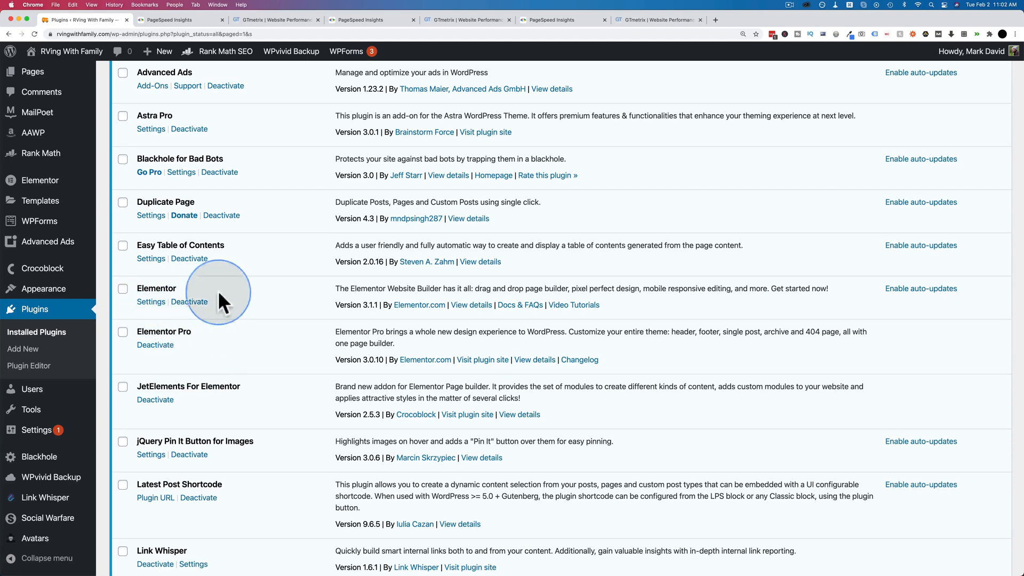
mouse_move(237, 338)
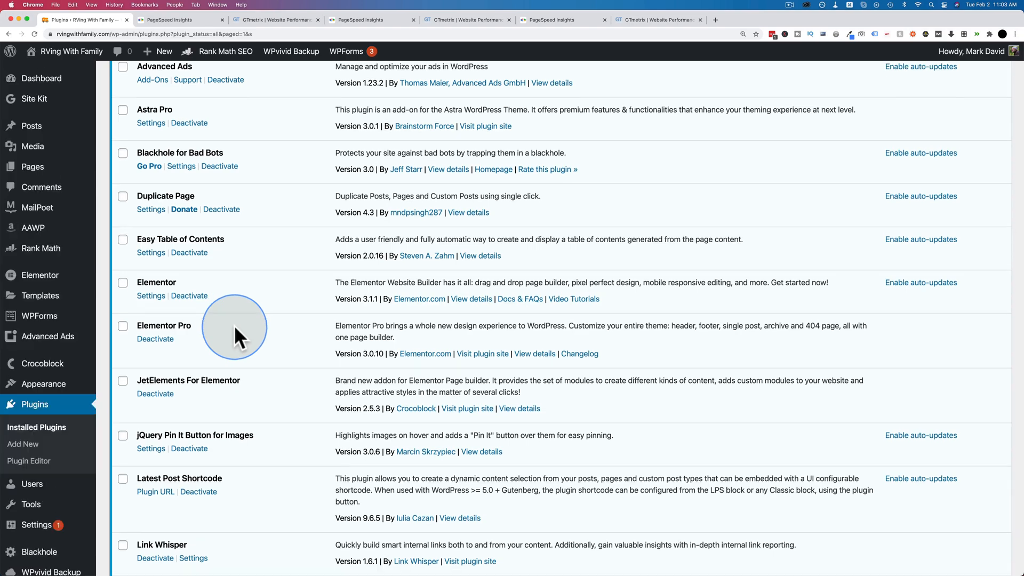
scroll("down", 3)
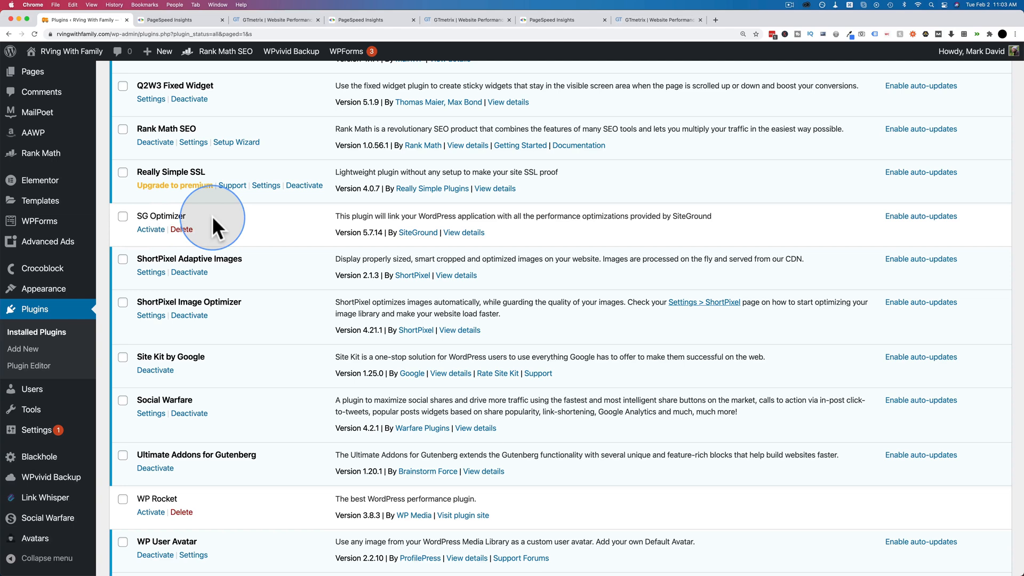
mouse_move(149, 215)
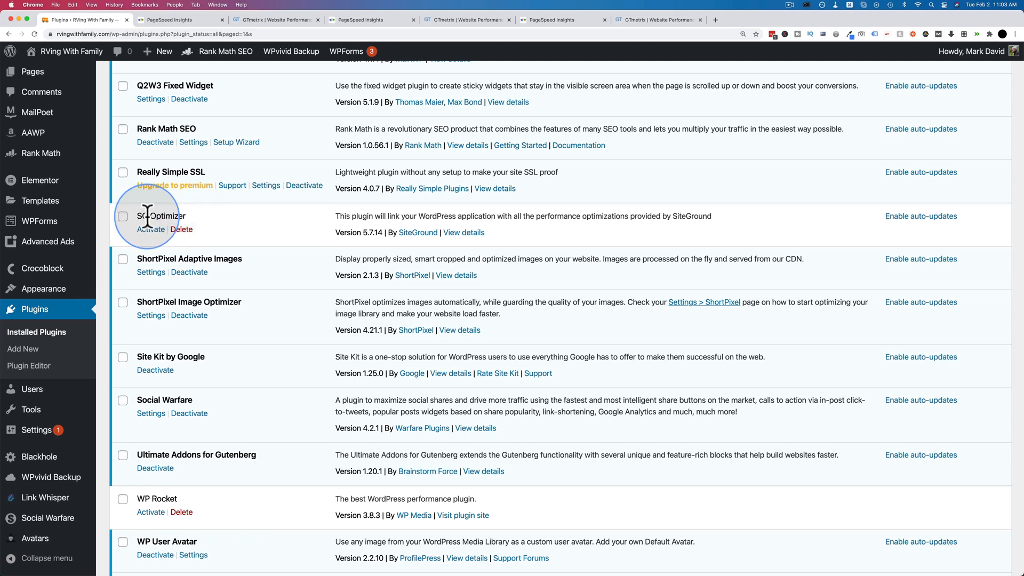
mouse_move(209, 224)
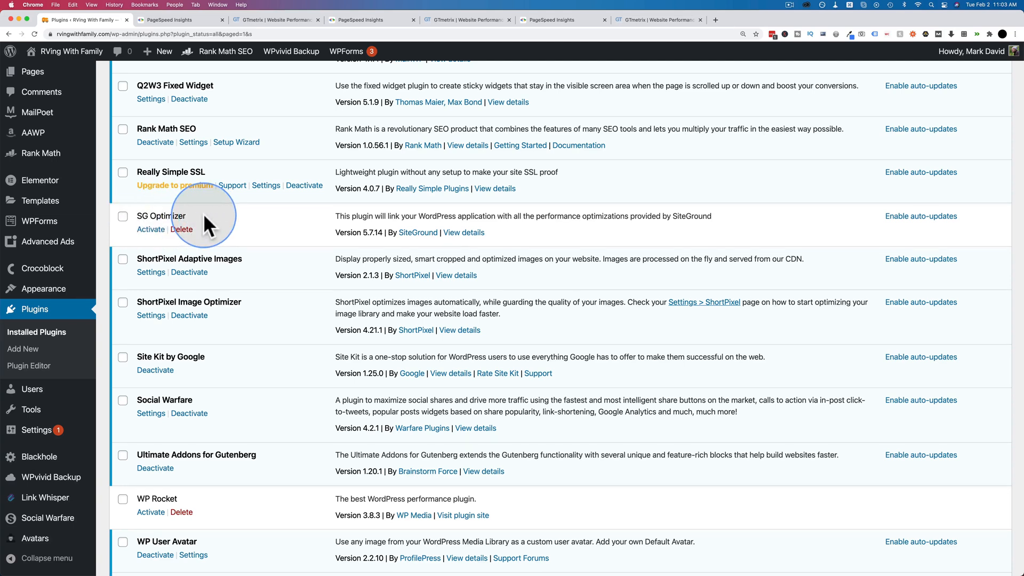
mouse_move(164, 210)
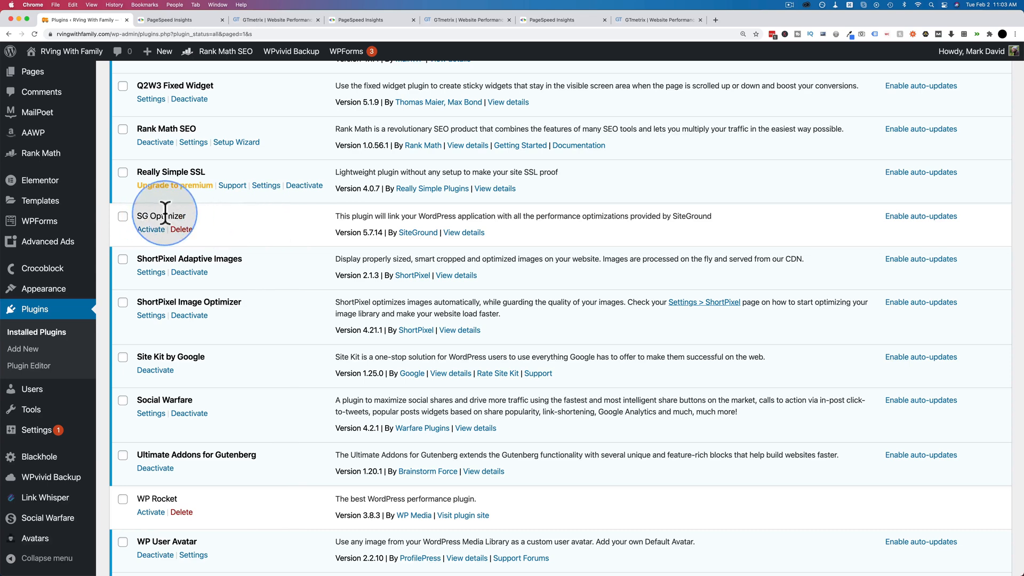
Check WP Rocket and SG Optimizer both show Activate, then switch to PageSpeed Insights.
scroll("down", 3)
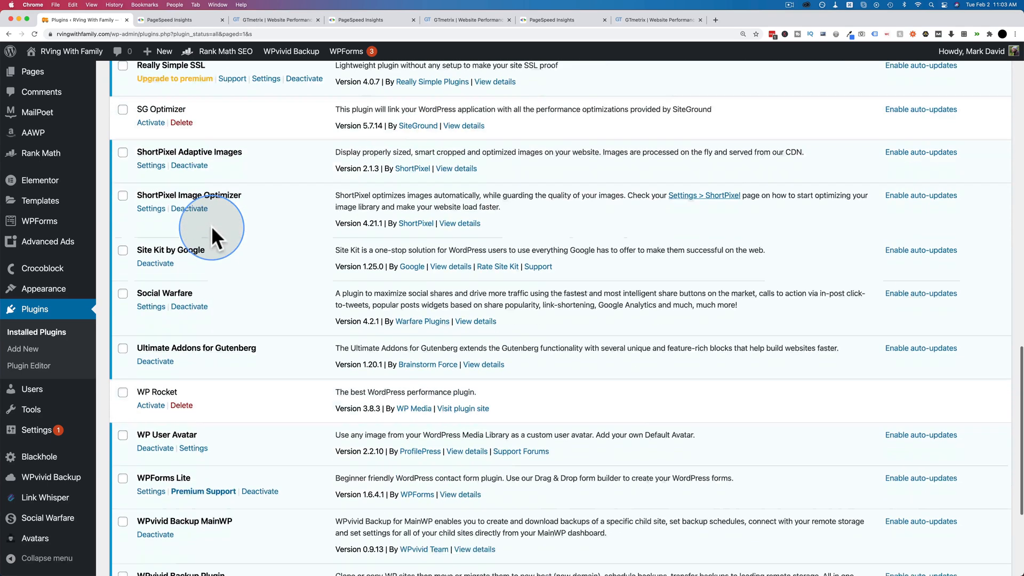
scroll("down", 3)
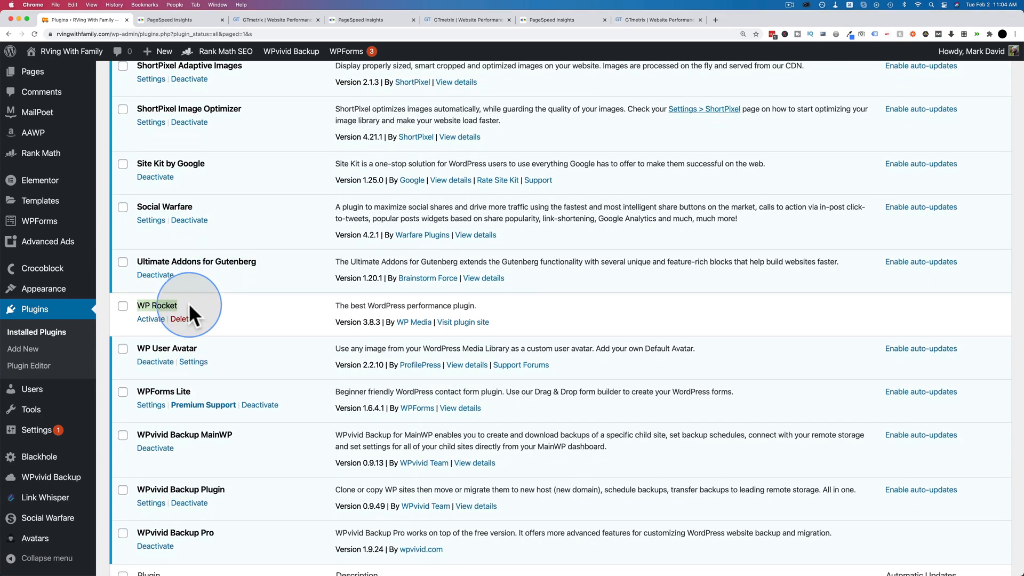
mouse_move(248, 302)
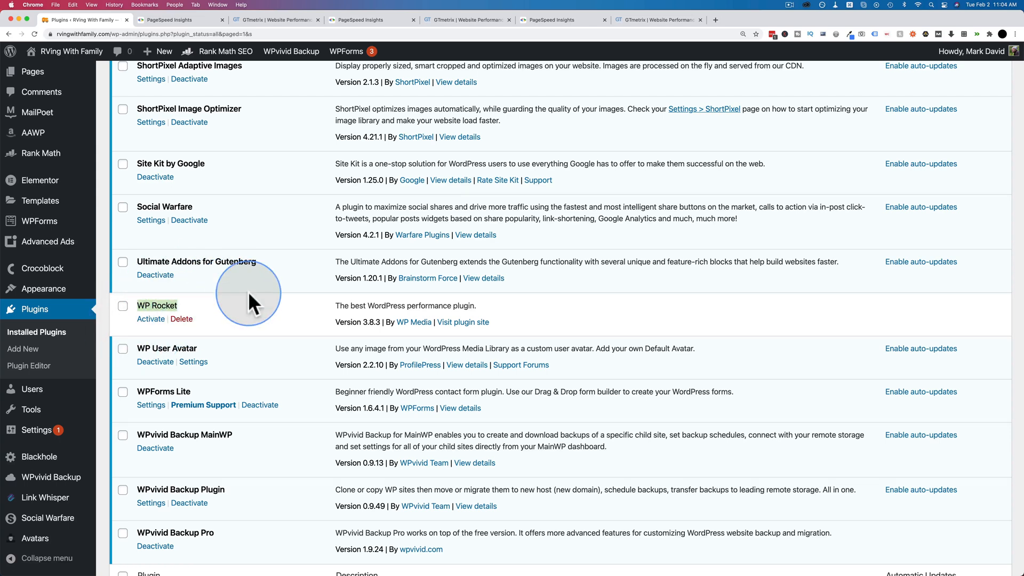
mouse_move(218, 320)
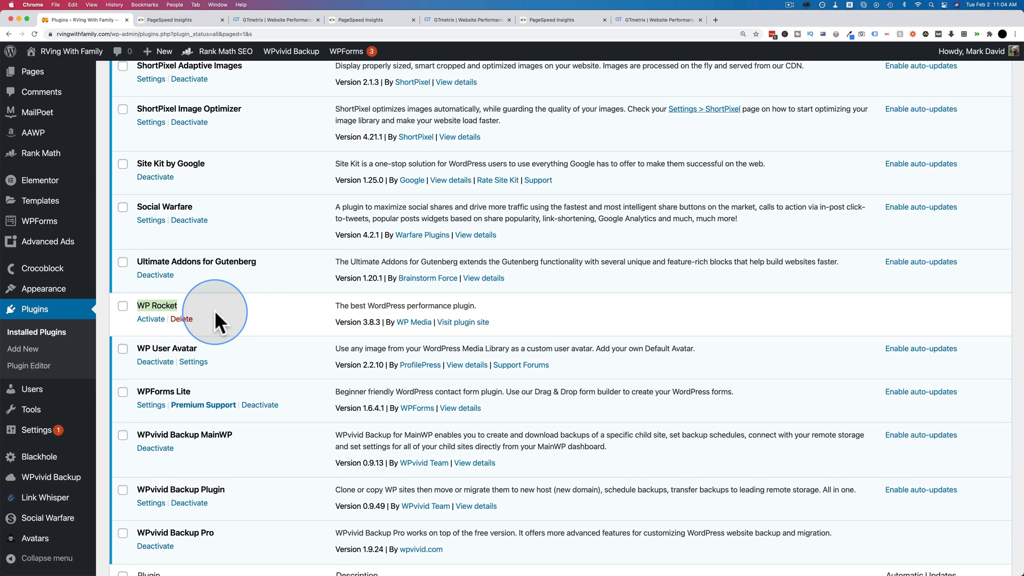
mouse_move(124, 324)
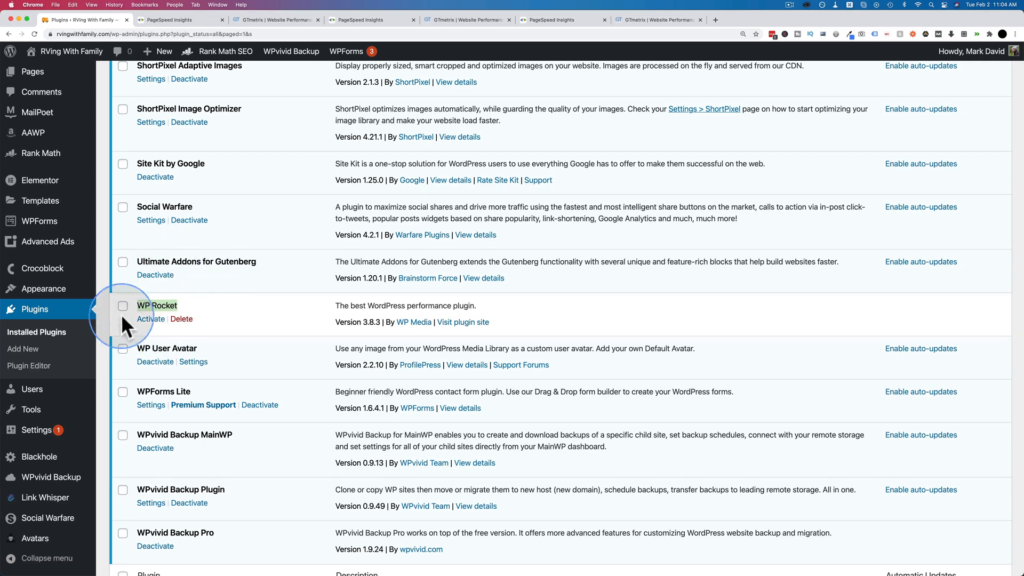
mouse_move(307, 215)
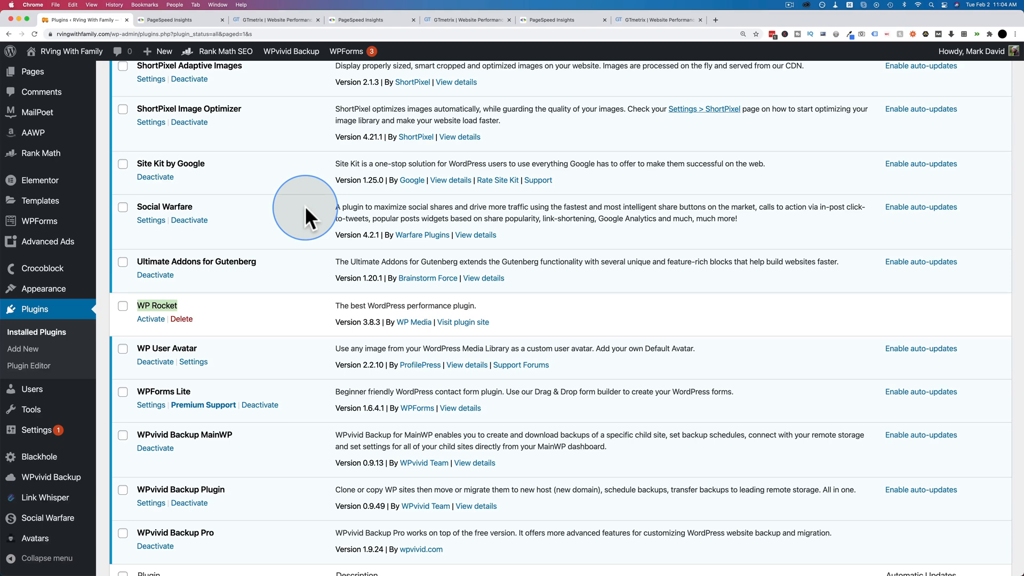
mouse_move(201, 147)
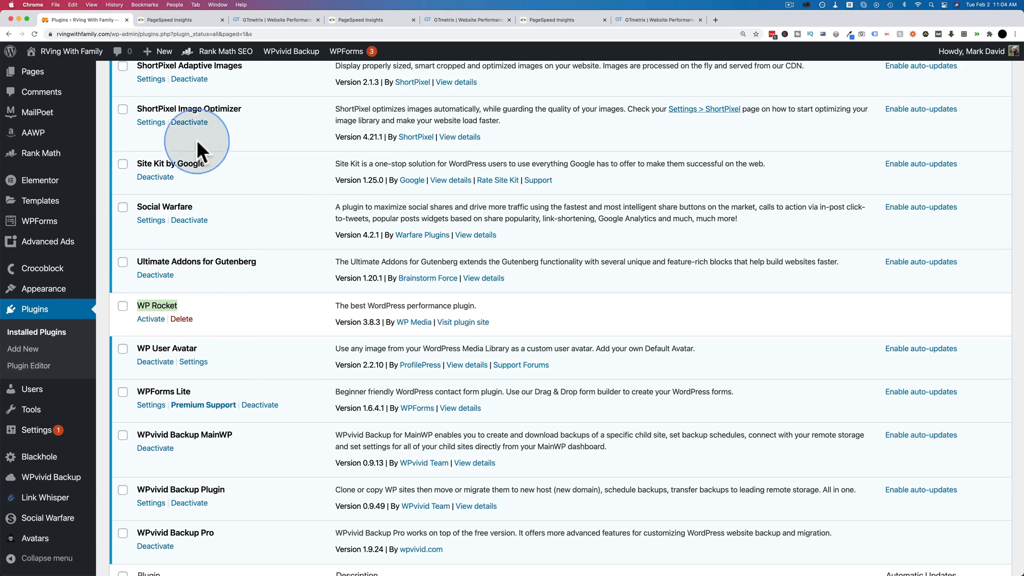
scroll("up", 3)
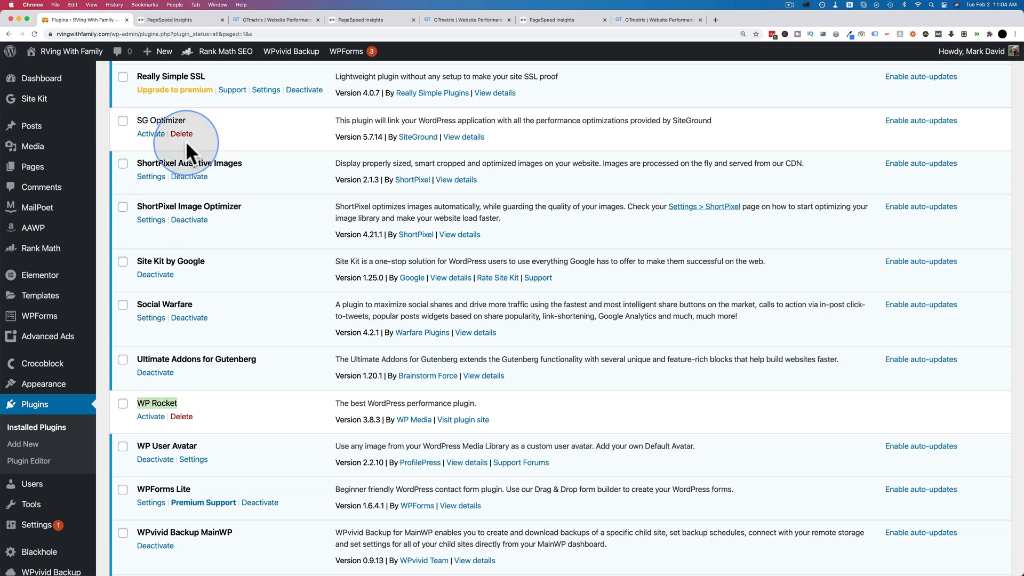
mouse_move(247, 420)
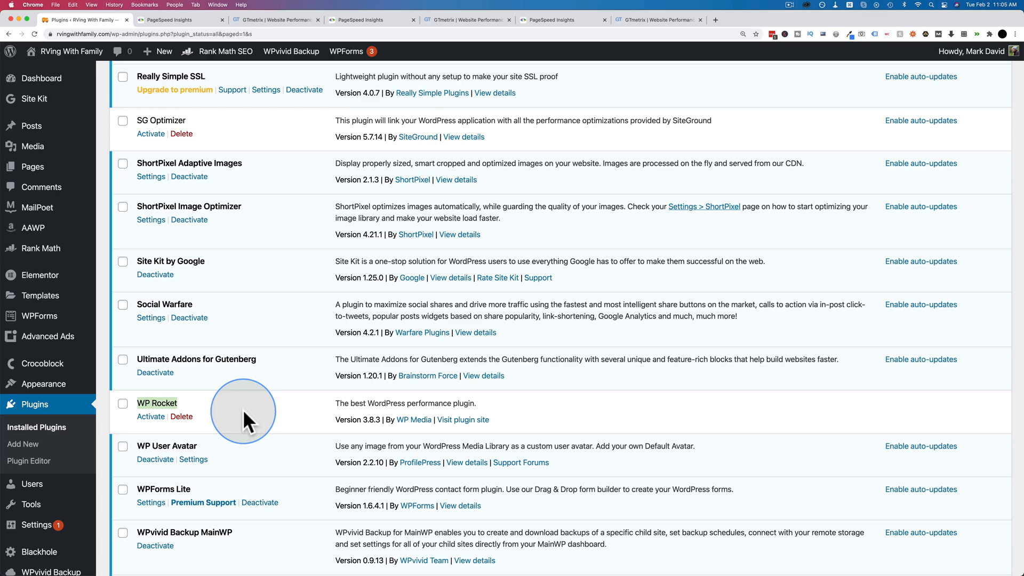
left_click(176, 19)
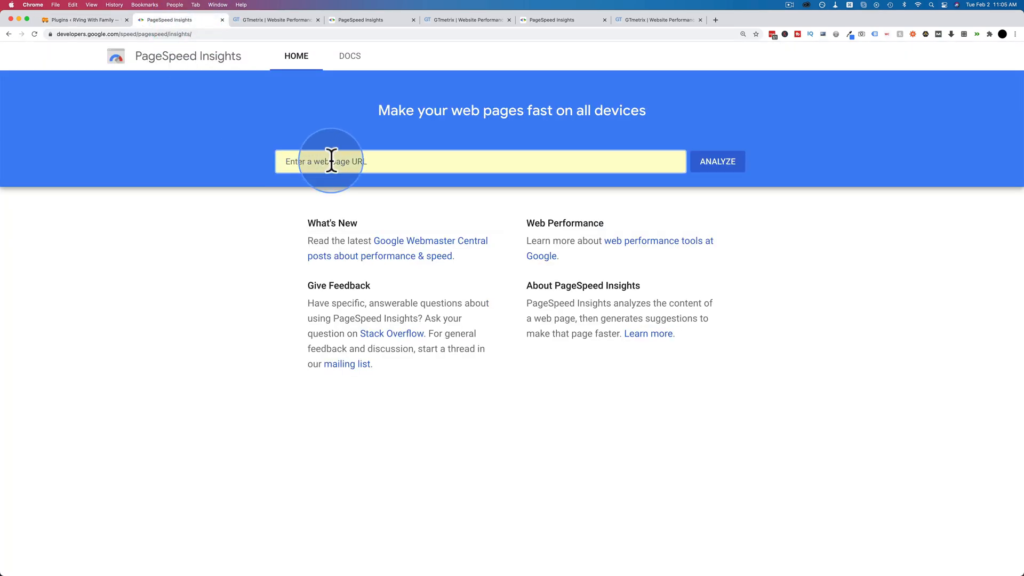
Start a GTmetrix test of rvingwithfamily.com and return to the PageSpeed Insights results.
left_click(716, 109)
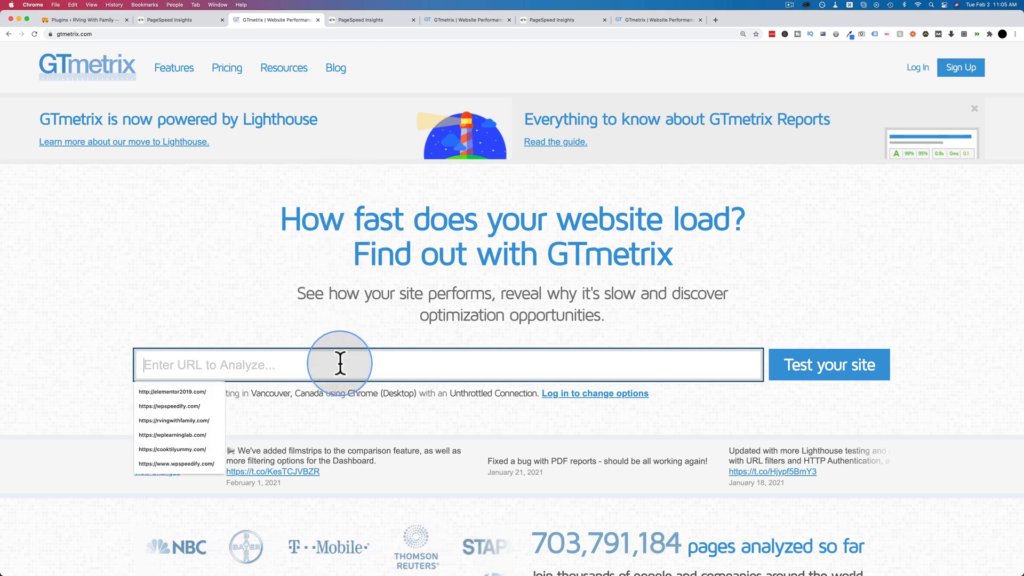
left_click(174, 420)
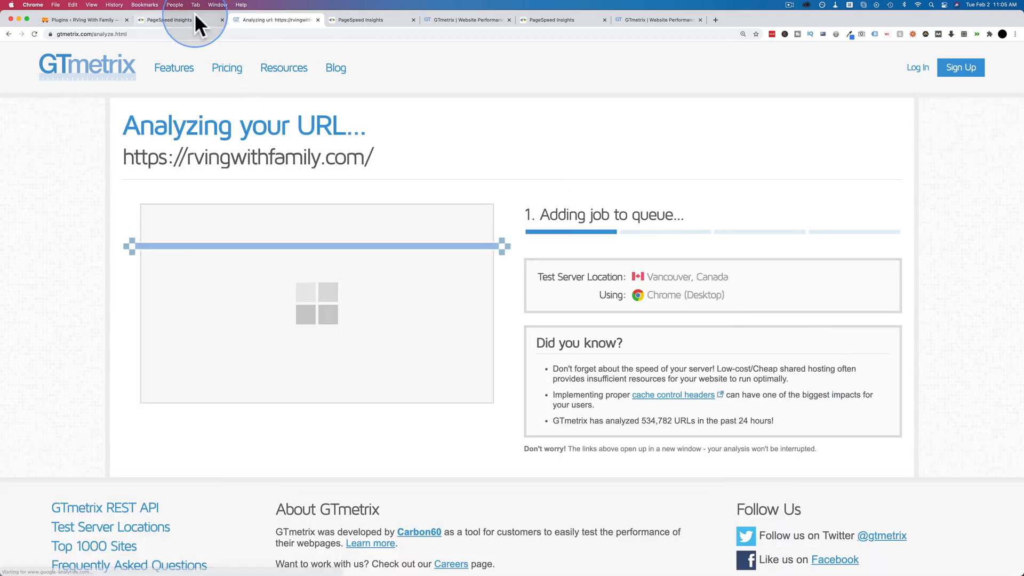
left_click(178, 19)
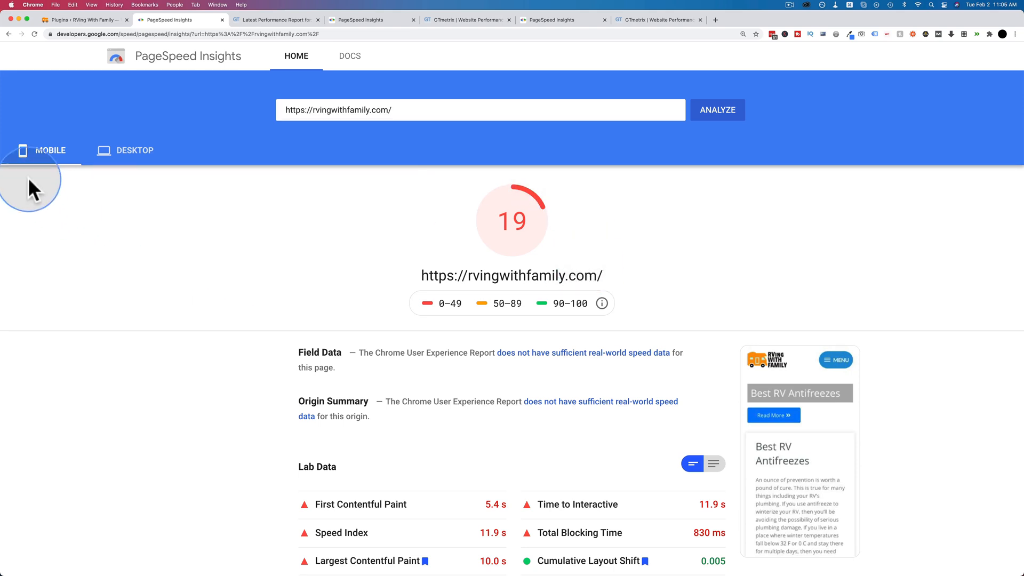
Review the mobile score of 19, then the desktop results and Lab Data scoring 53.
scroll("down", 3)
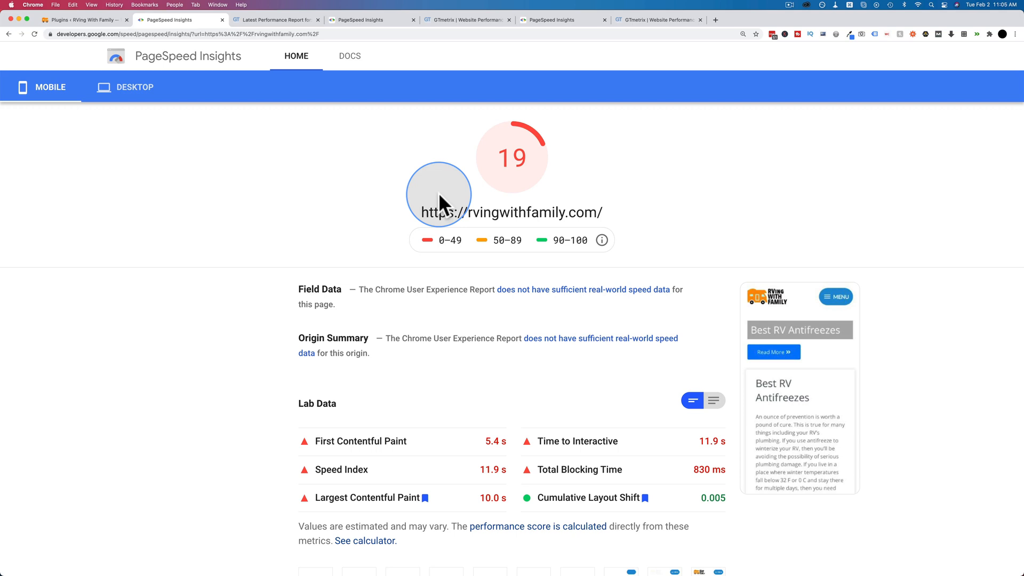
mouse_move(461, 235)
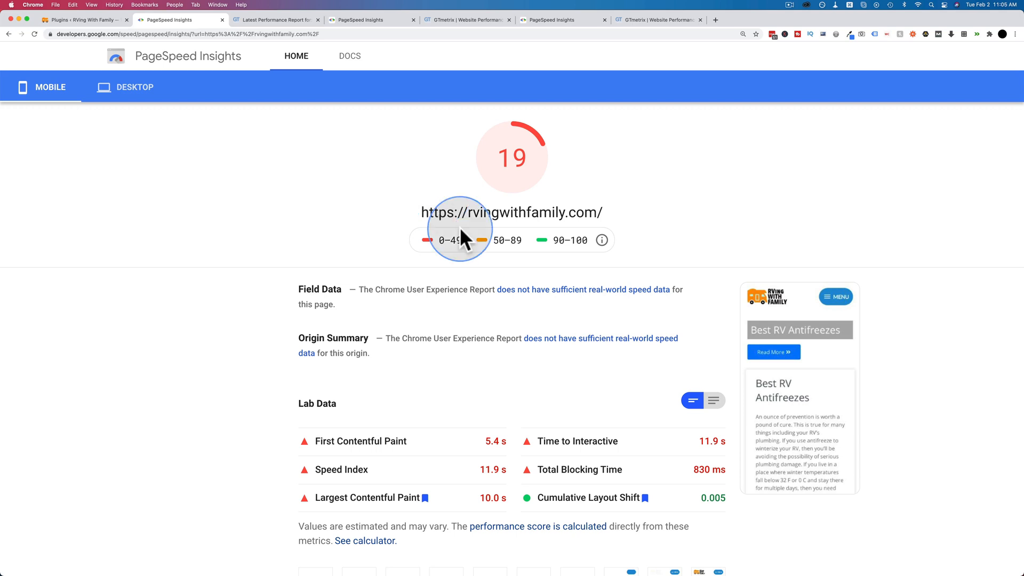
scroll("down", 3)
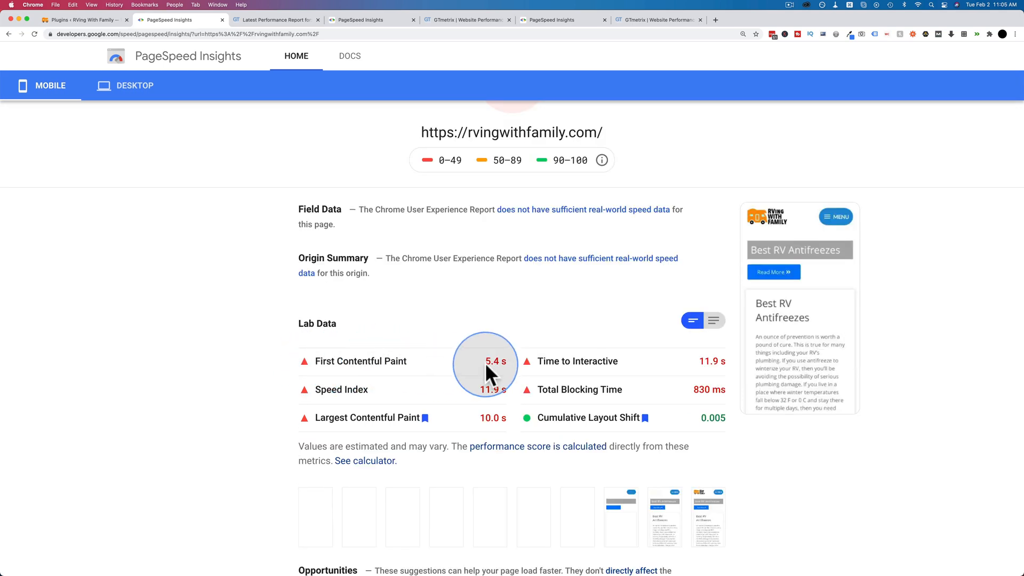
mouse_move(706, 361)
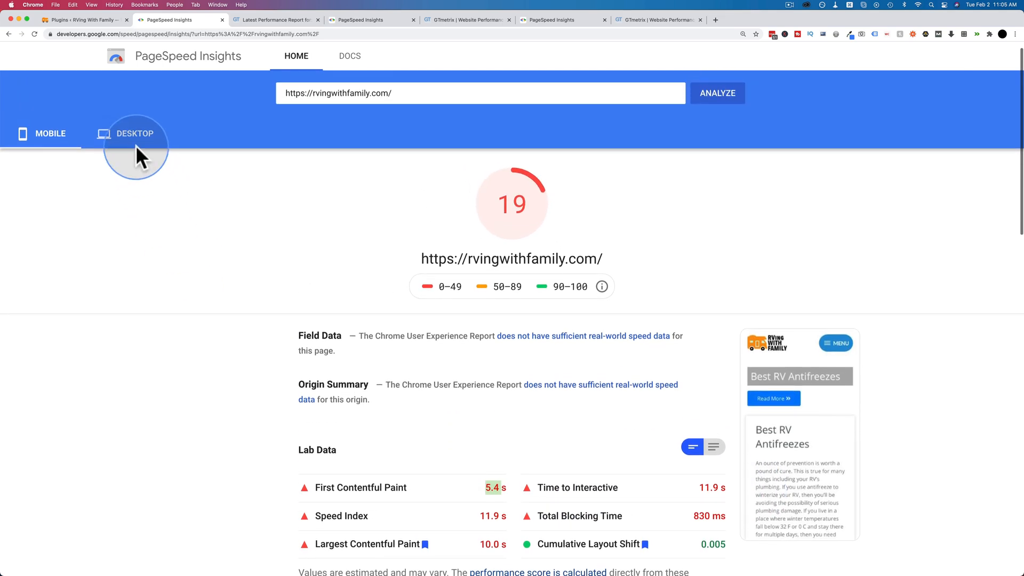
left_click(136, 133)
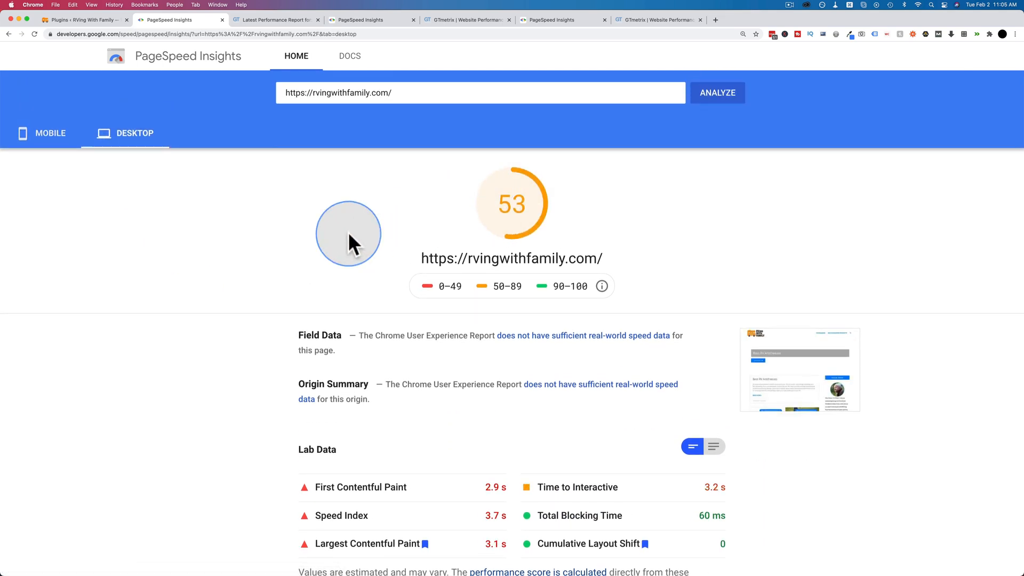
scroll("down", 3)
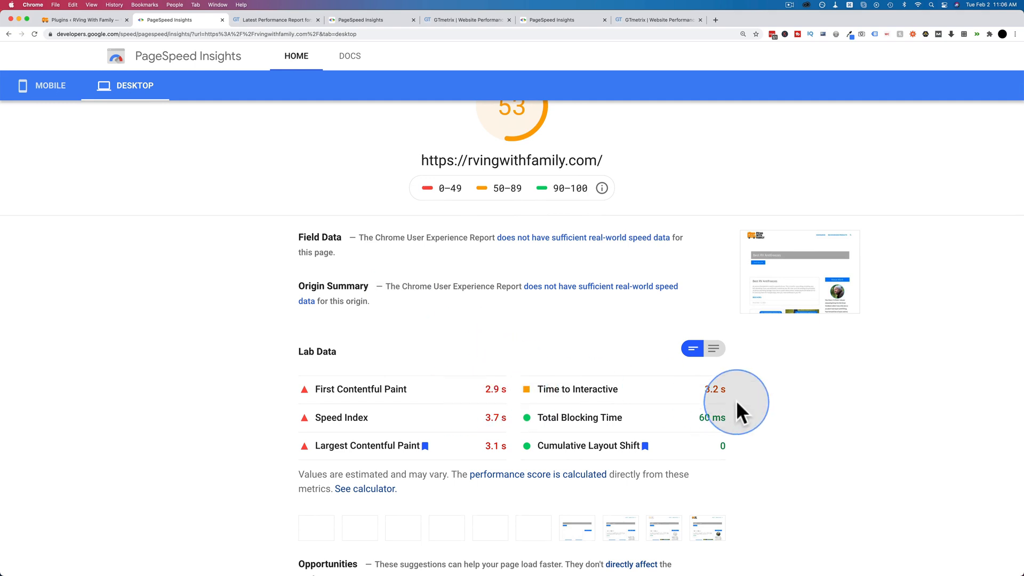
mouse_move(238, 327)
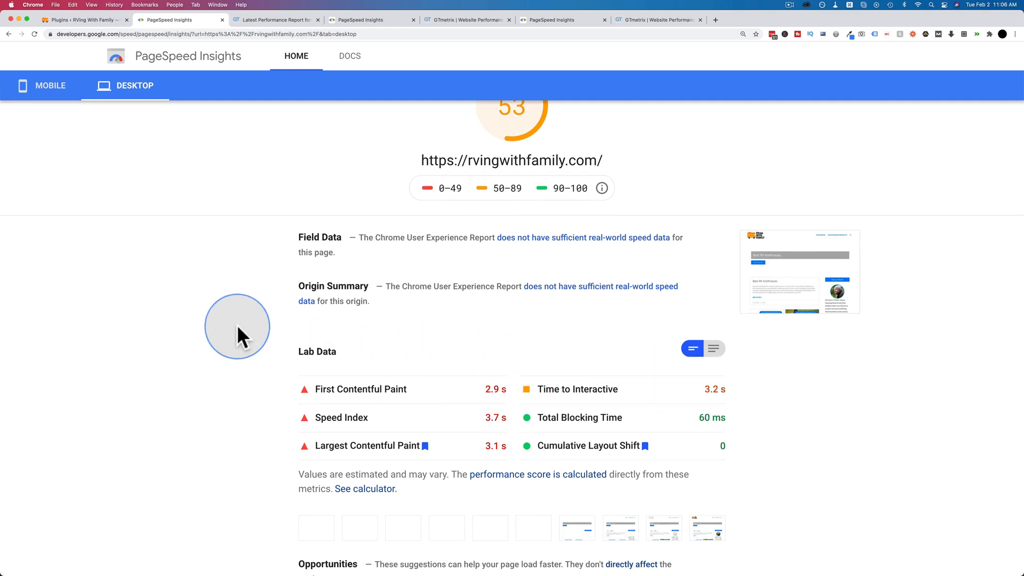
scroll("down", 3)
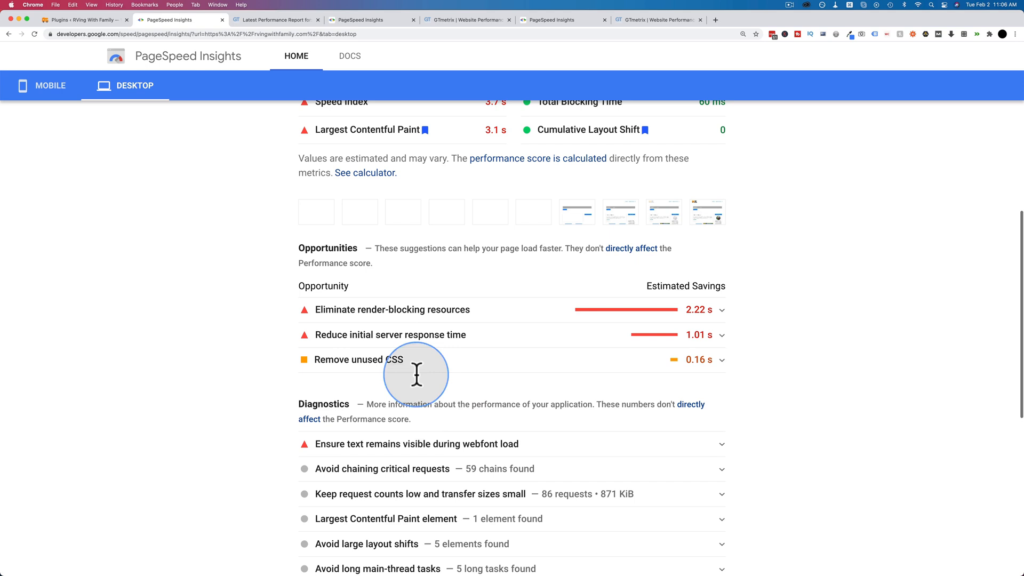
scroll("up", 3)
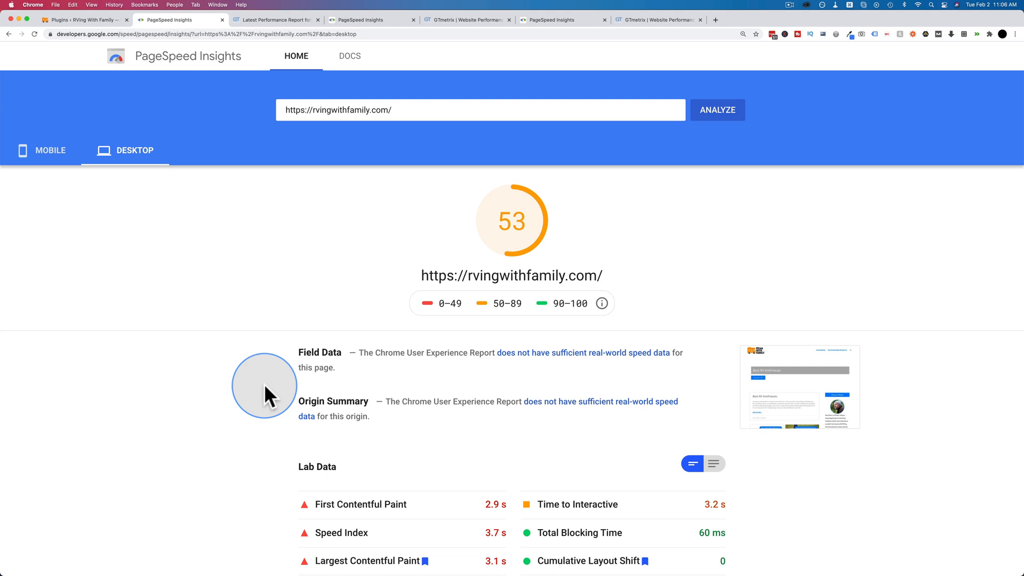
mouse_move(304, 110)
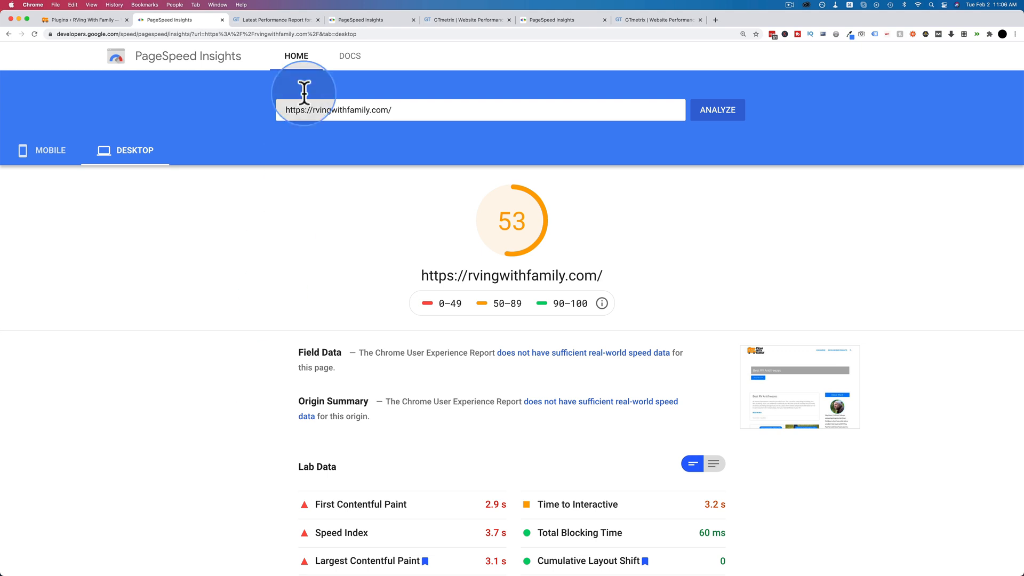
Glance at the GTmetrix report (grade C, 63%) and return to the PageSpeed desktop result.
left_click(274, 19)
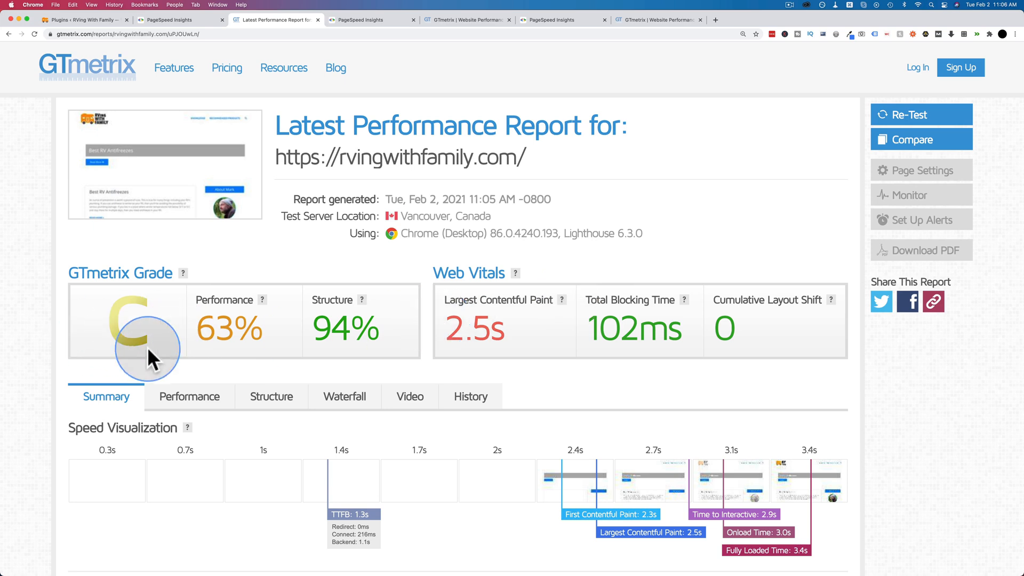
left_click(176, 19)
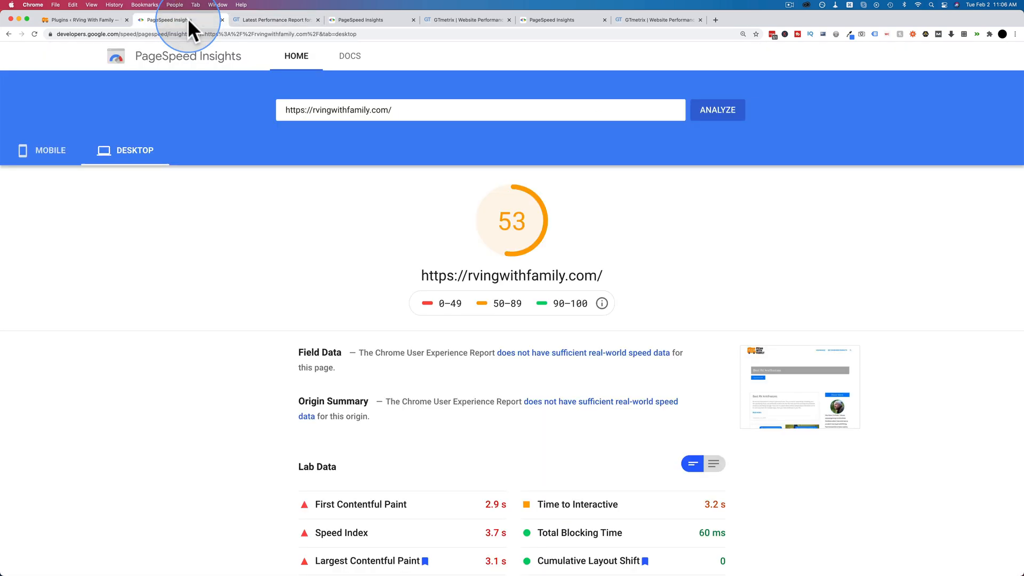
scroll("down", 3)
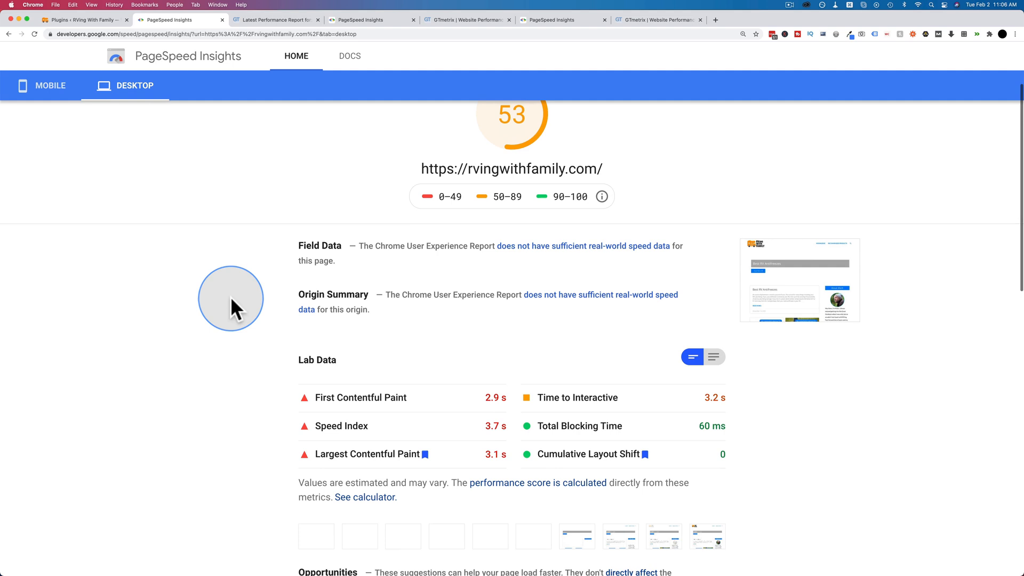
scroll("up", 3)
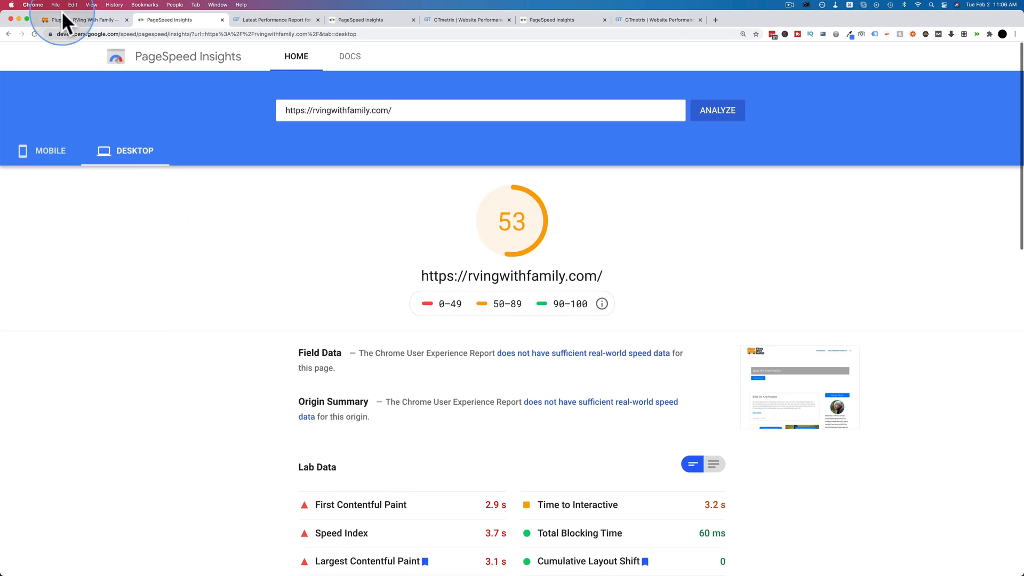
Activate SG Optimizer, then launch new PageSpeed Insights and GTmetrix tests of rvingwithfamily.com.
left_click(83, 20)
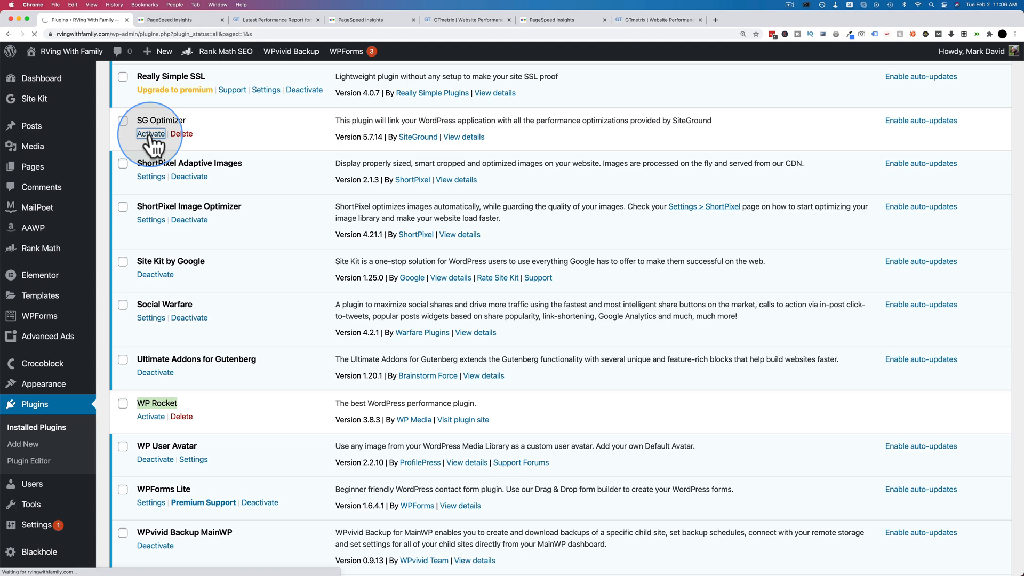
left_click(150, 134)
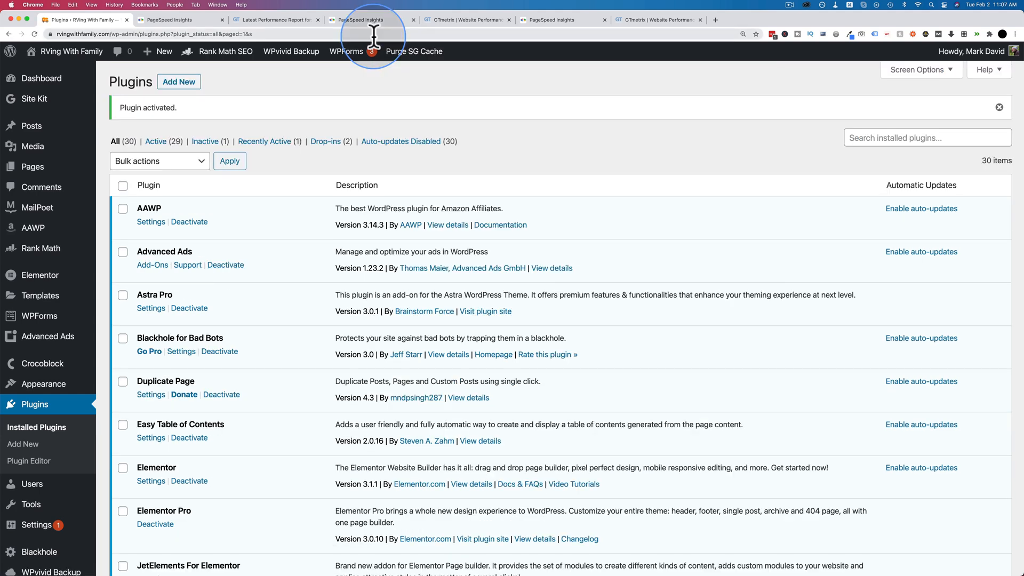
left_click(372, 19)
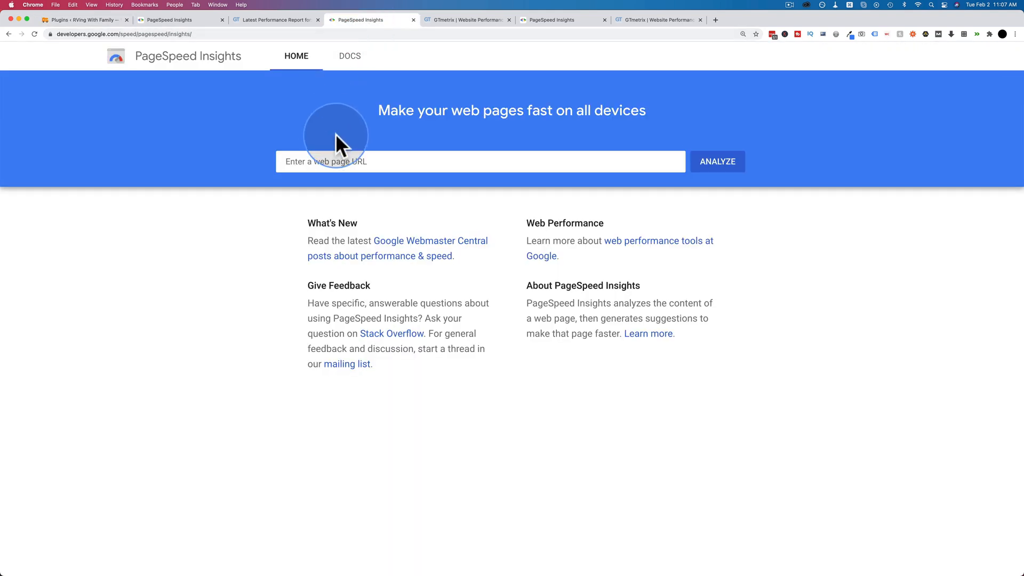
left_click(716, 110)
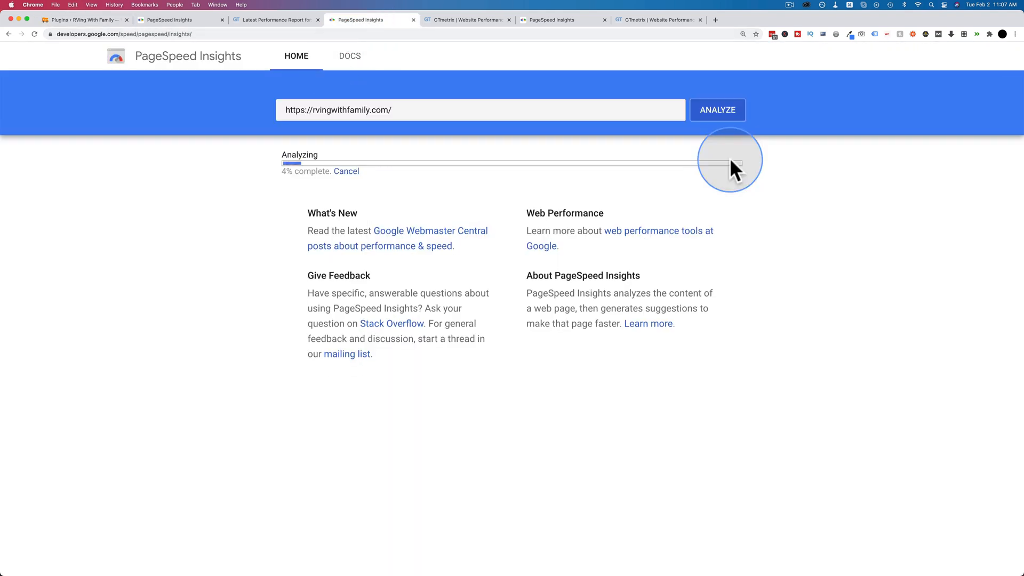
left_click(465, 19)
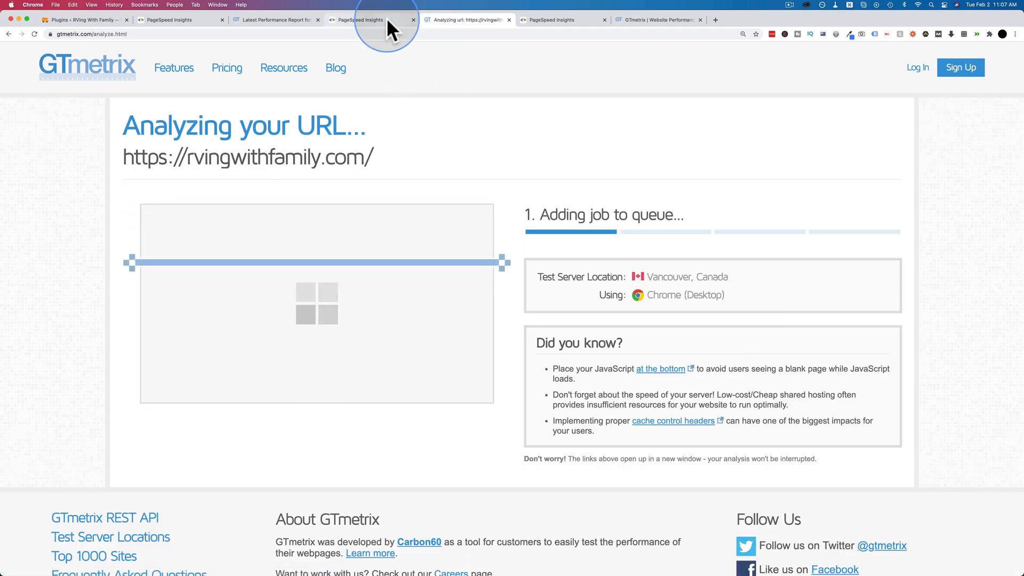
left_click(373, 19)
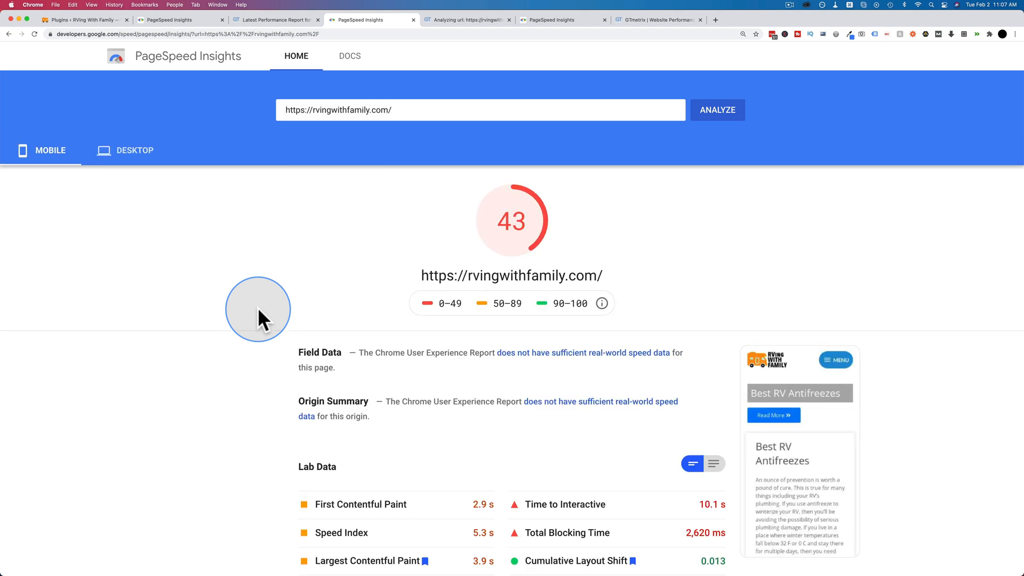
mouse_move(116, 216)
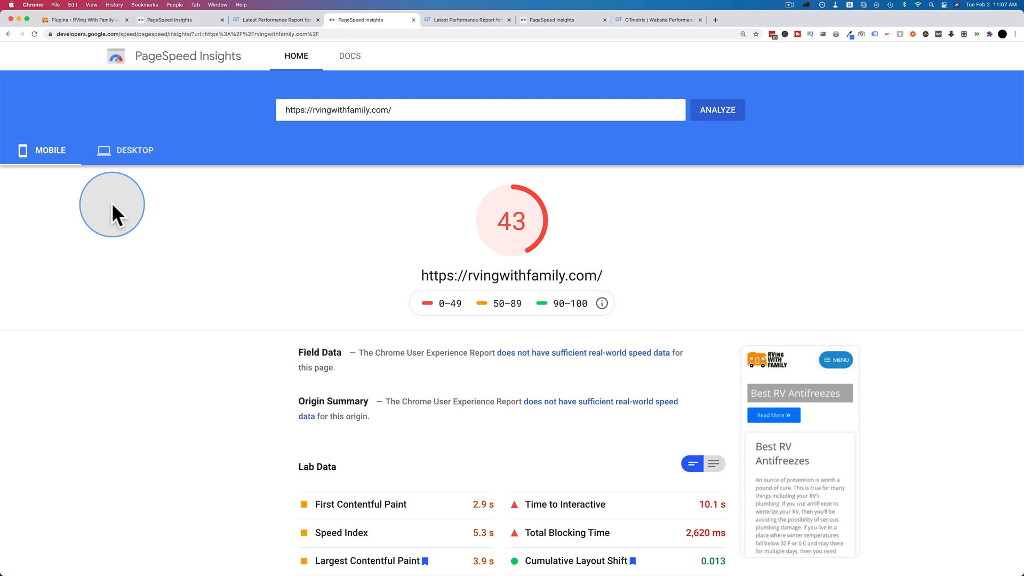
mouse_move(516, 228)
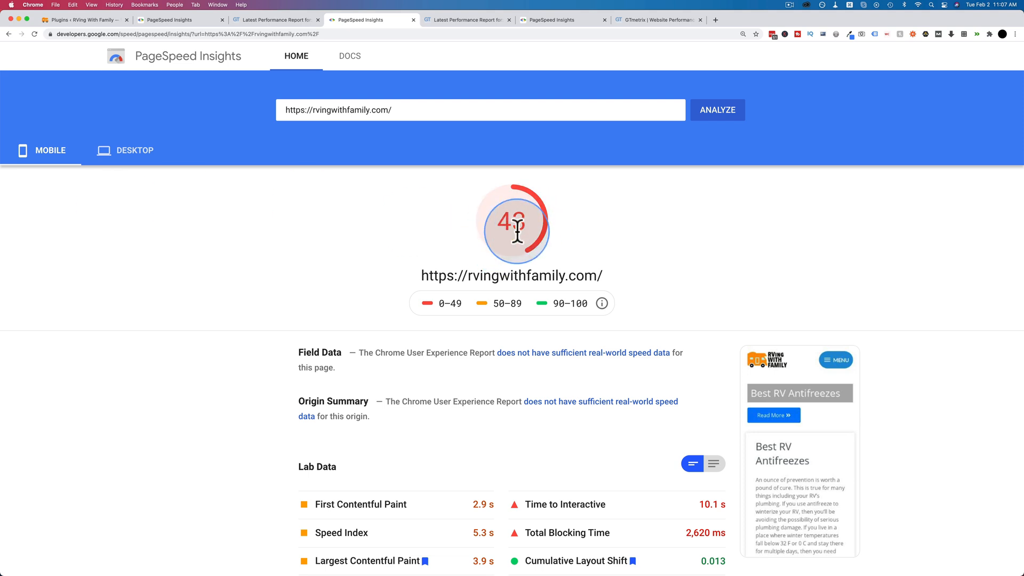
Check the new desktop score of 94, then switch back to the mobile result of 43.
scroll("down", 3)
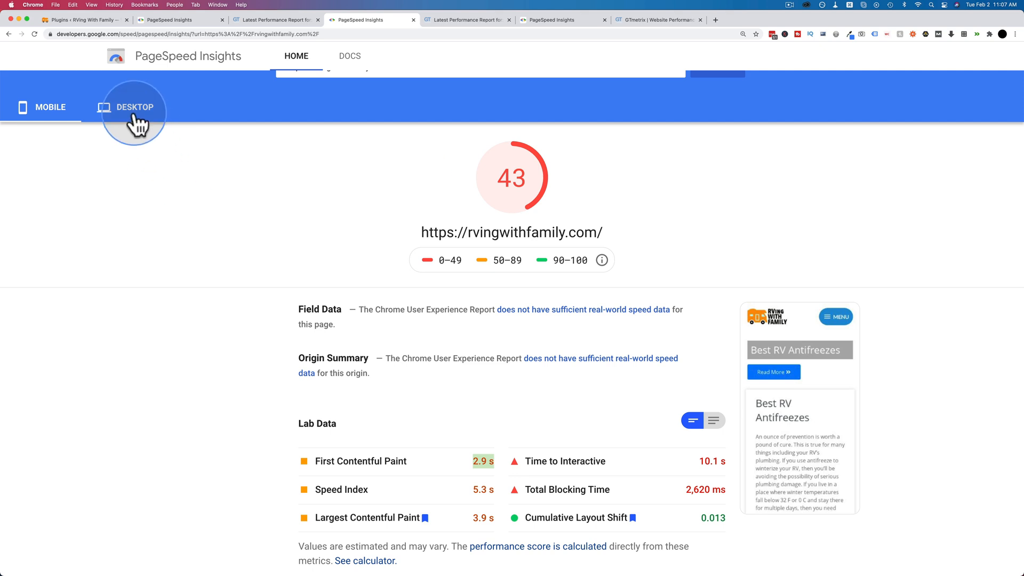
left_click(136, 106)
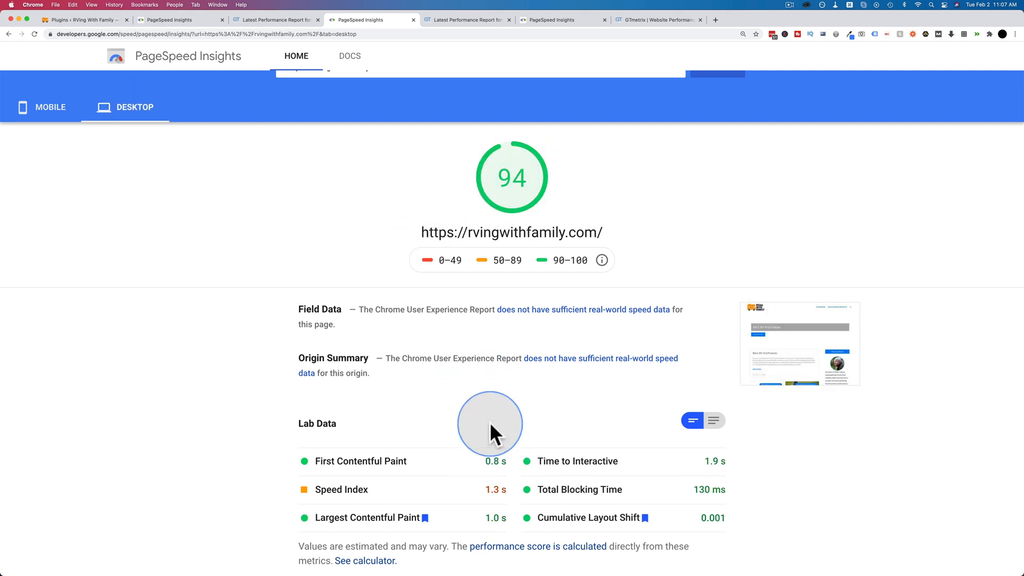
scroll("up", 3)
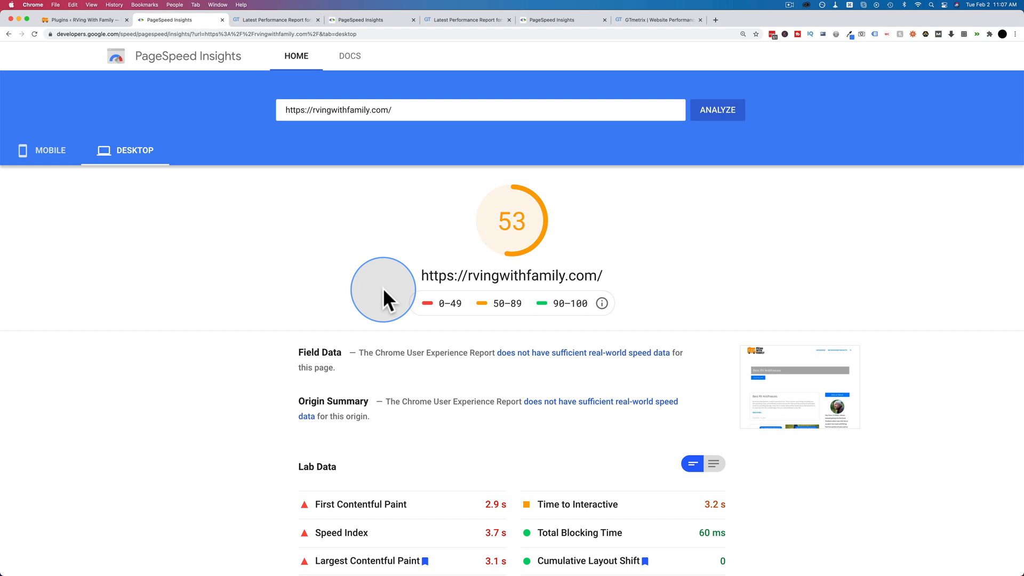
mouse_move(371, 55)
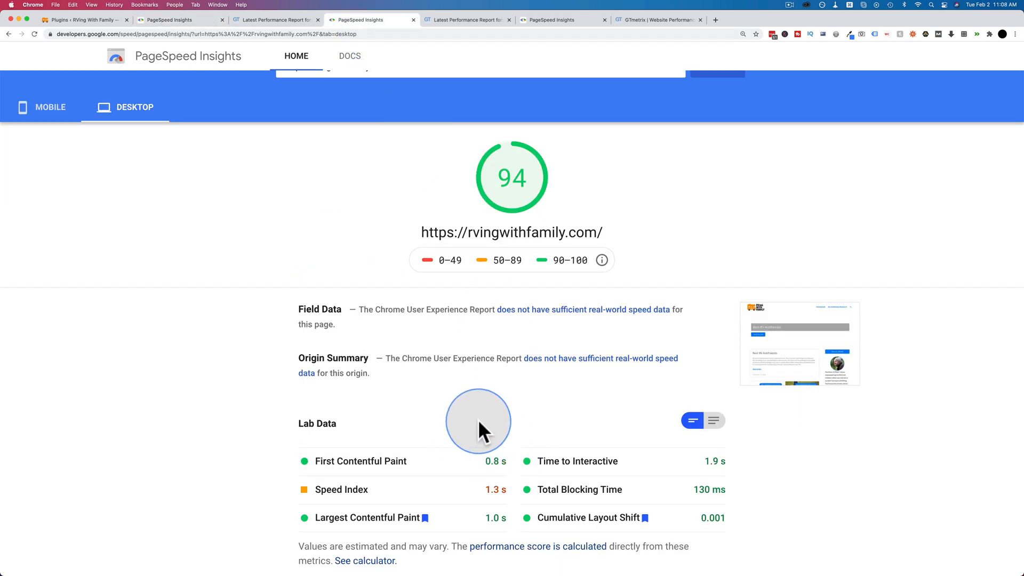
left_click(50, 107)
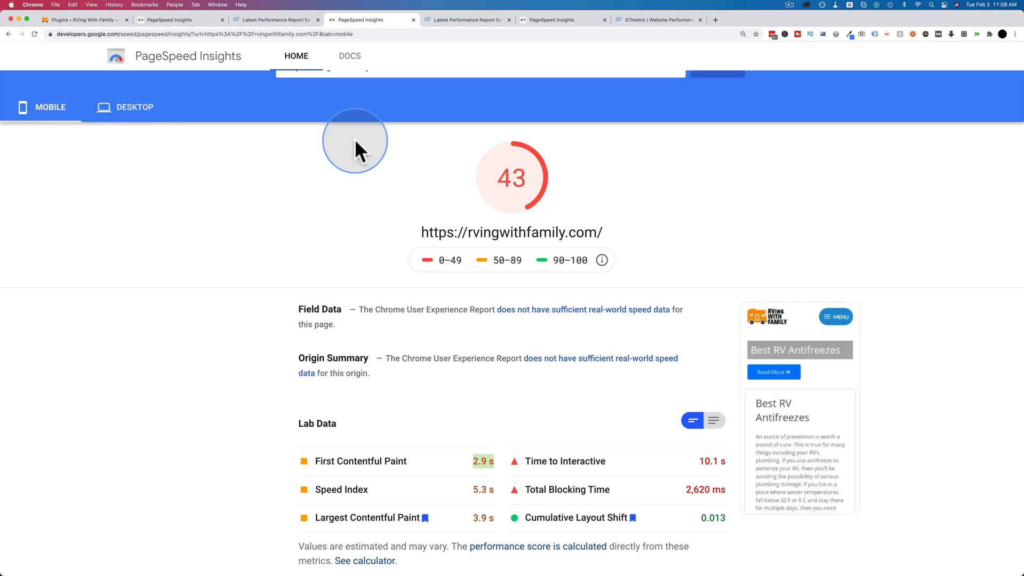
mouse_move(509, 469)
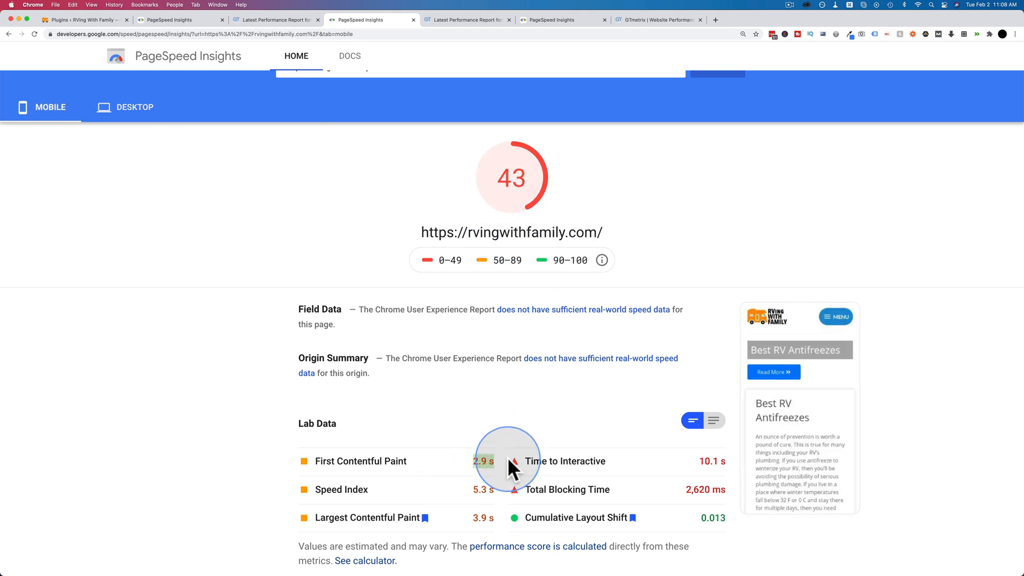
mouse_move(620, 399)
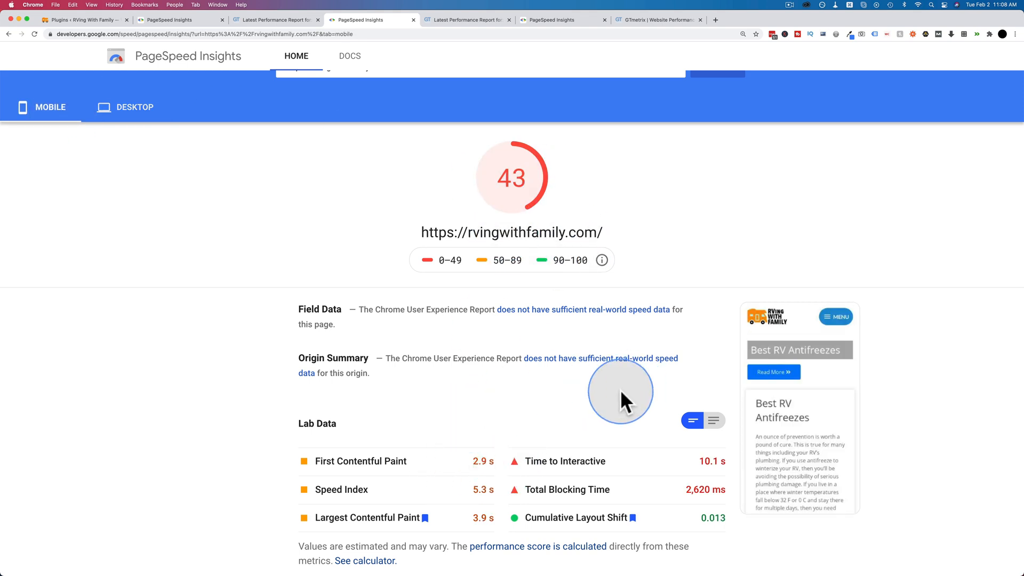
mouse_move(444, 443)
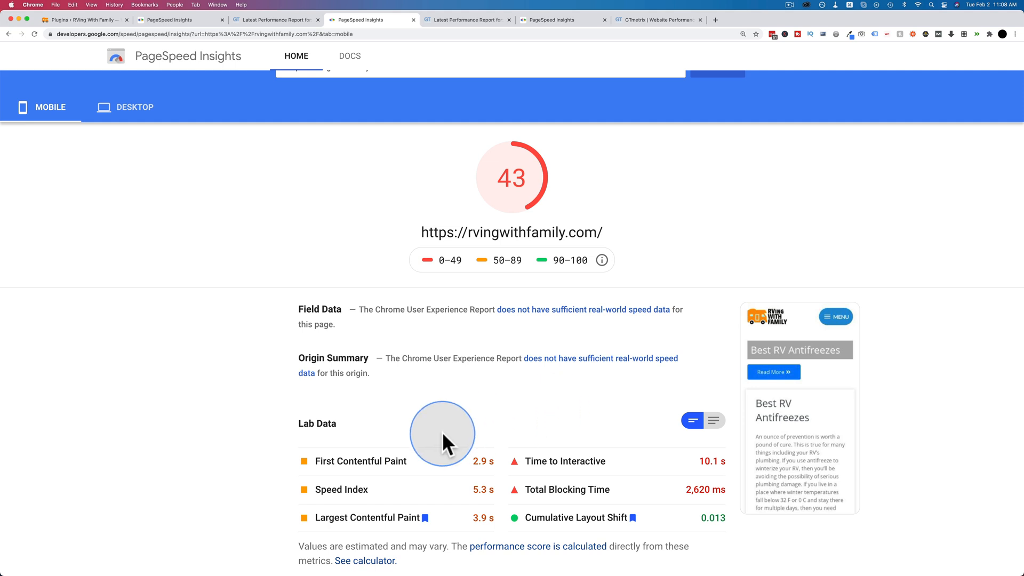
mouse_move(465, 436)
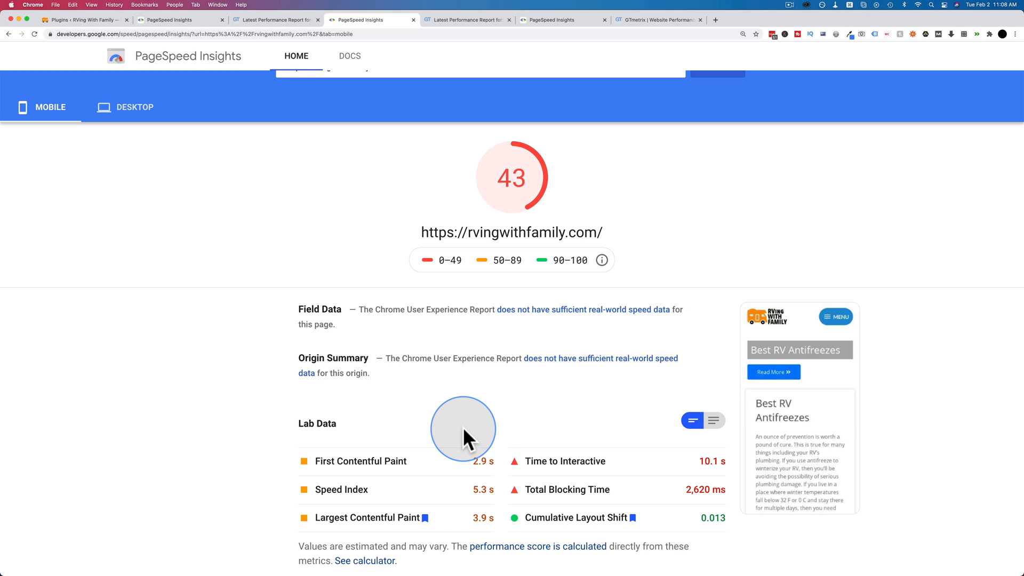
mouse_move(456, 486)
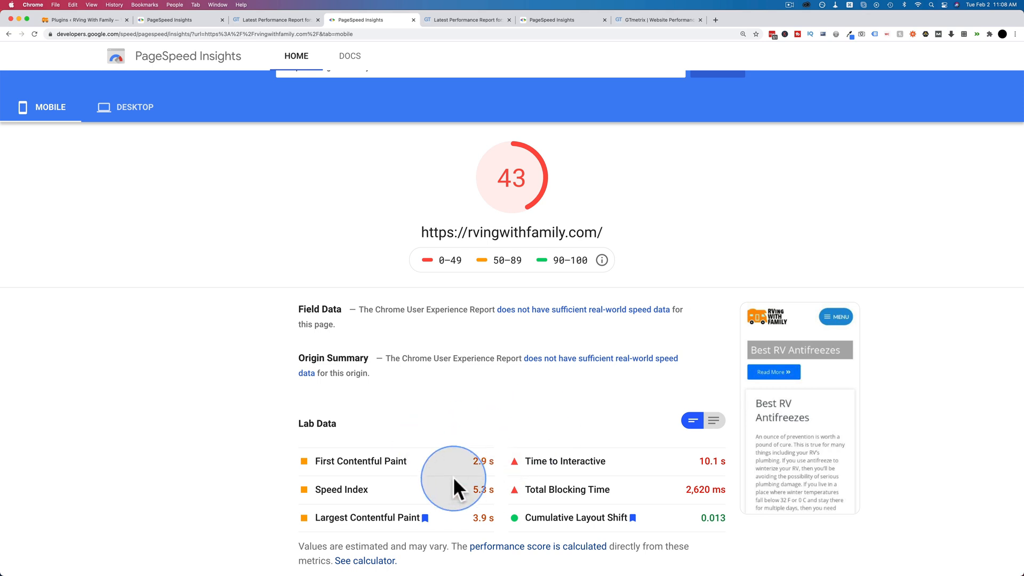
mouse_move(476, 464)
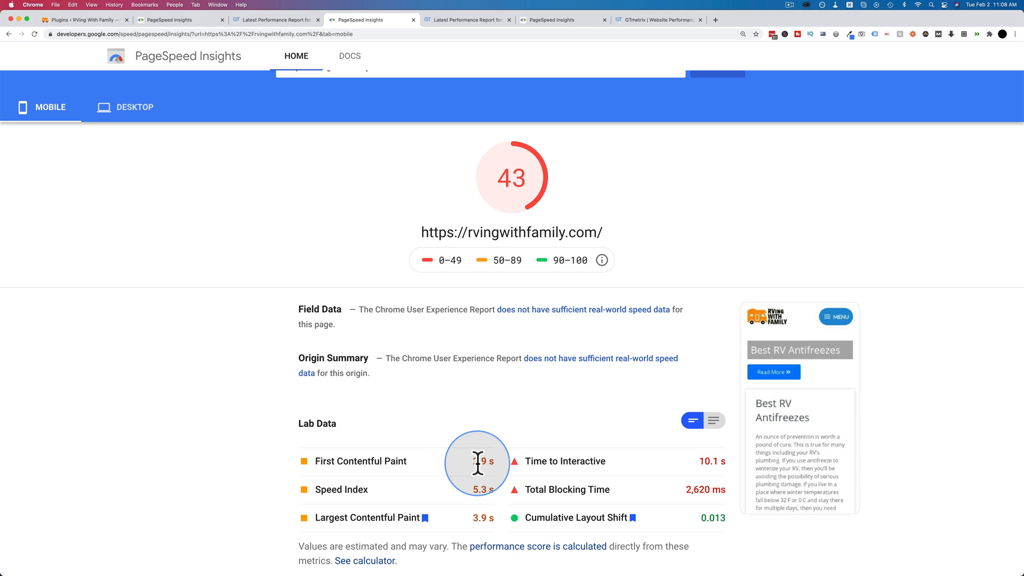
Bring up the latest GTmetrix report showing grade A with 97% performance.
left_click(466, 19)
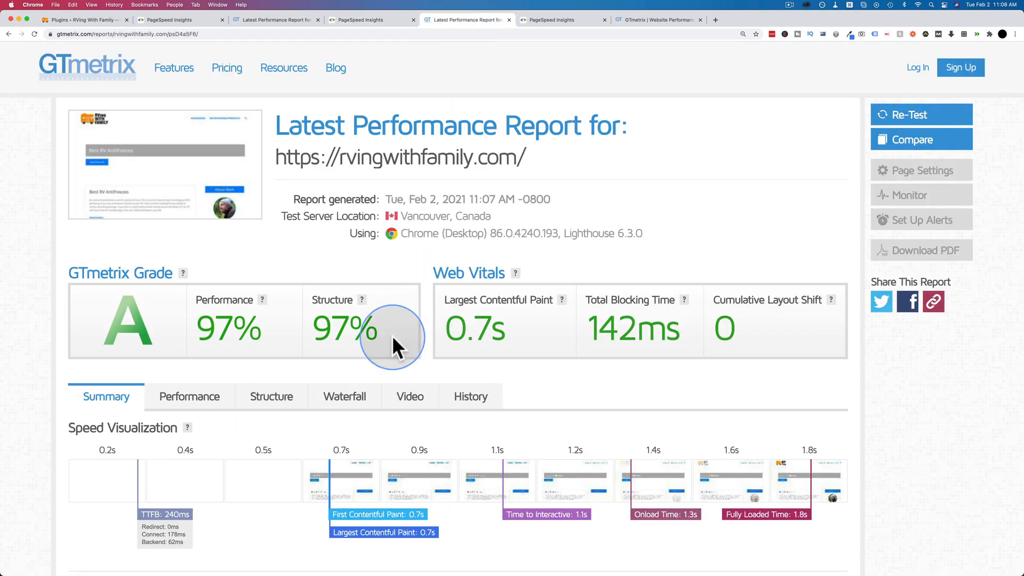
mouse_move(701, 329)
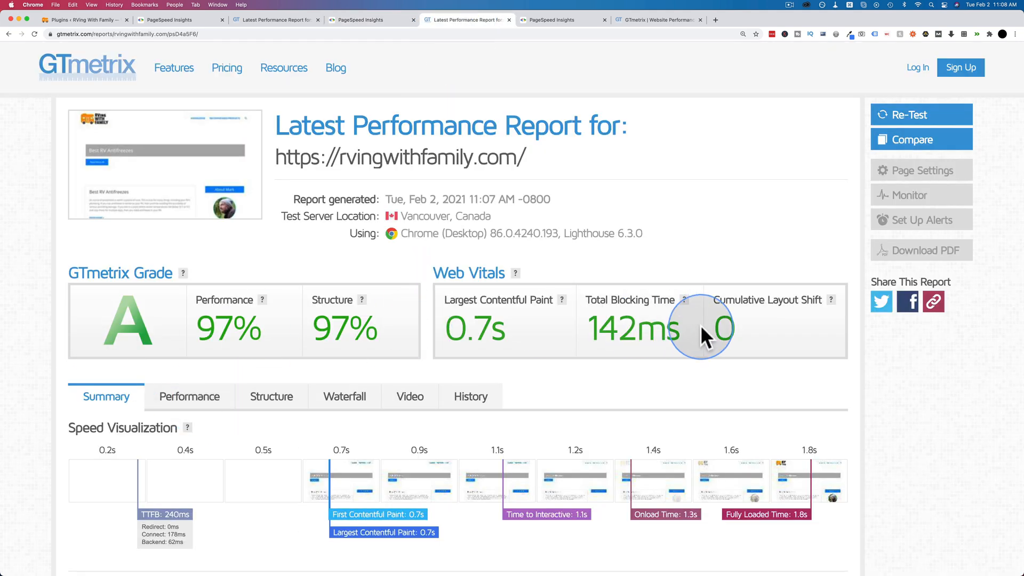
mouse_move(271, 371)
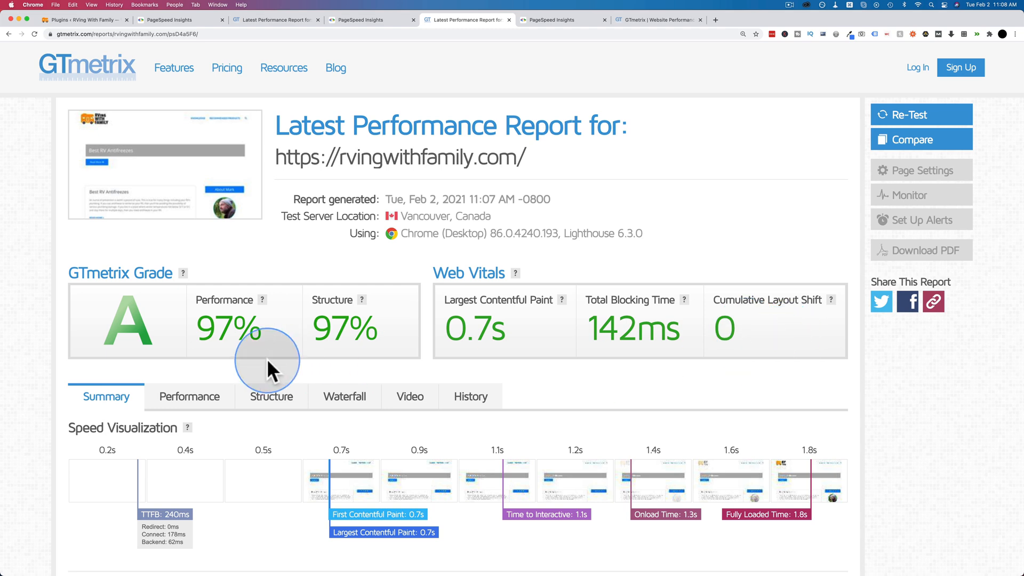
mouse_move(479, 326)
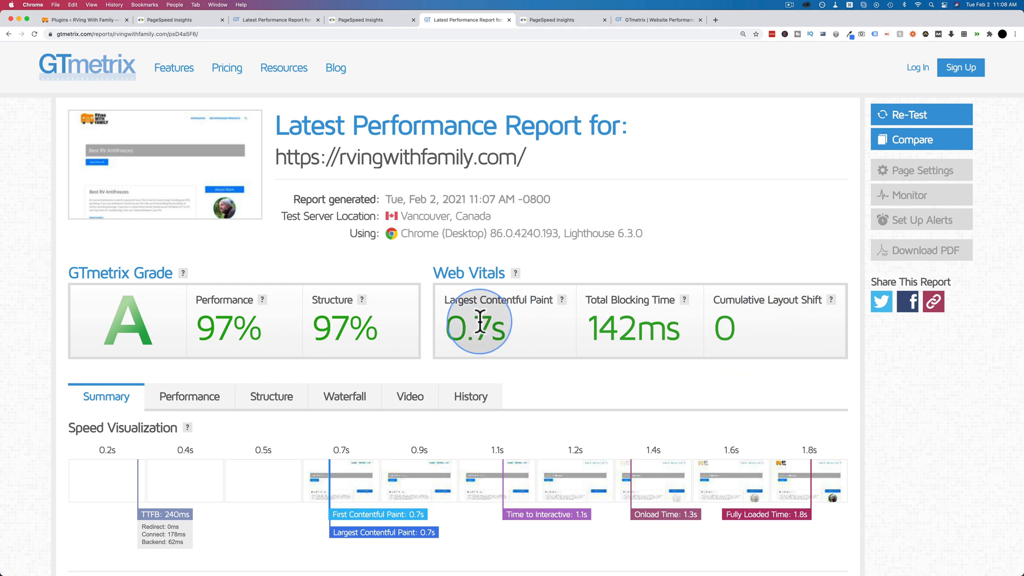
Deactivate SG Optimizer and activate WP Rocket in the installed plugins list.
left_click(82, 19)
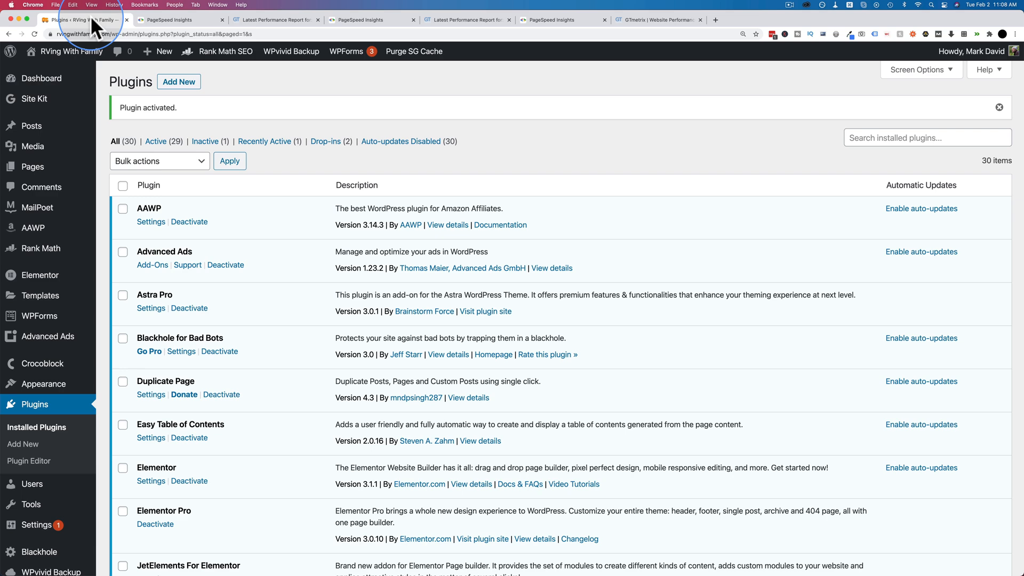
scroll("down", 3)
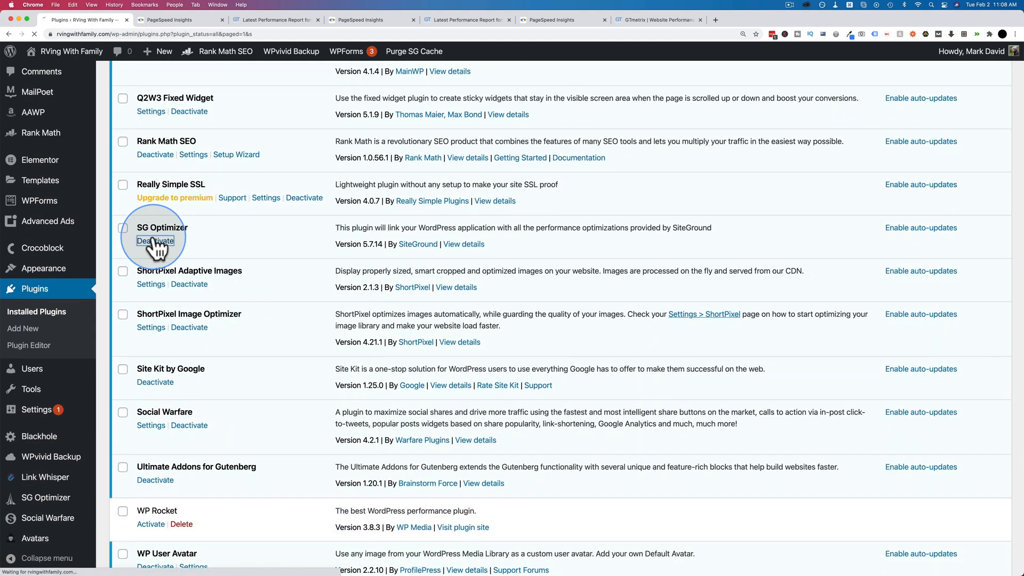
mouse_move(250, 399)
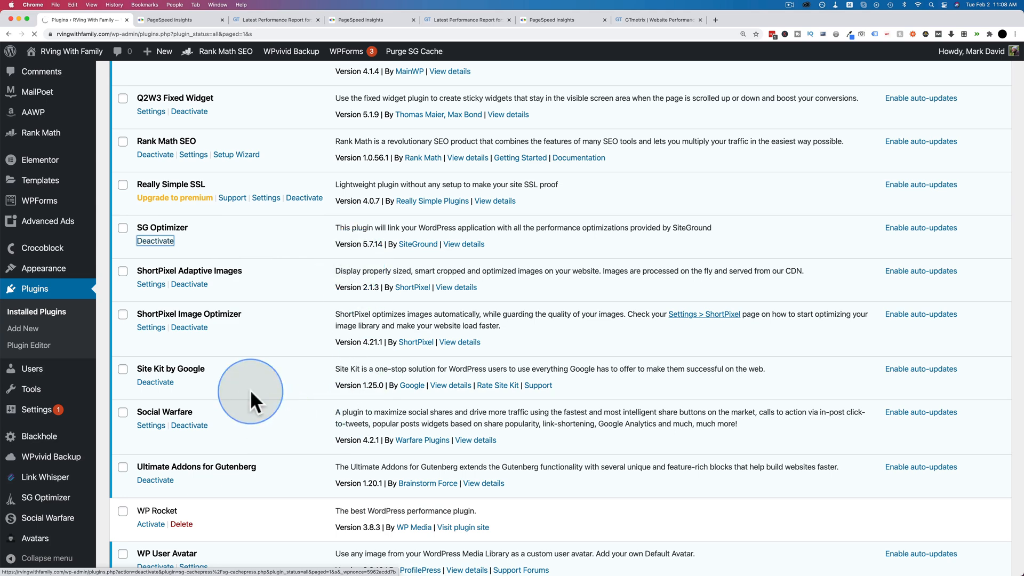
scroll("down", 3)
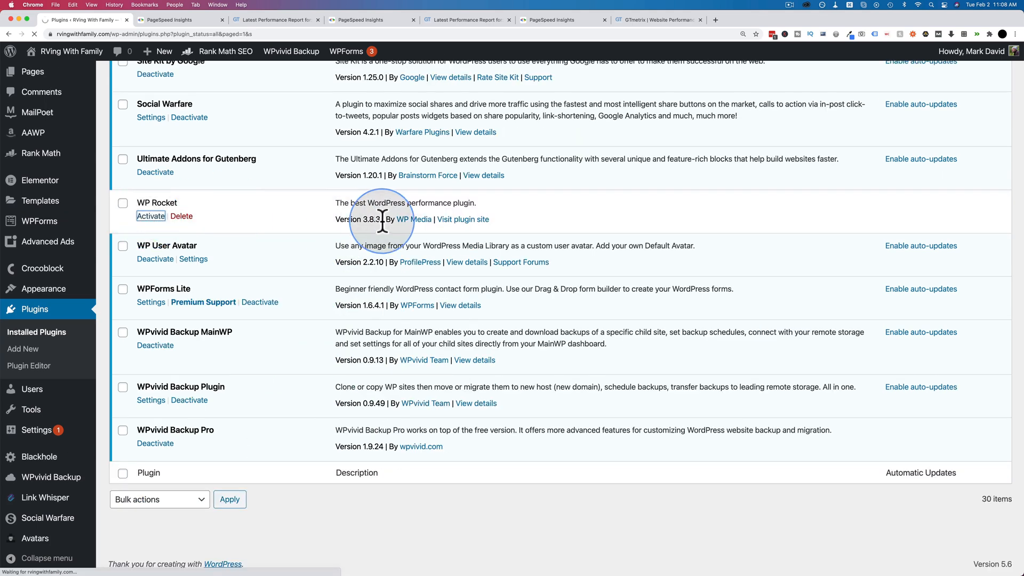
left_click(151, 215)
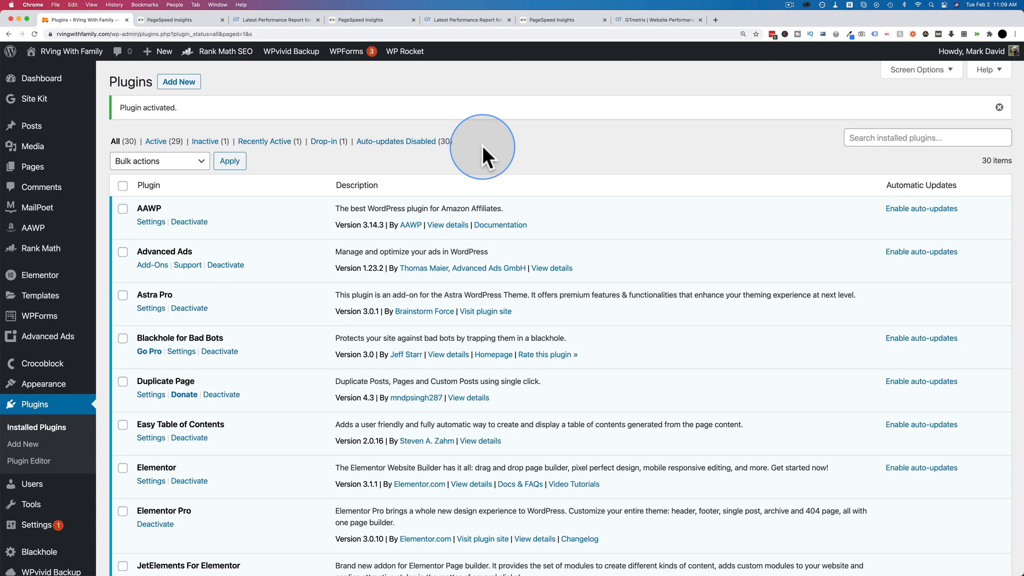
left_click(562, 19)
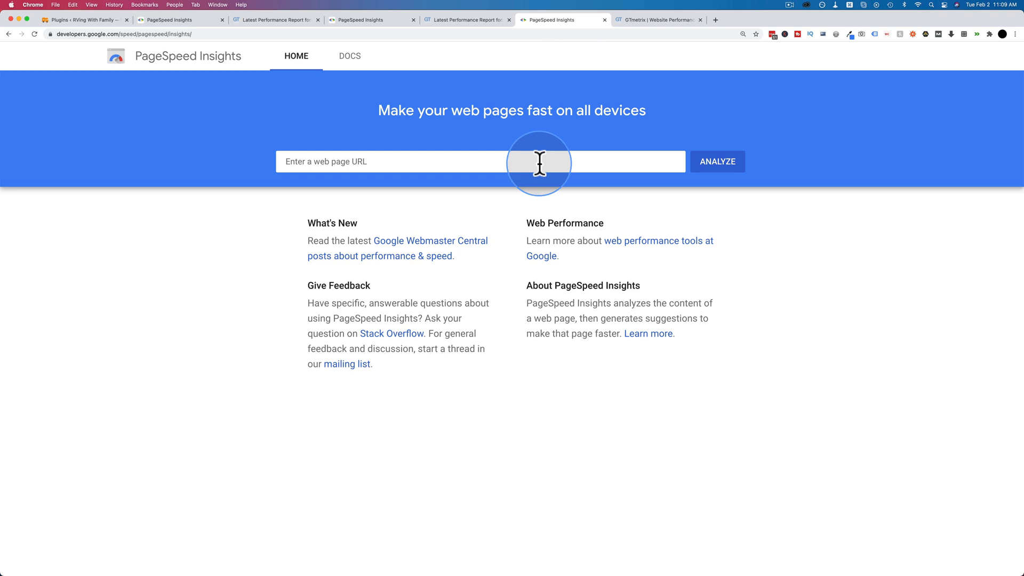
left_click(652, 19)
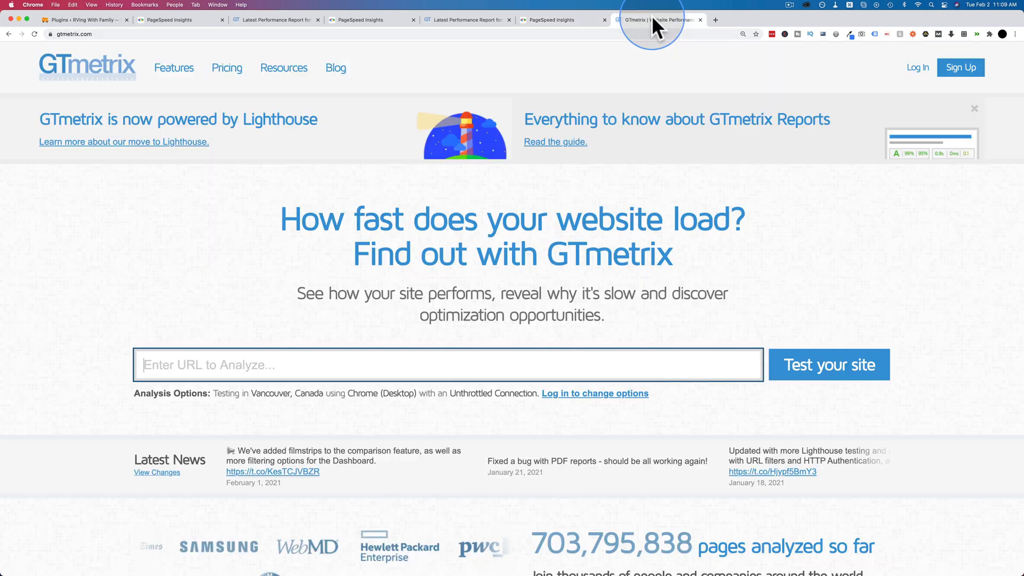
type("https://rvingwithfamily.com/")
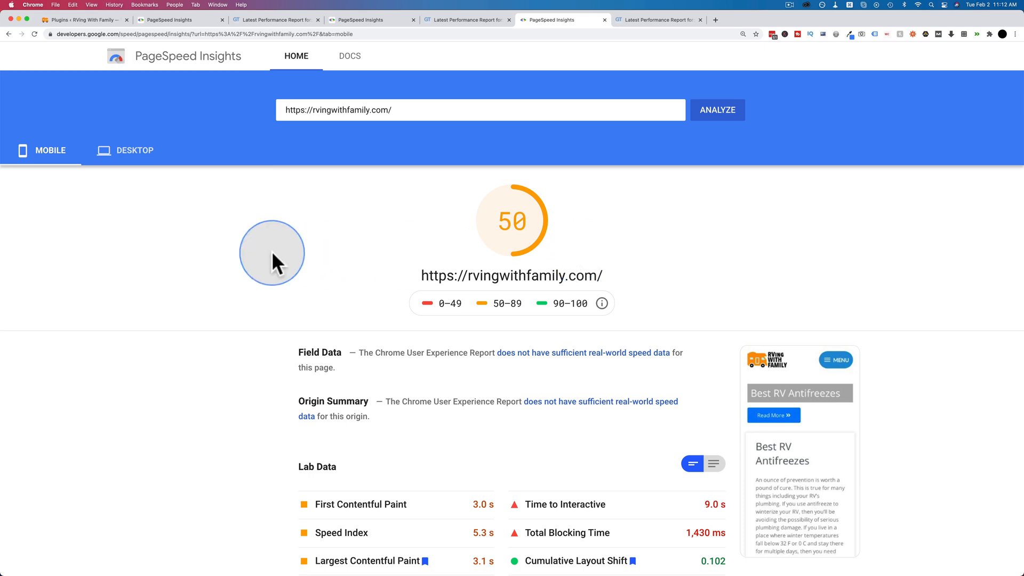
Open the WP Rocket run scoring 50 mobile, view its 94 desktop, then the SG Optimizer run's 94 desktop.
scroll("down", 3)
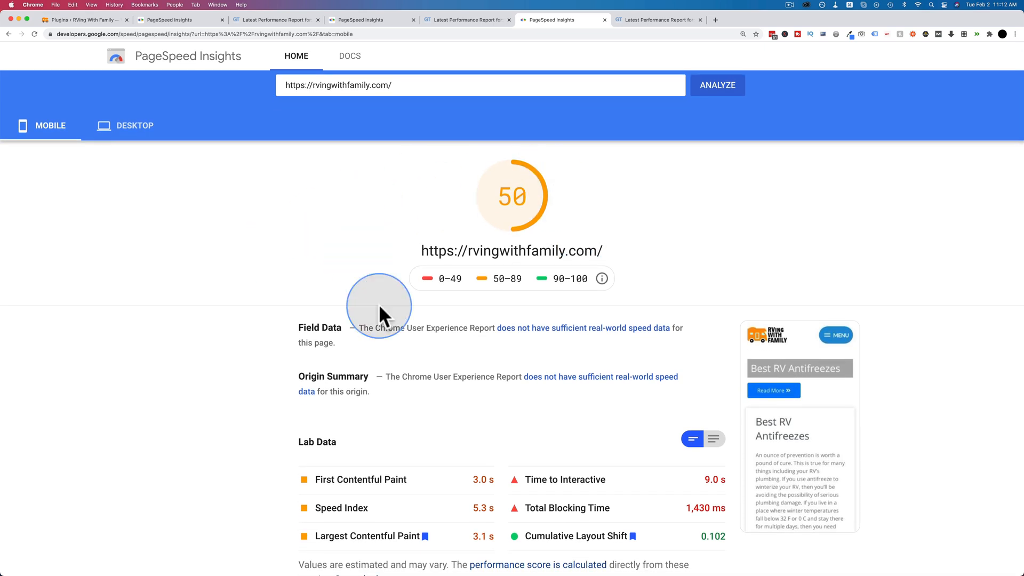
mouse_move(473, 483)
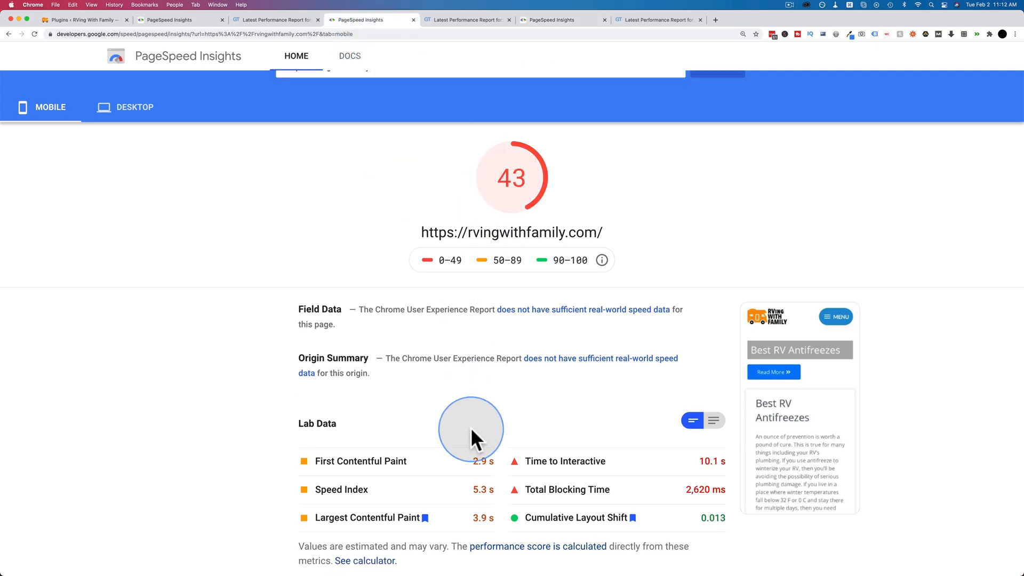
mouse_move(513, 36)
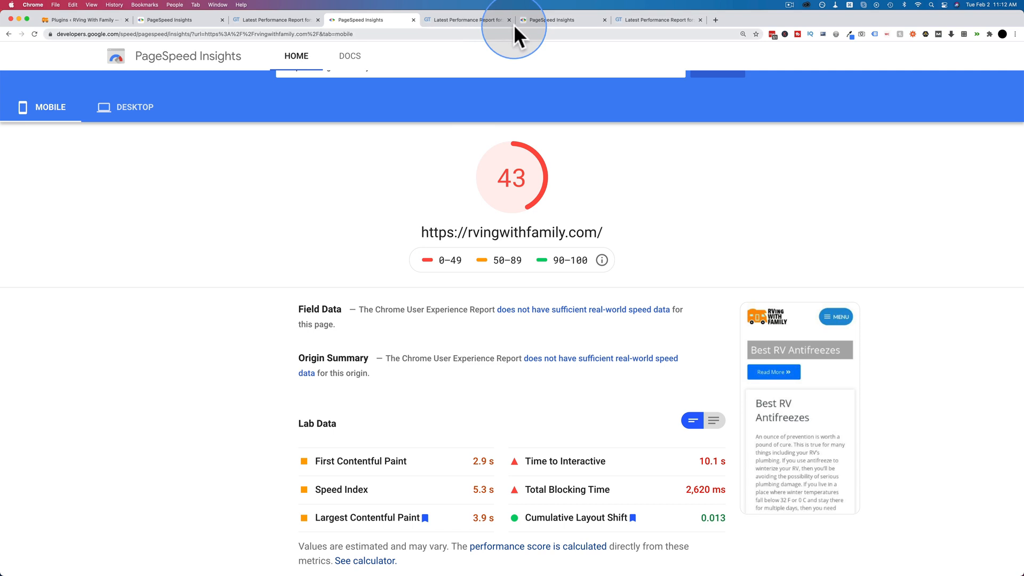
left_click(369, 19)
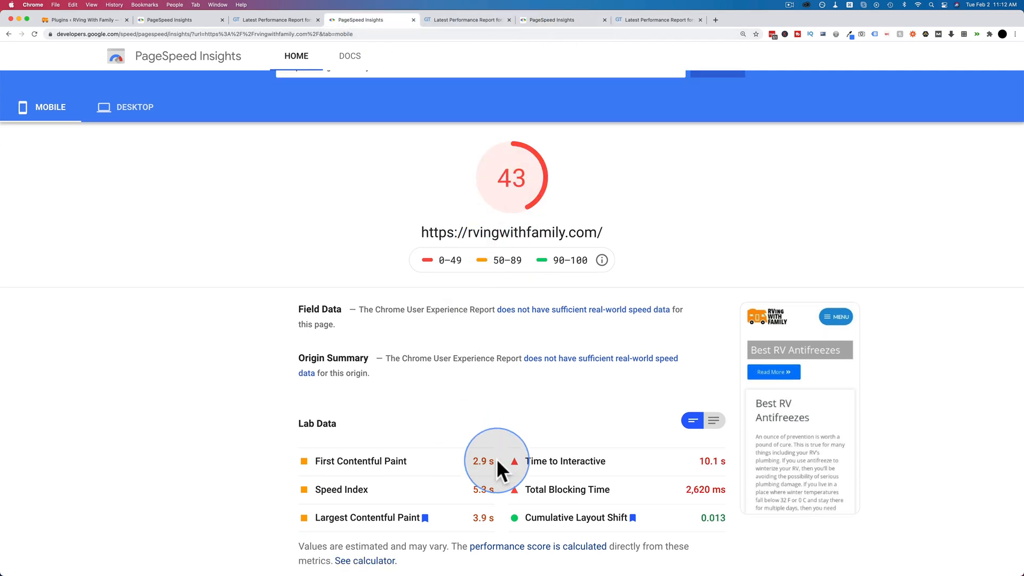
left_click(716, 85)
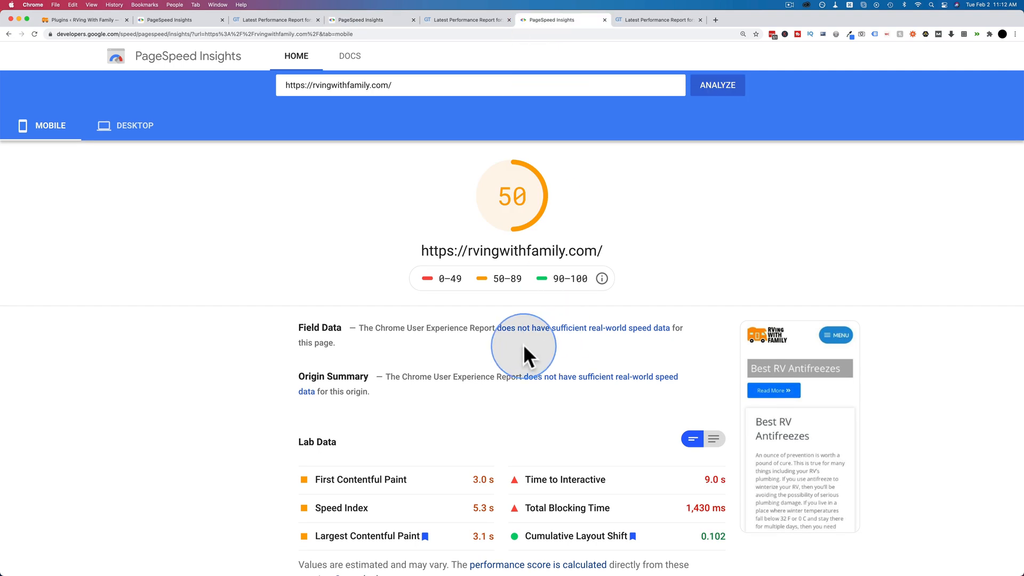
mouse_move(470, 311)
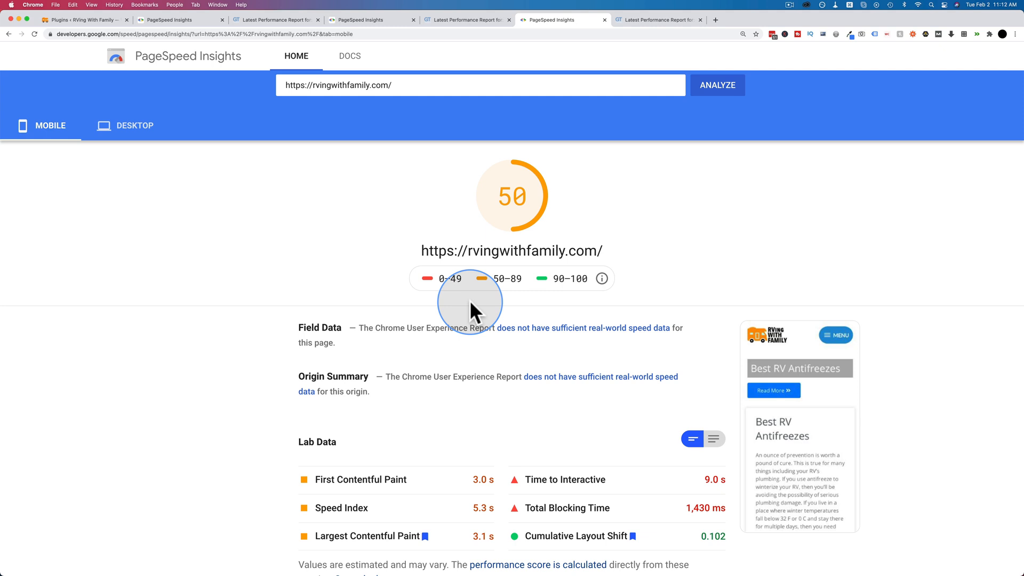
mouse_move(193, 200)
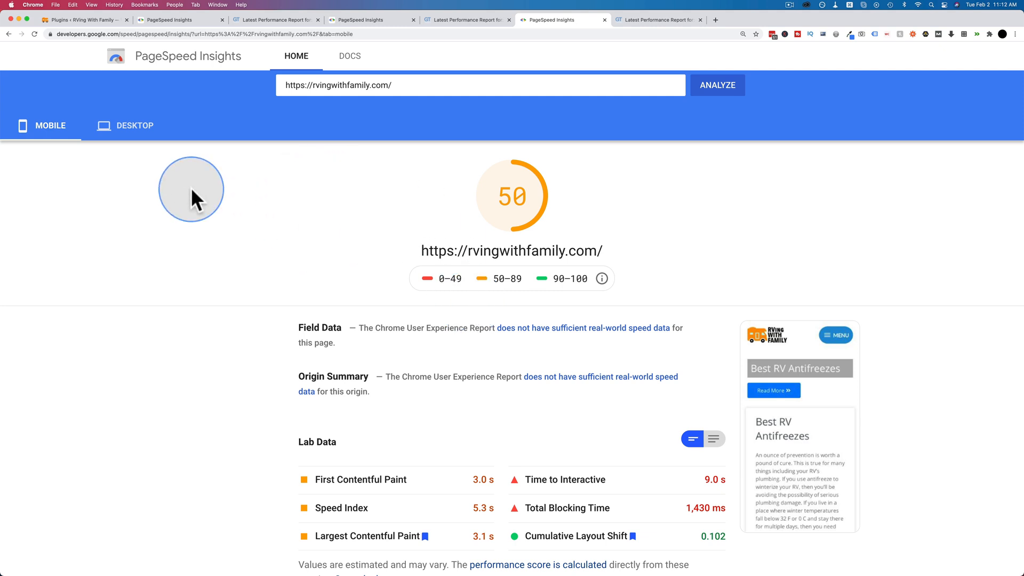
left_click(134, 126)
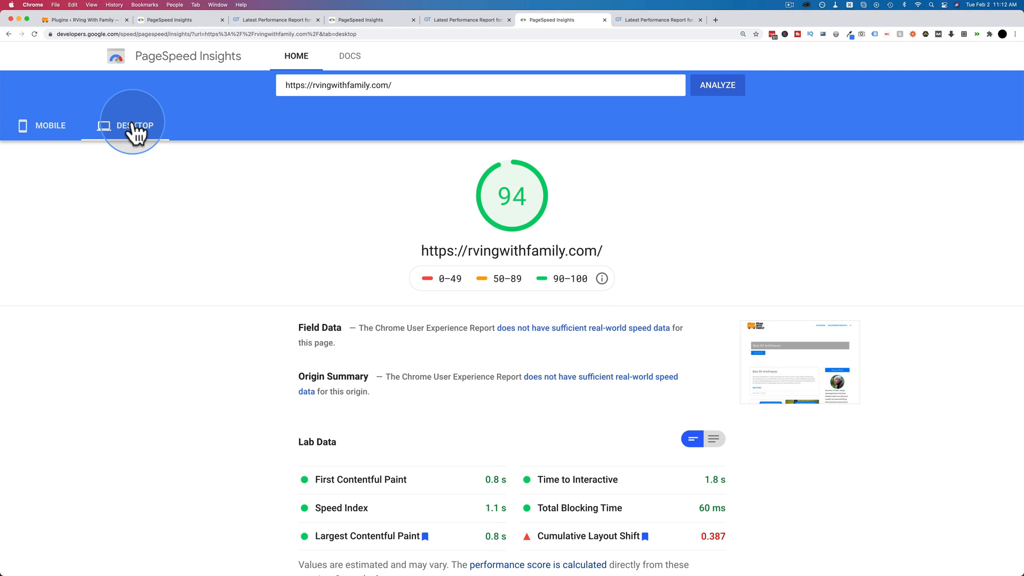
mouse_move(481, 481)
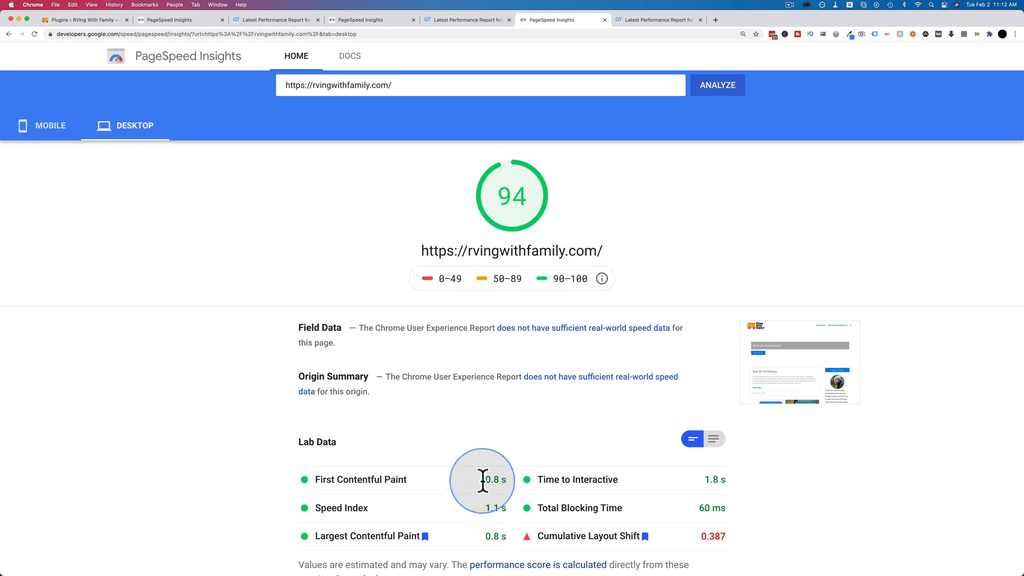
mouse_move(382, 20)
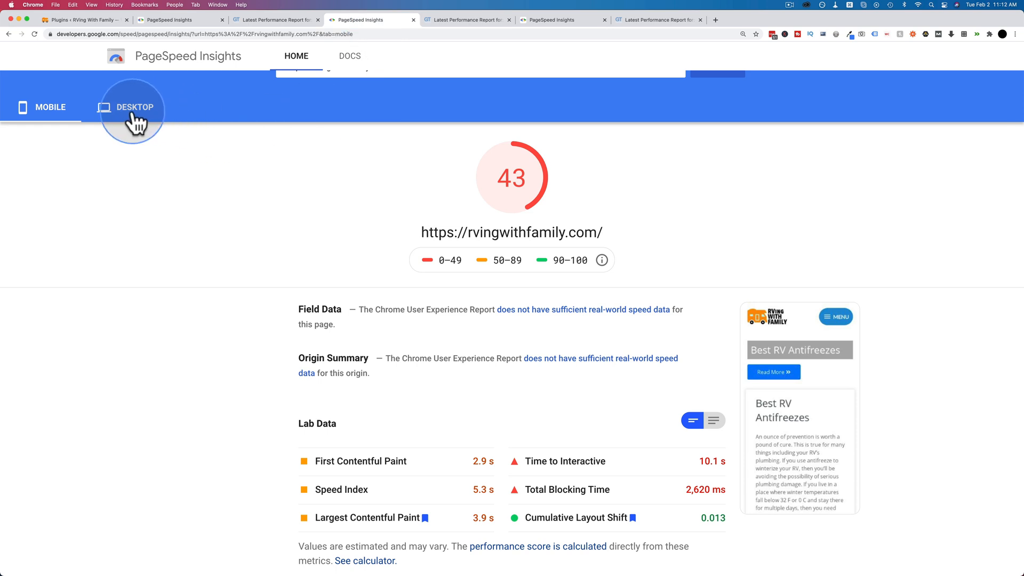
left_click(135, 106)
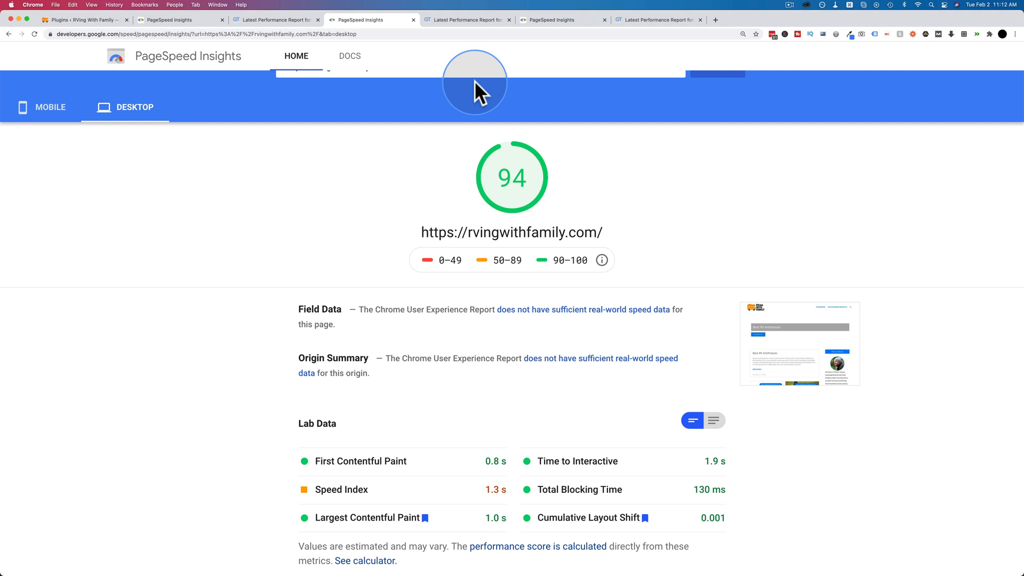
mouse_move(274, 62)
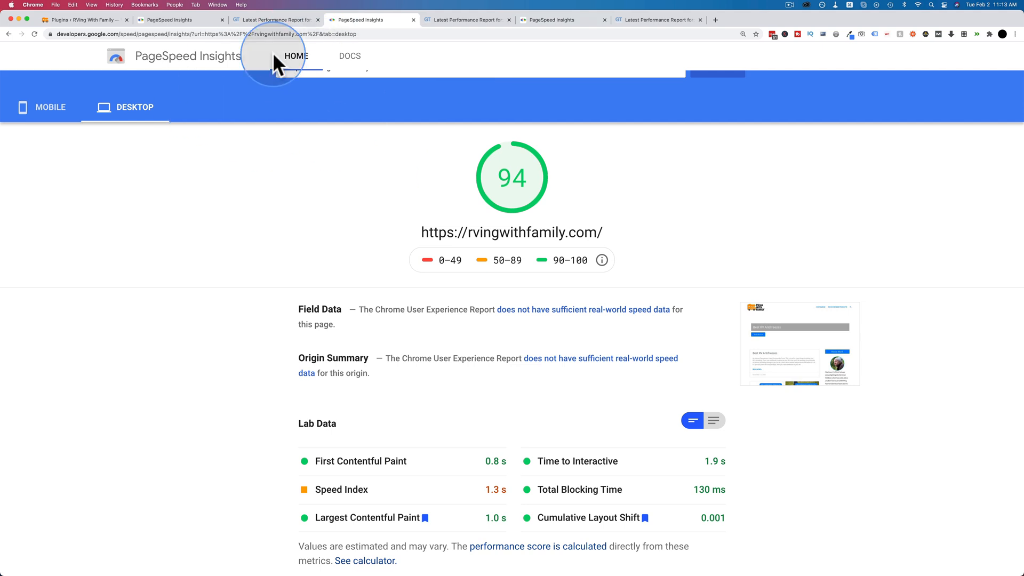
mouse_move(651, 20)
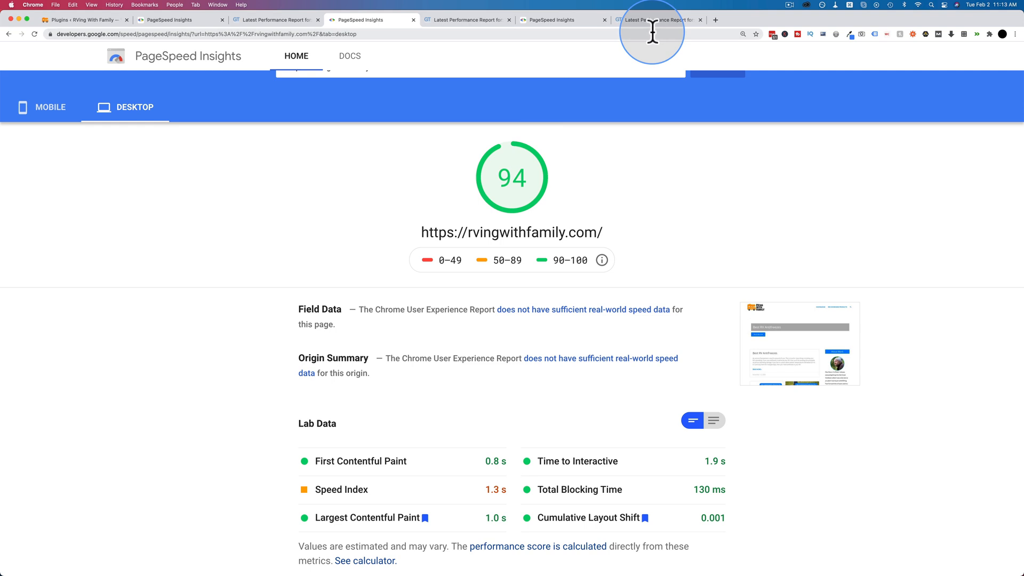
Compare the 93%/98% WP Rocket report with the earlier 97%/97% SG Optimizer report.
left_click(652, 19)
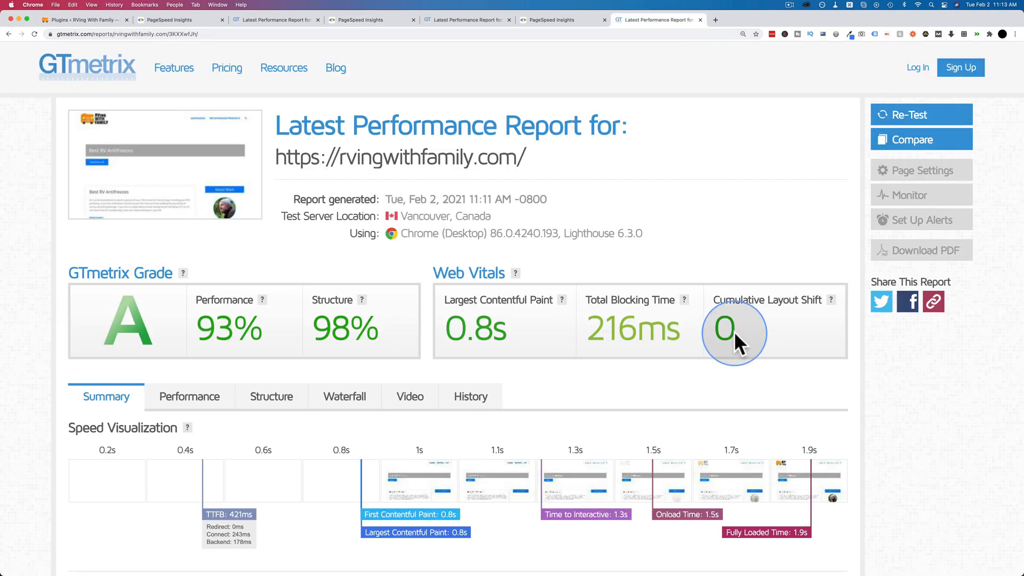
mouse_move(633, 326)
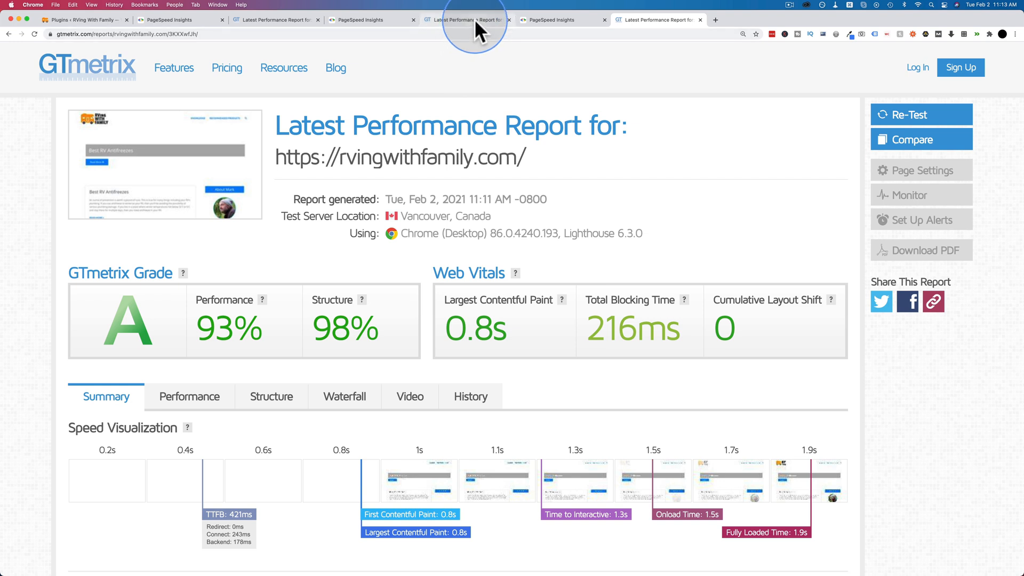
left_click(467, 20)
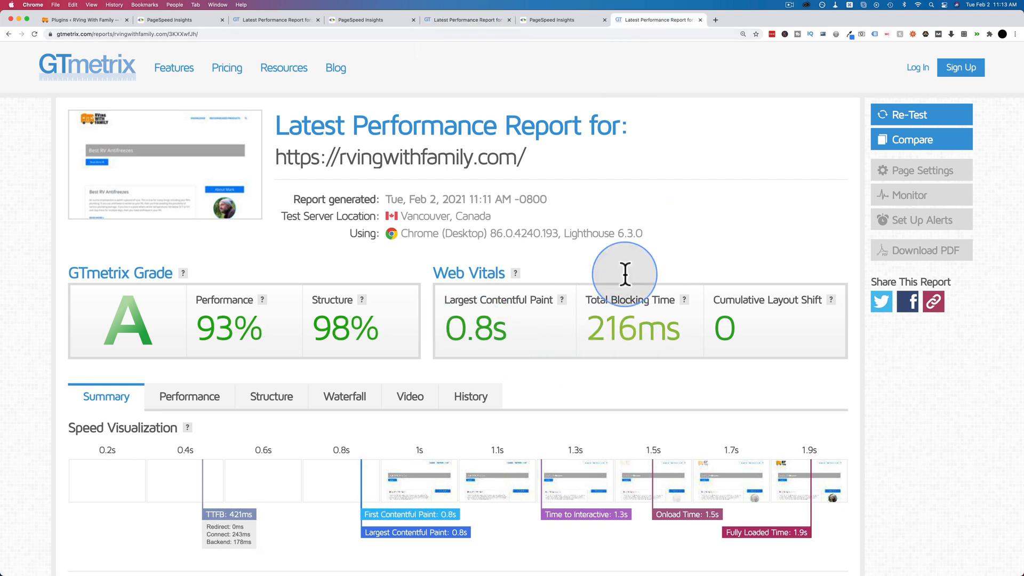
left_click(464, 19)
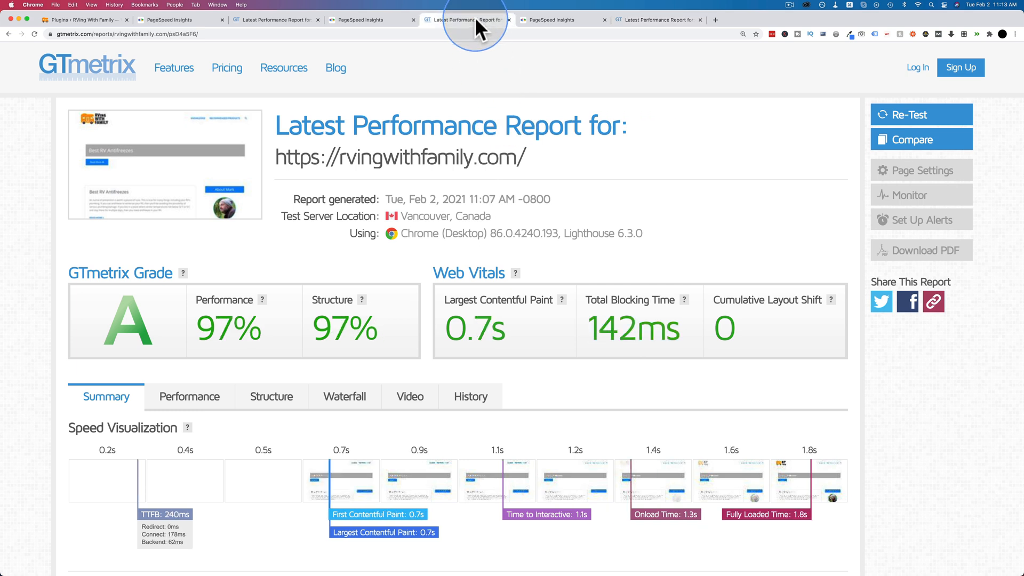
mouse_move(649, 261)
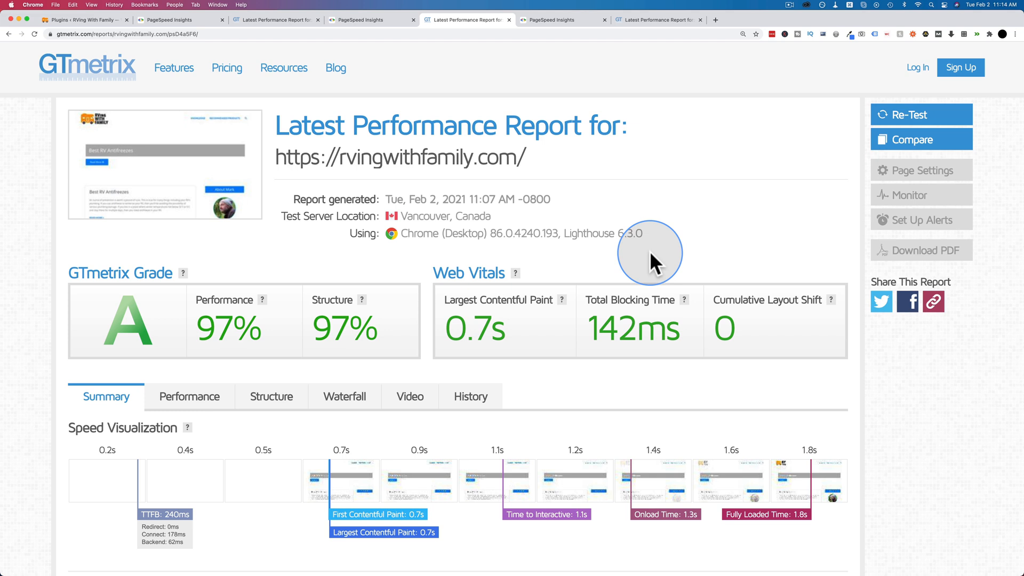
mouse_move(718, 209)
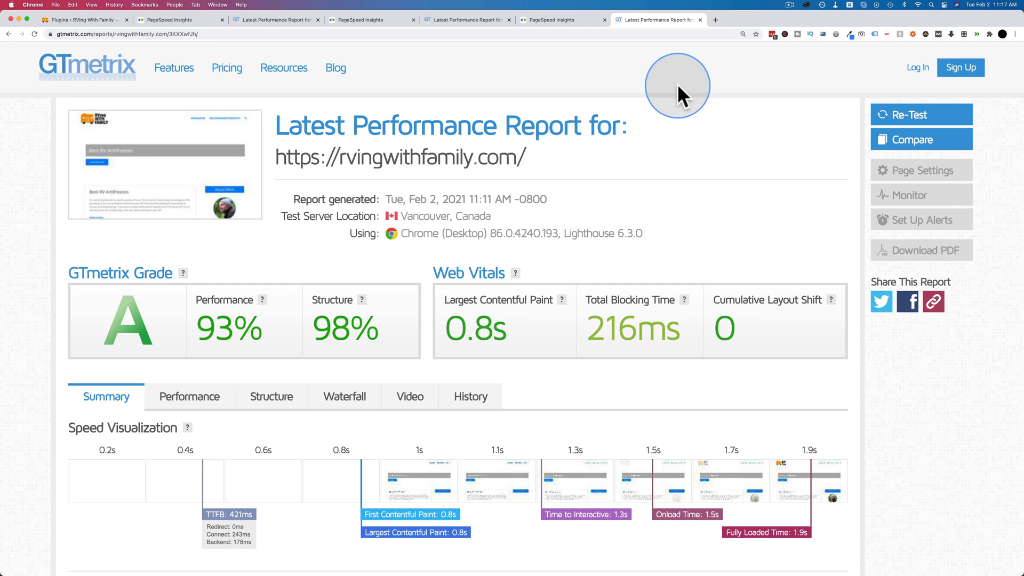
Search 'wp fastest cache' in Add Plugins and install and activate it.
left_click(83, 19)
type("wp fastest cache")
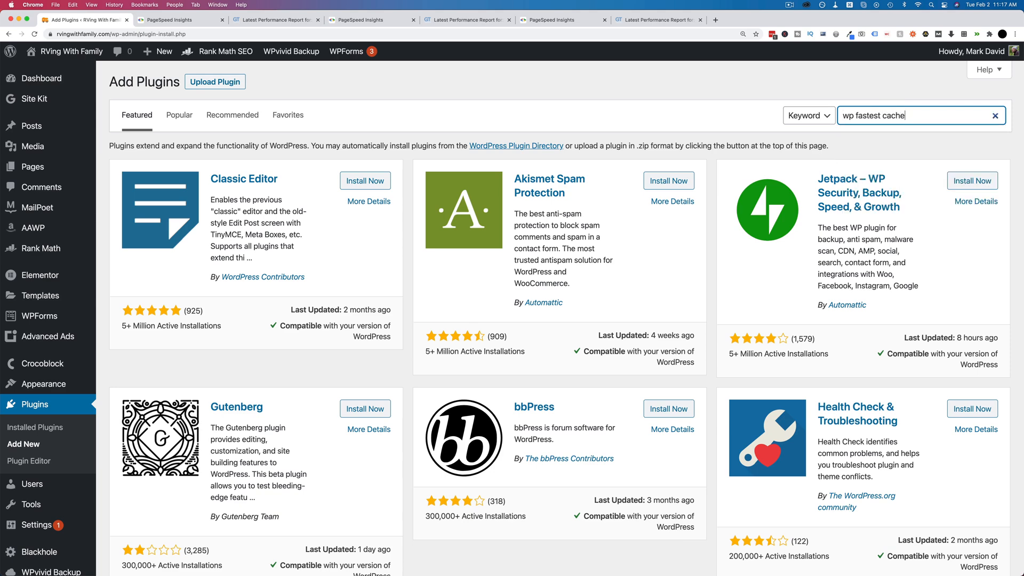
key("Return")
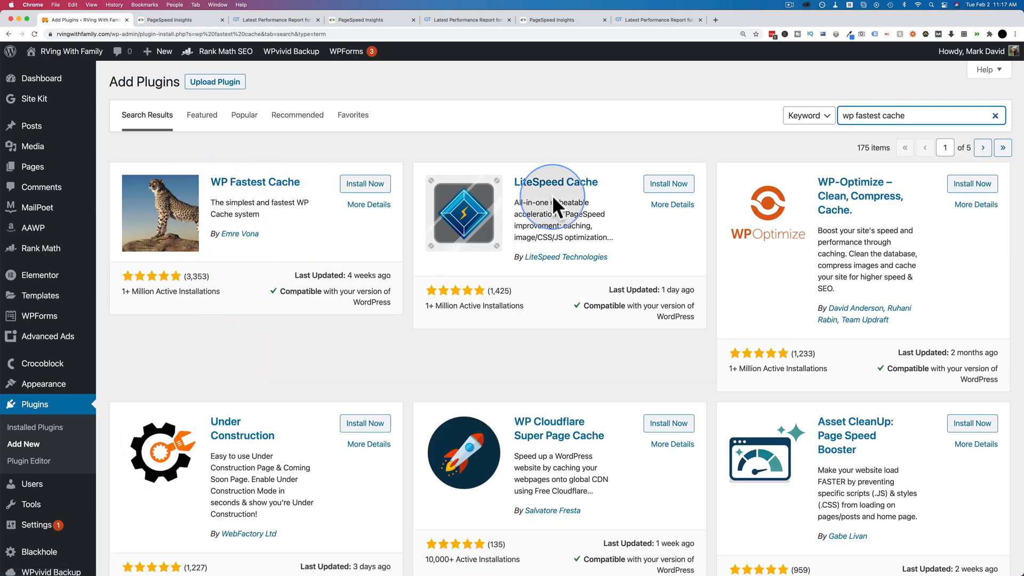
mouse_move(551, 261)
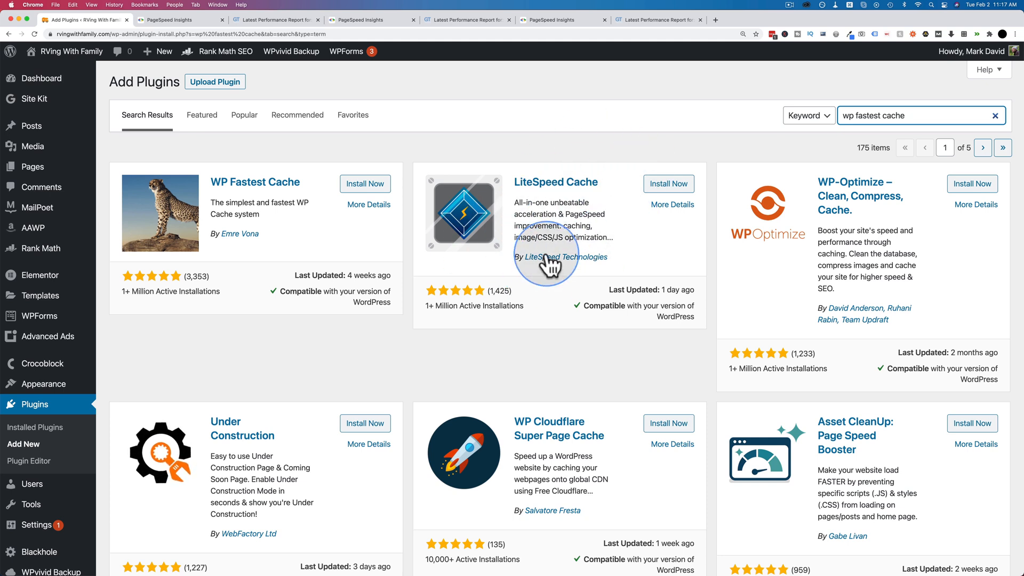
mouse_move(558, 179)
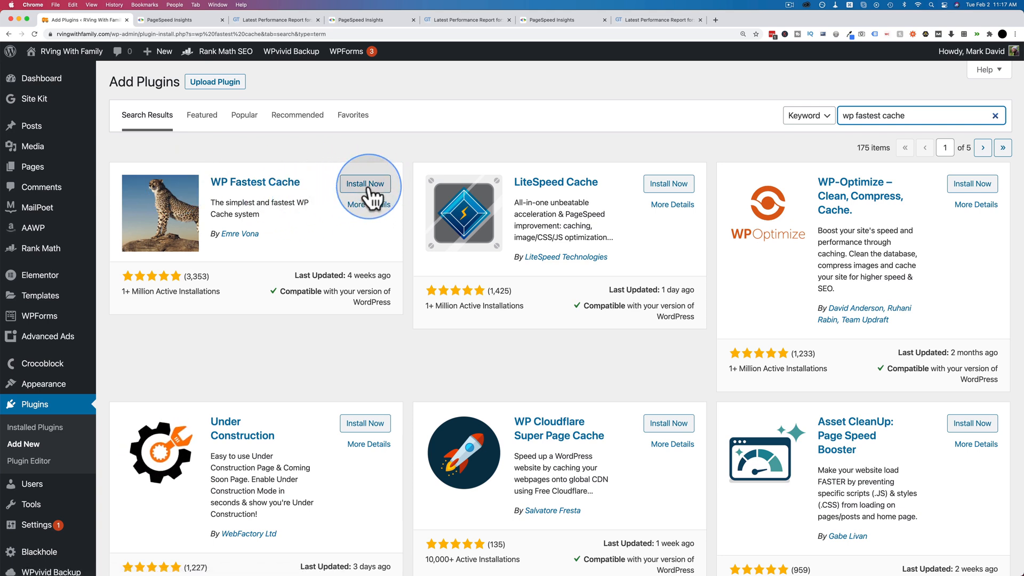
left_click(365, 183)
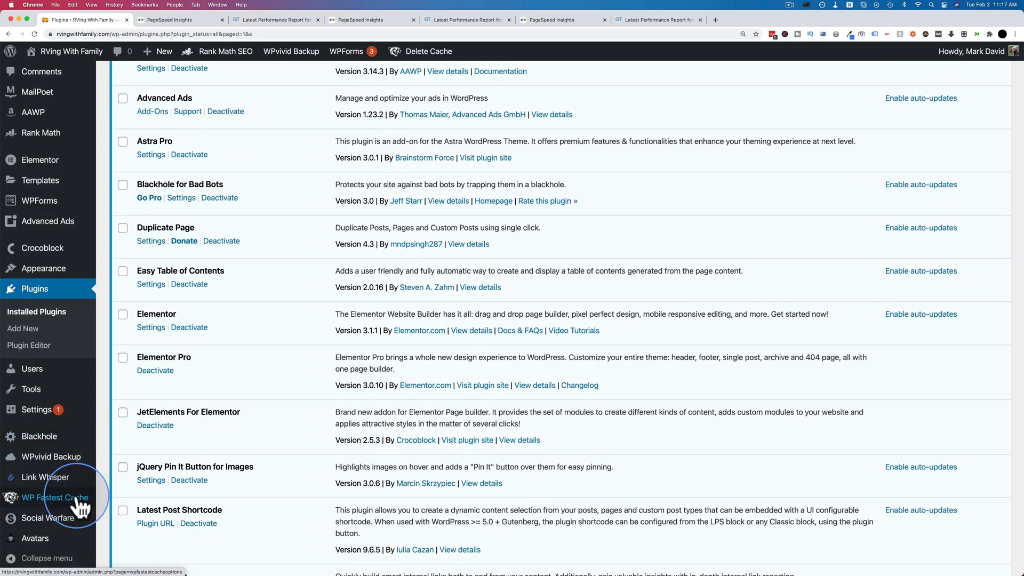
In WP Fastest Cache settings enable Cache System, Preload, Minify, Combine, Gzip, Browser Caching and Disable Emojis.
left_click(54, 497)
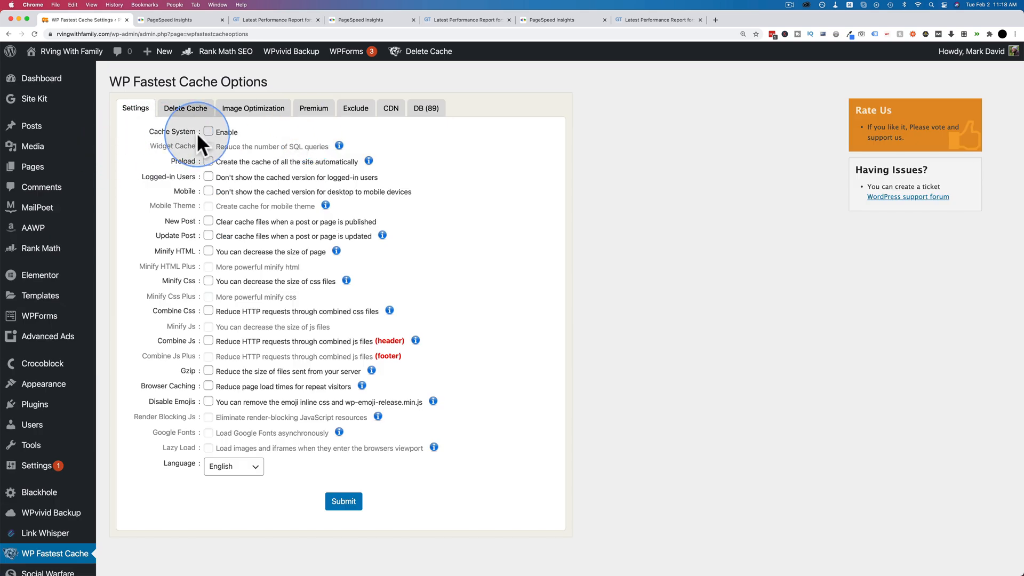
left_click(208, 132)
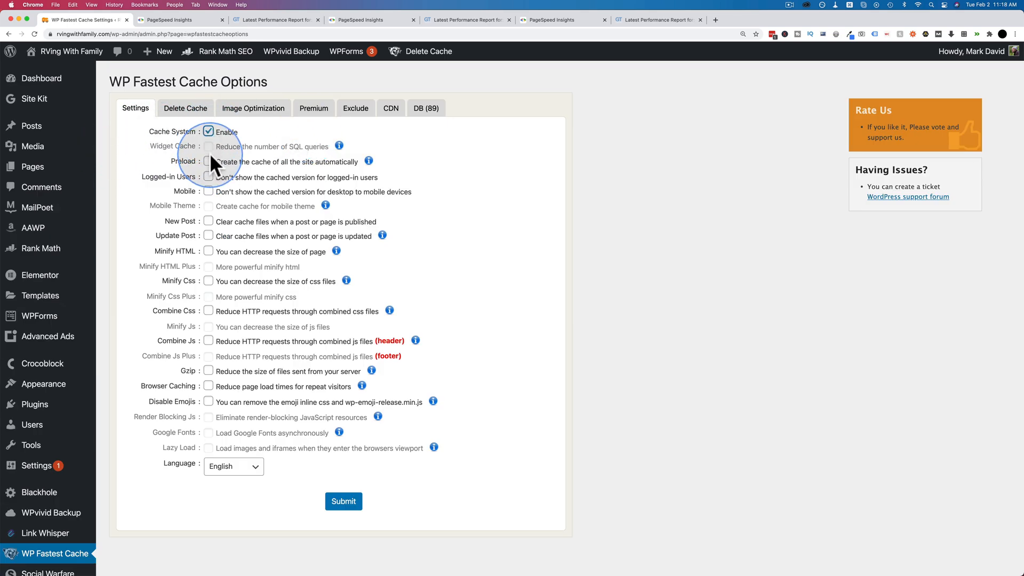
left_click(208, 161)
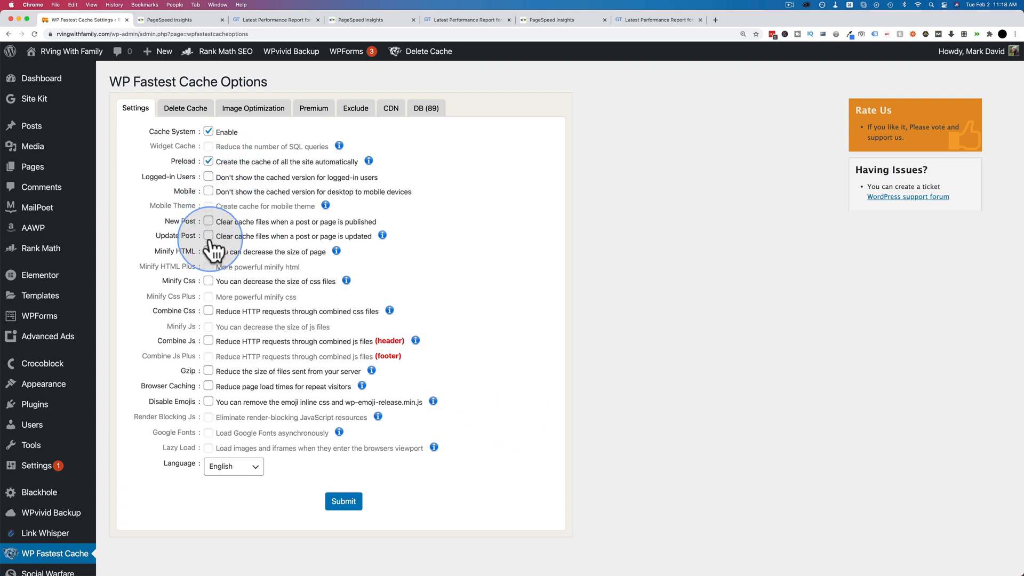
left_click(208, 281)
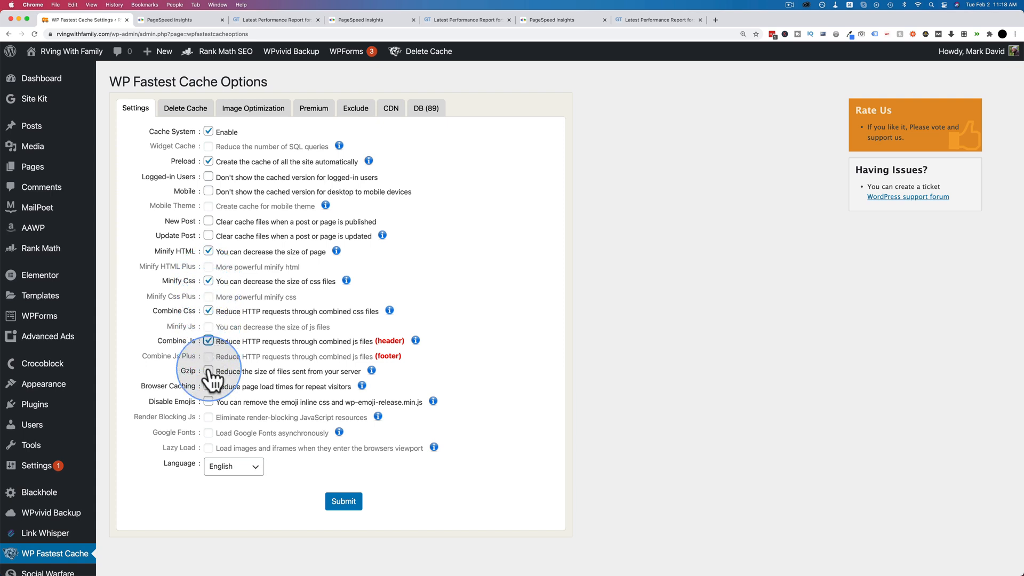
left_click(207, 371)
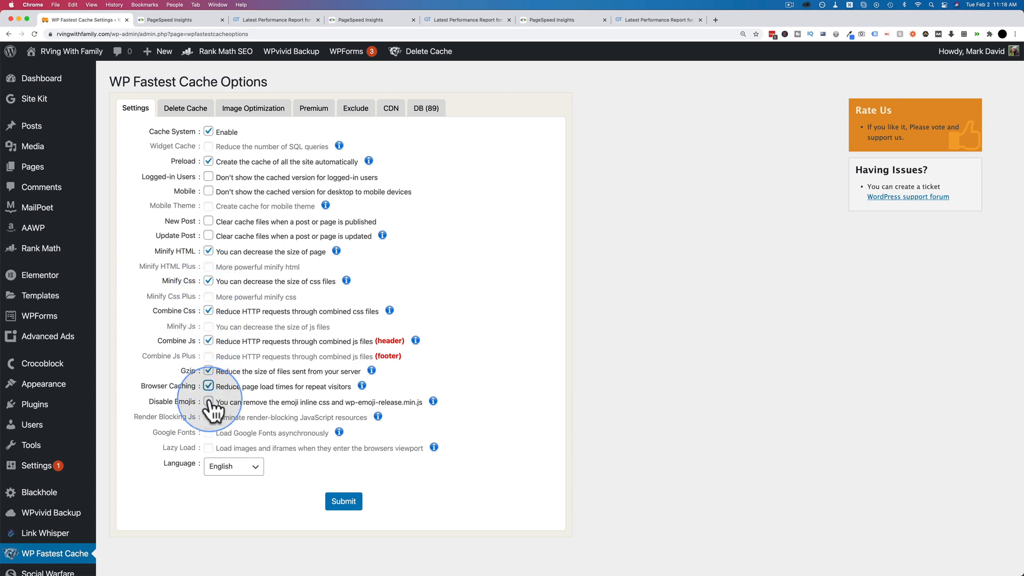
left_click(208, 402)
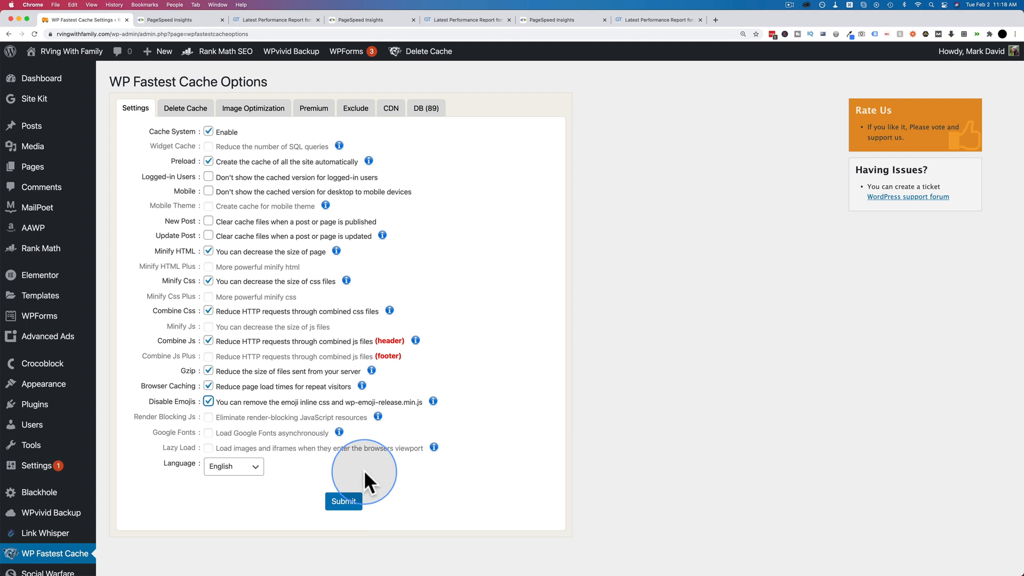
Submit the WP Fastest Cache settings so they are saved.
left_click(344, 501)
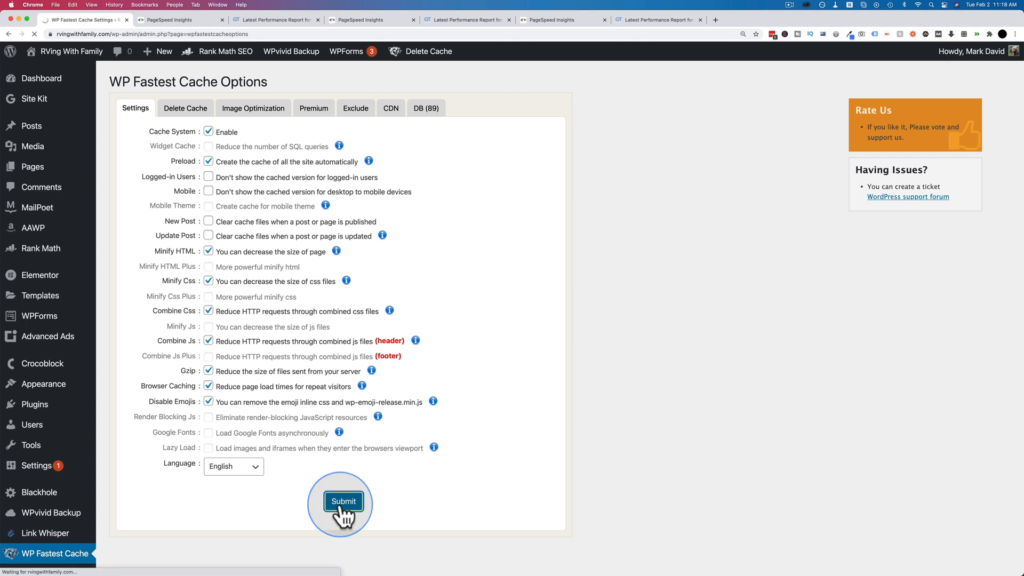
left_click(342, 501)
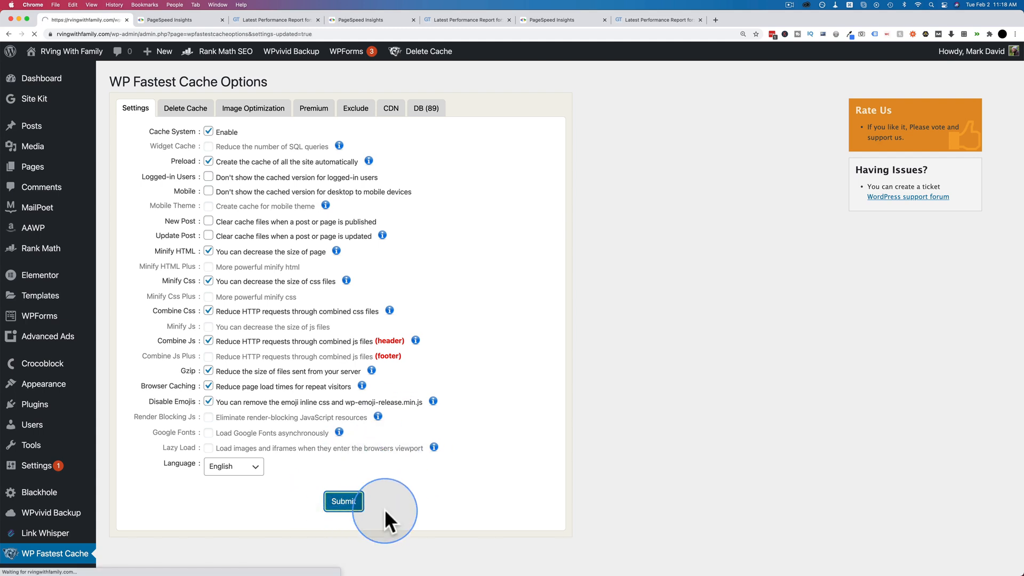
left_click(343, 502)
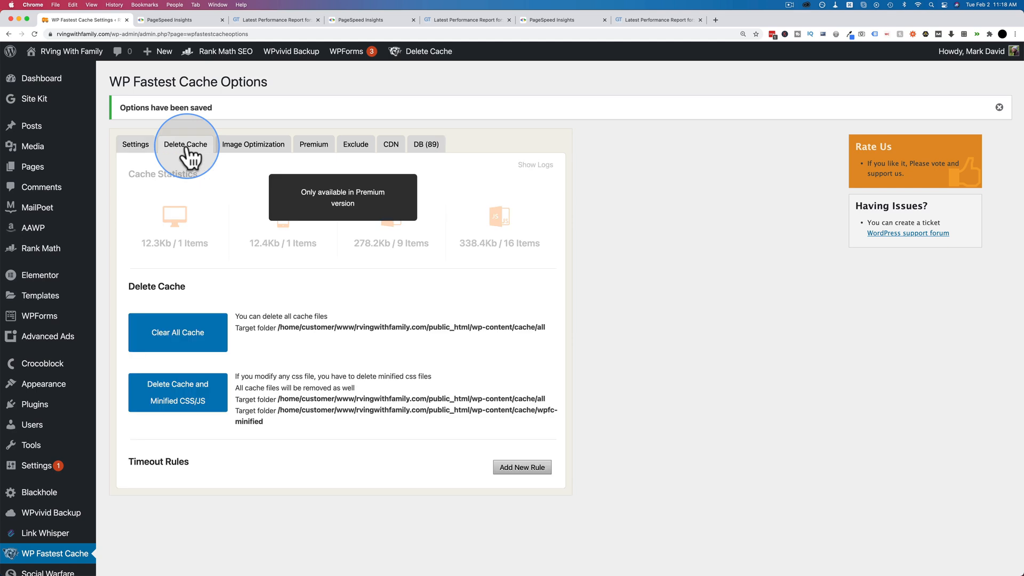
Review the Premium, Exclude, CDN and DB sections, then return to the saved Settings.
left_click(312, 144)
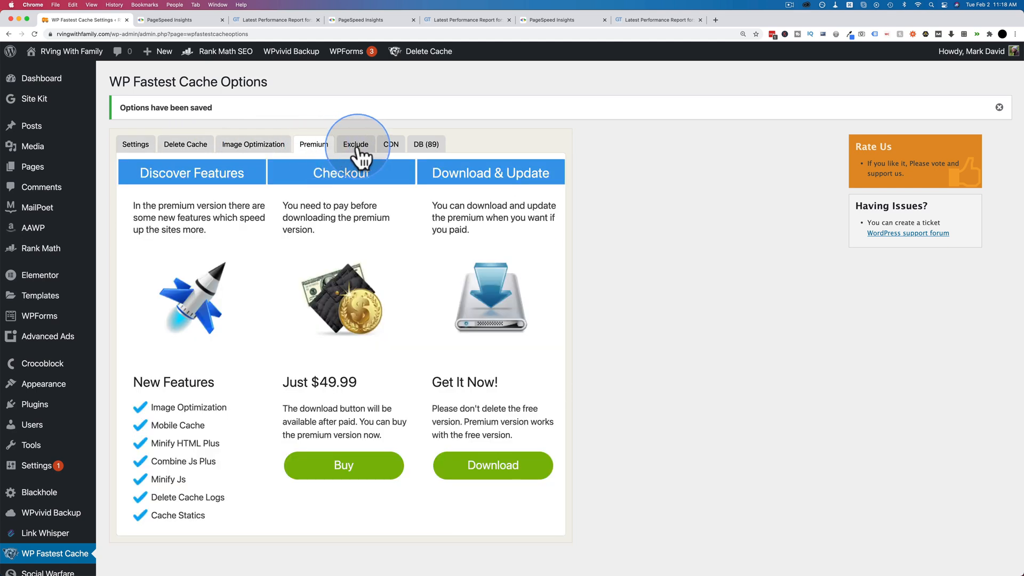
left_click(355, 144)
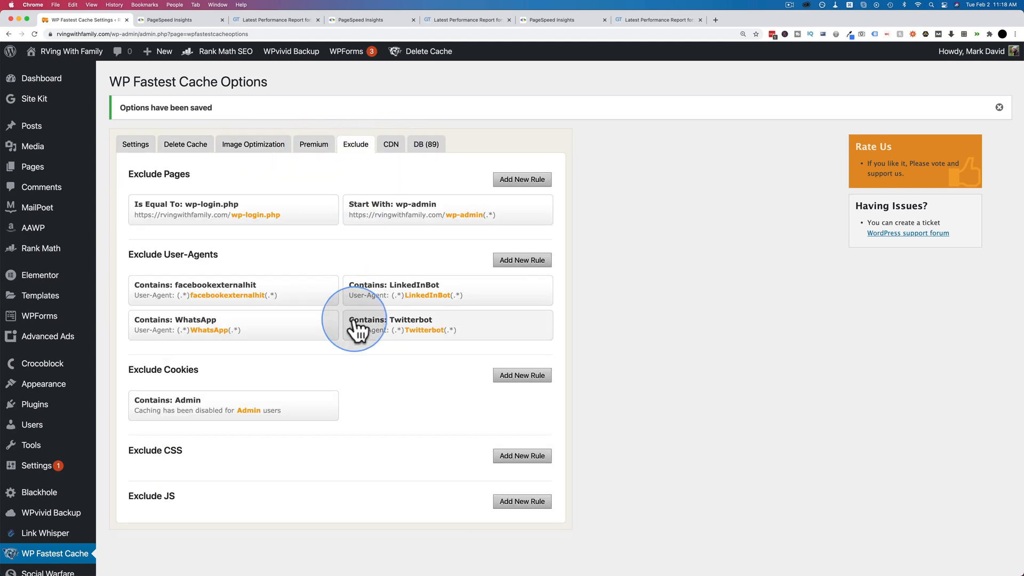
left_click(391, 144)
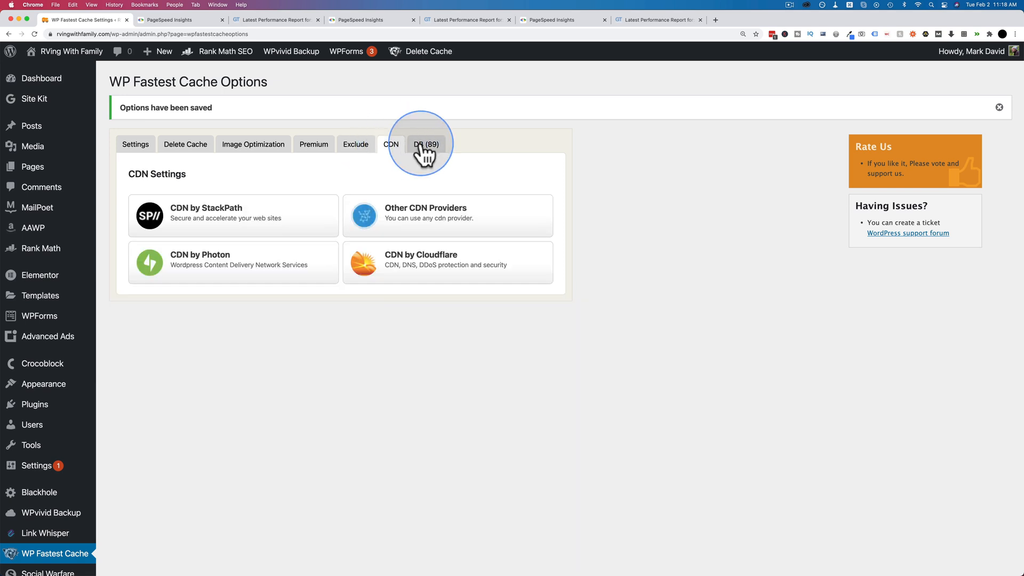
left_click(425, 144)
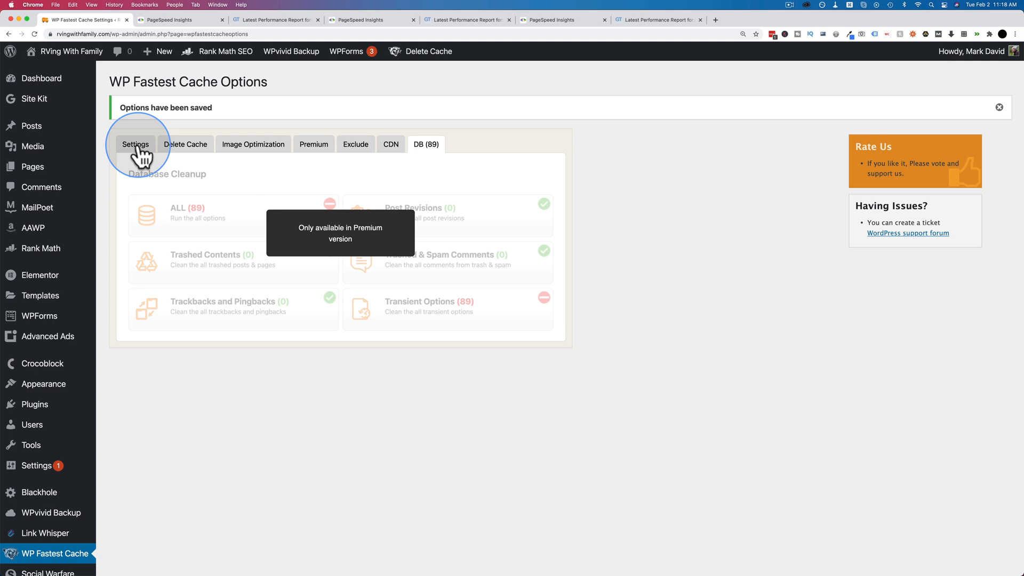
left_click(135, 144)
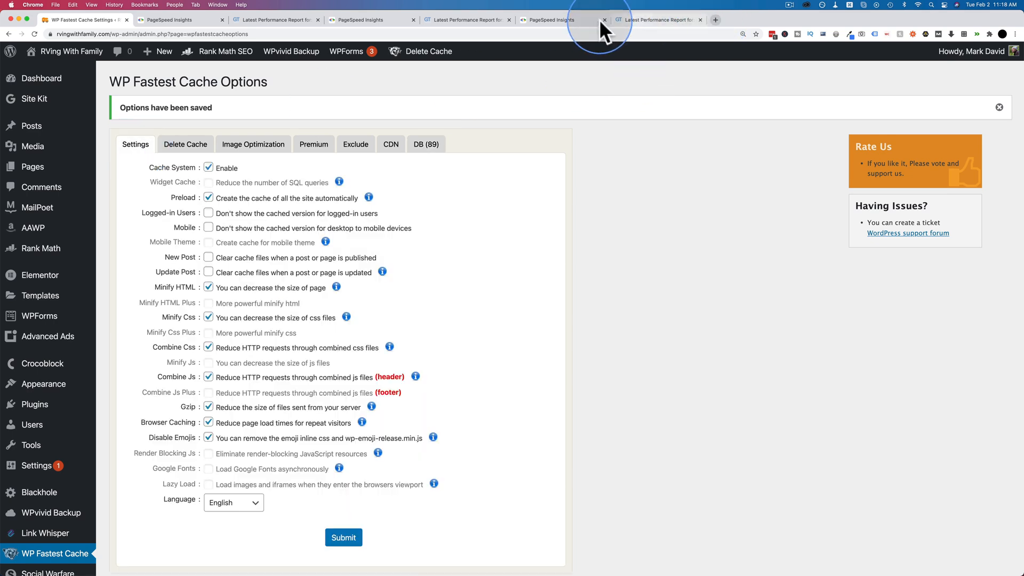
left_click(179, 19)
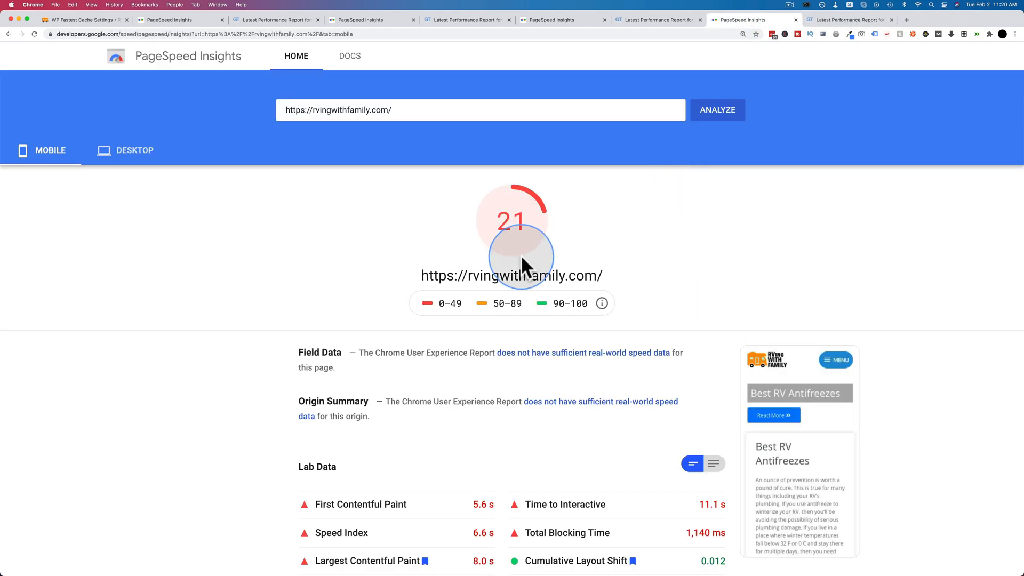
mouse_move(245, 268)
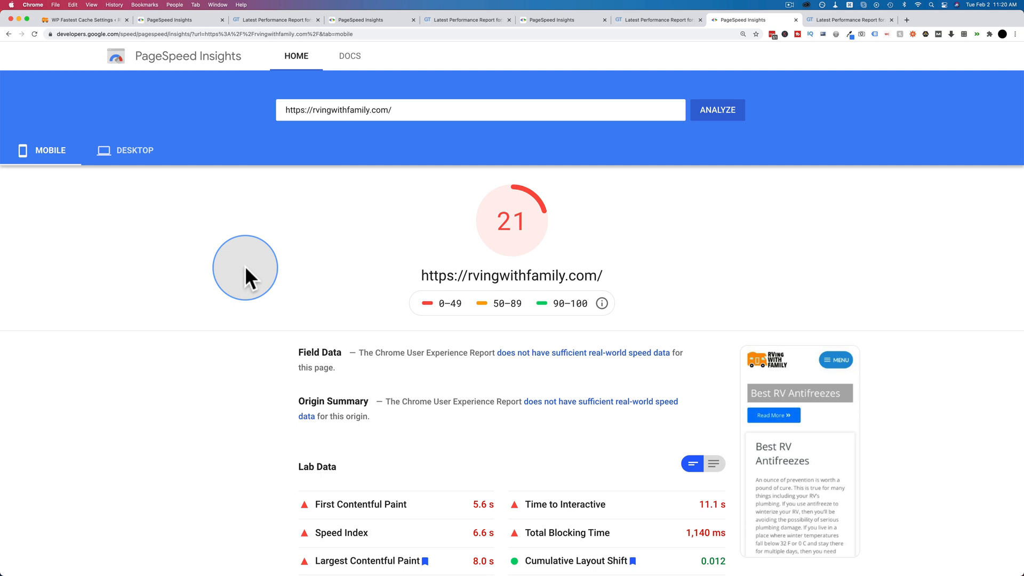
mouse_move(477, 505)
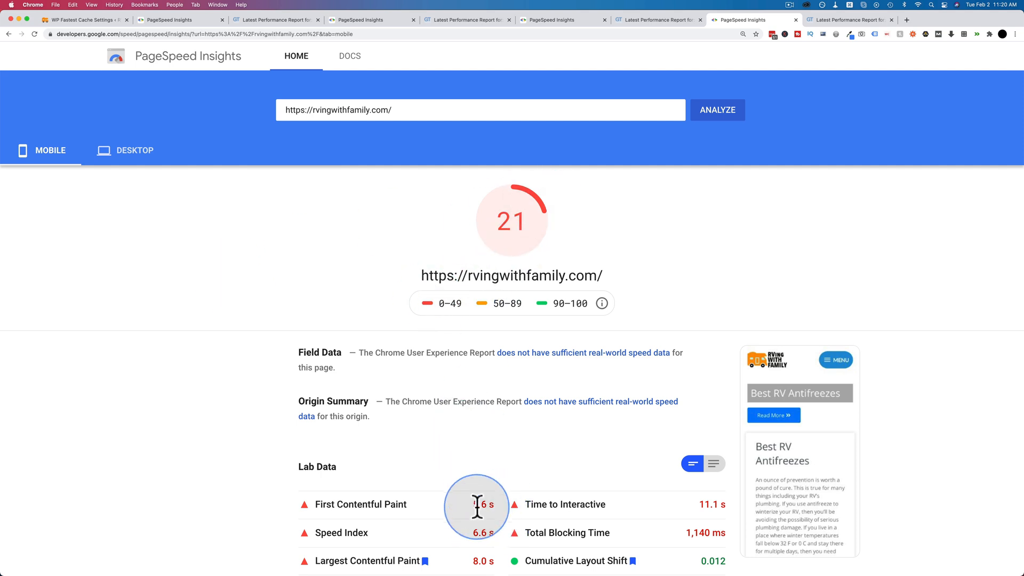
mouse_move(485, 516)
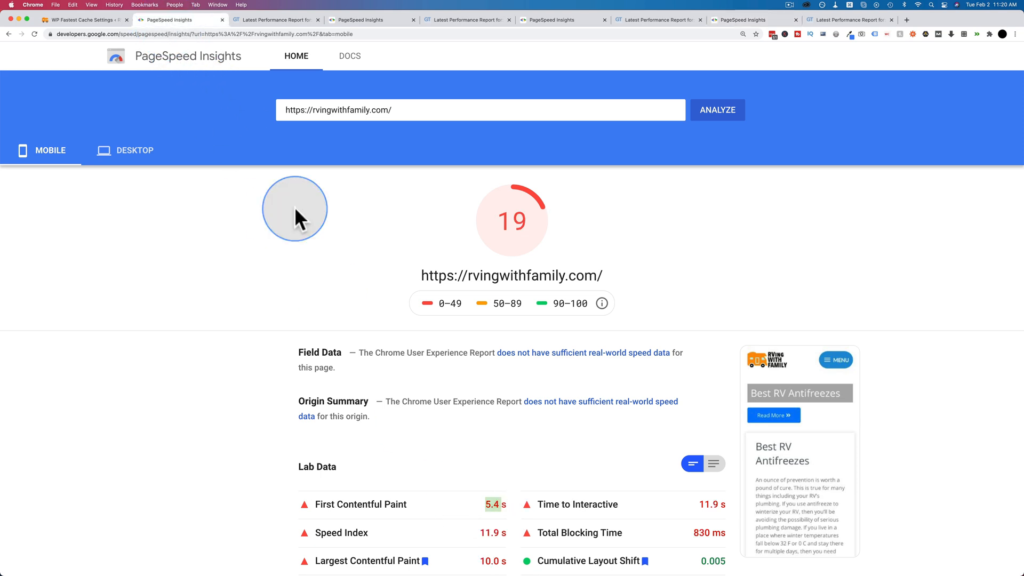
mouse_move(489, 504)
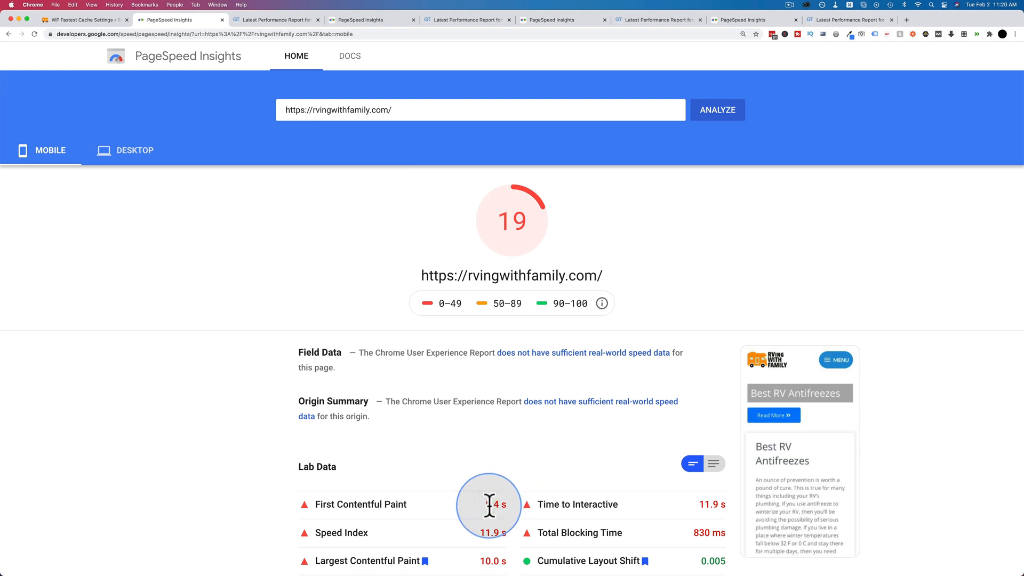
mouse_move(565, 301)
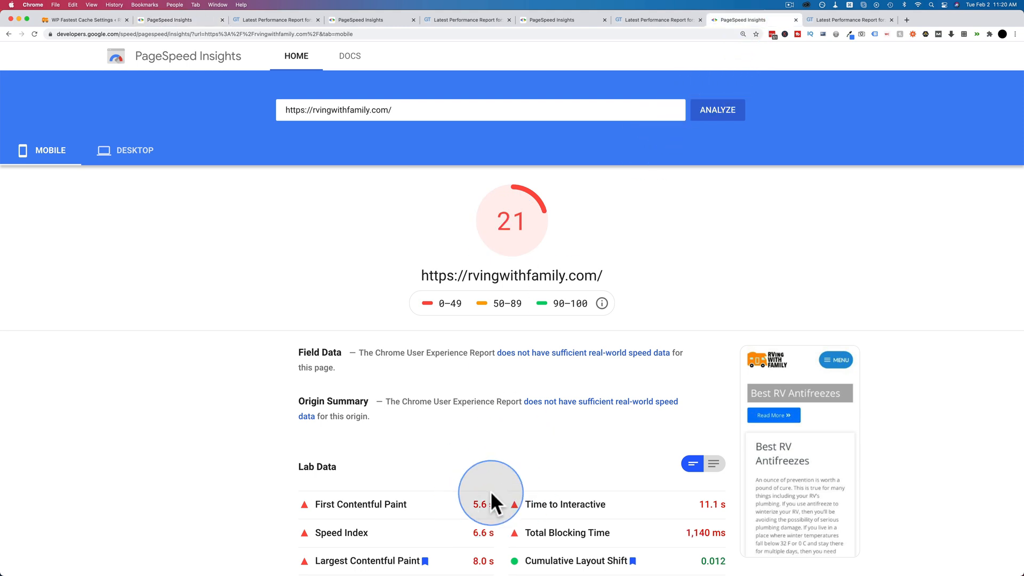
mouse_move(269, 329)
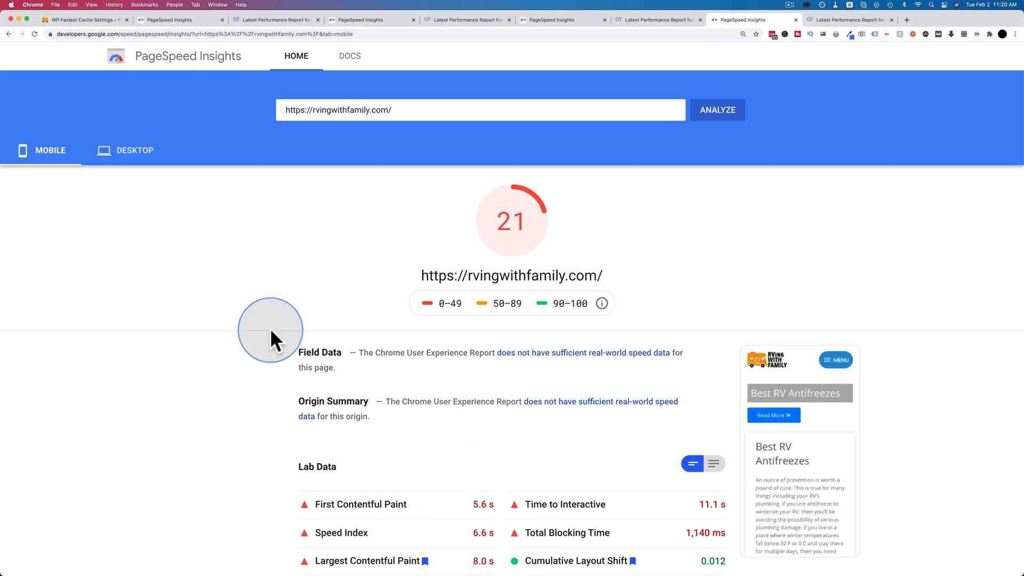
mouse_move(522, 199)
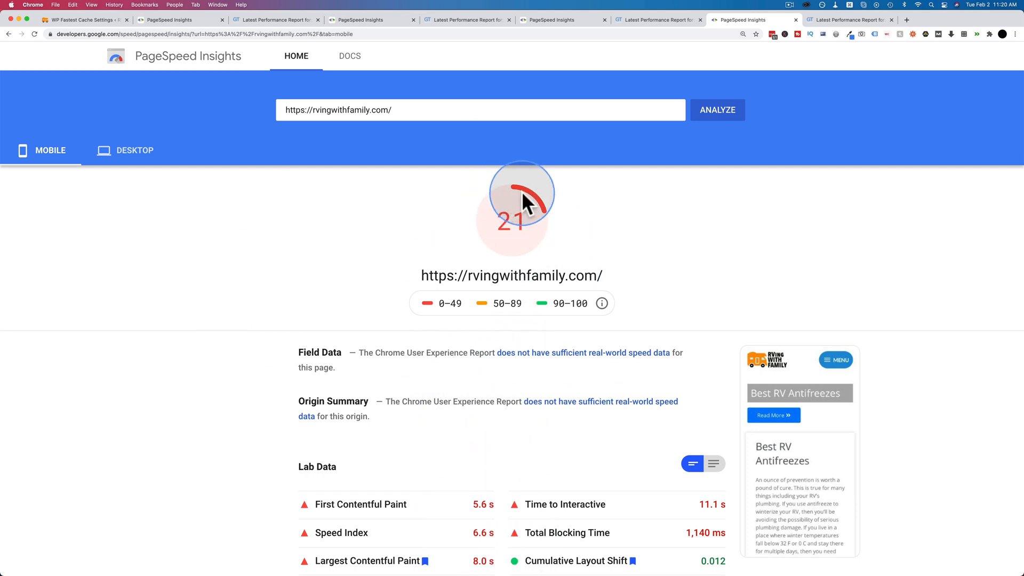
Show the WP Fastest Cache desktop score of 80 against the 21 mobile result.
left_click(135, 150)
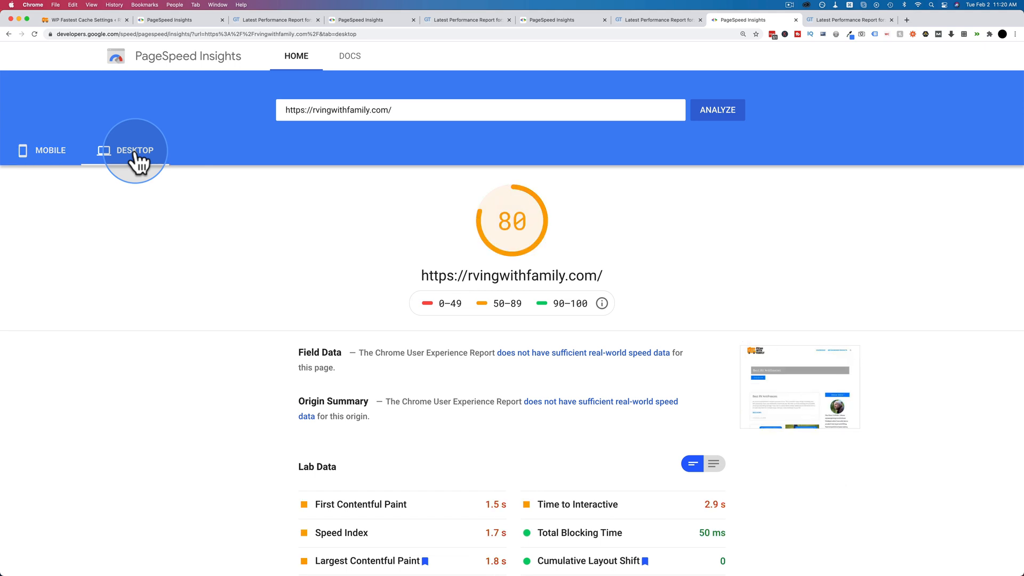
mouse_move(496, 236)
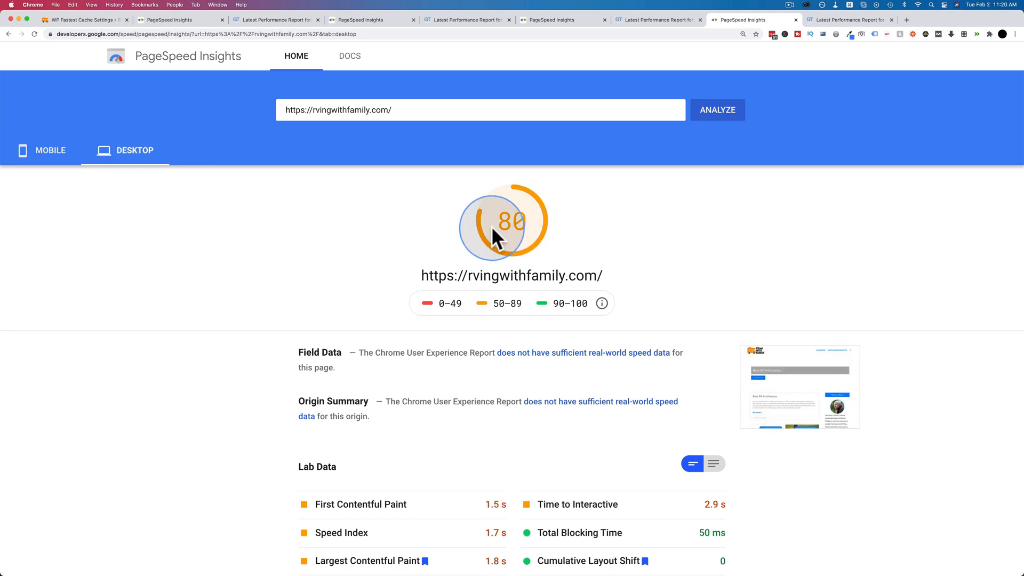
mouse_move(516, 519)
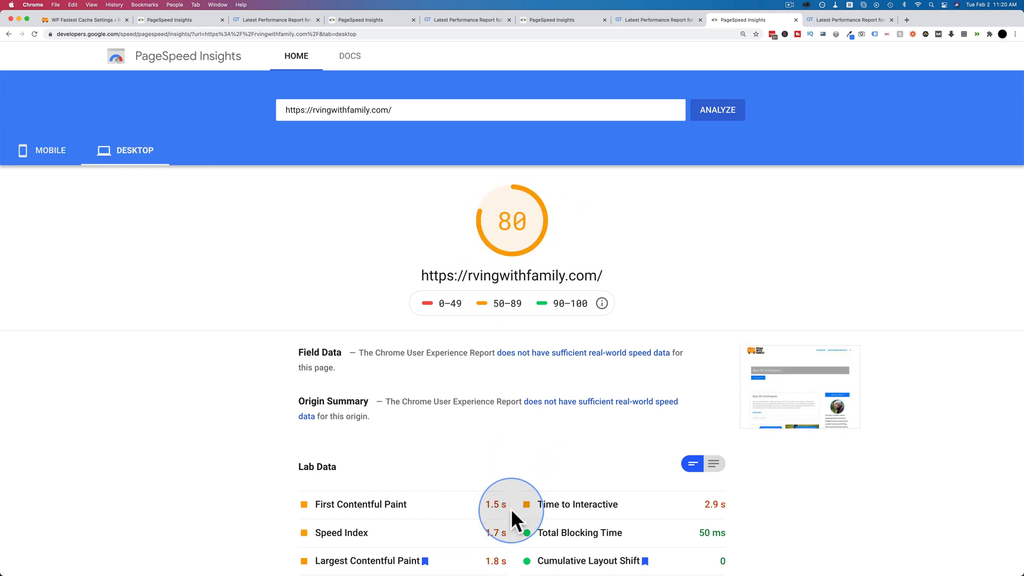
left_click(50, 150)
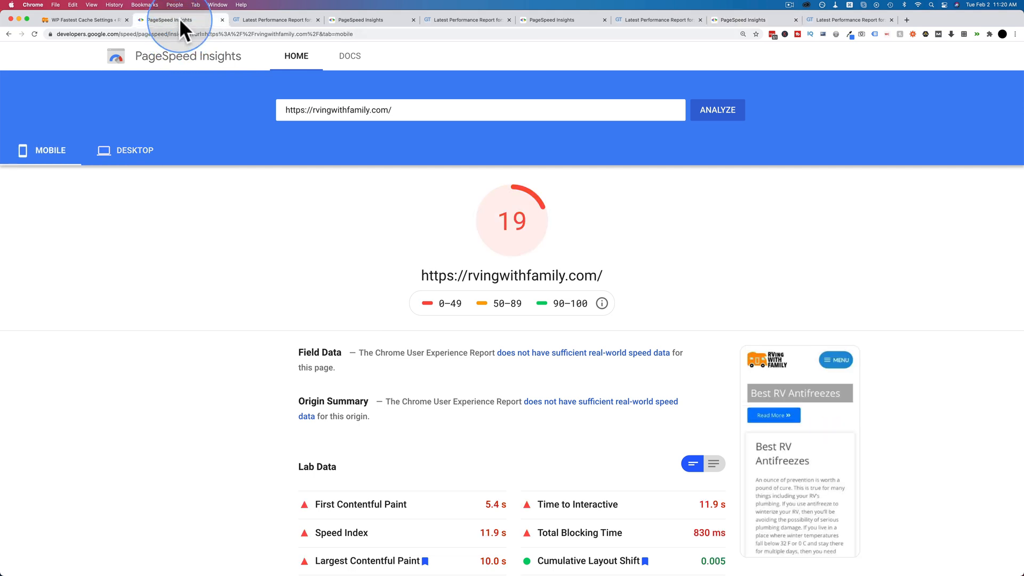
left_click(134, 150)
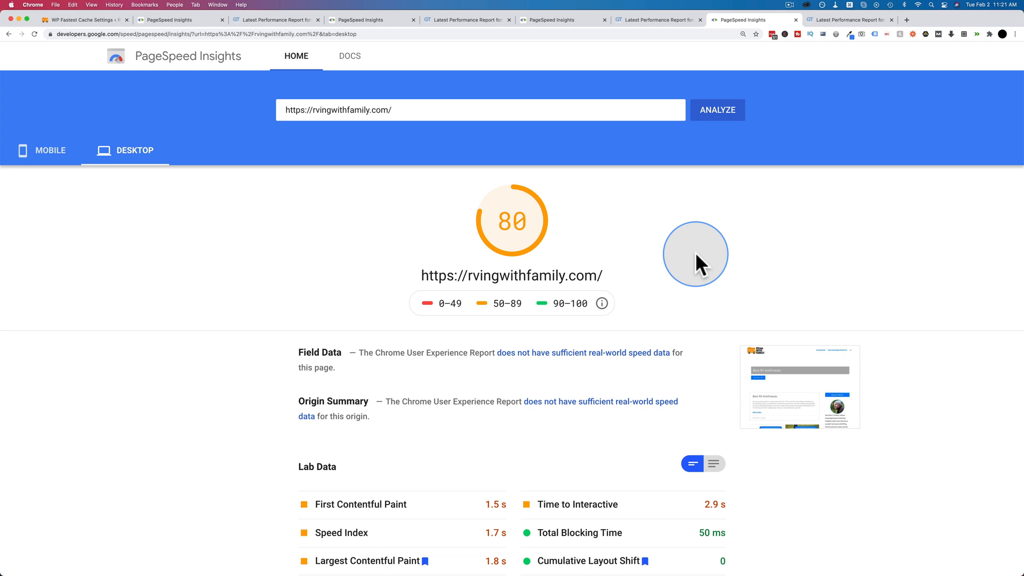
left_click(849, 19)
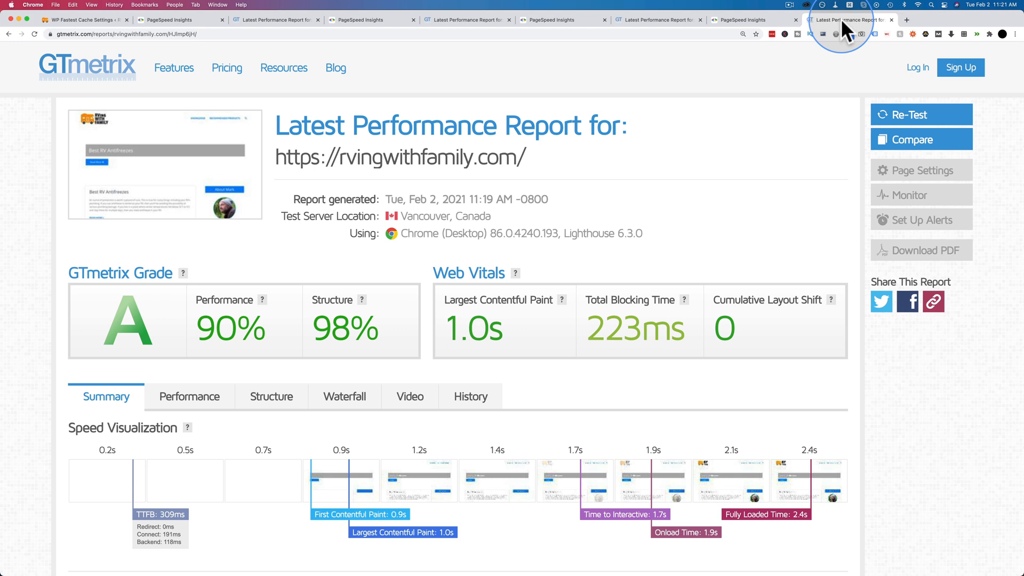
mouse_move(124, 339)
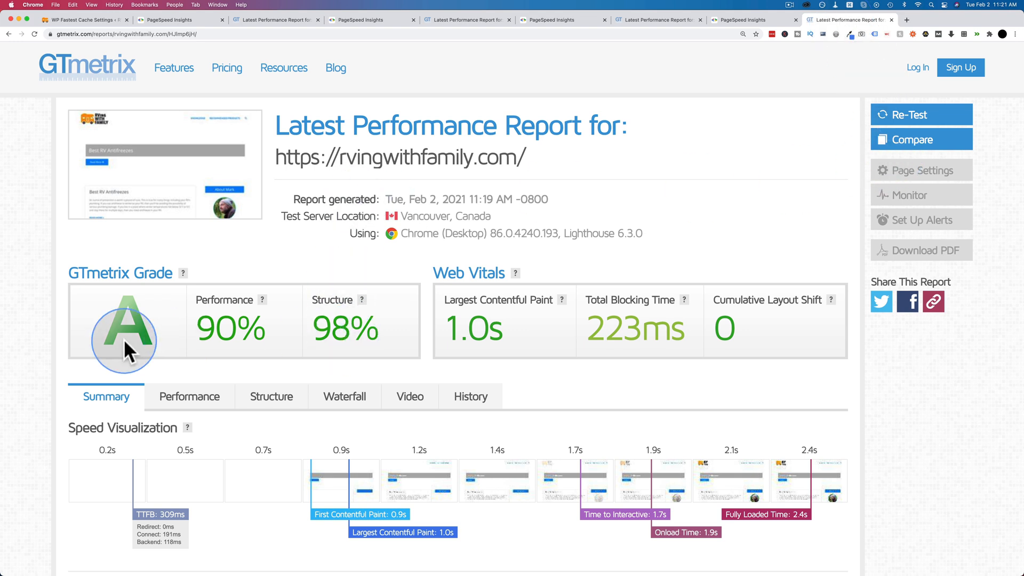
mouse_move(649, 338)
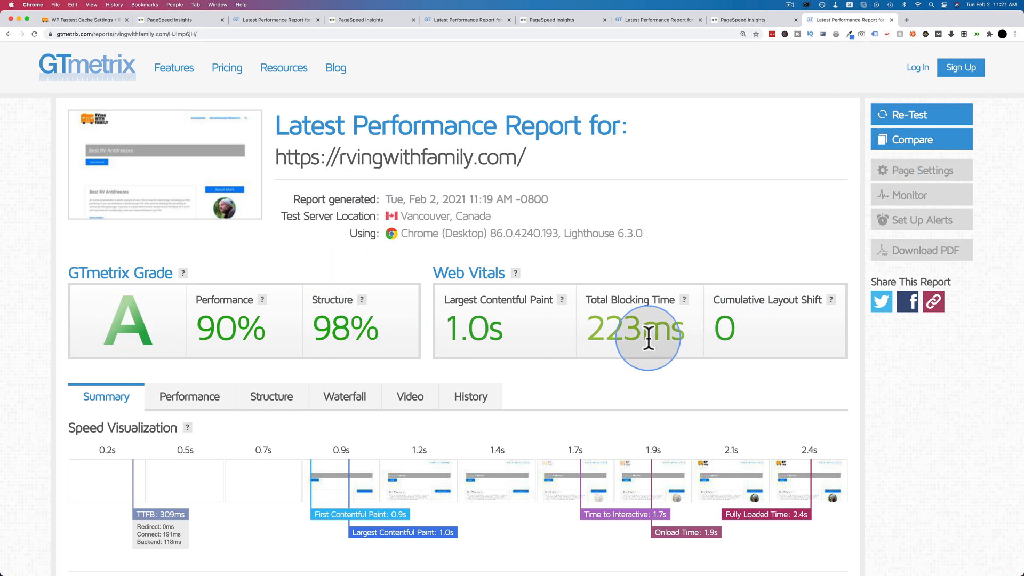
mouse_move(516, 131)
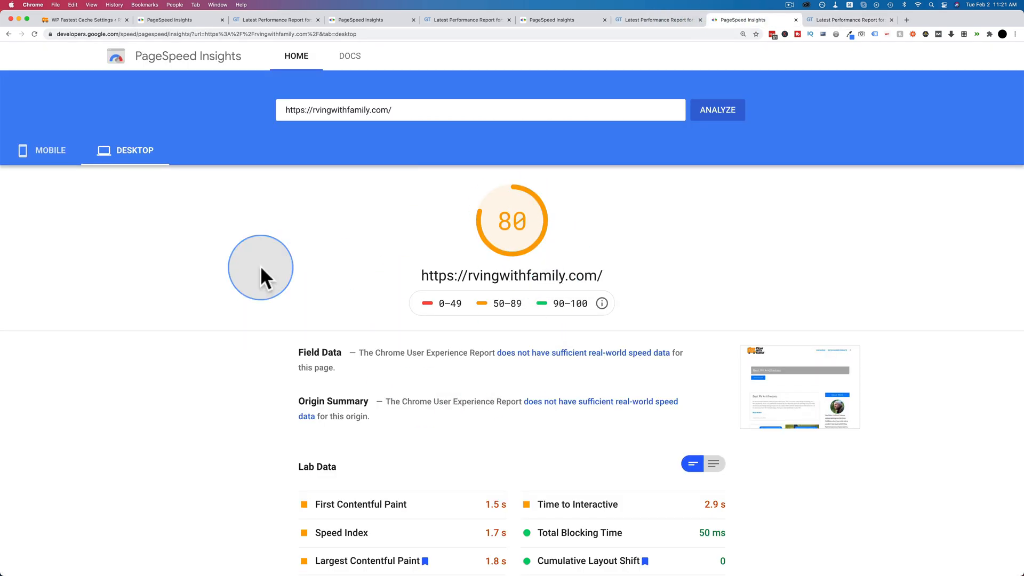
Deactivate WP Fastest Cache from the Installed Plugins list.
left_click(83, 19)
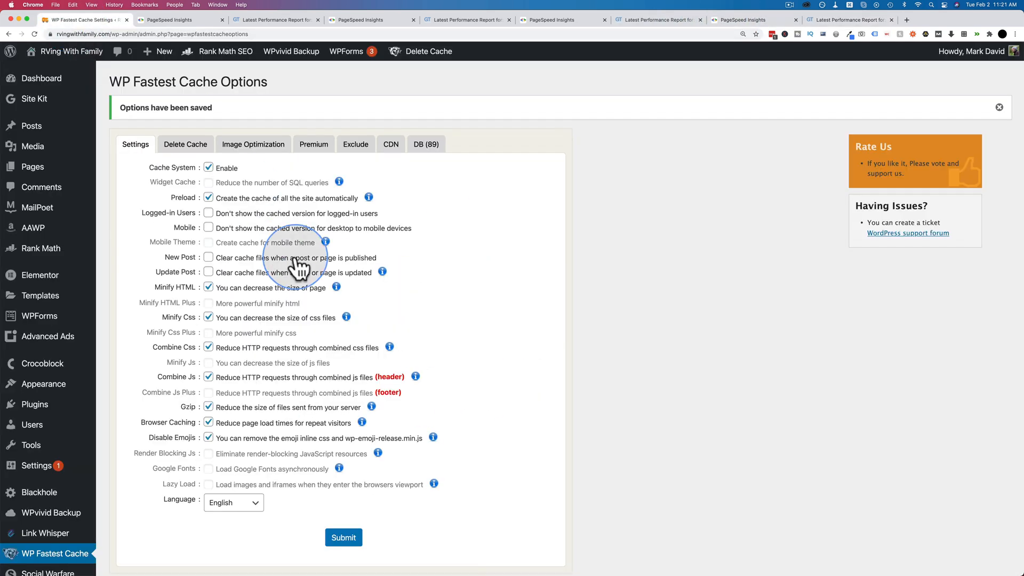
mouse_move(36, 403)
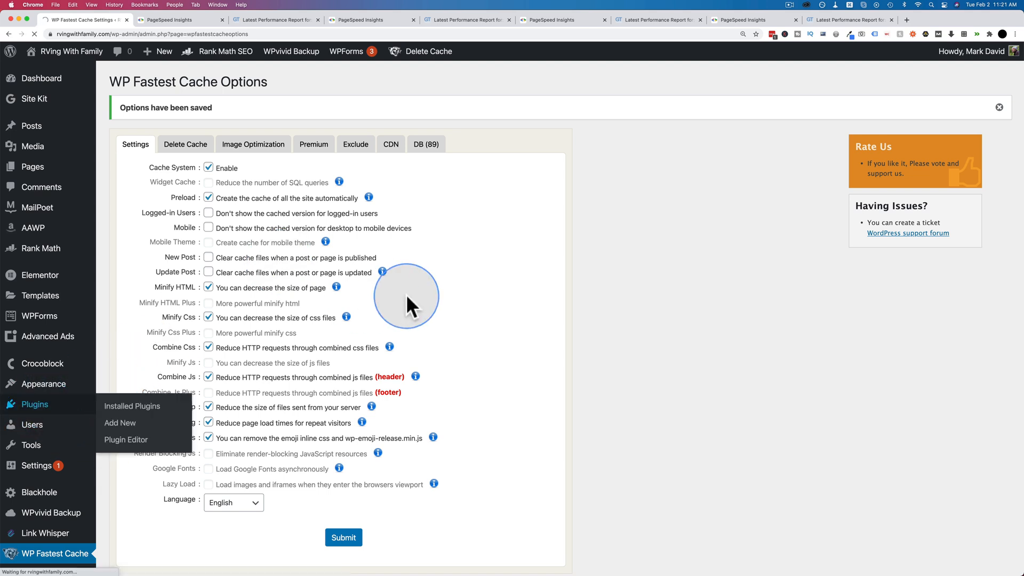
left_click(131, 405)
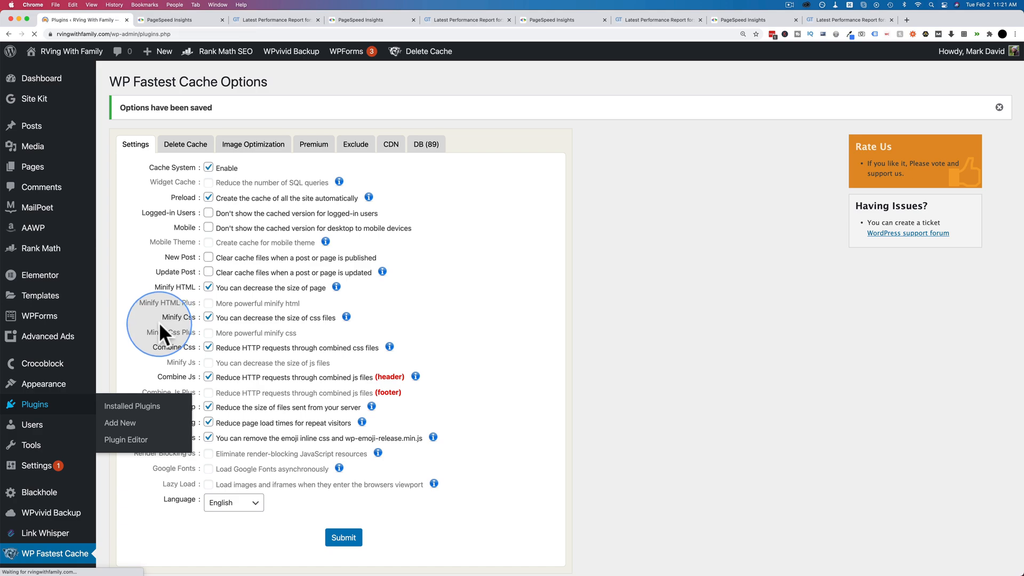
left_click(132, 406)
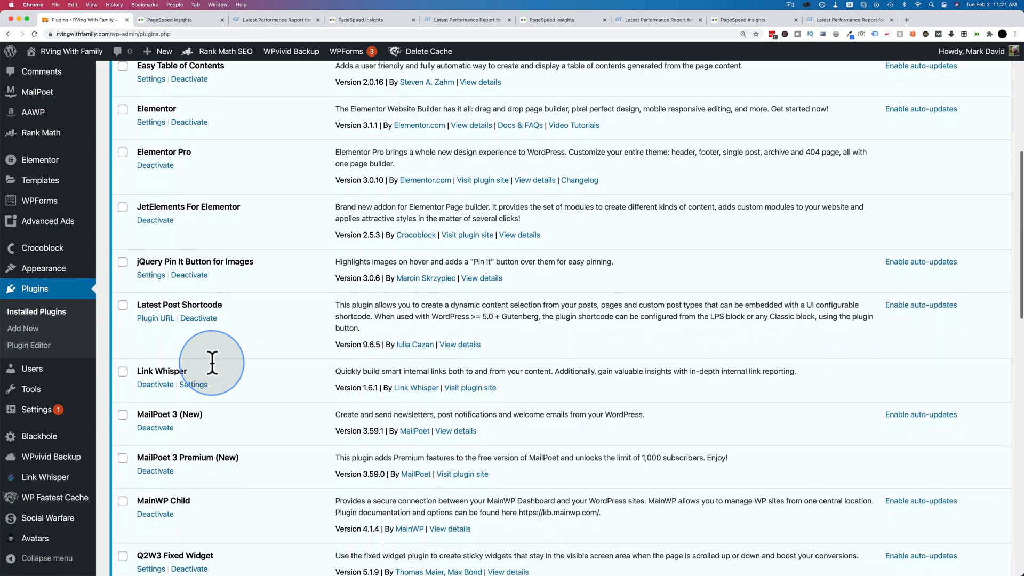
scroll("down", 3)
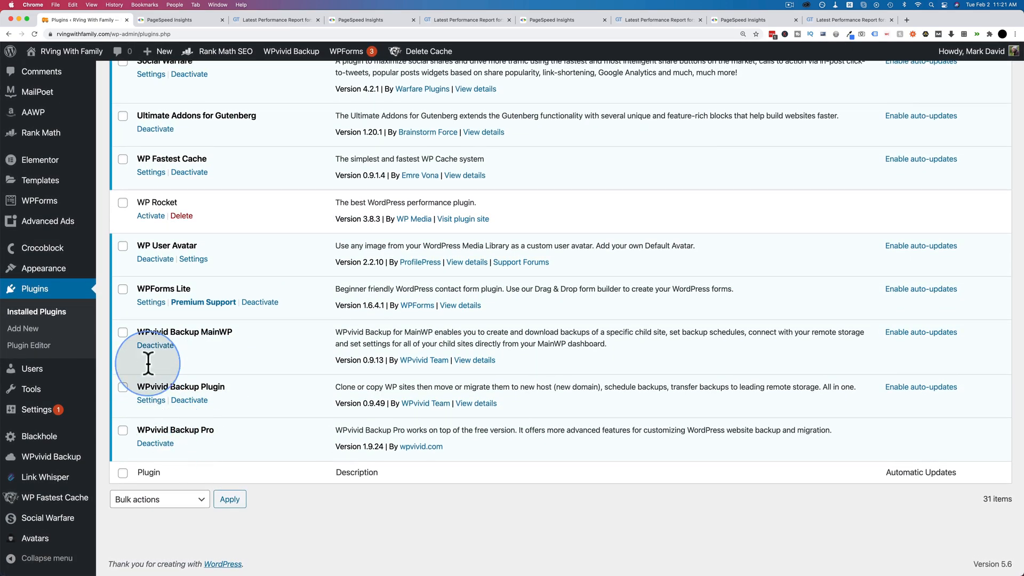
scroll("up", 3)
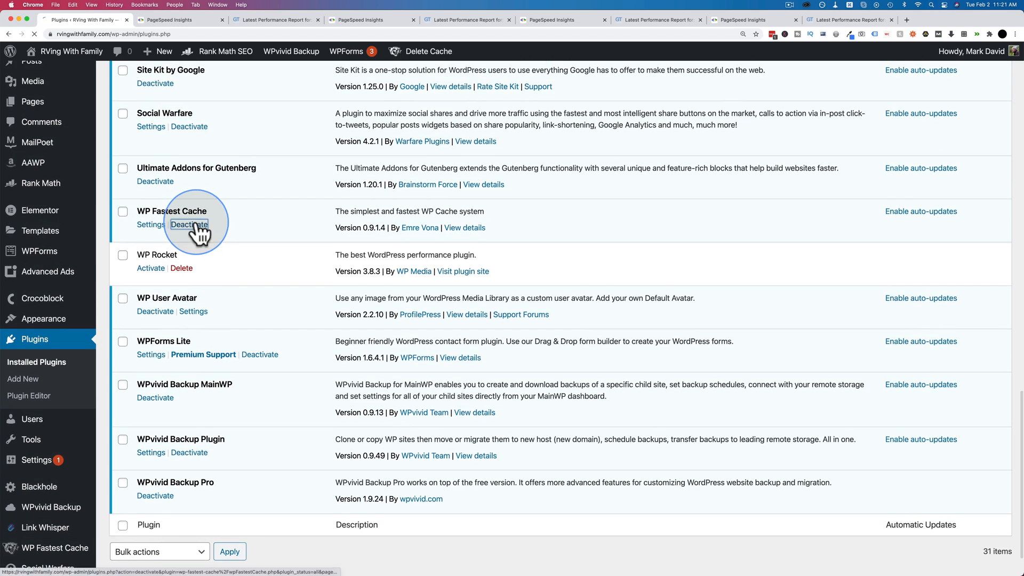
left_click(190, 225)
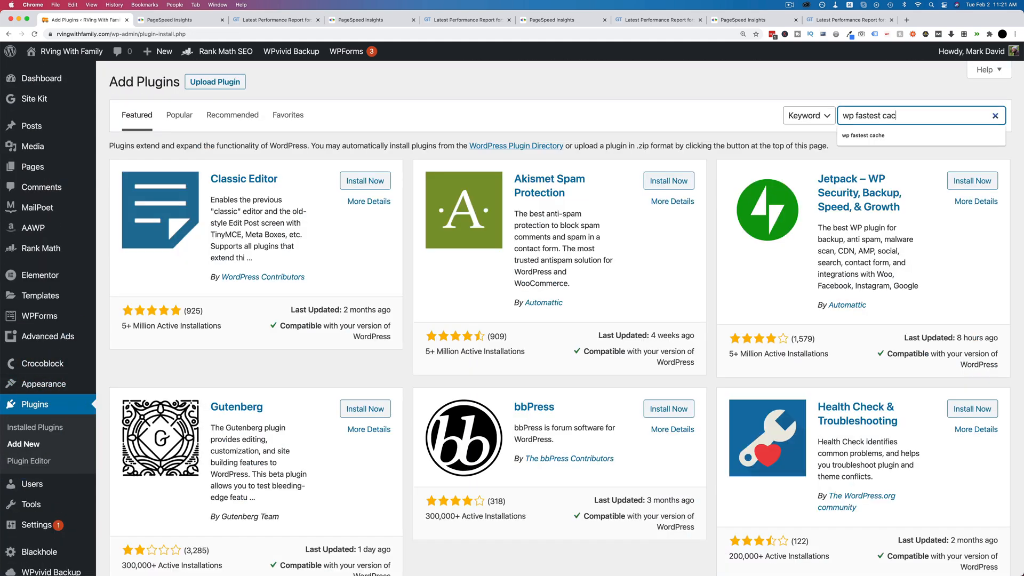
Search for a caching plugin and install and activate LiteSpeed Cache.
key("Return")
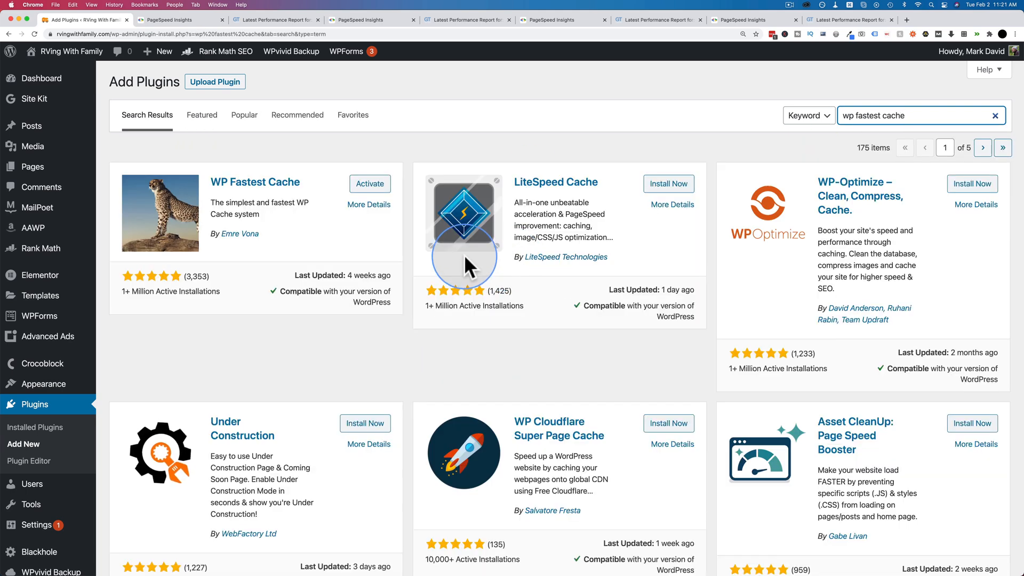
mouse_move(620, 189)
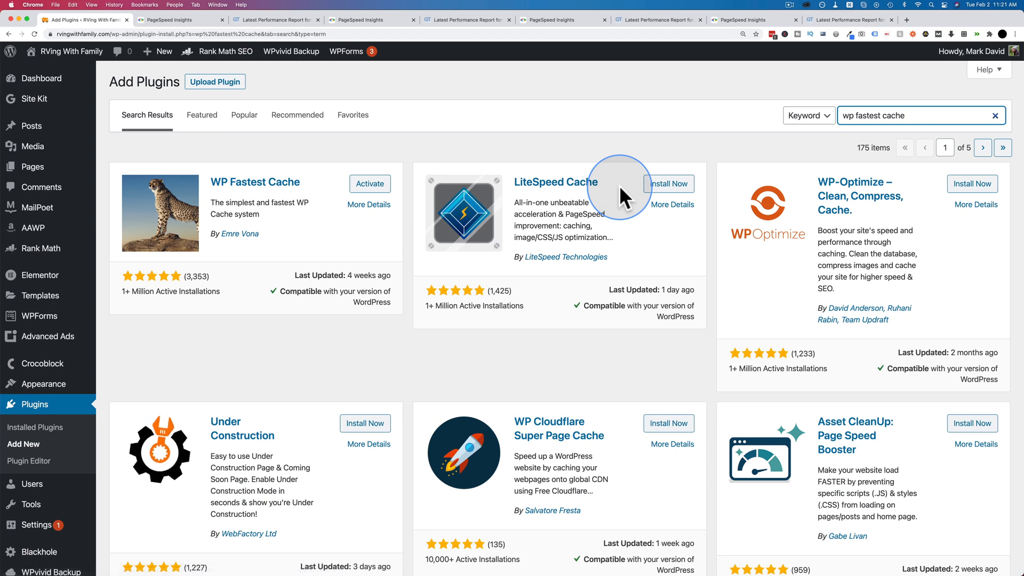
left_click(668, 183)
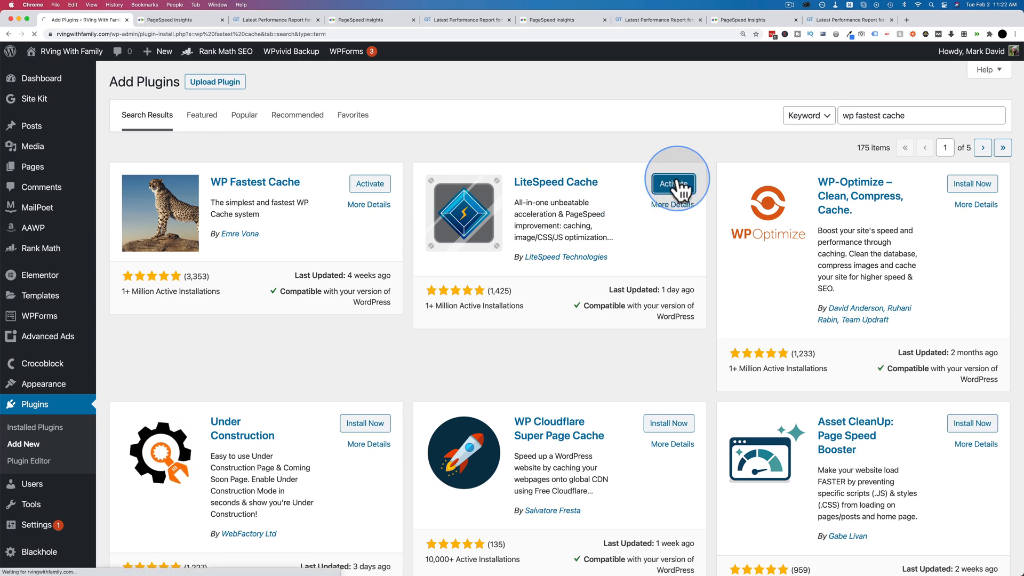
mouse_move(712, 156)
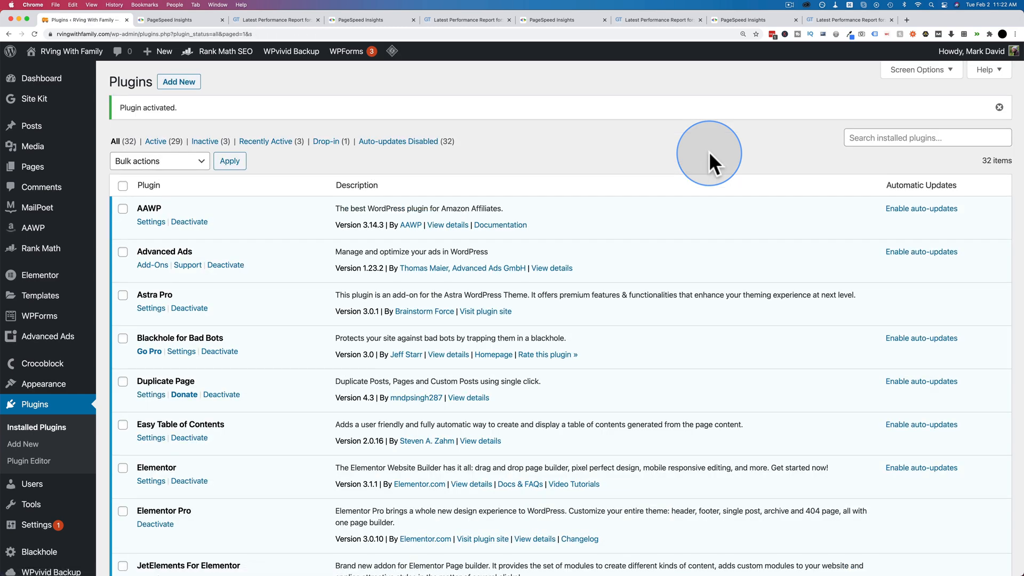
scroll("down", 3)
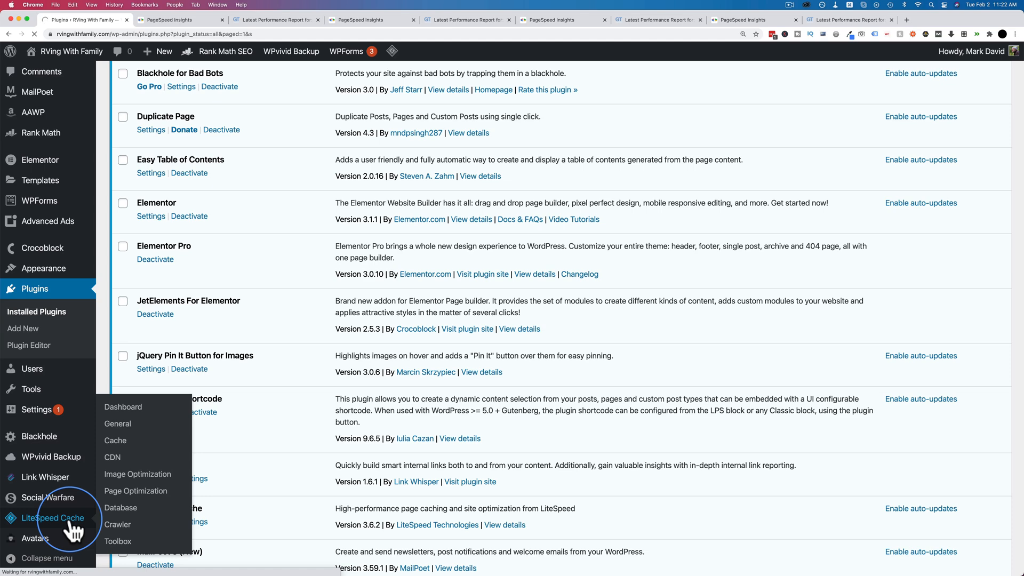
Review the LiteSpeed Cache tab options and save the cache settings.
left_click(122, 407)
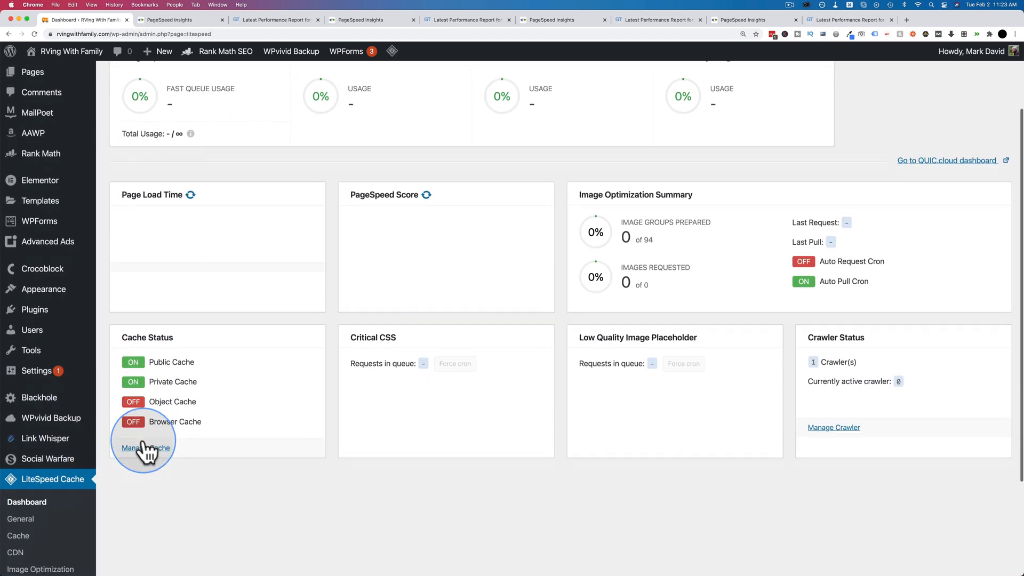
scroll("down", 3)
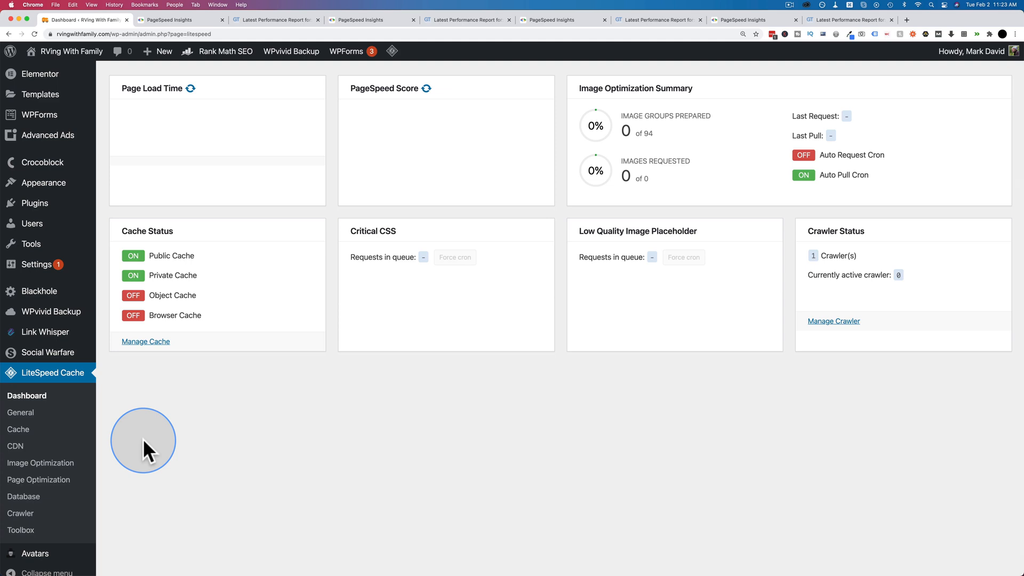
mouse_move(25, 462)
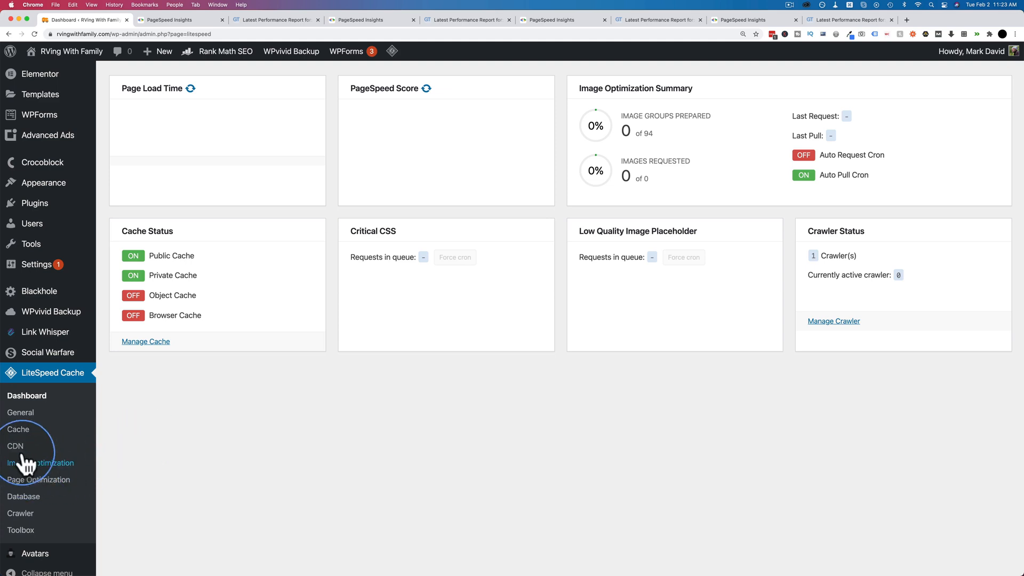
left_click(18, 429)
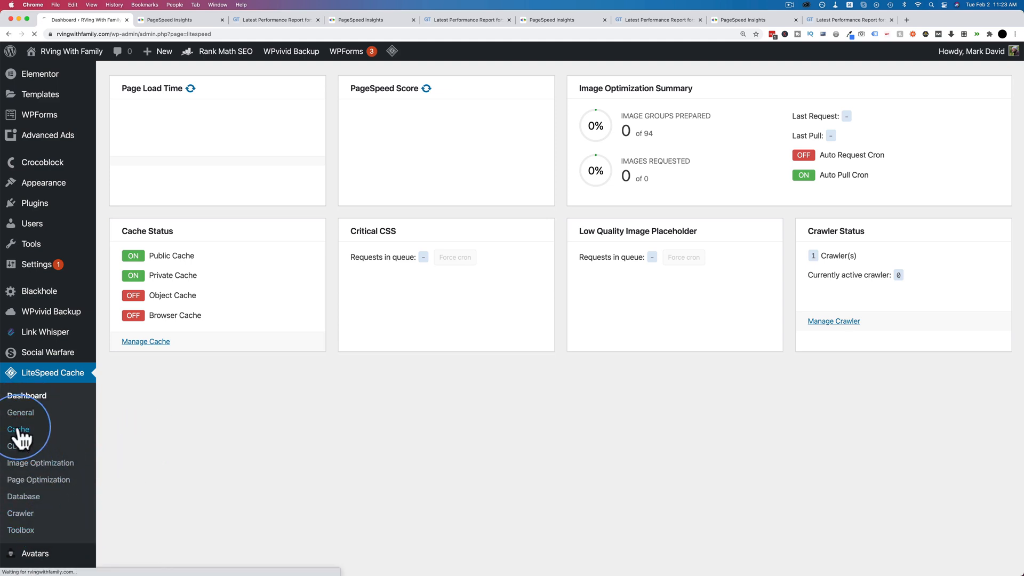
left_click(18, 429)
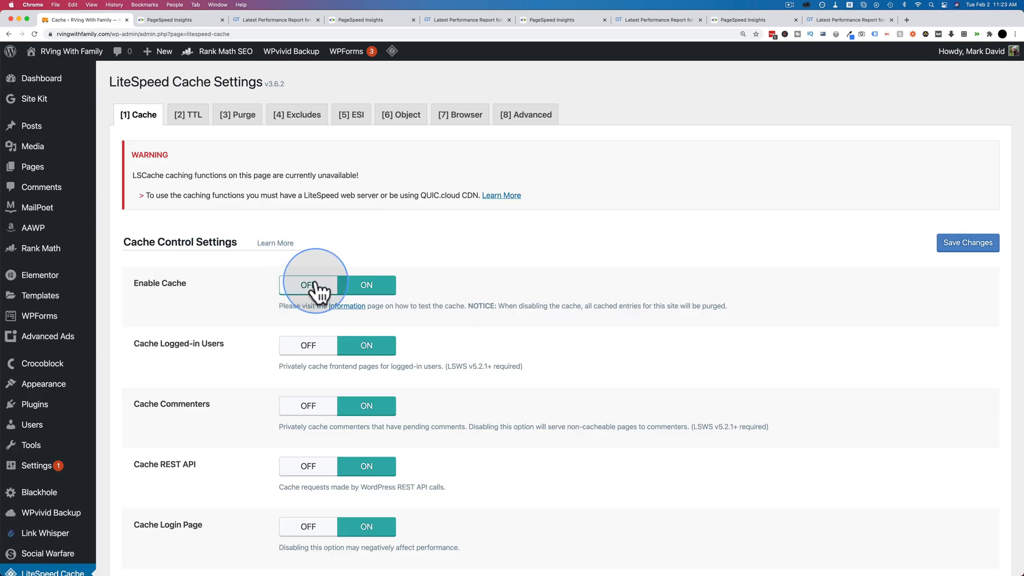
scroll("down", 3)
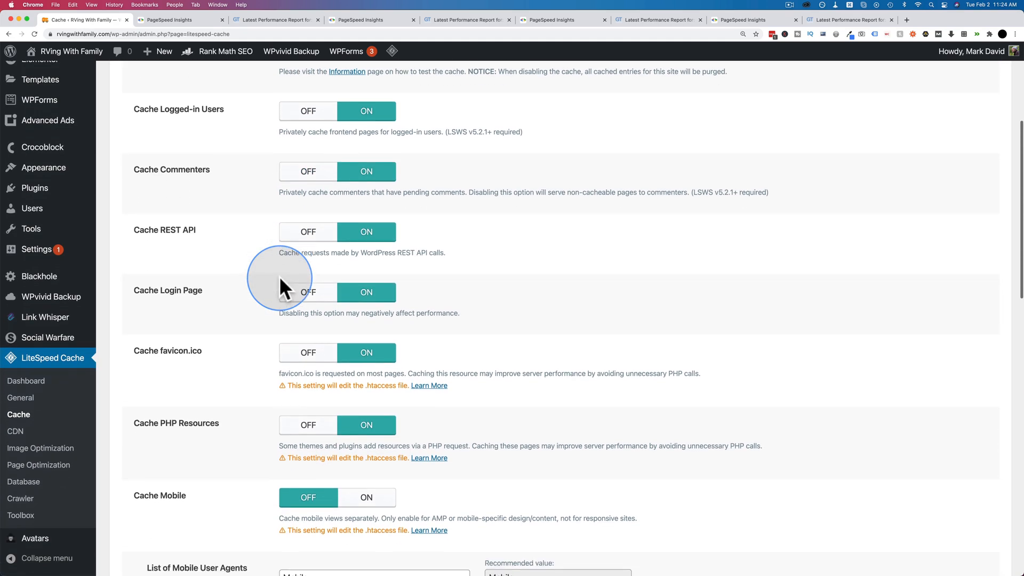
scroll("down", 3)
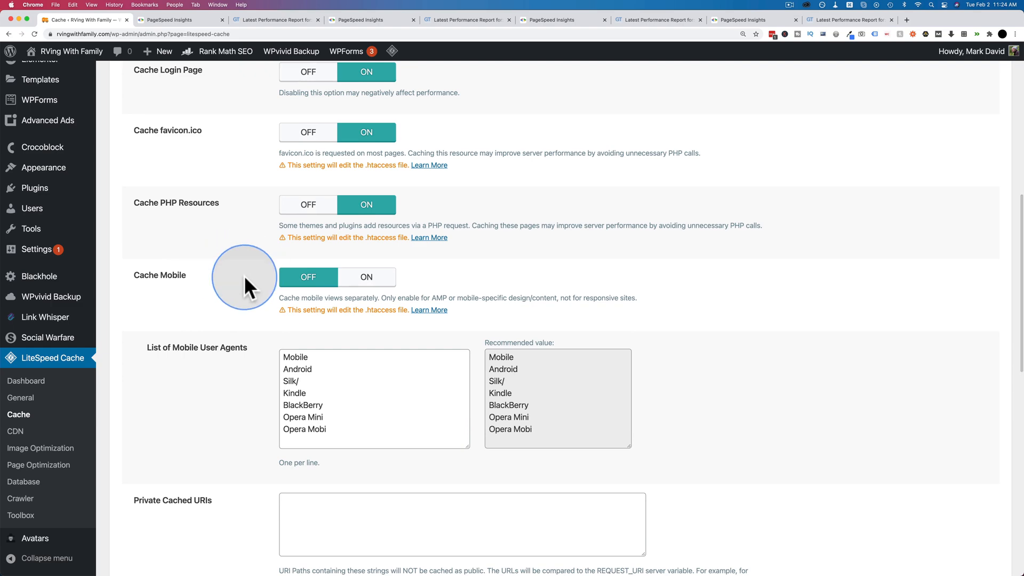
scroll("down", 3)
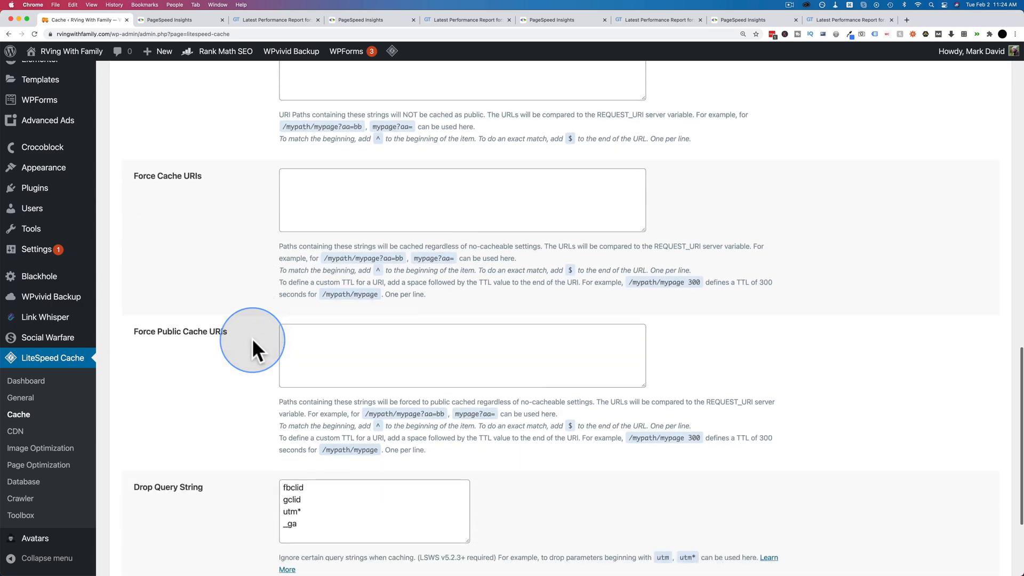
scroll("down", 3)
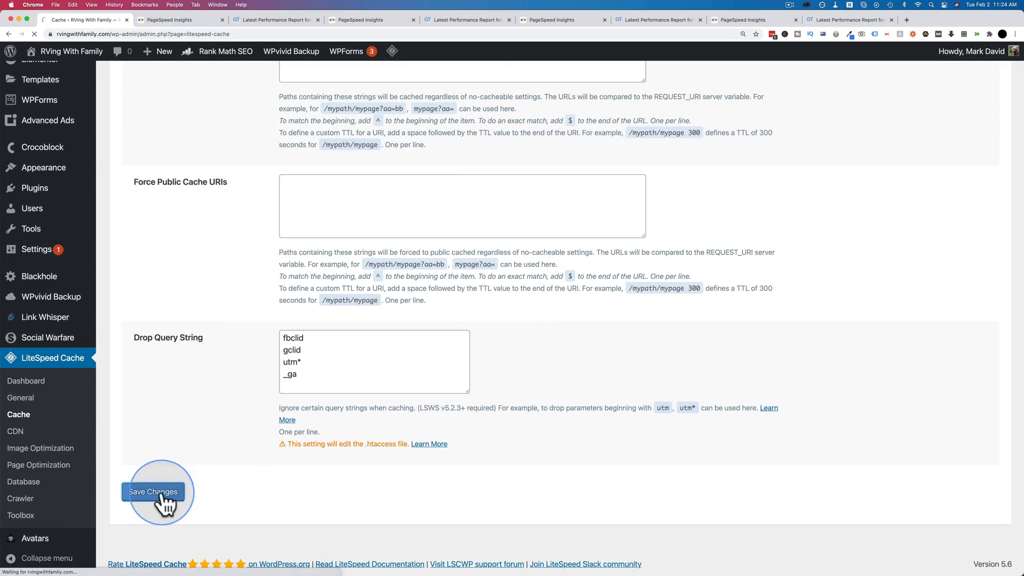
left_click(153, 491)
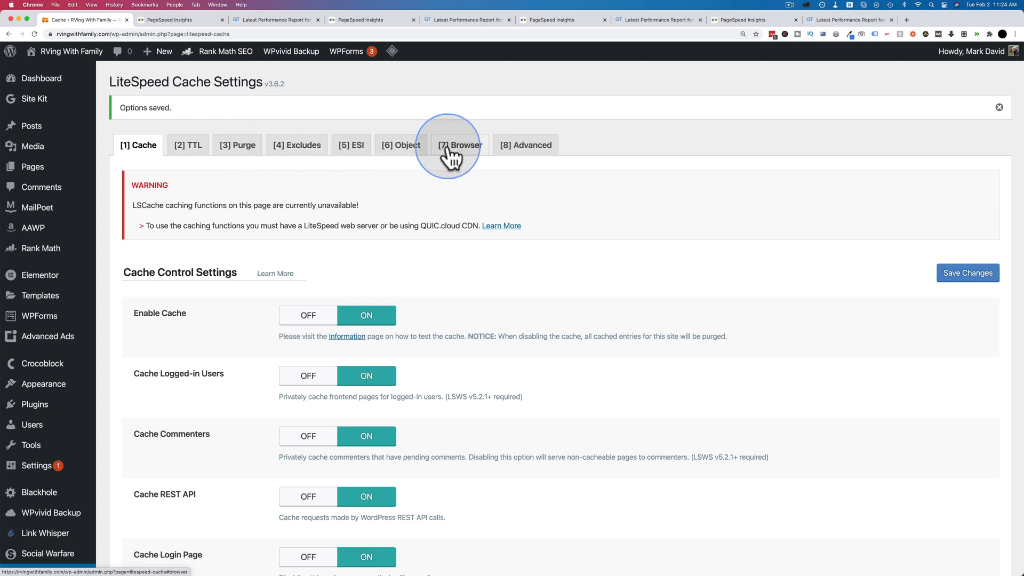
mouse_move(581, 158)
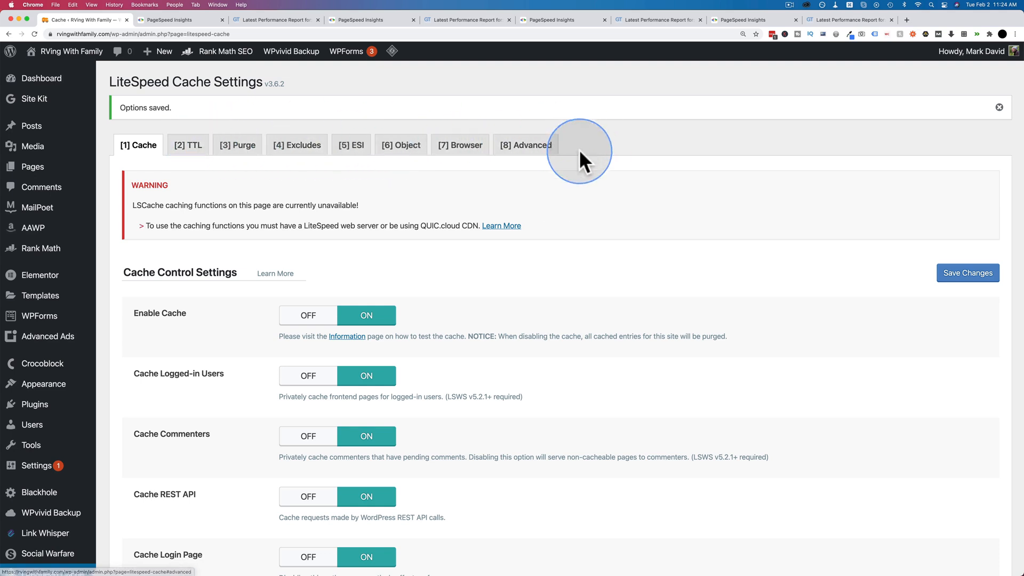
mouse_move(124, 281)
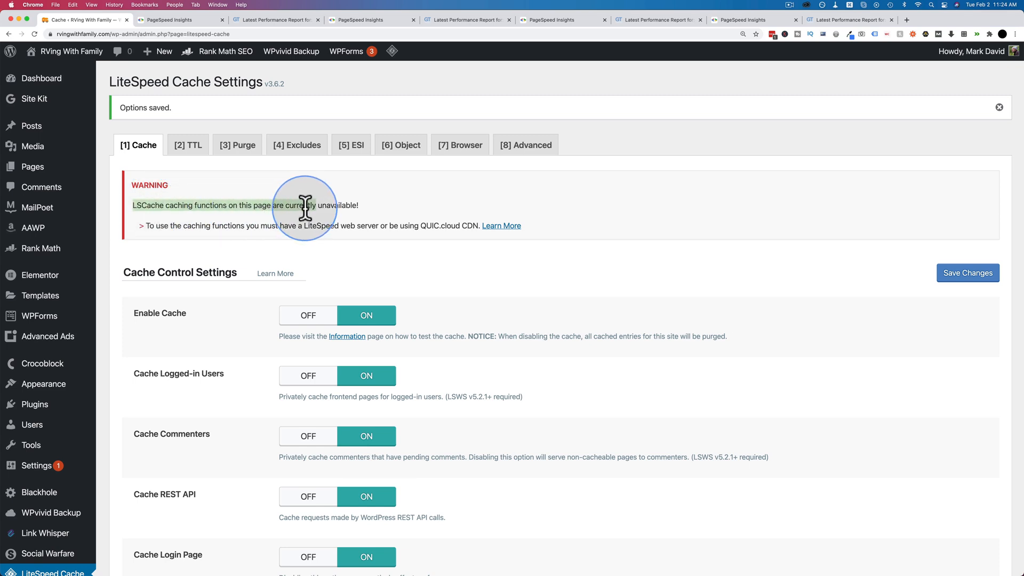
mouse_move(382, 221)
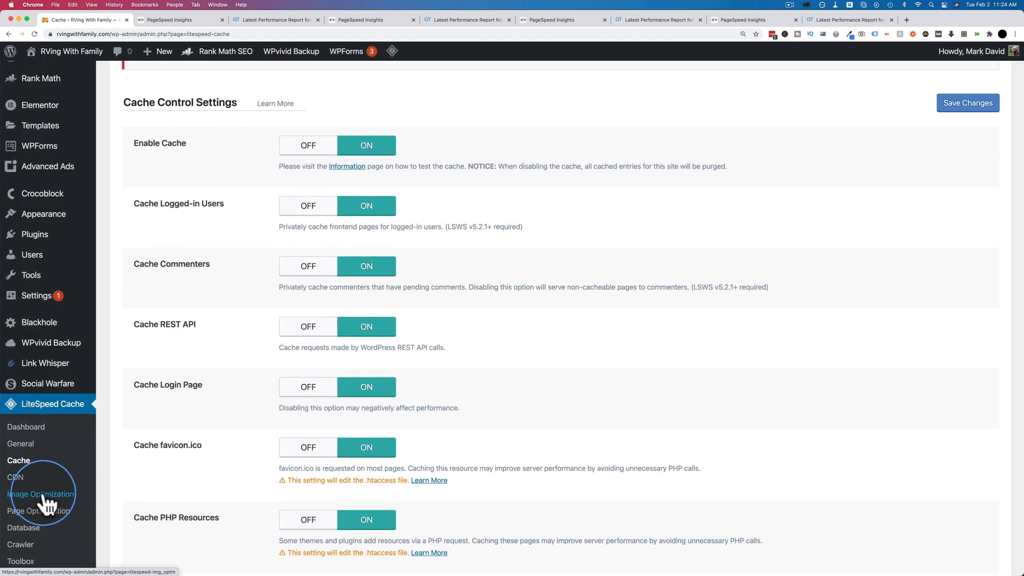
Go to LiteSpeed Cache's Page Optimization settings.
scroll("down", 3)
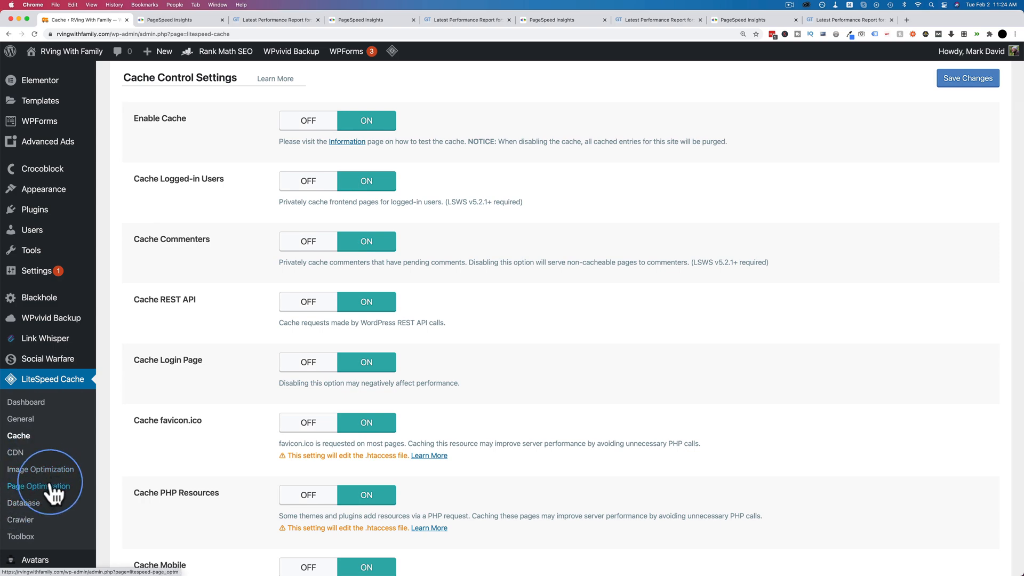
left_click(39, 486)
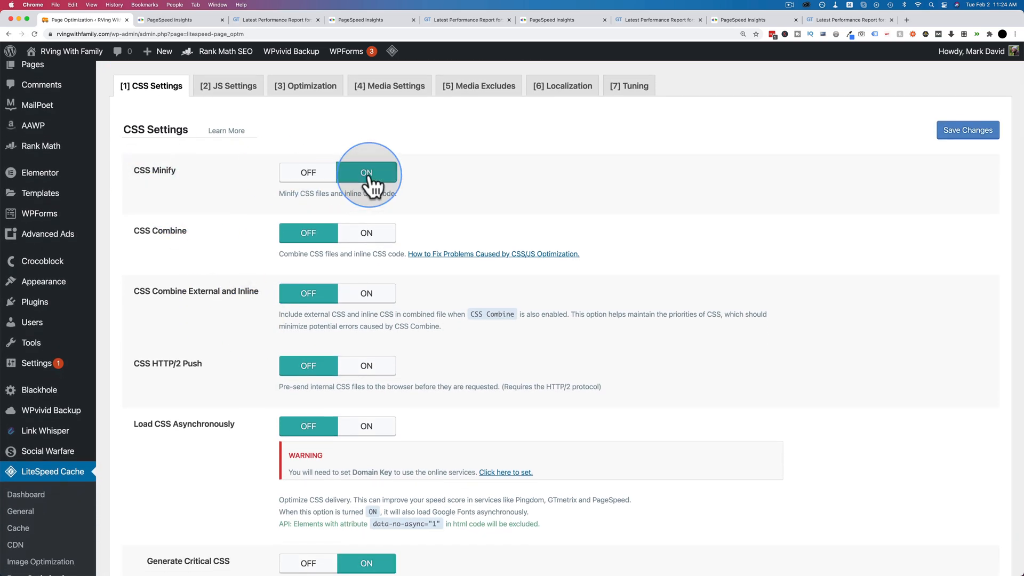
Enable CSS HTTP/2 Push, set Font Display to Swap and save the CSS settings.
scroll("down", 3)
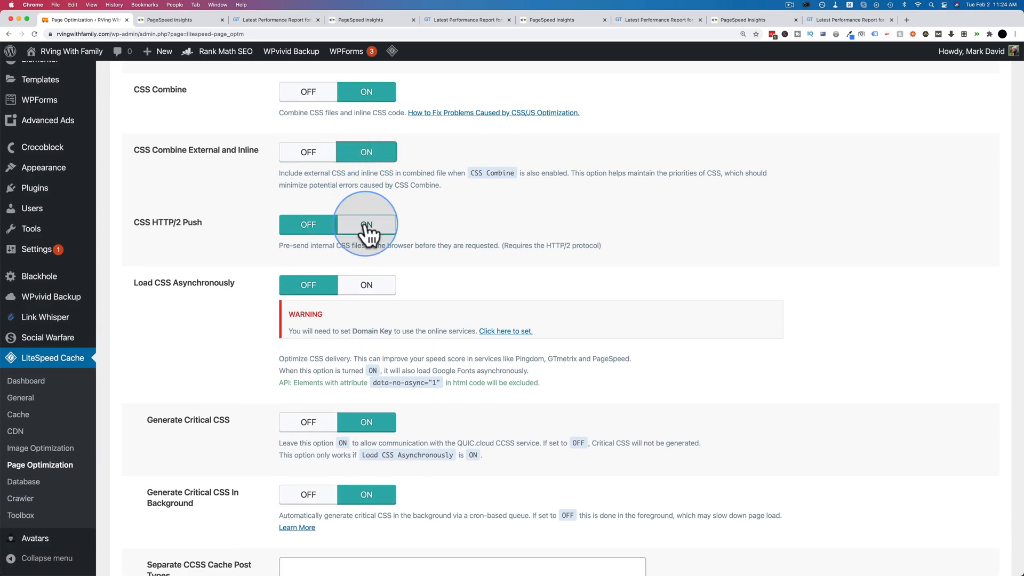
left_click(366, 224)
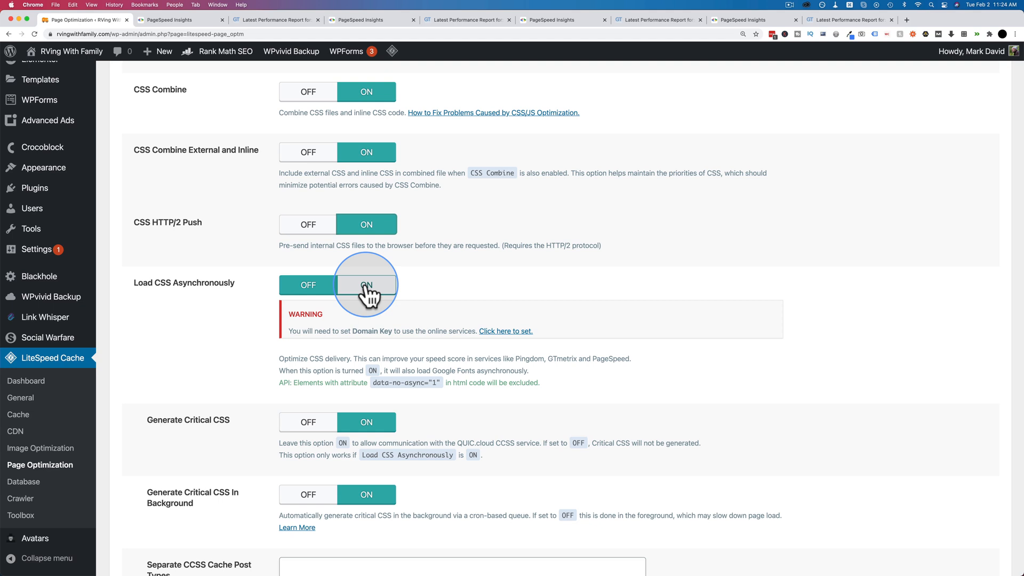
scroll("down", 3)
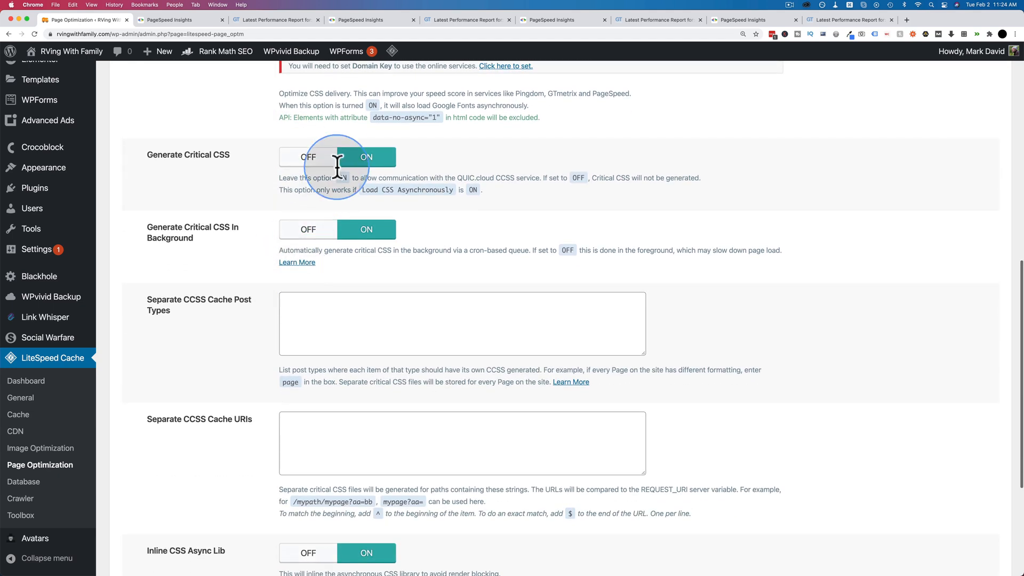
scroll("down", 3)
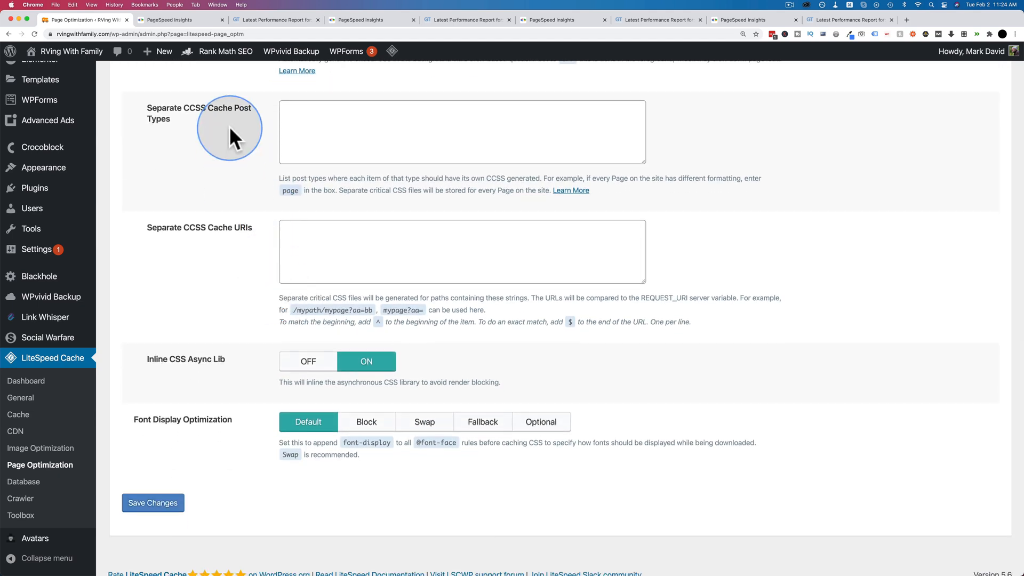
mouse_move(251, 372)
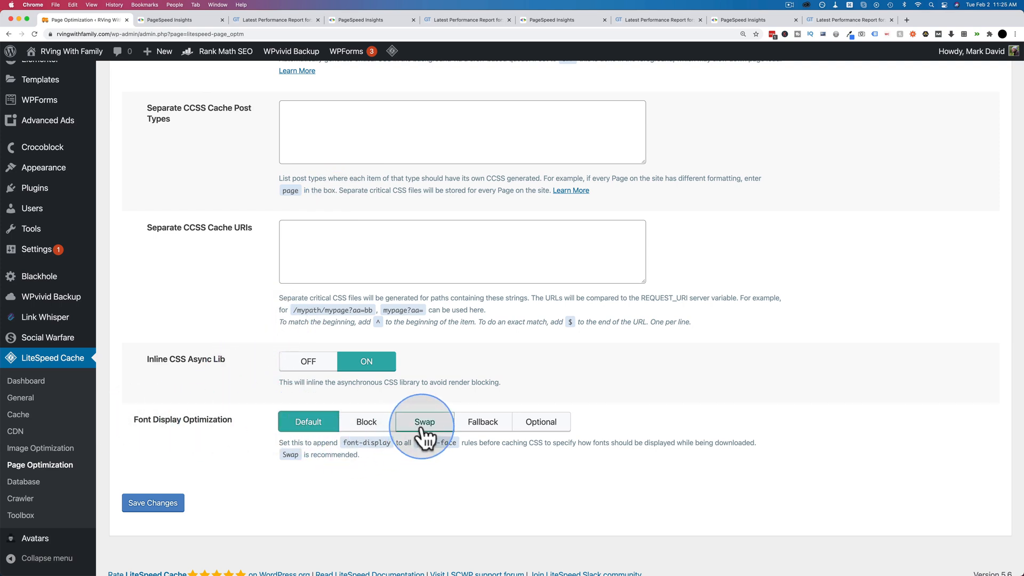
left_click(423, 422)
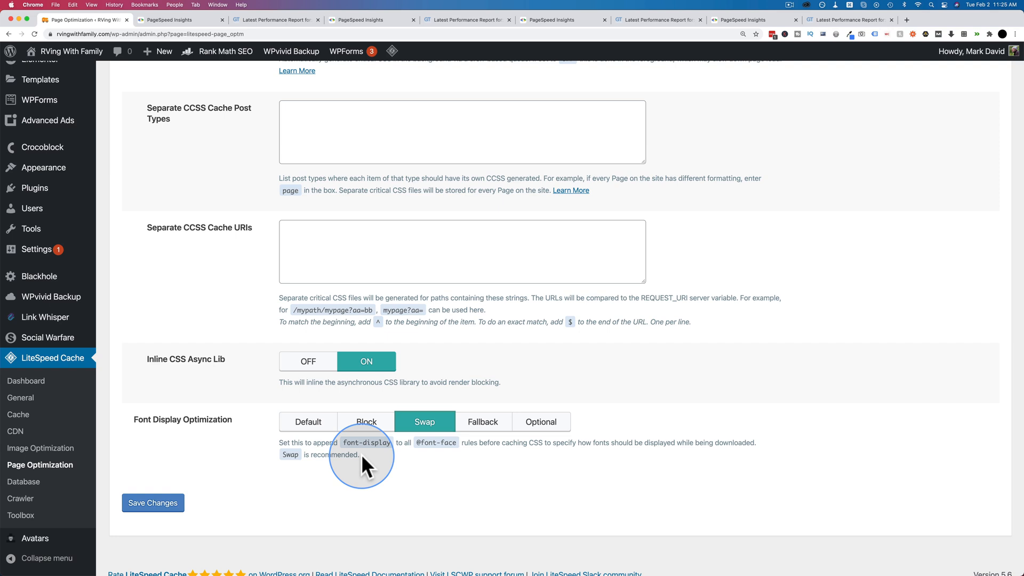
left_click(153, 502)
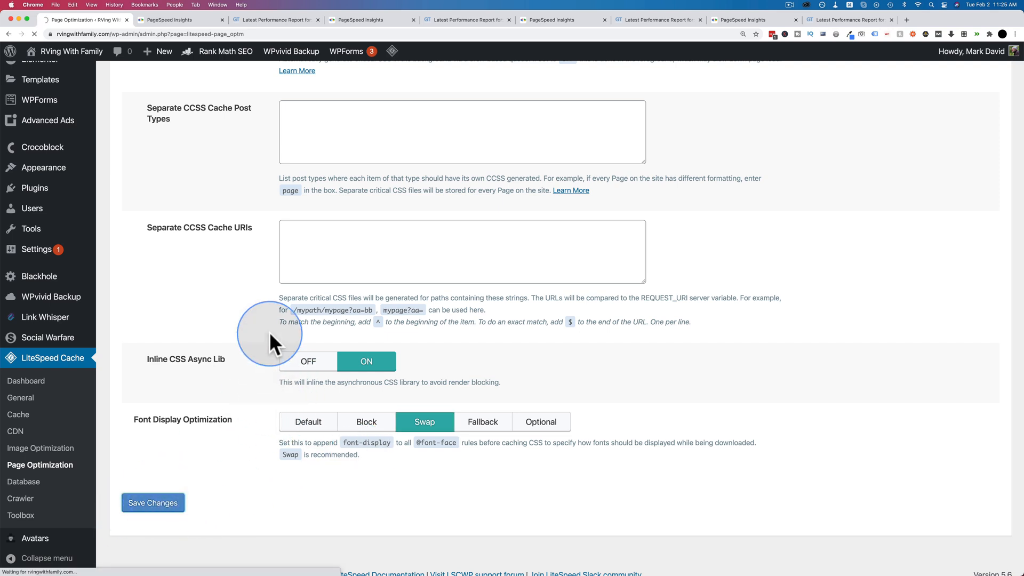
left_click(228, 97)
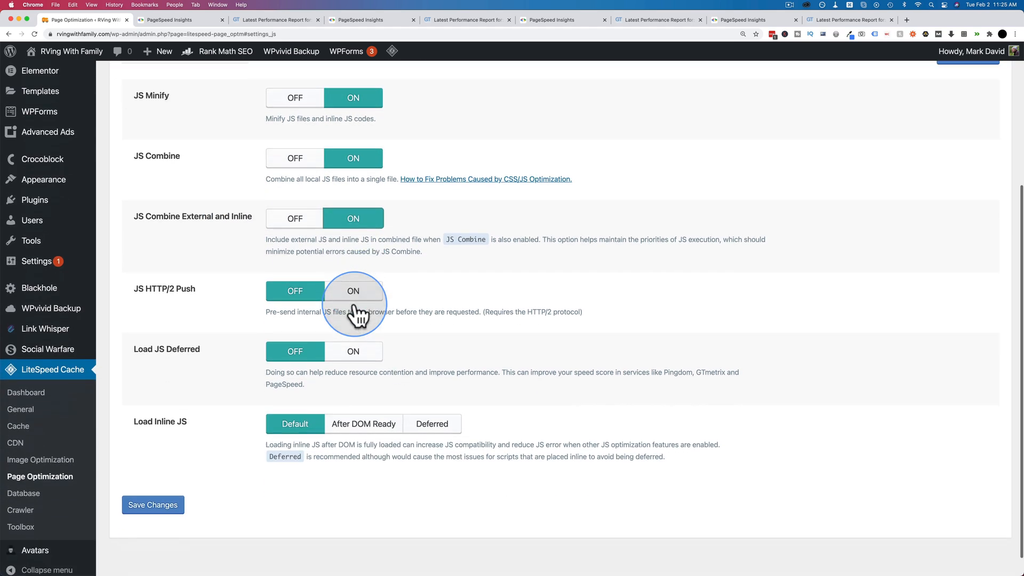
Enable JS HTTP/2 Push, set Load Inline JS to Deferred and save the JS settings.
left_click(353, 338)
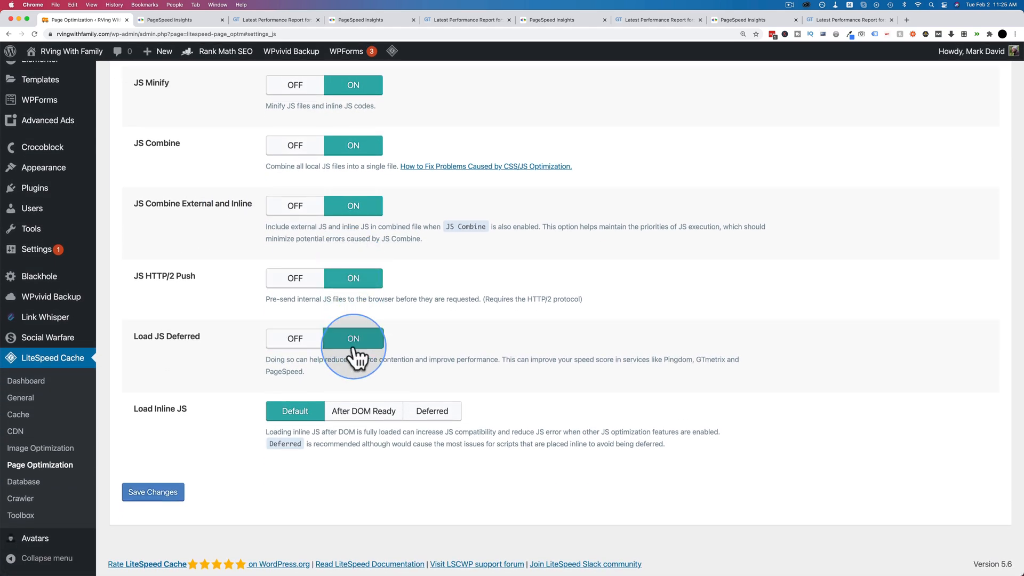
mouse_move(138, 421)
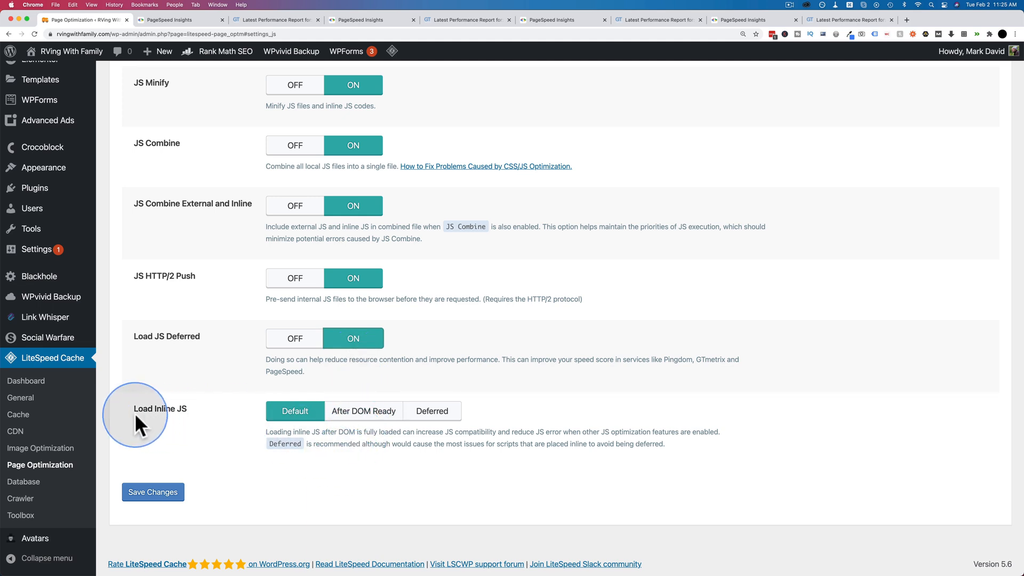
left_click(432, 411)
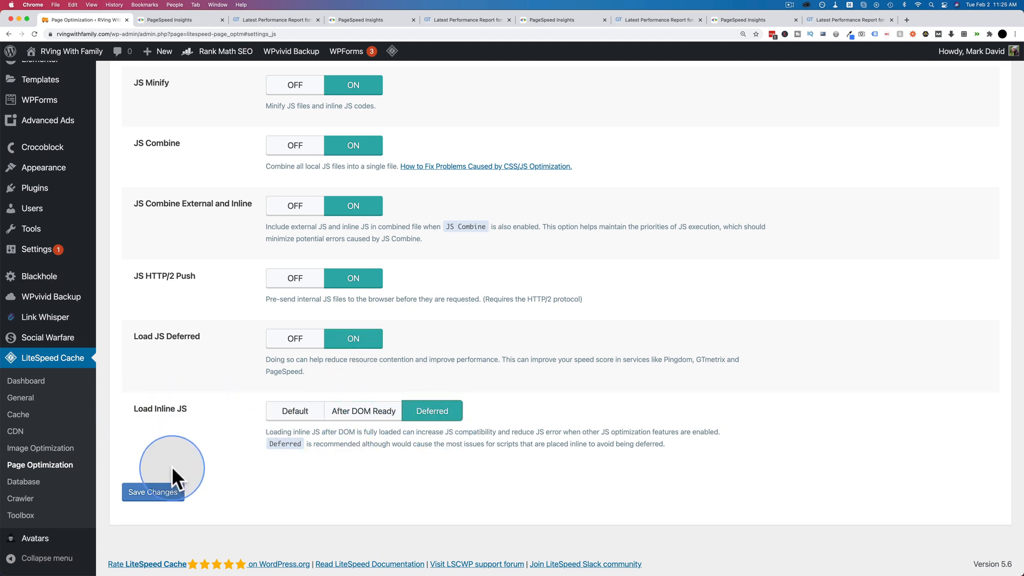
left_click(153, 492)
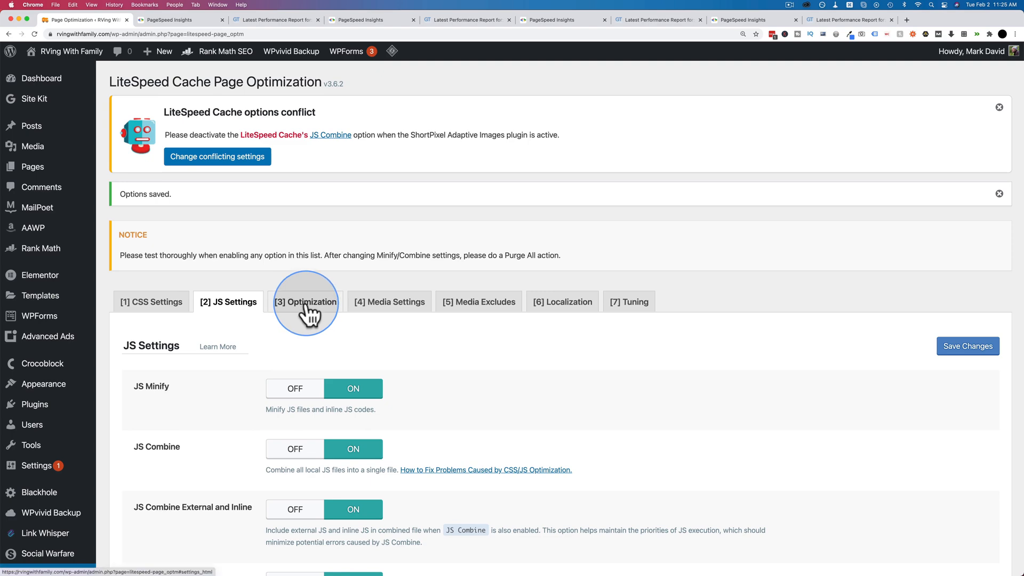
scroll("down", 3)
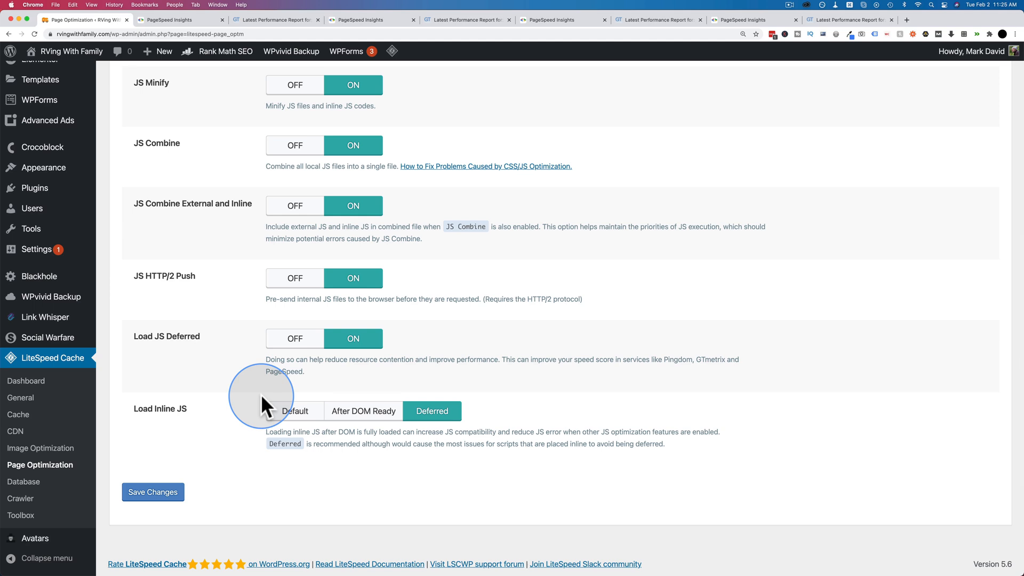
left_click(306, 210)
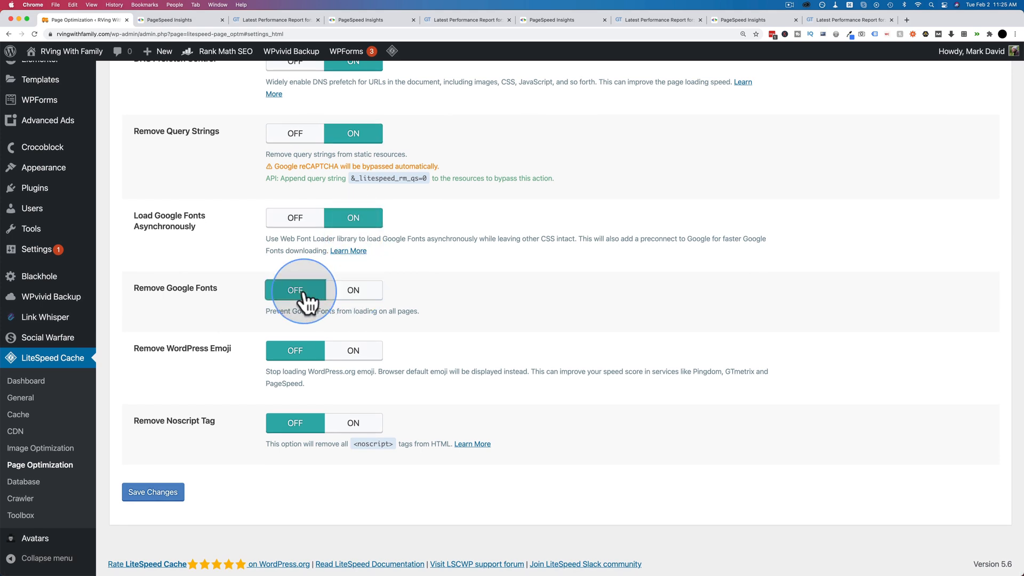
Enable Remove Noscript Tag and save the LiteSpeed Cache optimization changes.
left_click(353, 350)
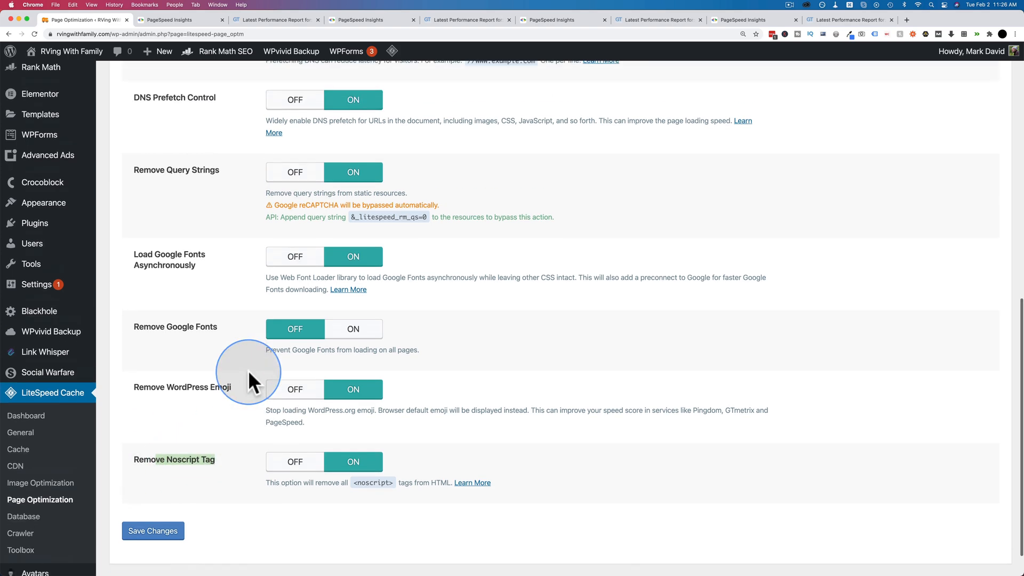
left_click(153, 530)
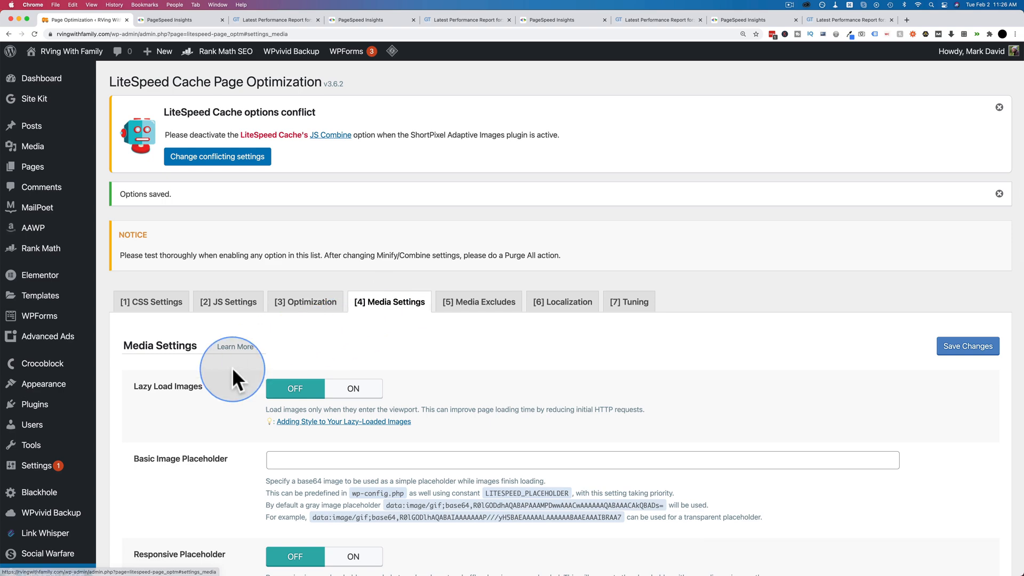
Move through Media Excludes and Localization to Tuning, save the tuning settings, then go to GTmetrix.
scroll("down", 3)
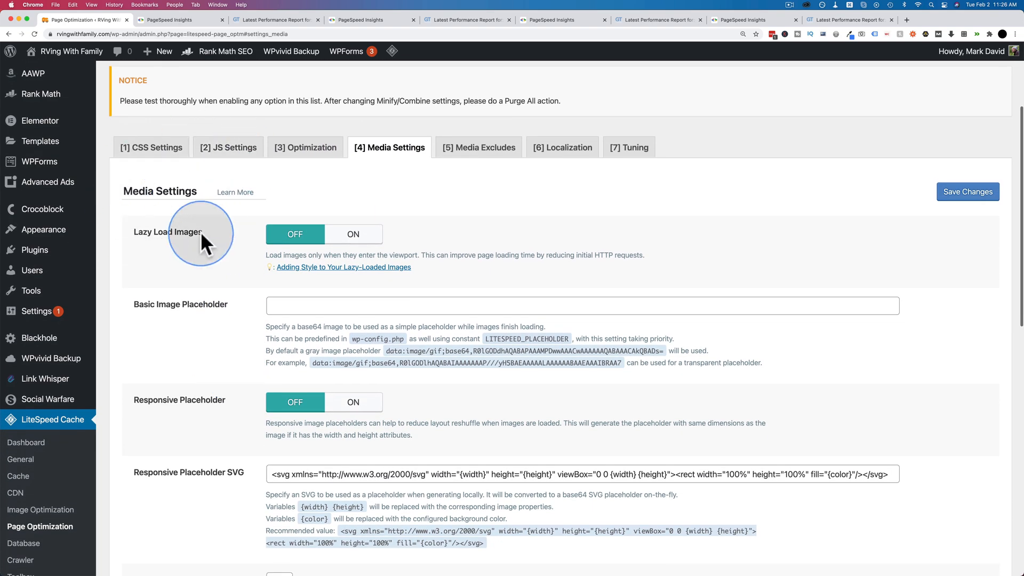
left_click(484, 147)
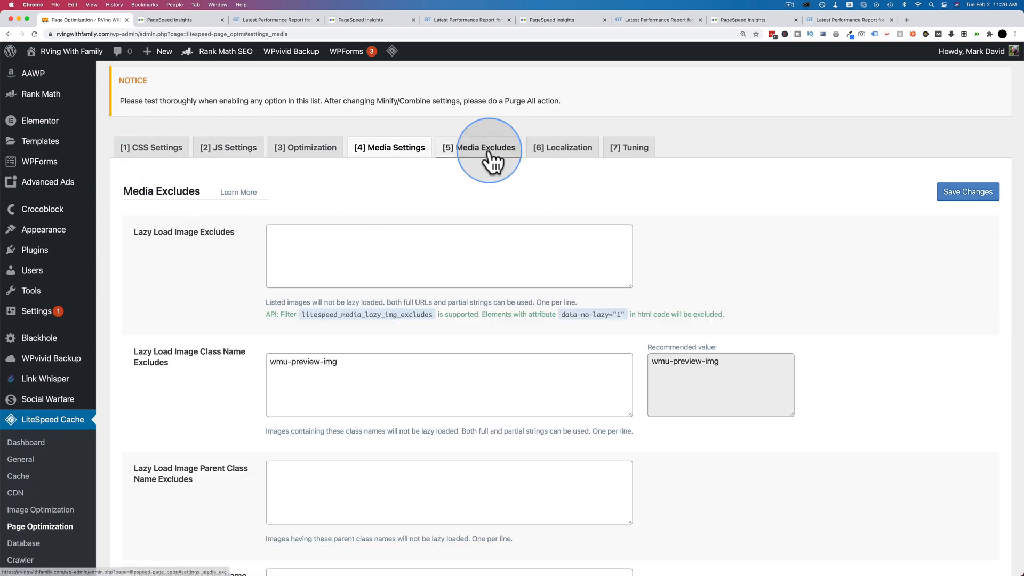
left_click(562, 147)
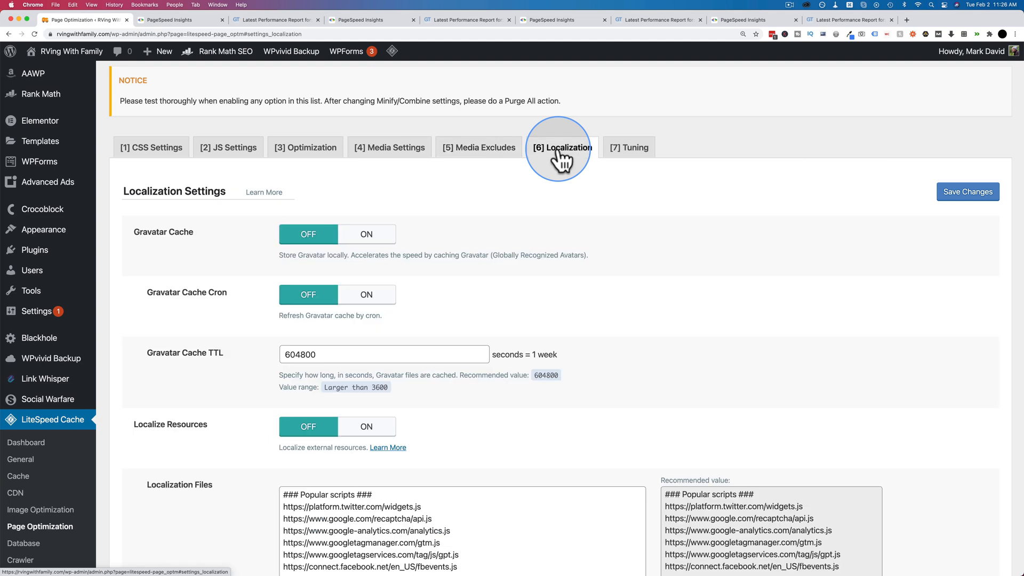
left_click(628, 148)
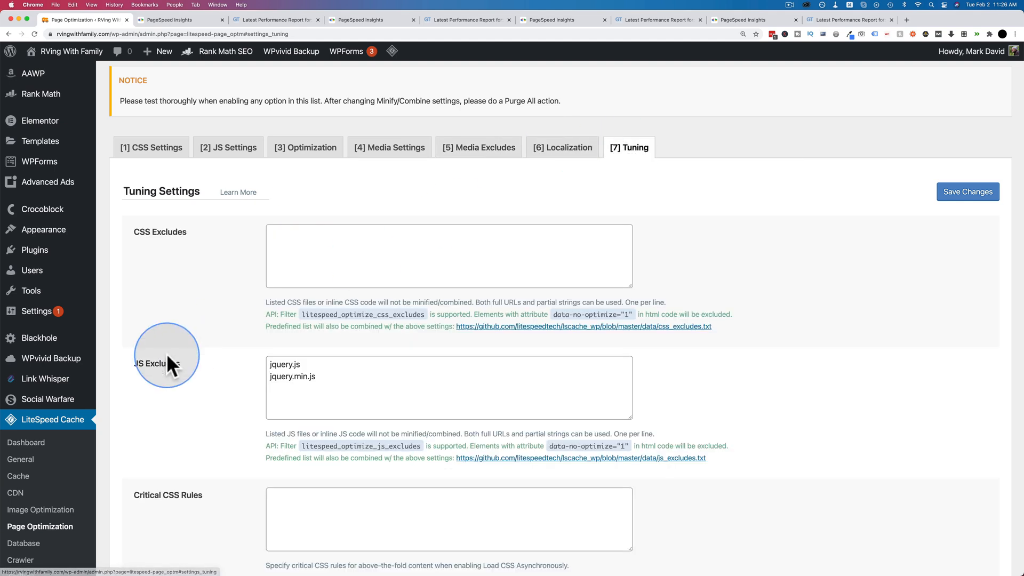
scroll("down", 3)
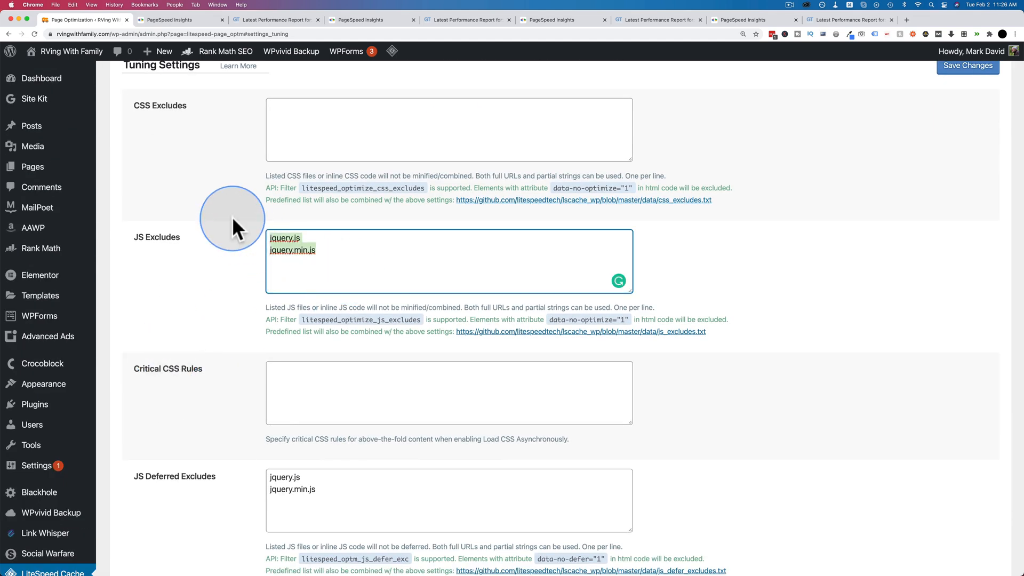
scroll("down", 3)
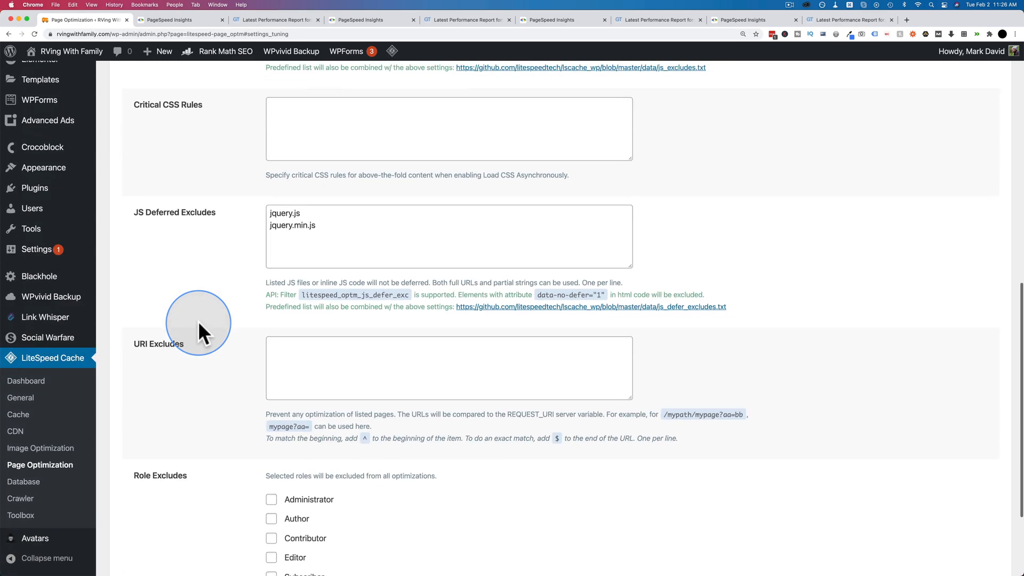
scroll("down", 3)
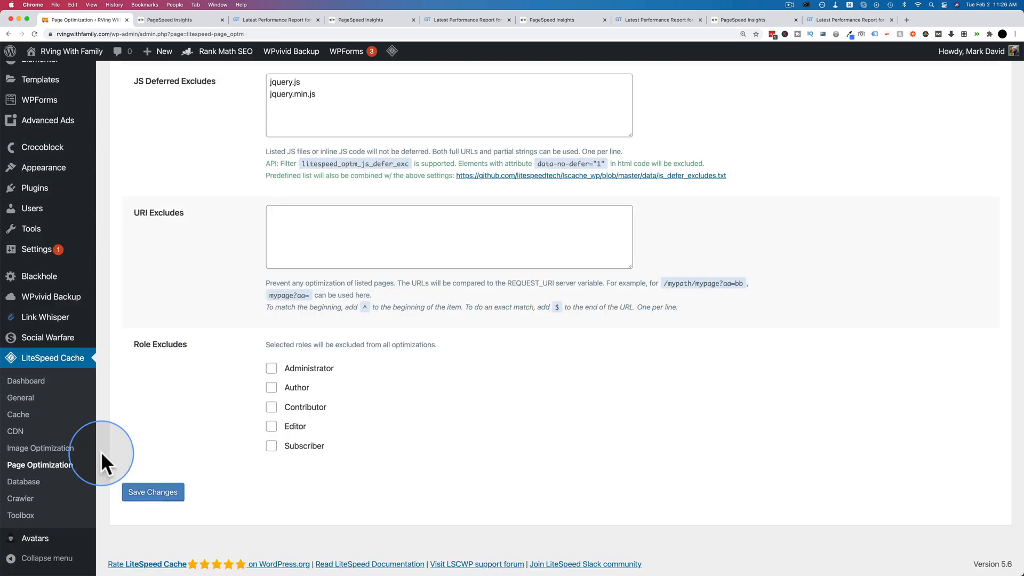
left_click(153, 491)
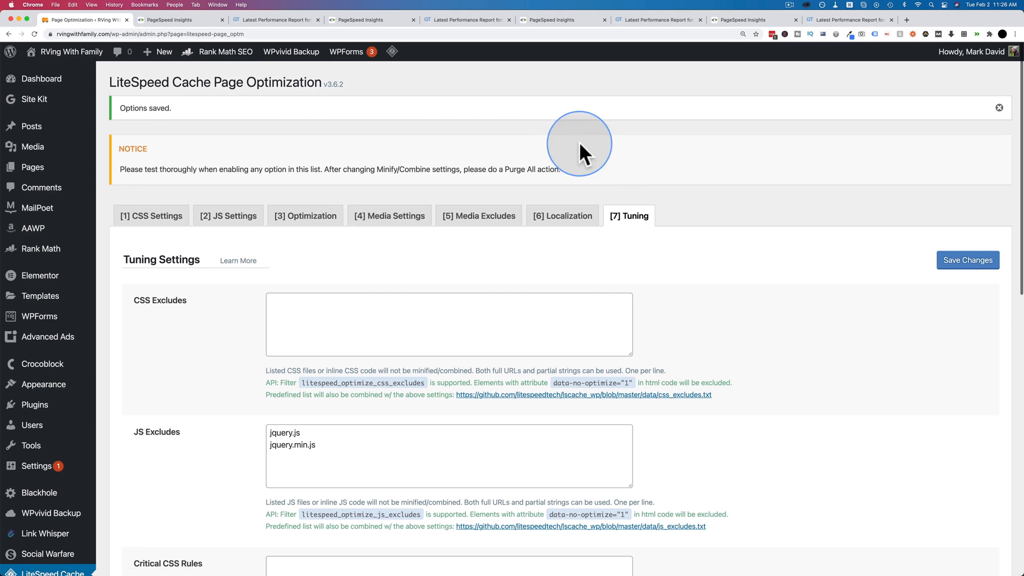
left_click(181, 20)
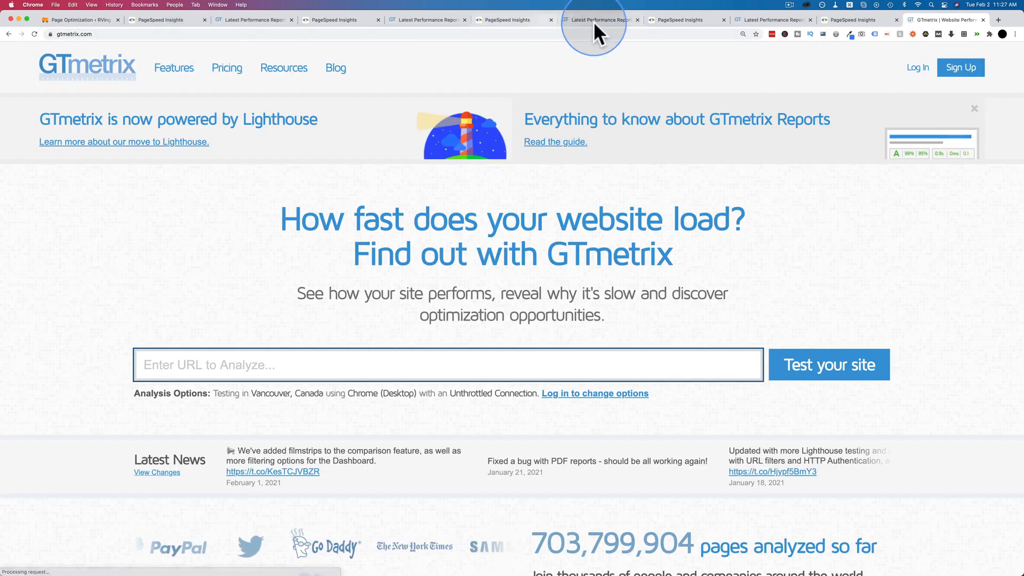
Rerun the PageSpeed analysis and a GTmetrix test of rvingwithfamily.com, returning to the mobile score of 58.
left_click(679, 20)
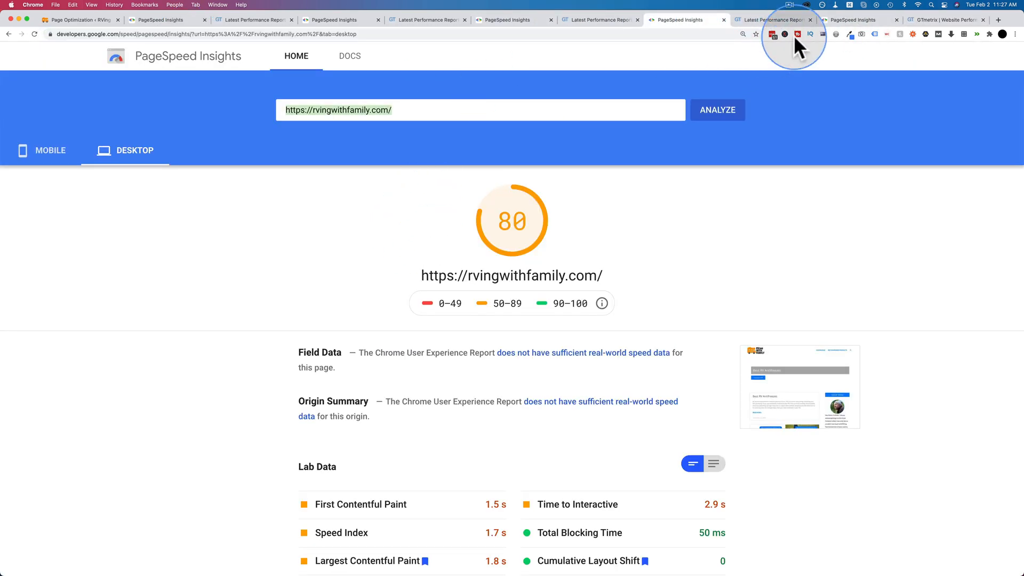
left_click(717, 109)
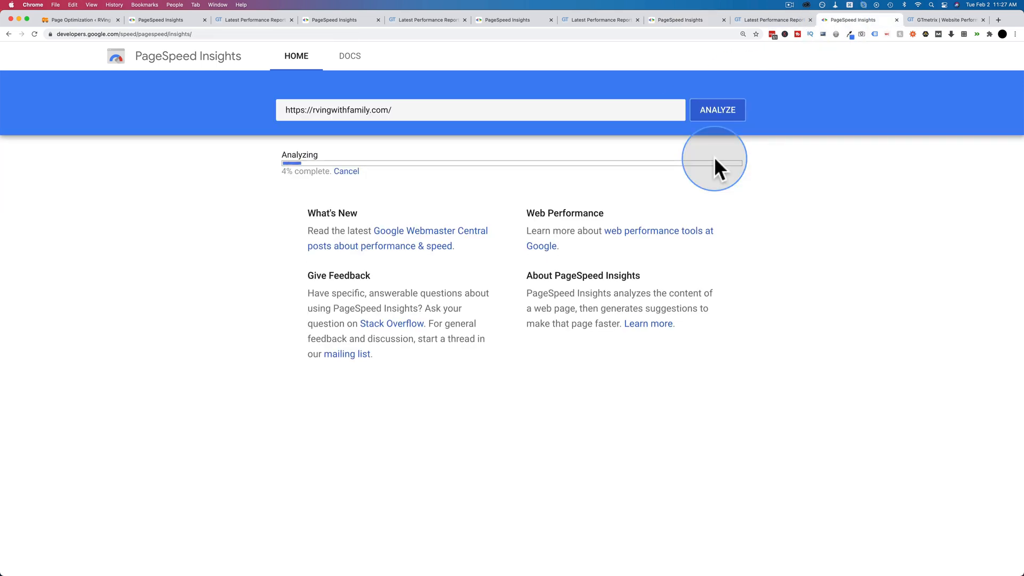
left_click(944, 19)
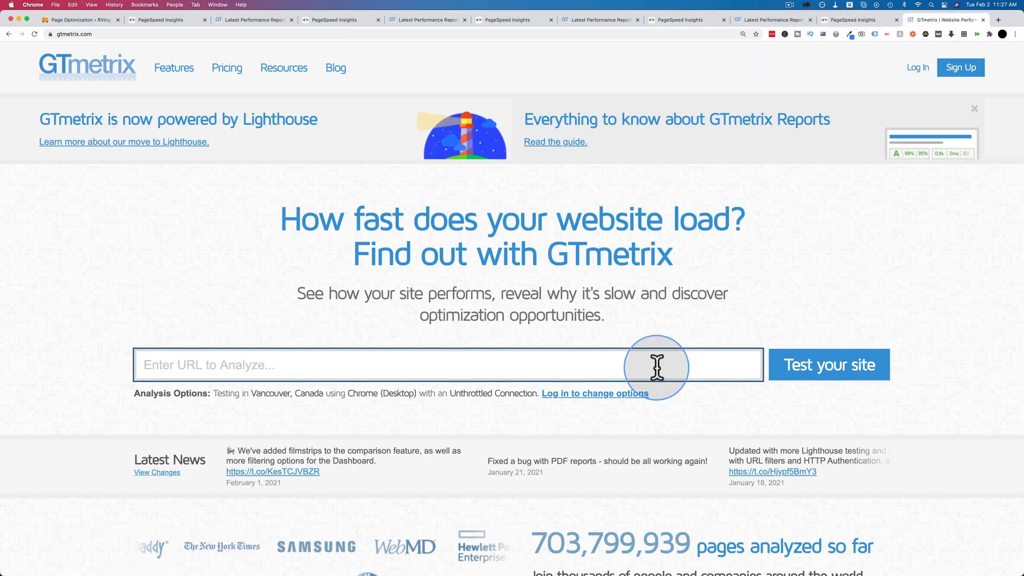
left_click(827, 364)
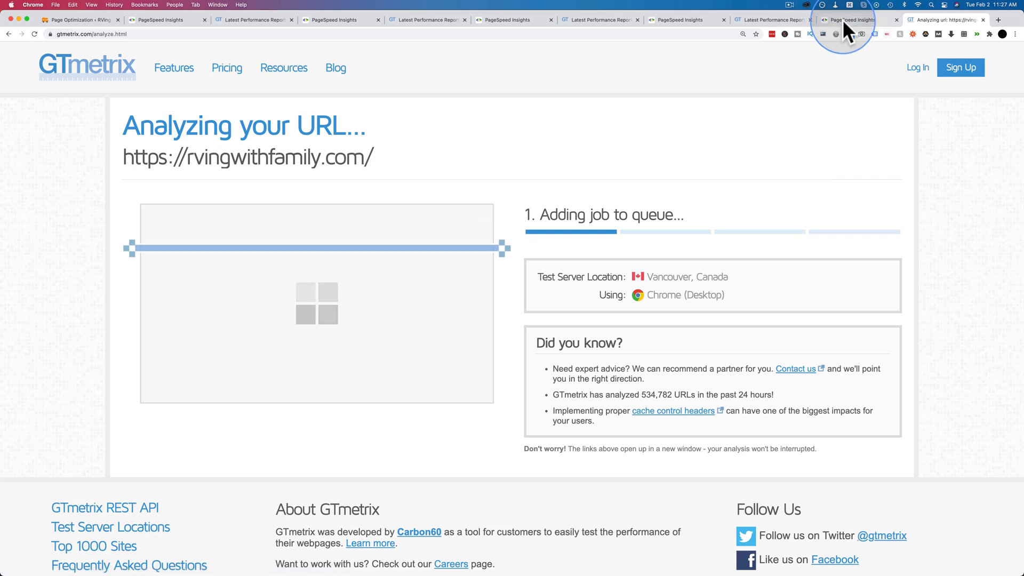
left_click(848, 19)
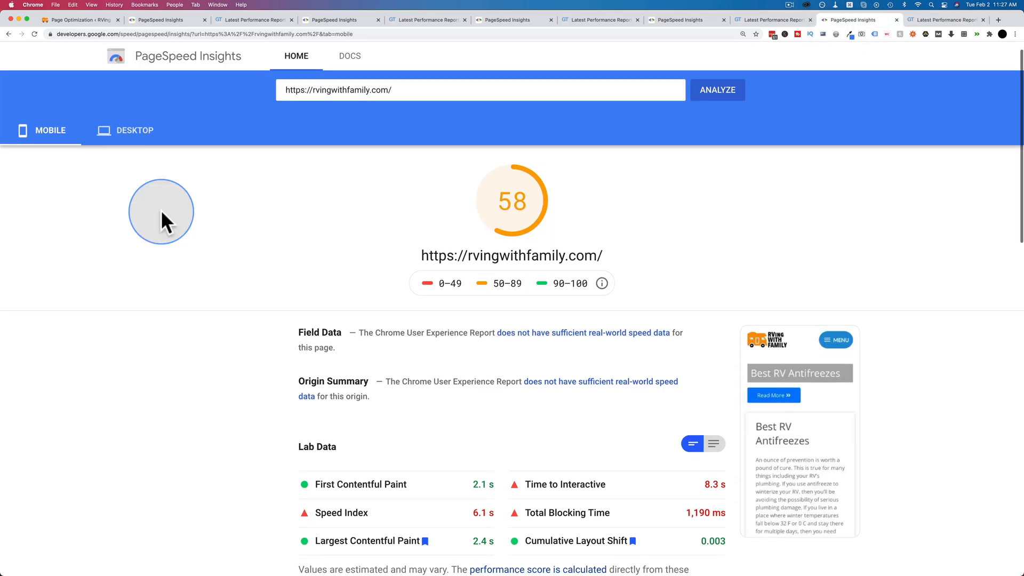
mouse_move(442, 234)
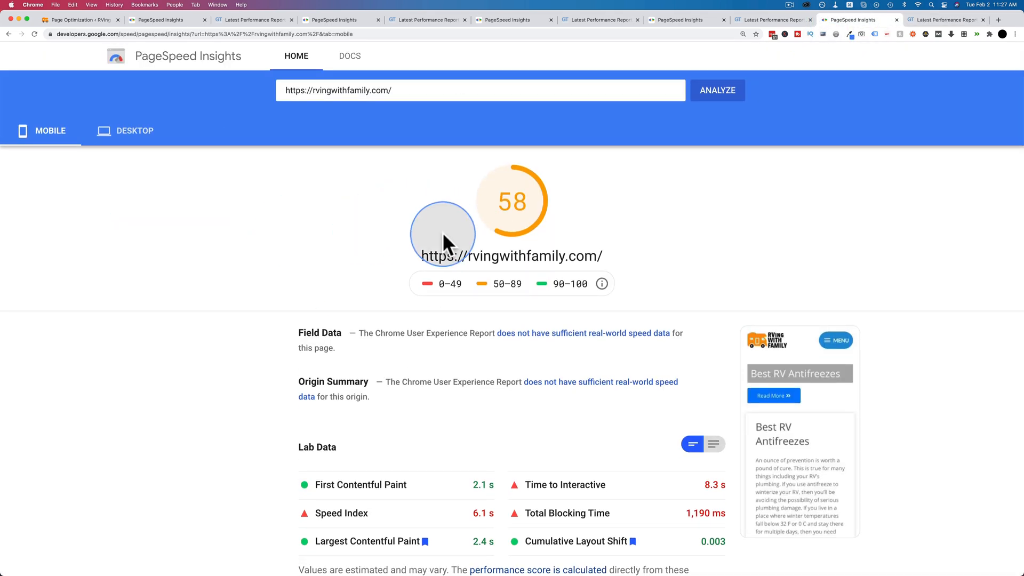
mouse_move(684, 19)
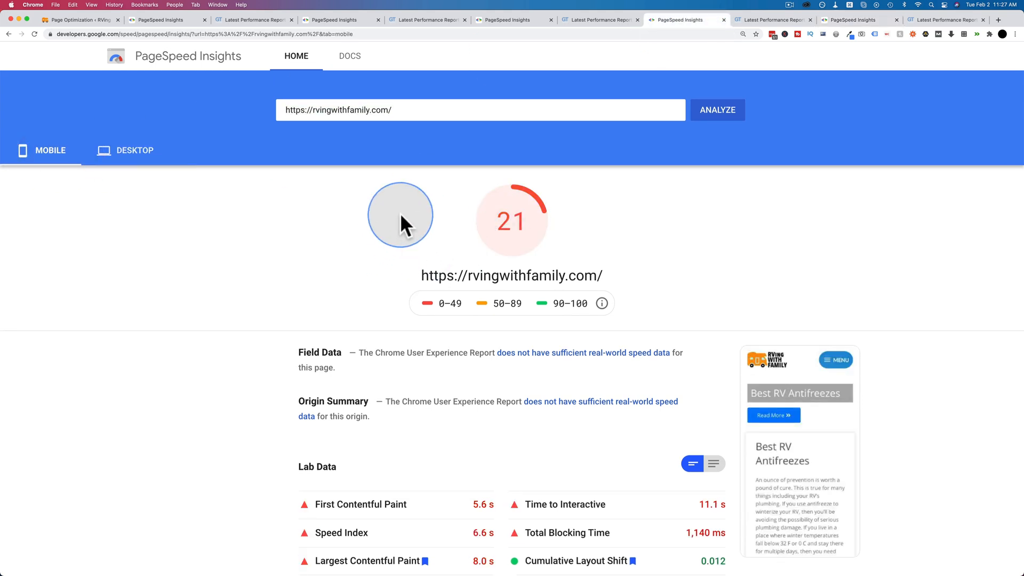
Compare the 58 mobile score with the earlier 21, then show the LiteSpeed desktop score of 94 versus 80.
scroll("down", 3)
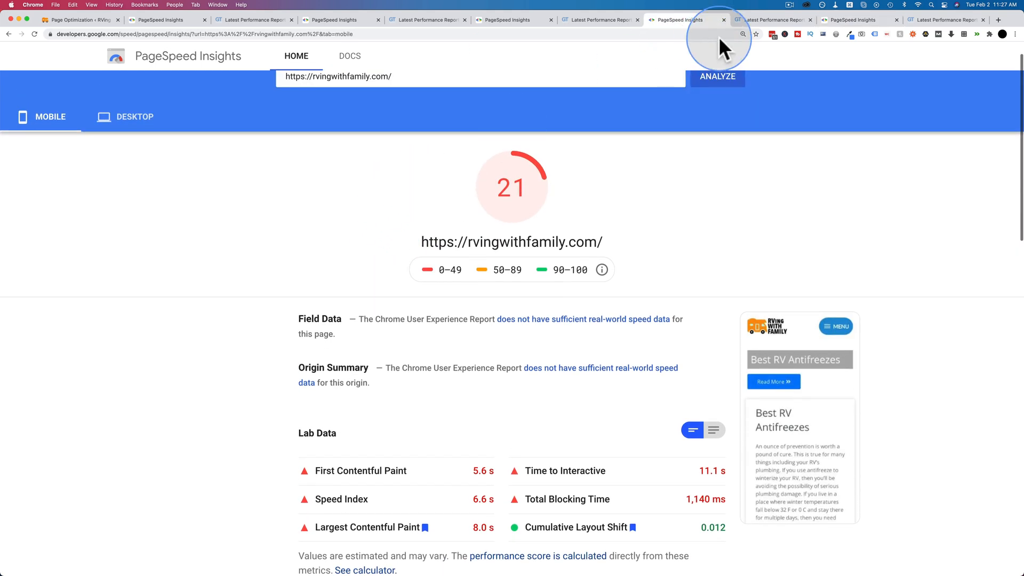
mouse_move(480, 486)
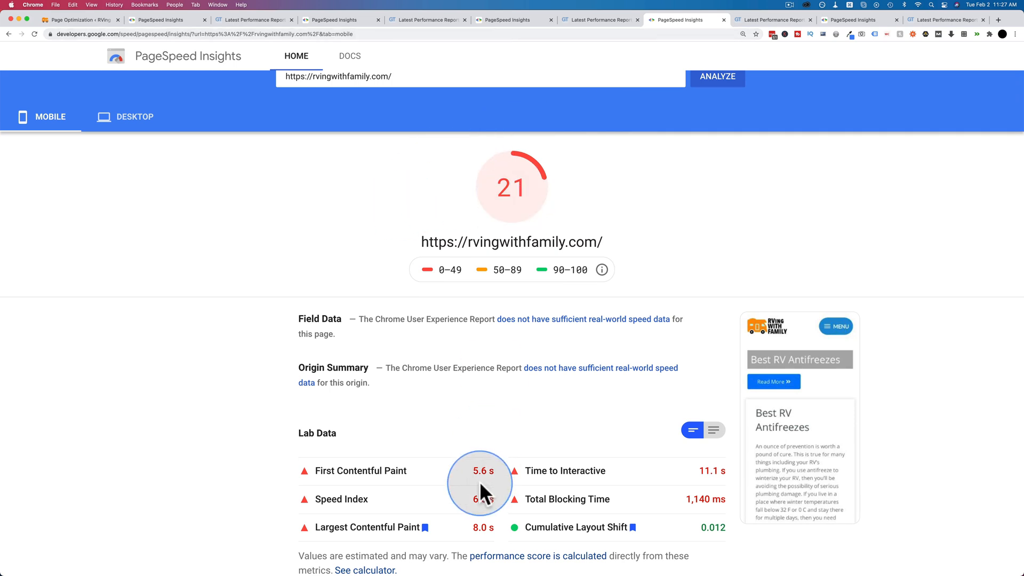
mouse_move(843, 33)
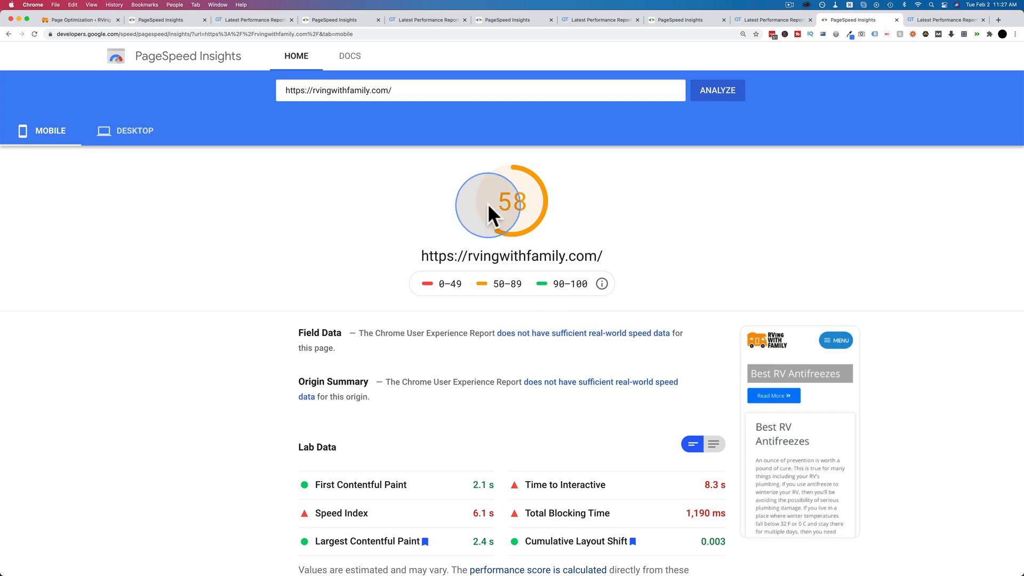
mouse_move(206, 269)
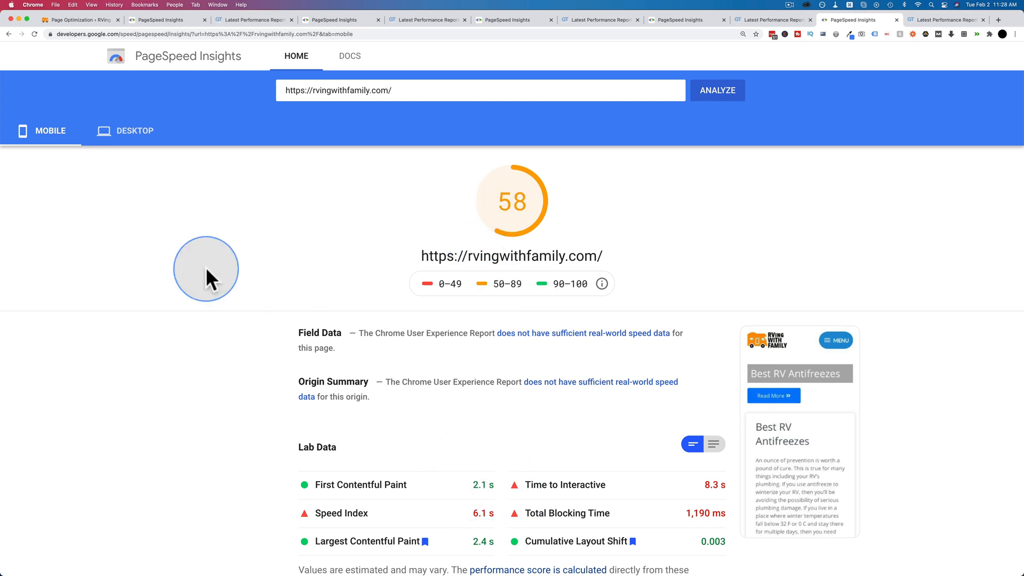
left_click(133, 130)
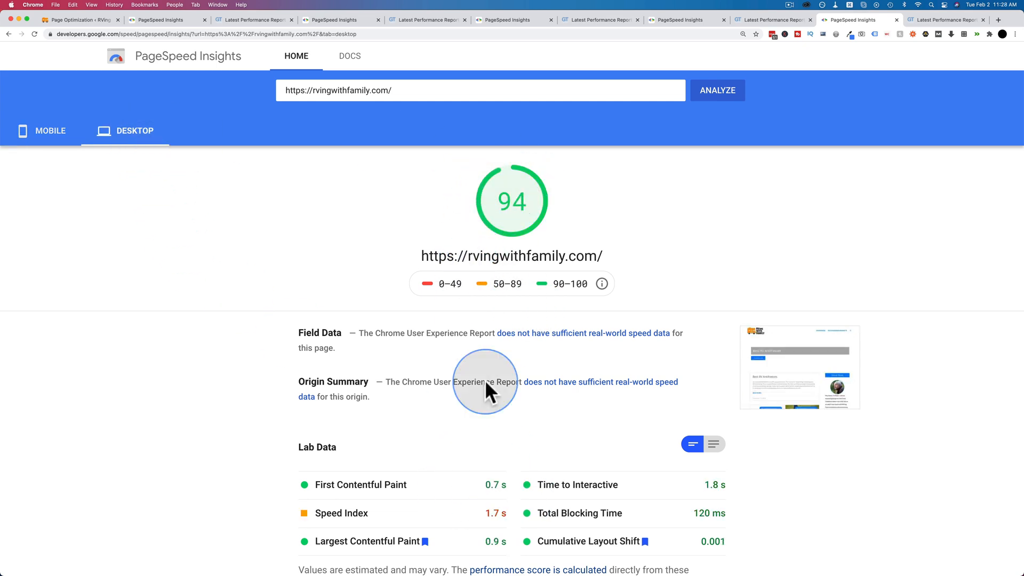
mouse_move(705, 26)
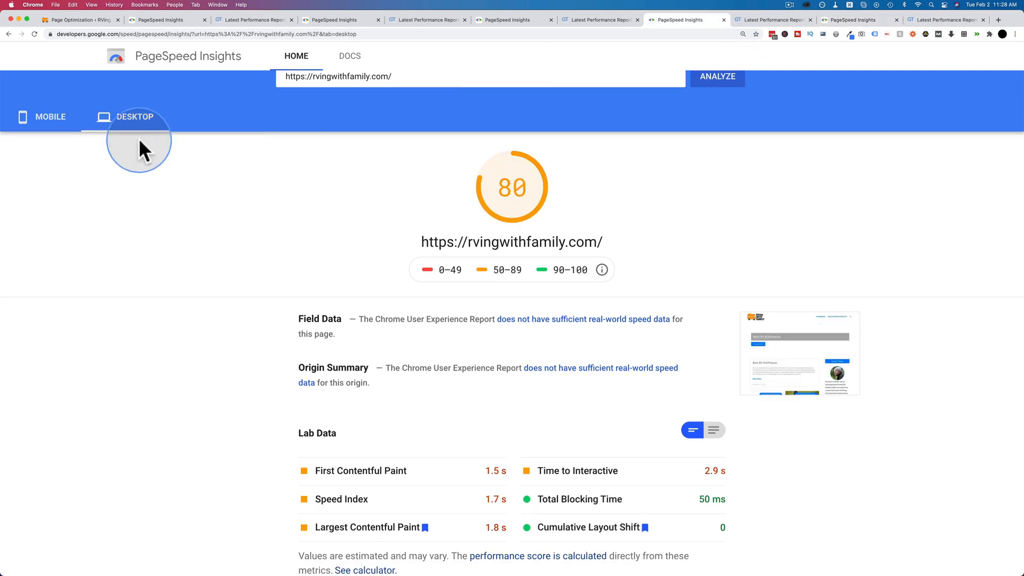
mouse_move(716, 76)
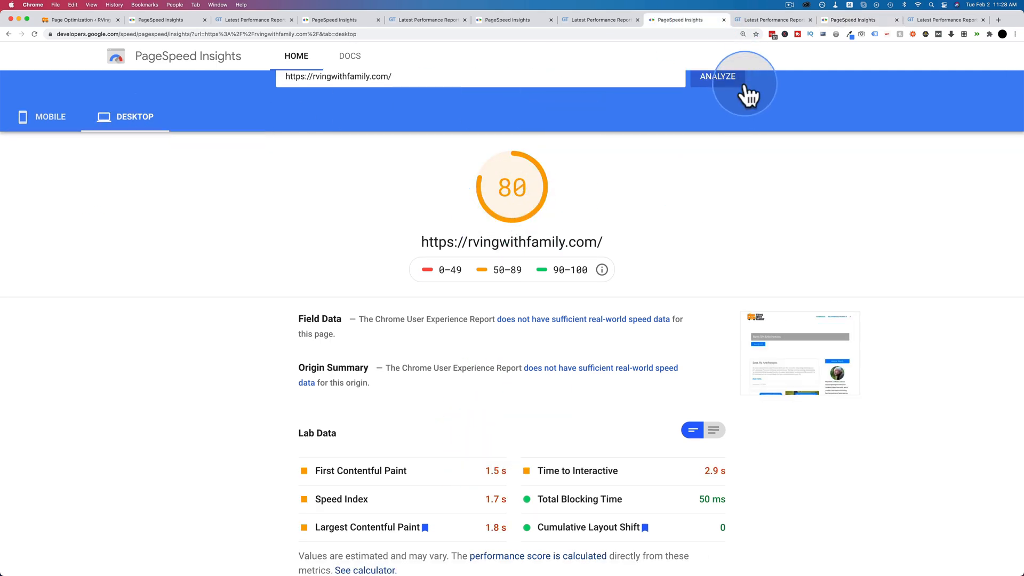
left_click(716, 75)
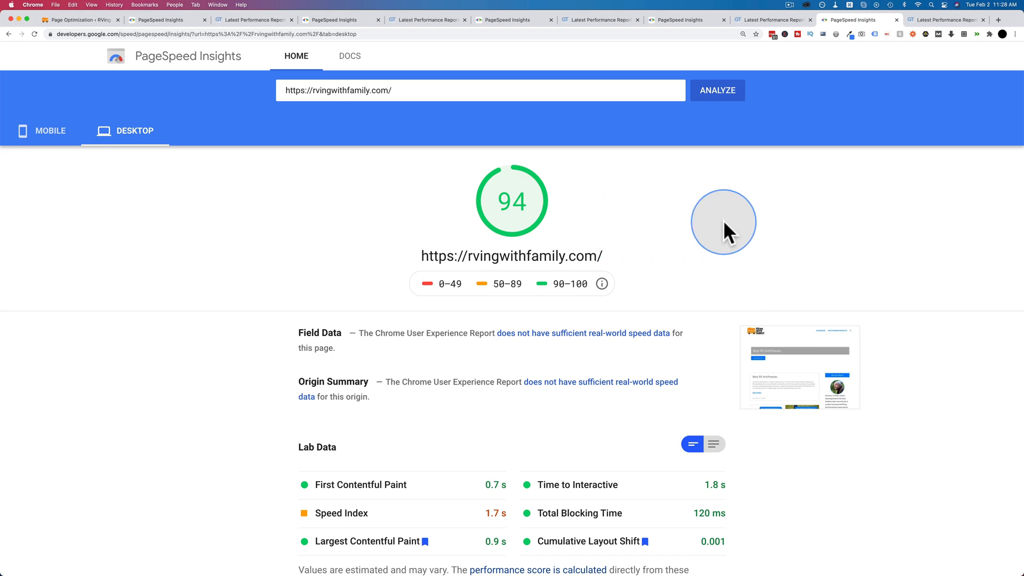
mouse_move(923, 61)
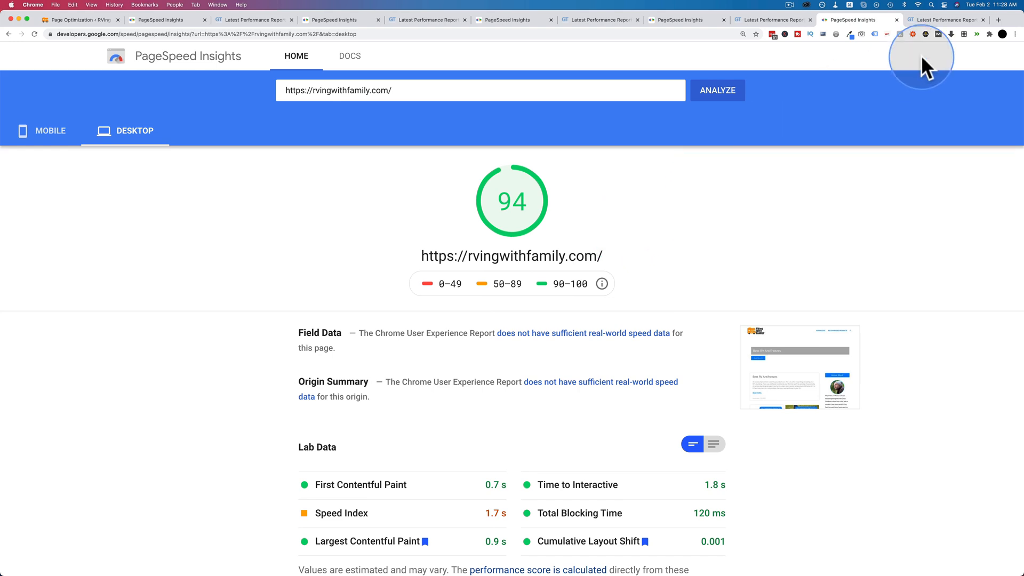
View the new GTmetrix grade C, 69% performance report and compare it with the earlier grade A report.
left_click(940, 20)
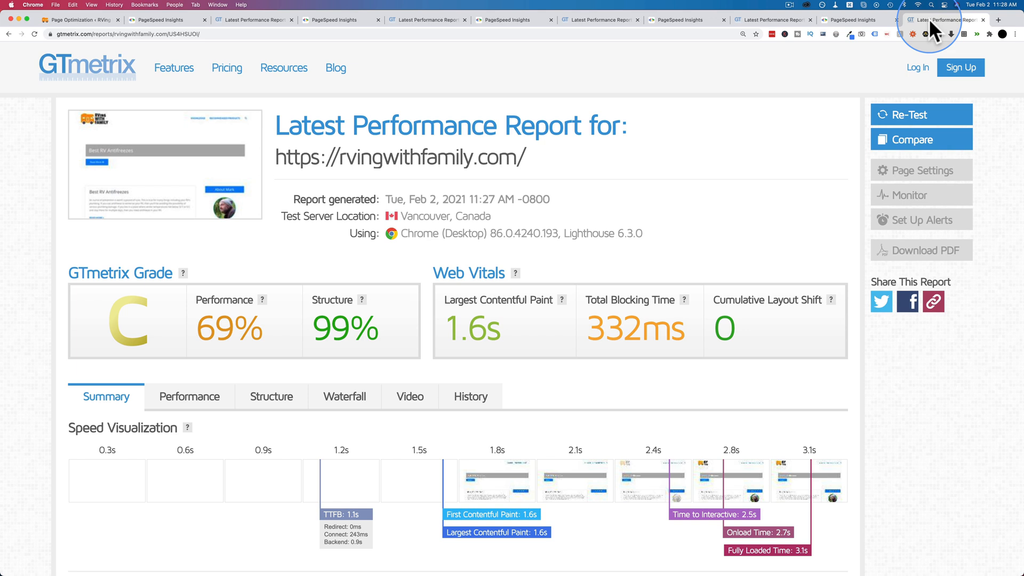
mouse_move(561, 261)
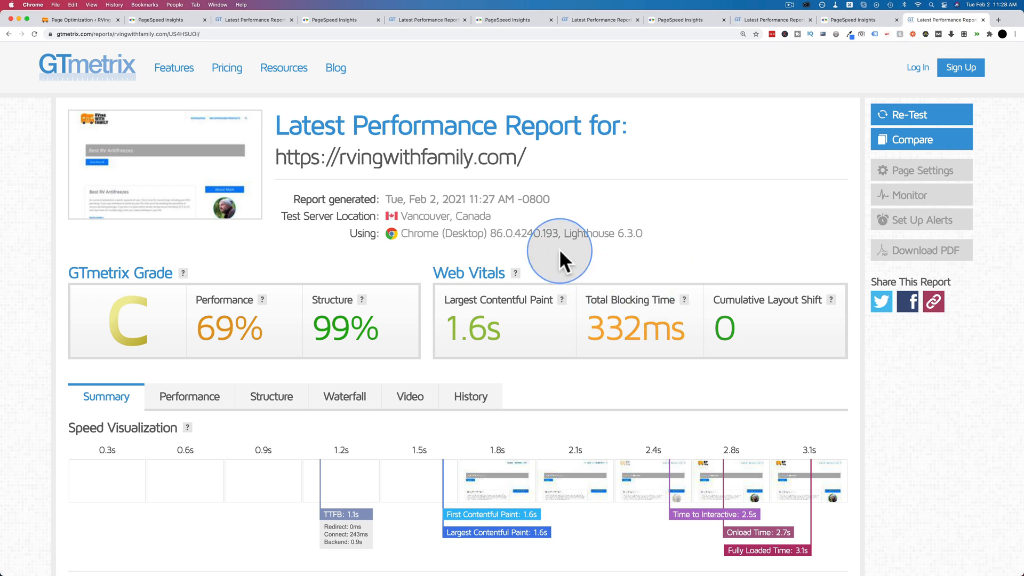
mouse_move(114, 359)
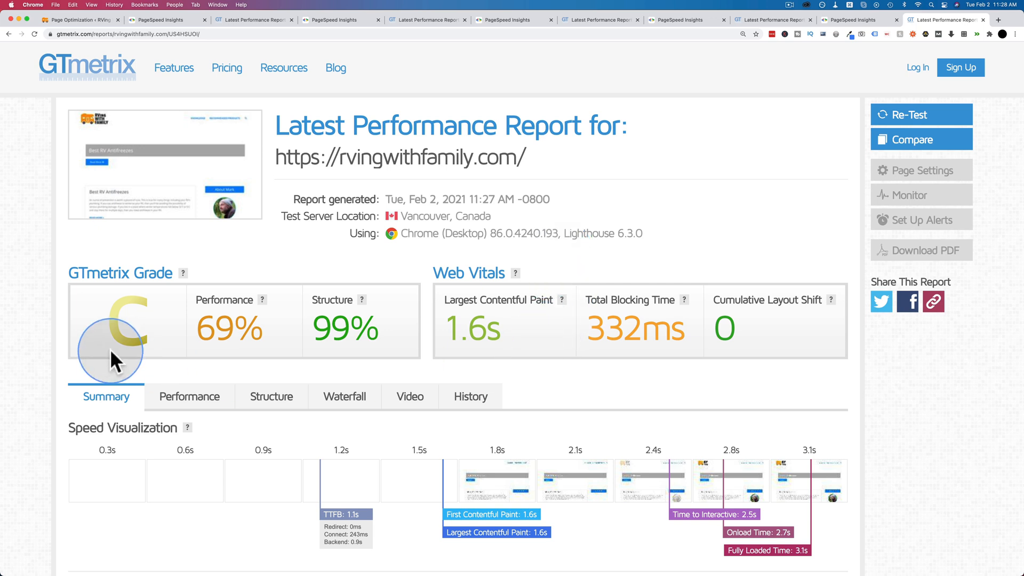
mouse_move(467, 335)
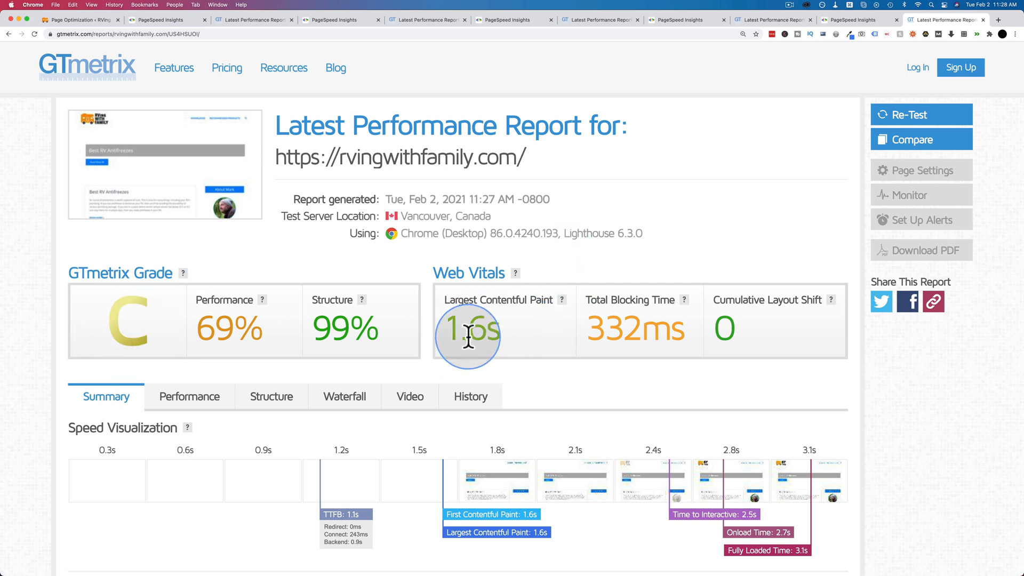
mouse_move(770, 31)
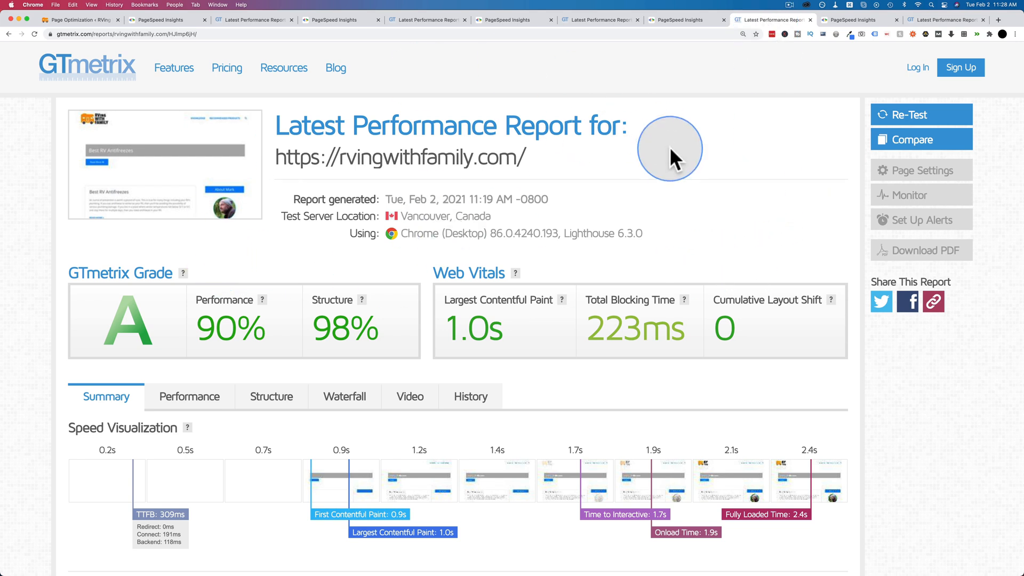
mouse_move(545, 346)
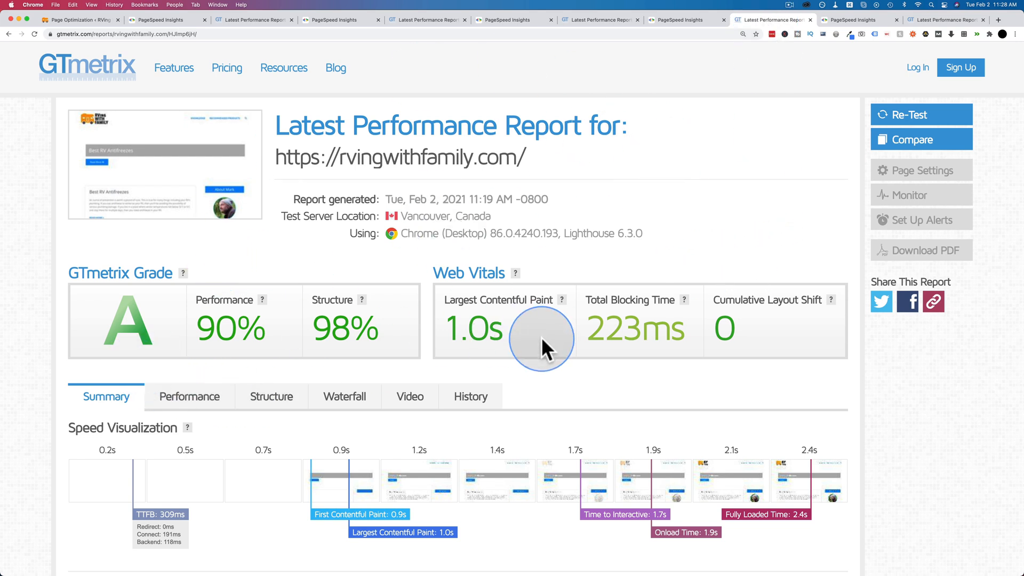
left_click(907, 114)
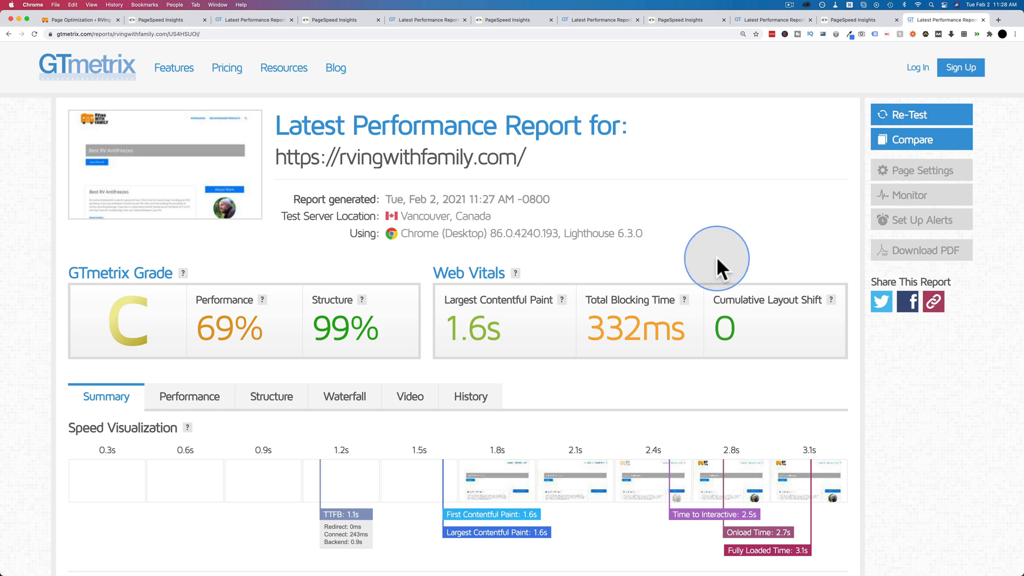
mouse_move(480, 268)
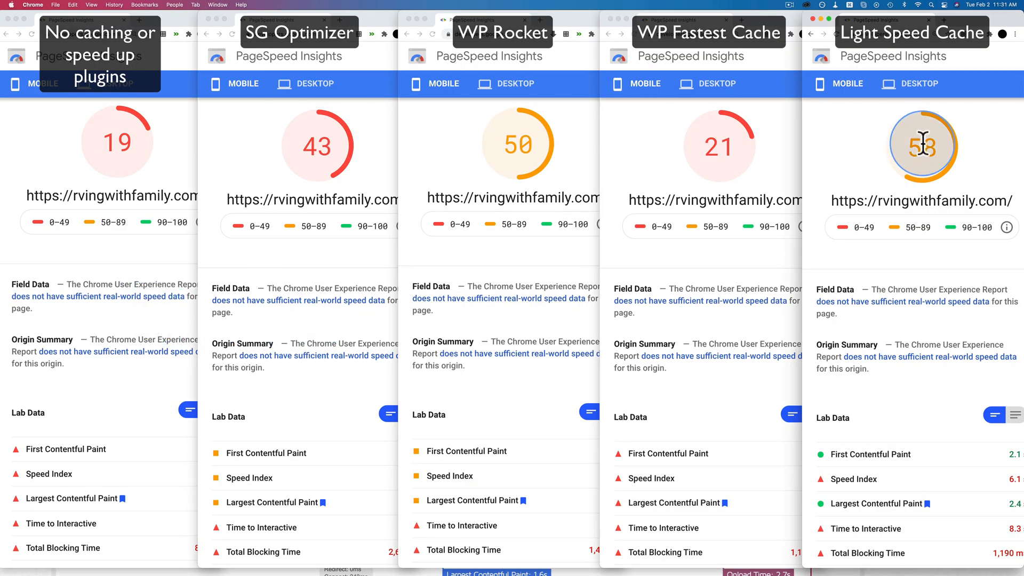
mouse_move(356, 249)
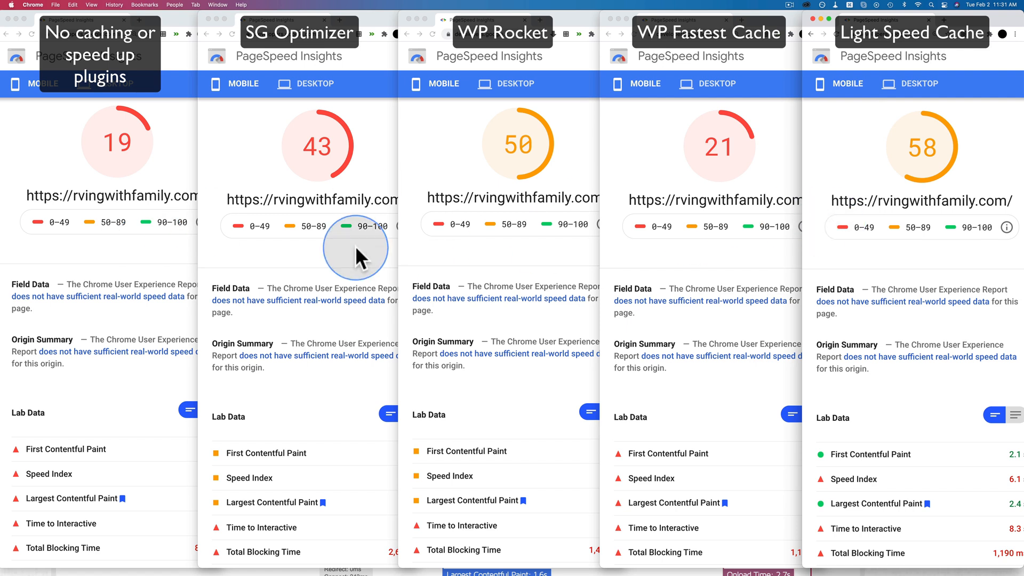
mouse_move(65, 209)
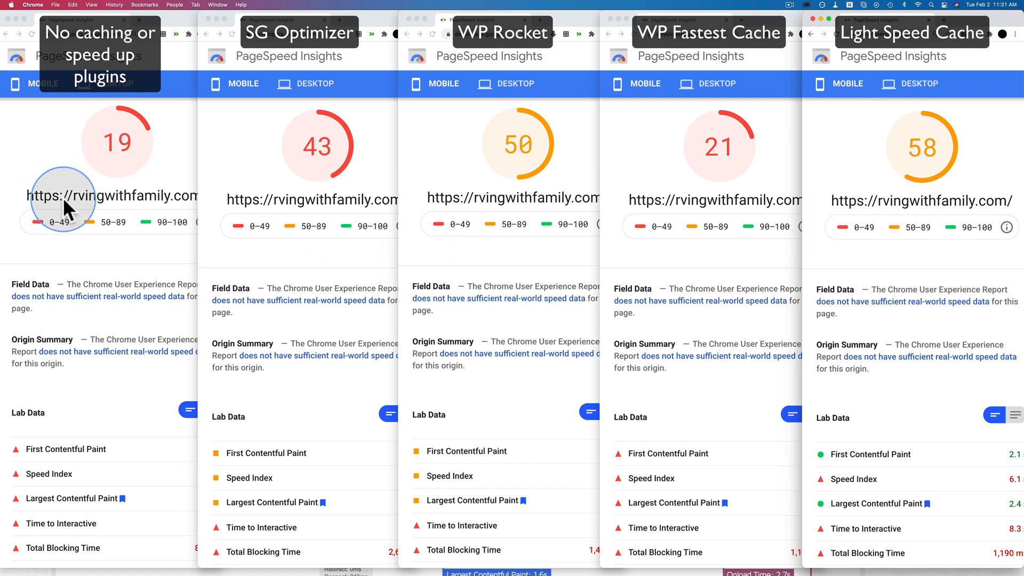
mouse_move(336, 176)
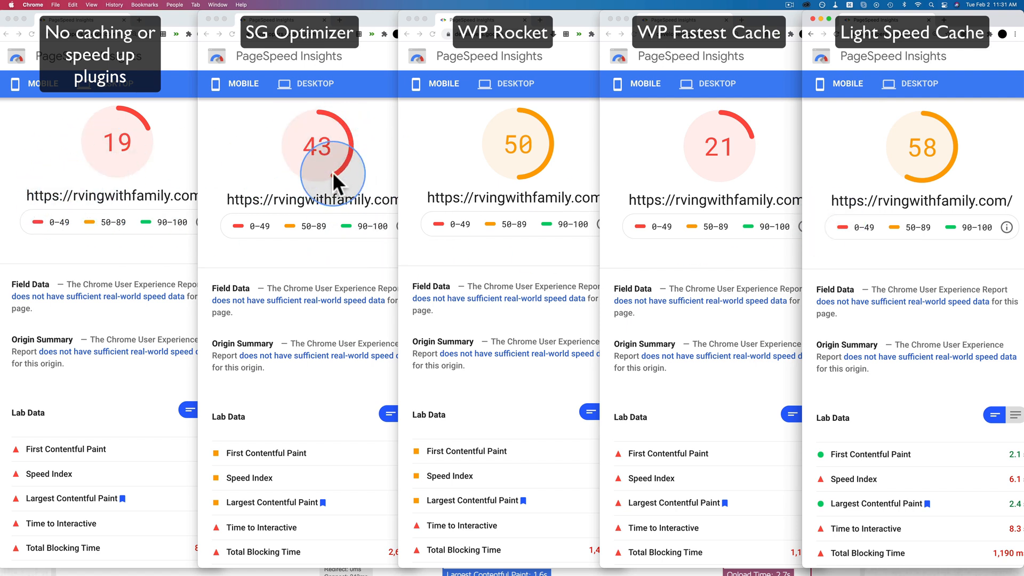
mouse_move(477, 190)
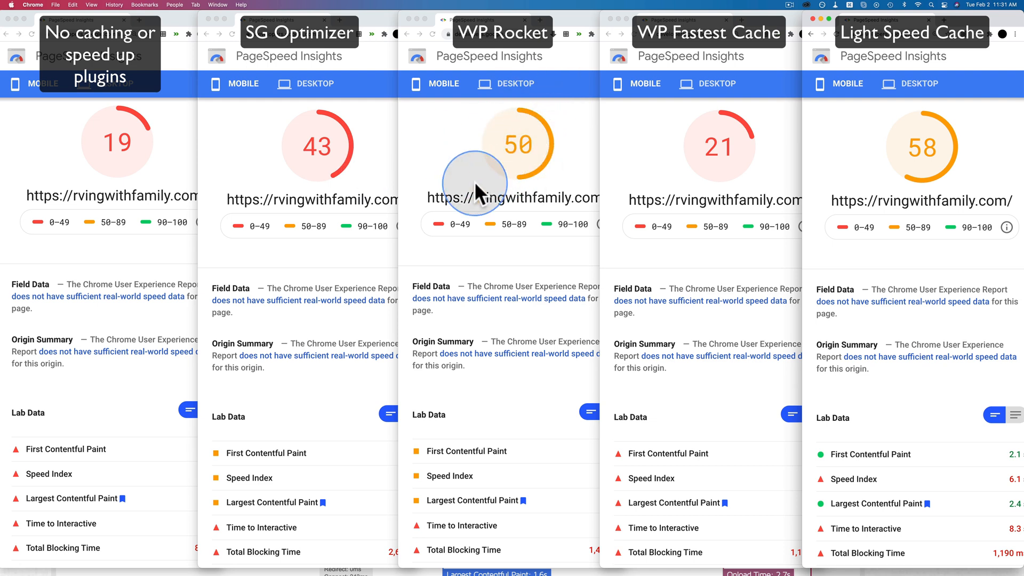
mouse_move(679, 186)
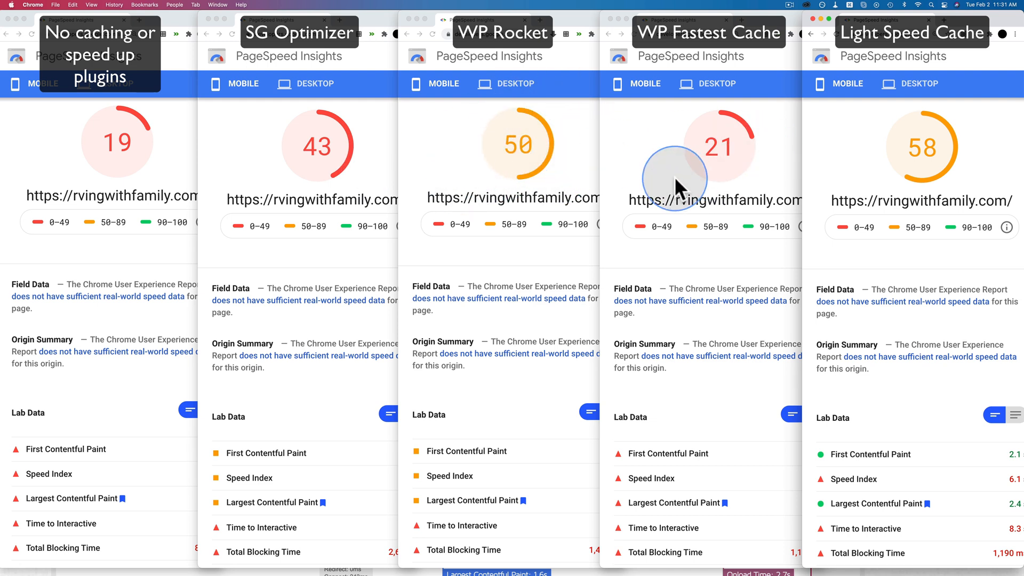
mouse_move(741, 147)
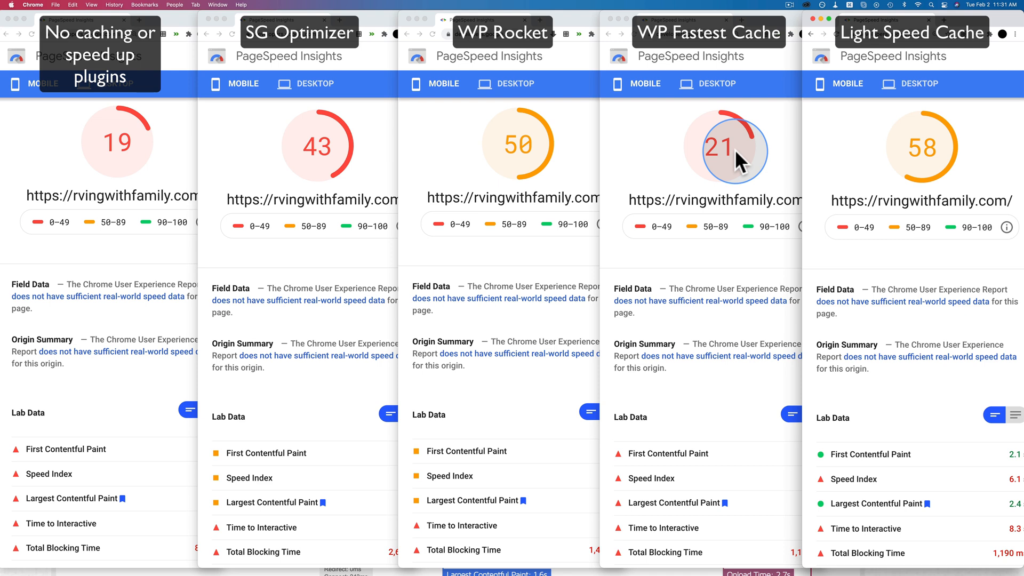
mouse_move(735, 175)
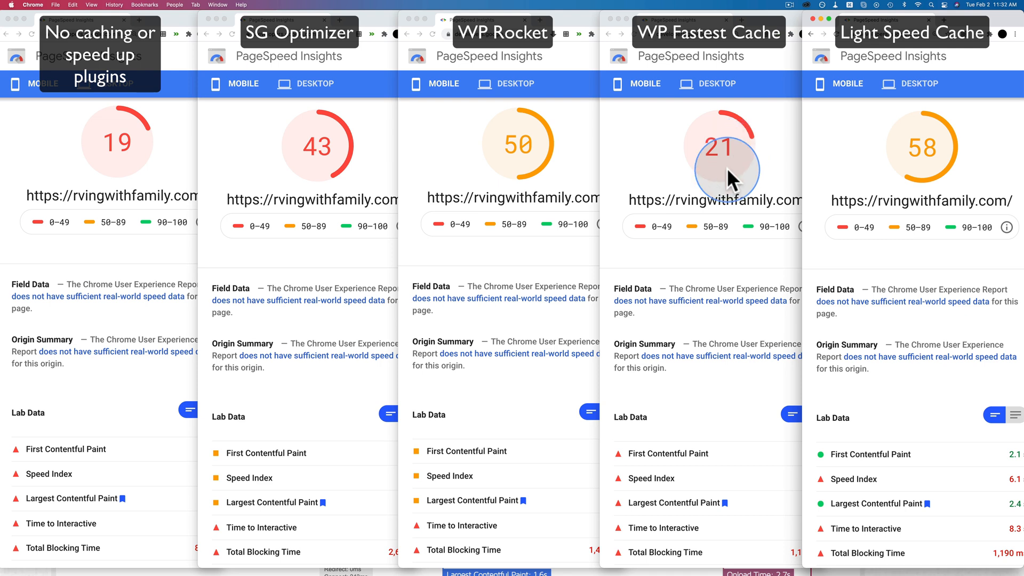
mouse_move(973, 137)
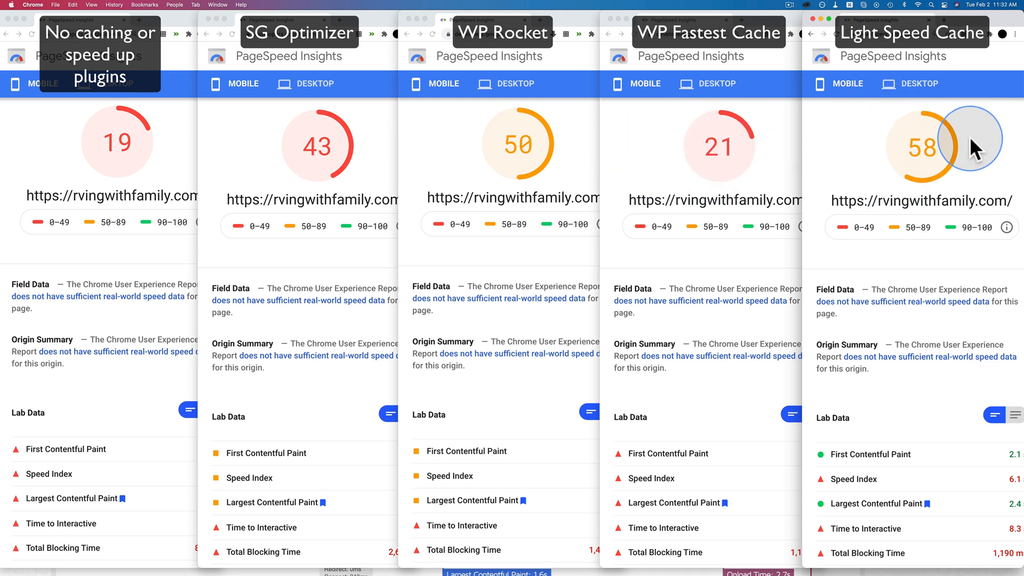
mouse_move(913, 171)
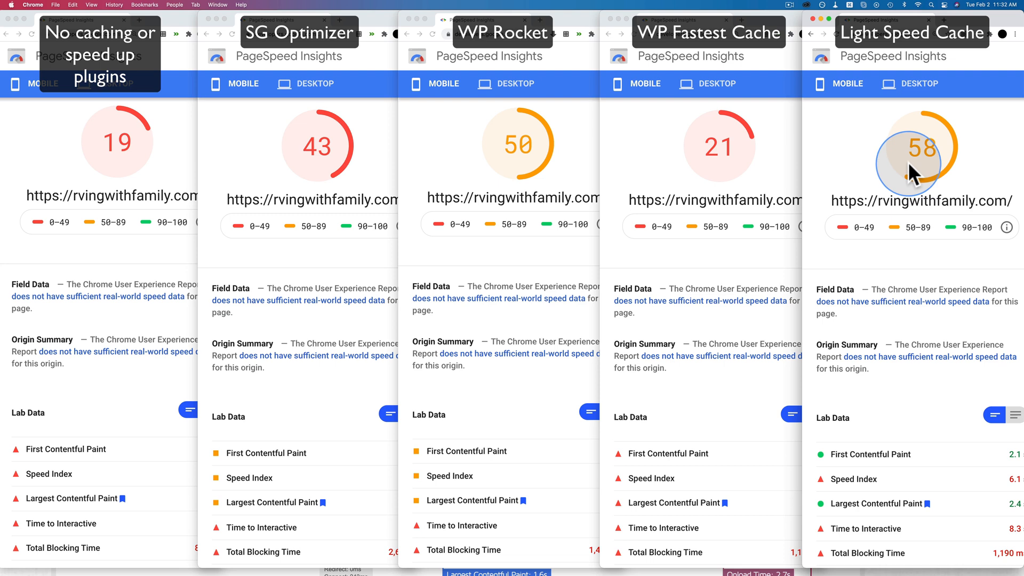
mouse_move(963, 176)
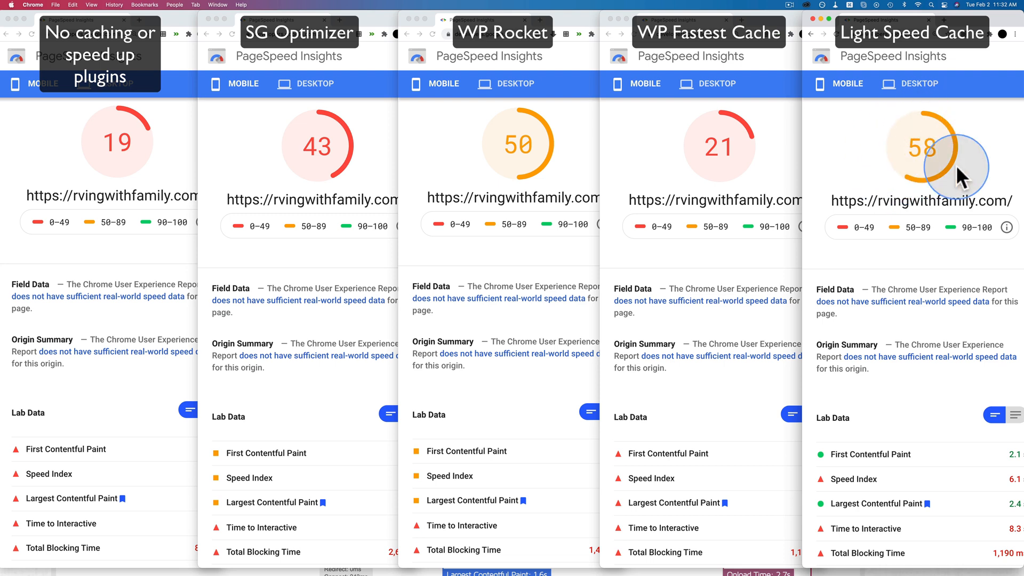
mouse_move(907, 178)
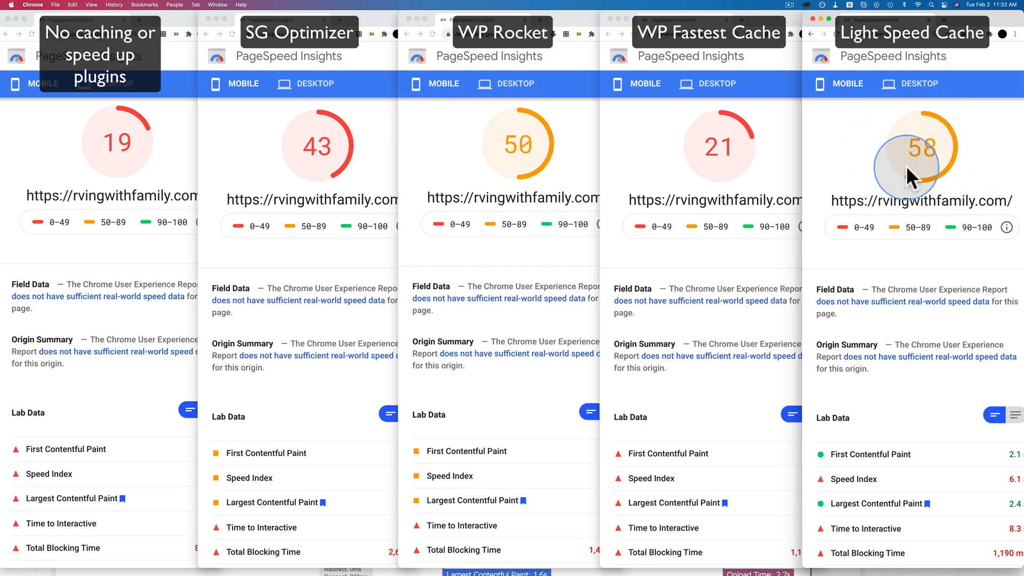
mouse_move(172, 320)
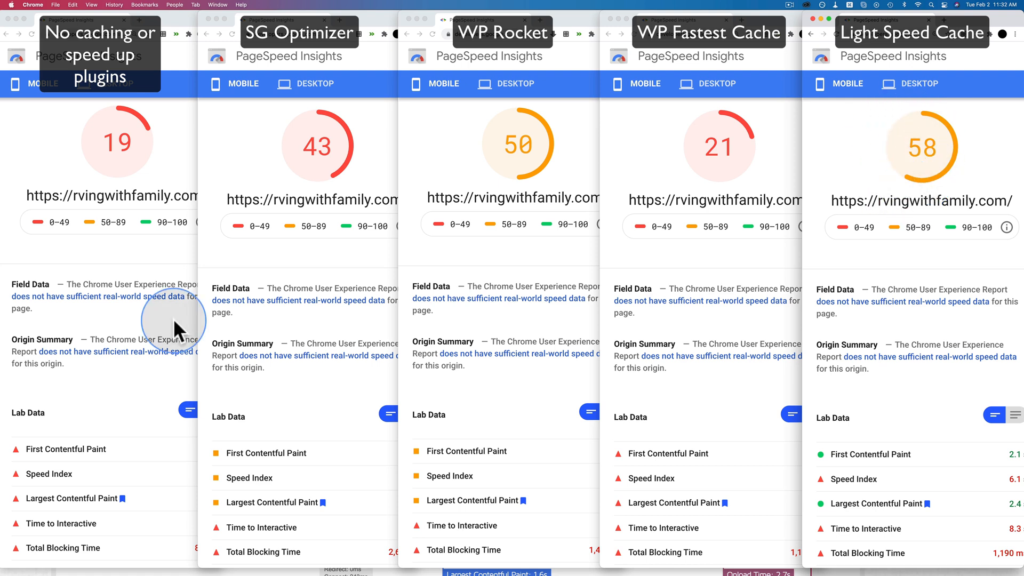
mouse_move(415, 176)
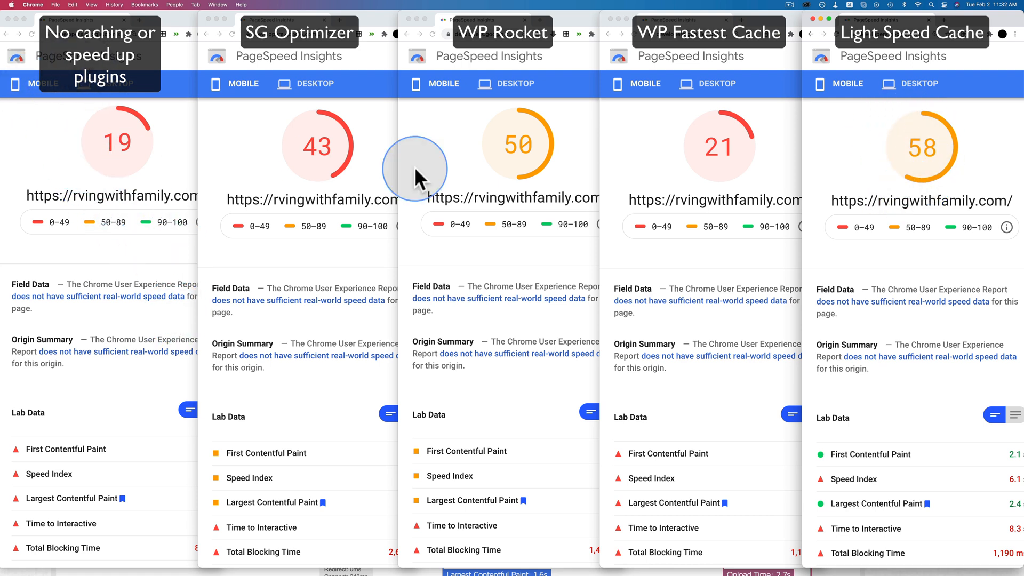
mouse_move(199, 170)
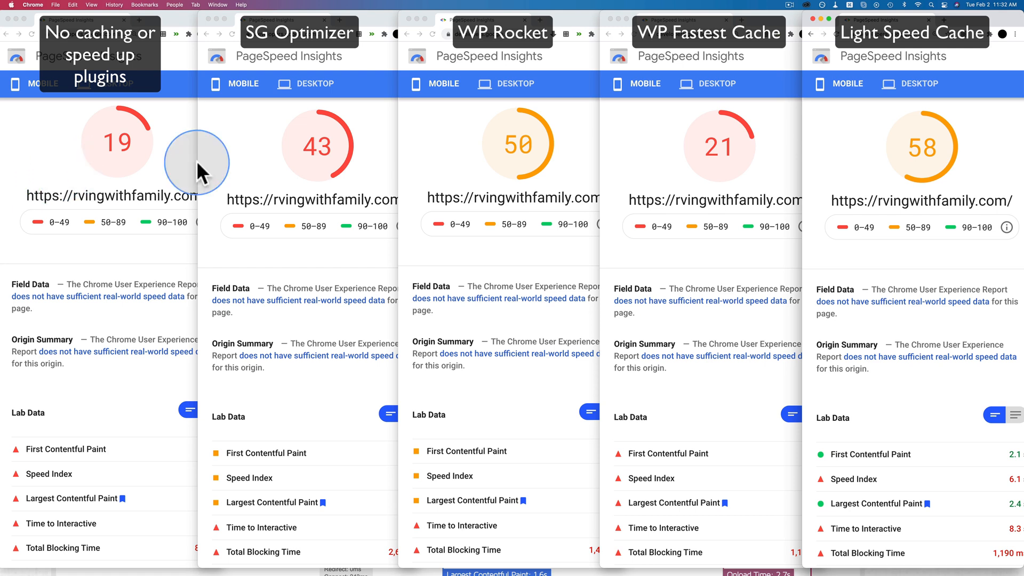
mouse_move(353, 173)
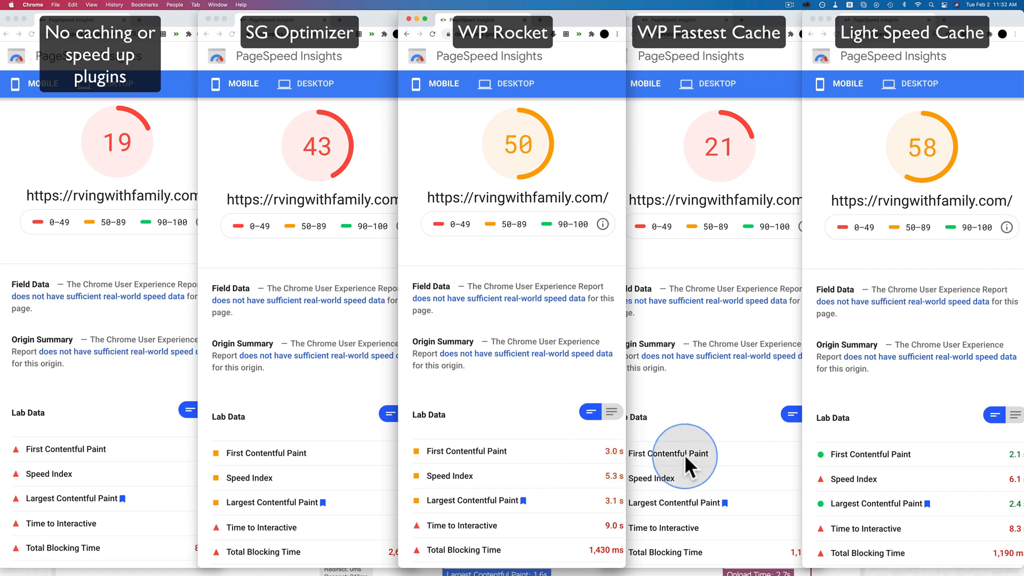
mouse_move(1009, 460)
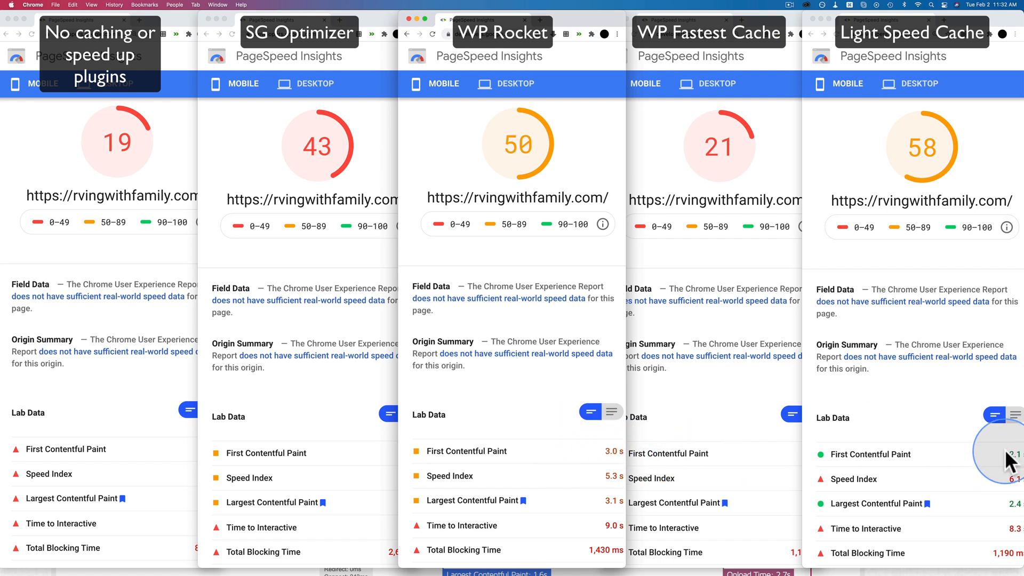
mouse_move(1011, 460)
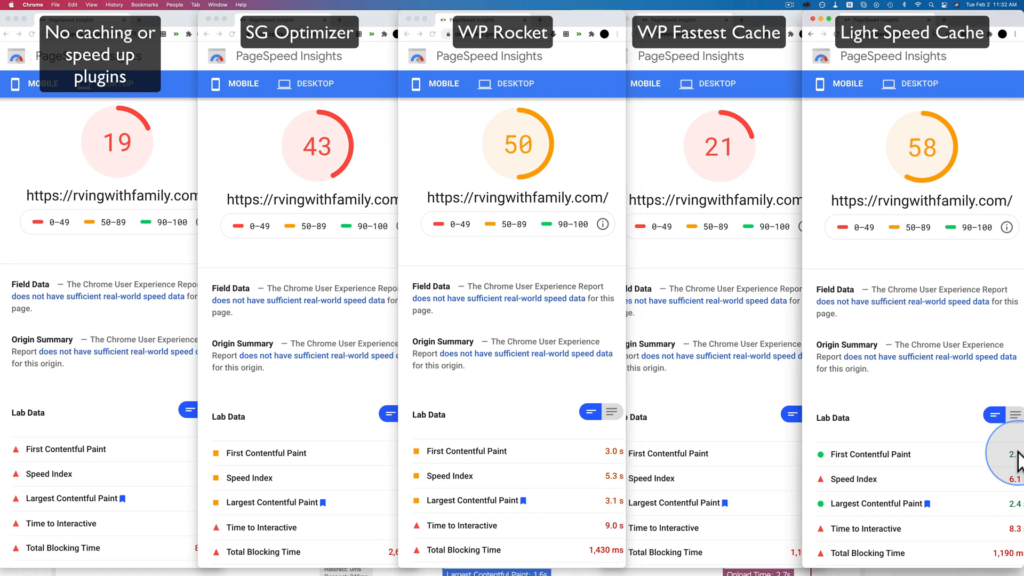
mouse_move(117, 261)
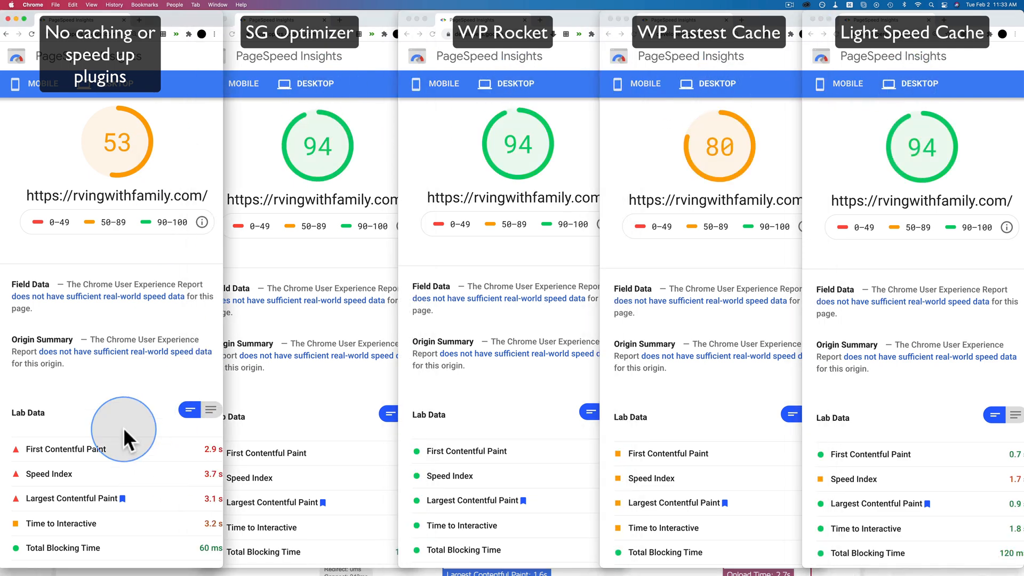
mouse_move(219, 449)
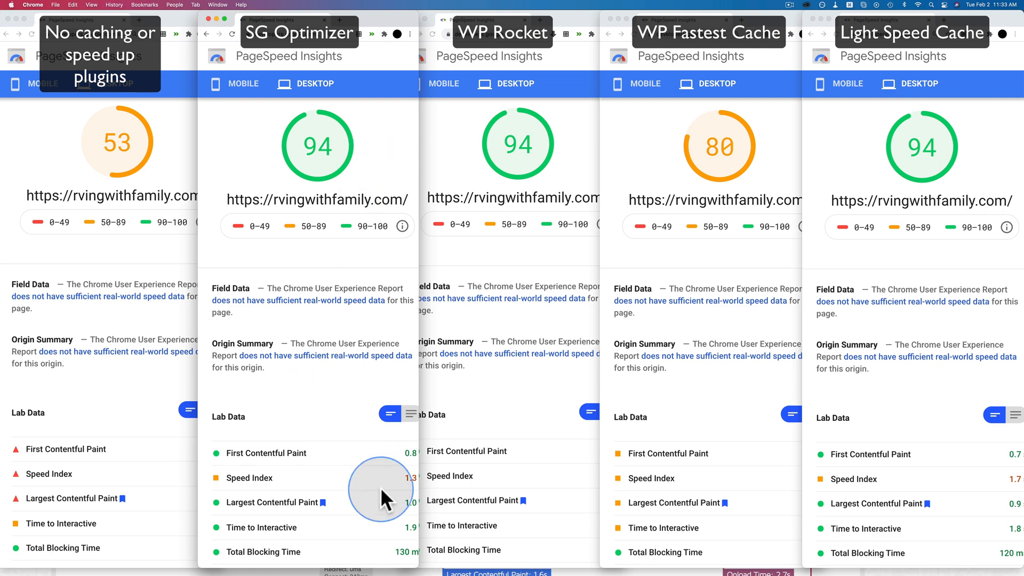
mouse_move(523, 375)
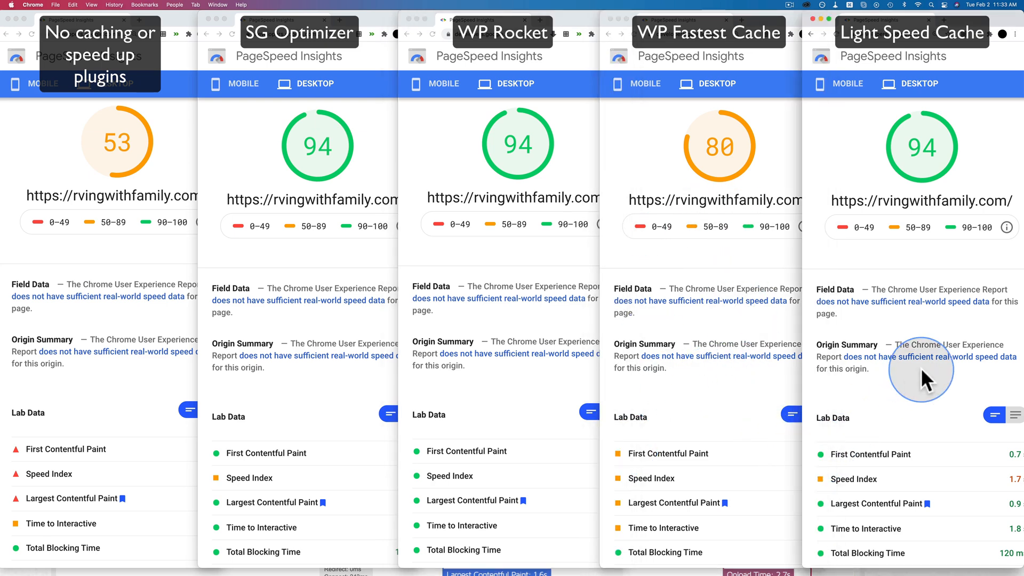
mouse_move(1015, 458)
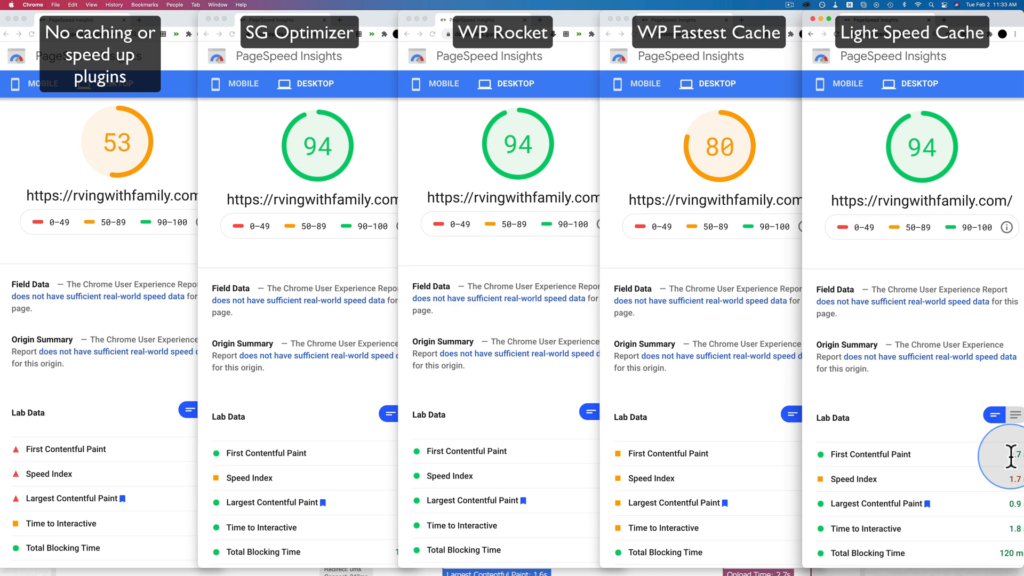
mouse_move(573, 403)
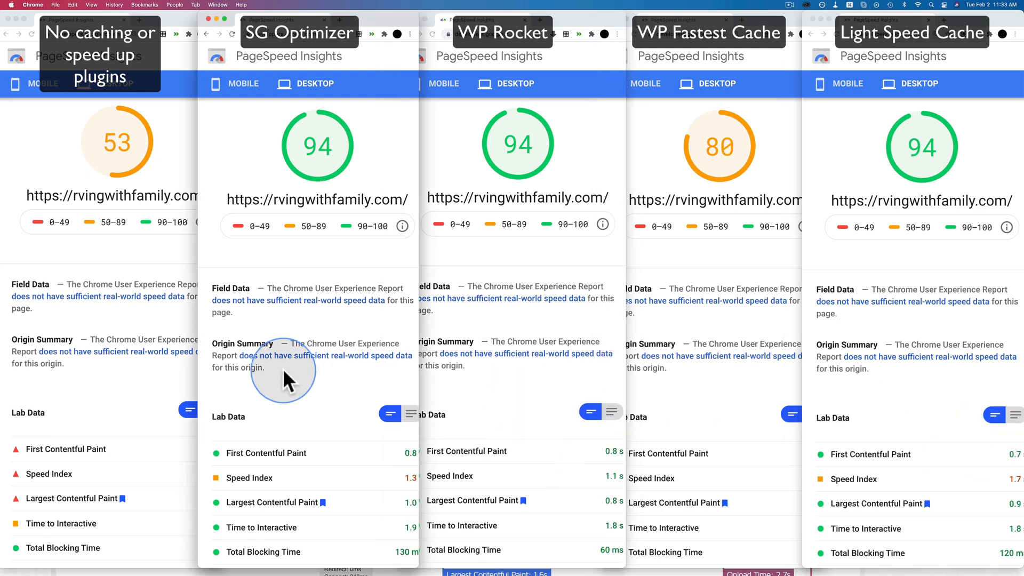
mouse_move(388, 470)
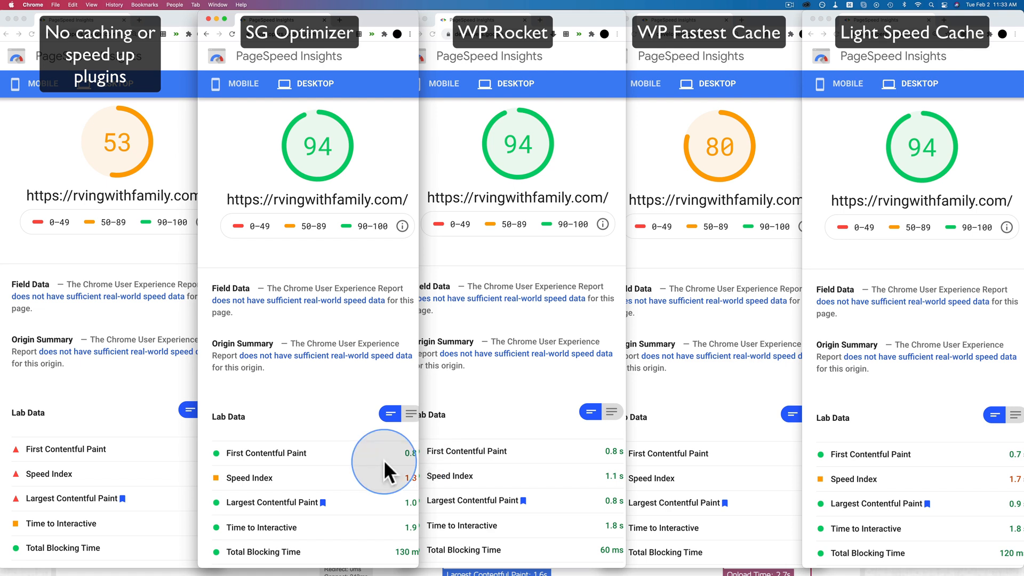
mouse_move(409, 467)
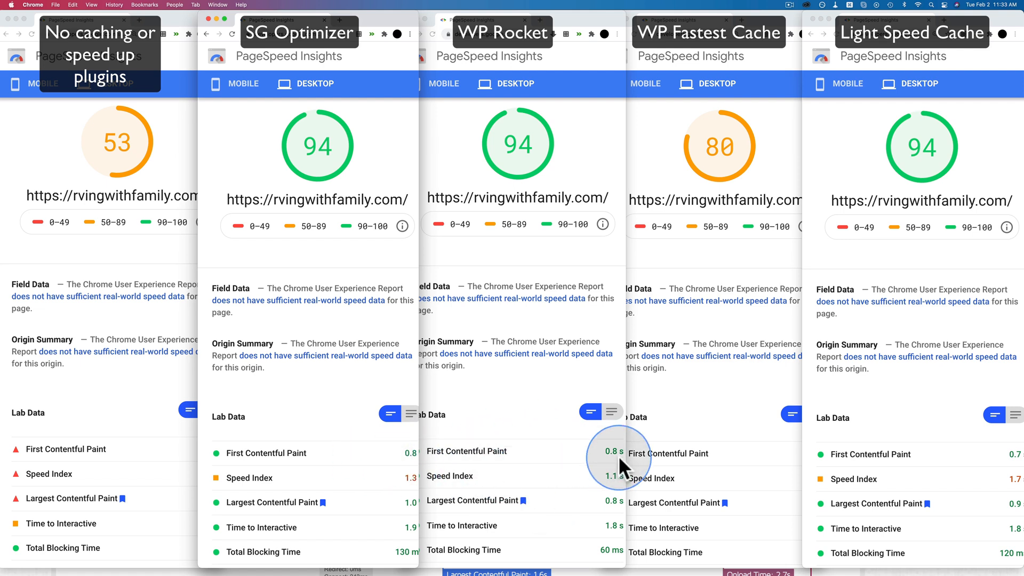
mouse_move(953, 391)
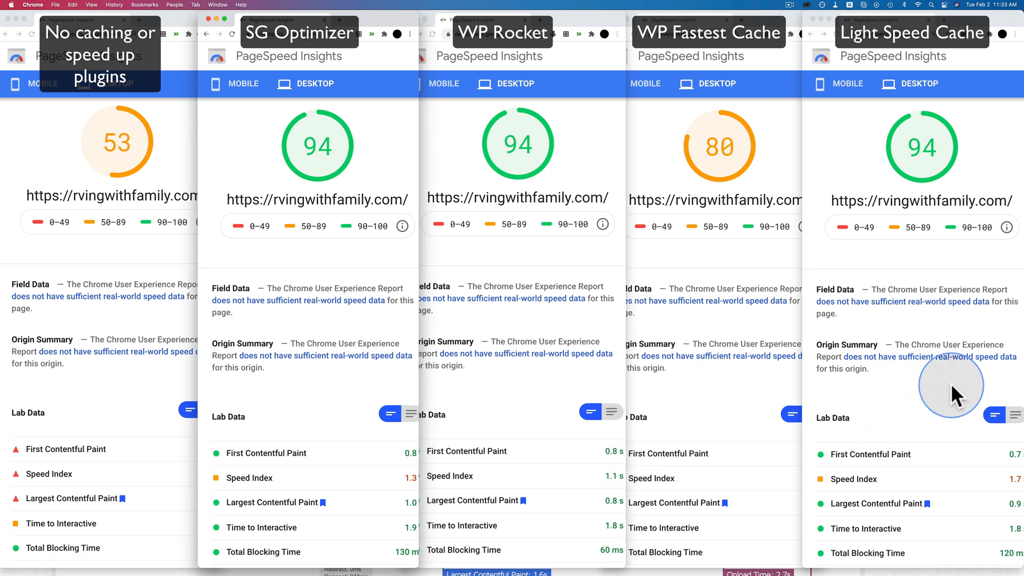
mouse_move(885, 123)
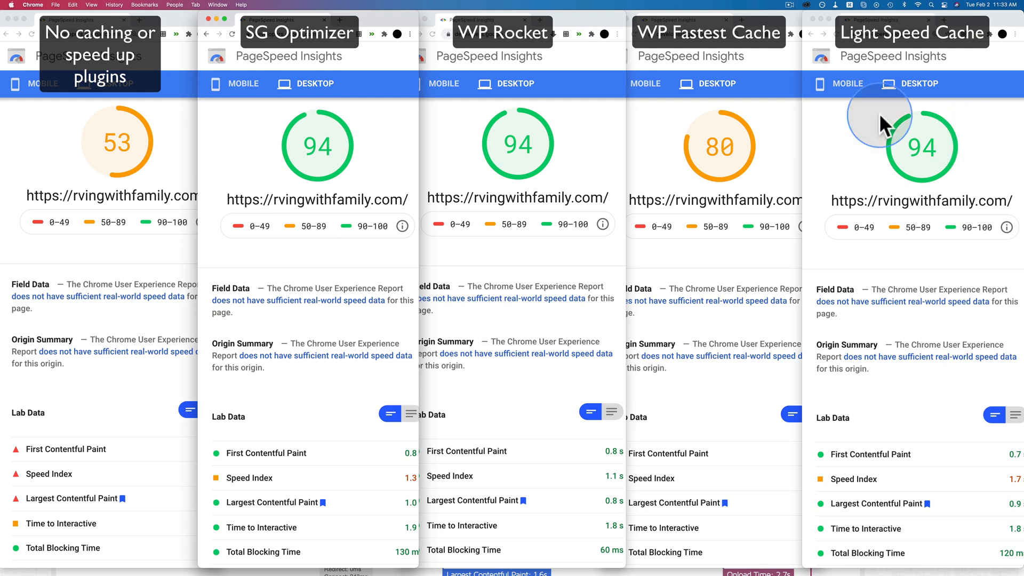
Switch the Light Speed Cache PageSpeed report back to its mobile score of 58.
left_click(847, 83)
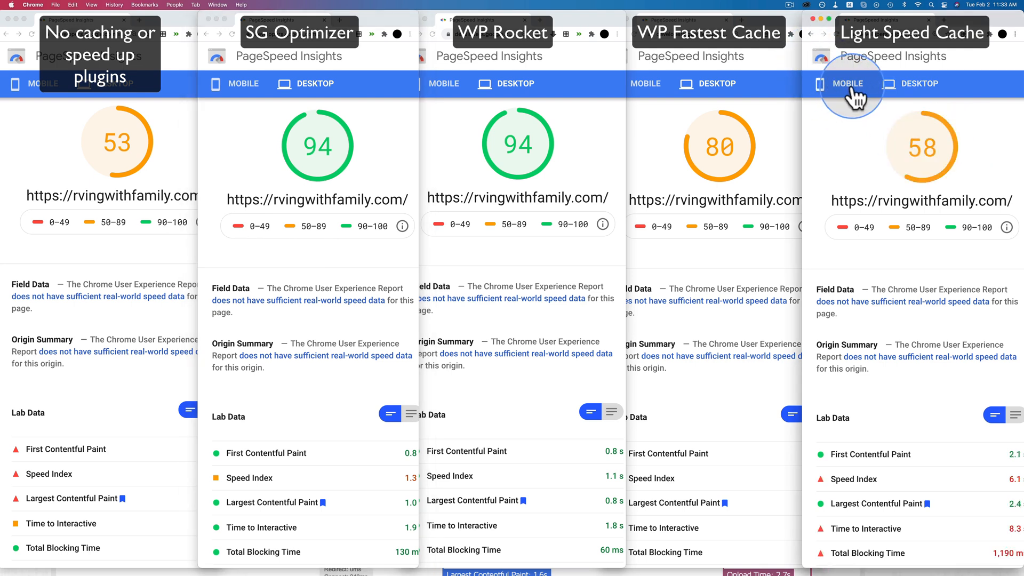
mouse_move(578, 323)
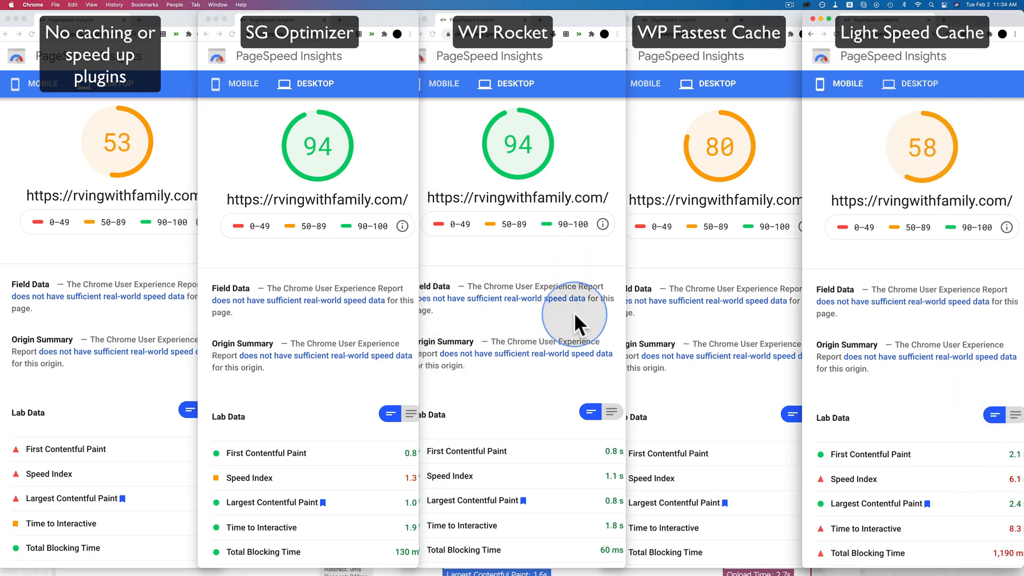
mouse_move(333, 342)
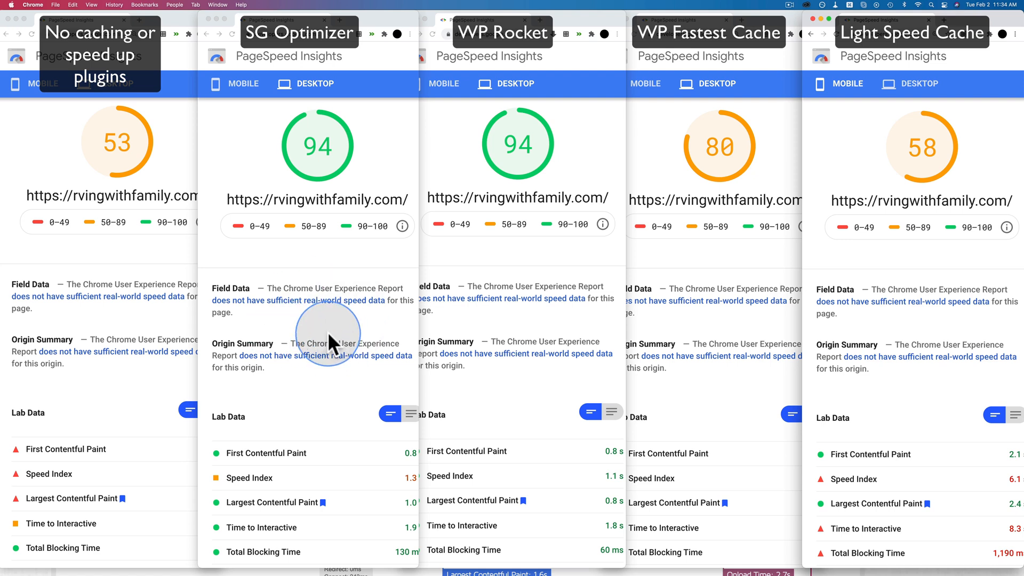
mouse_move(892, 326)
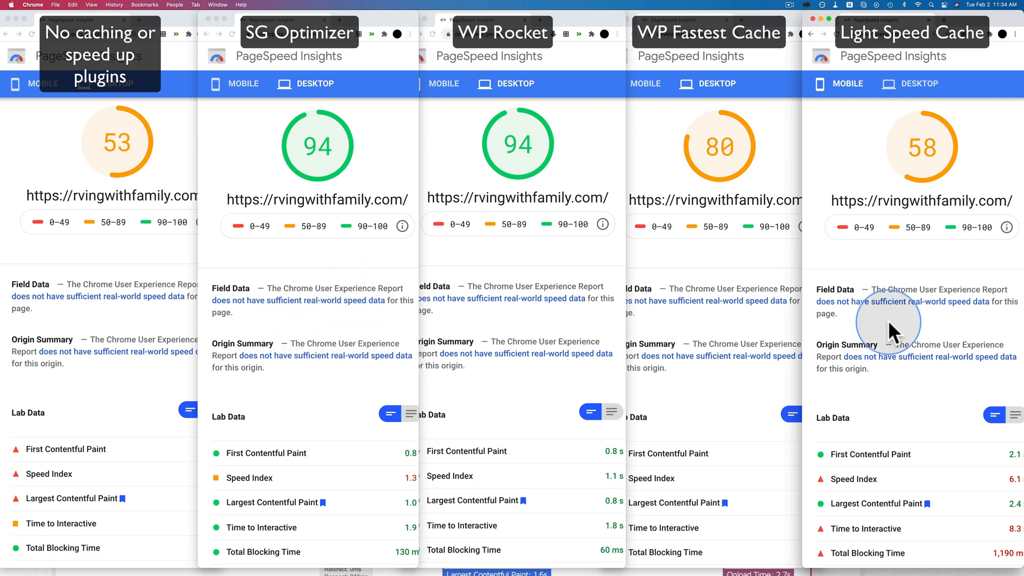